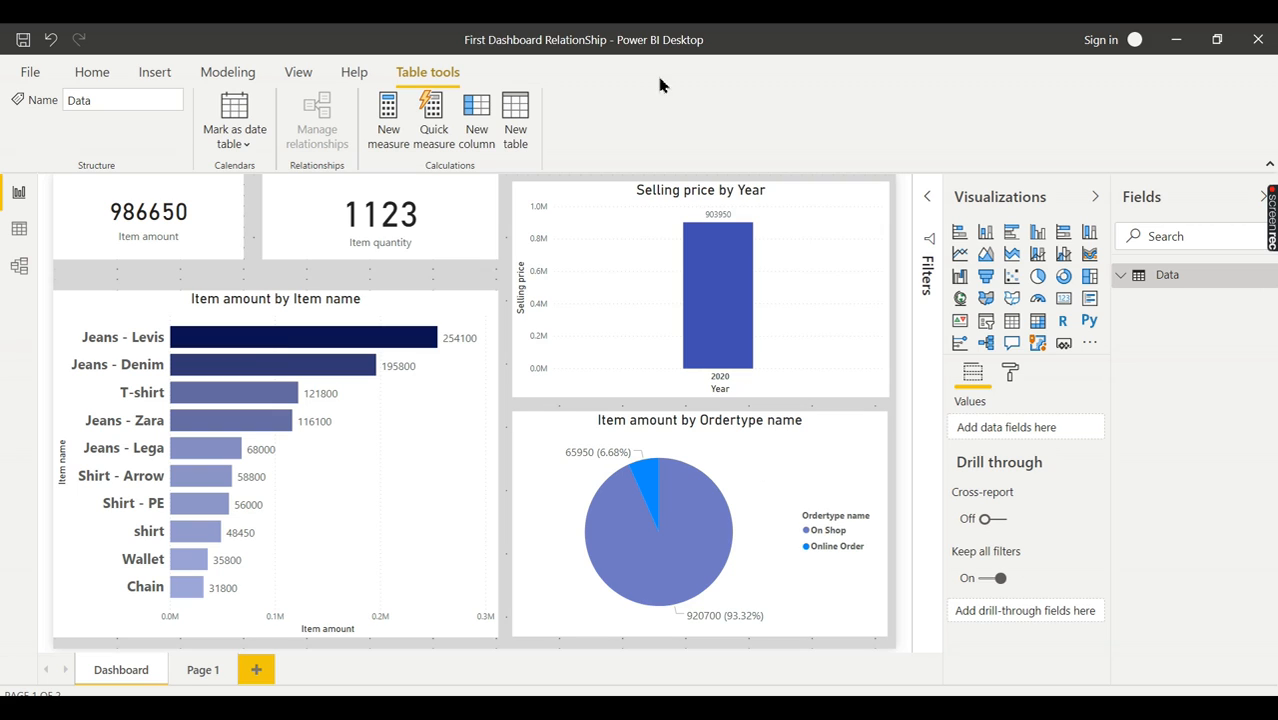
pyautogui.moveTo(533, 238)
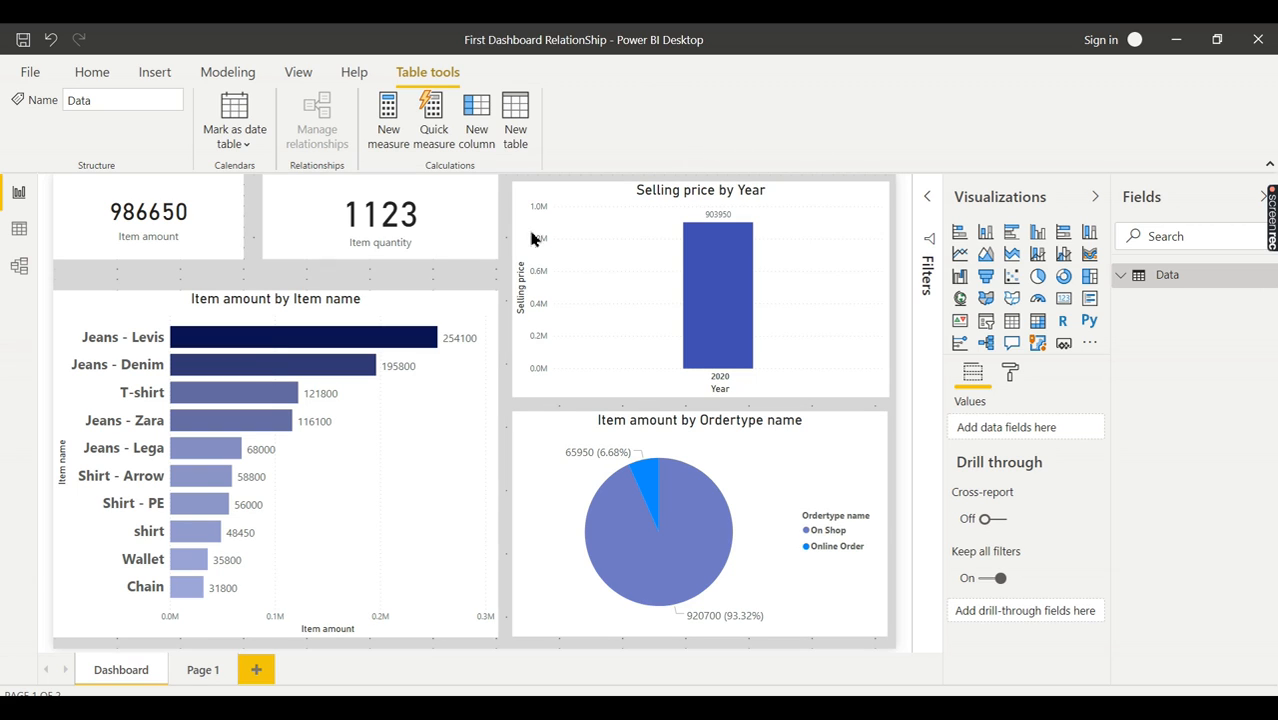
# Step: Switch to the Excel window for V11 Salesdata Relationship.xlsx
pyautogui.click(1122, 275)
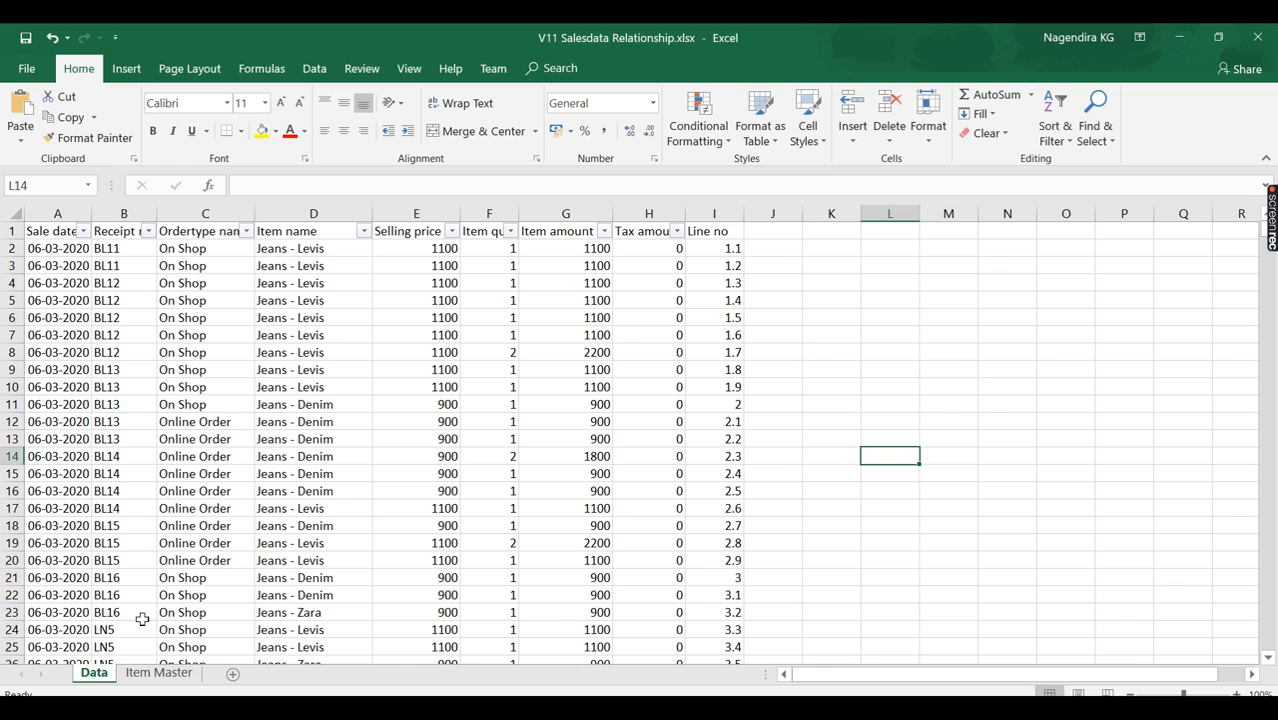
# Step: Inspect the Item Master sheet's names, categories, parent brands and cost prices
pyautogui.click(158, 672)
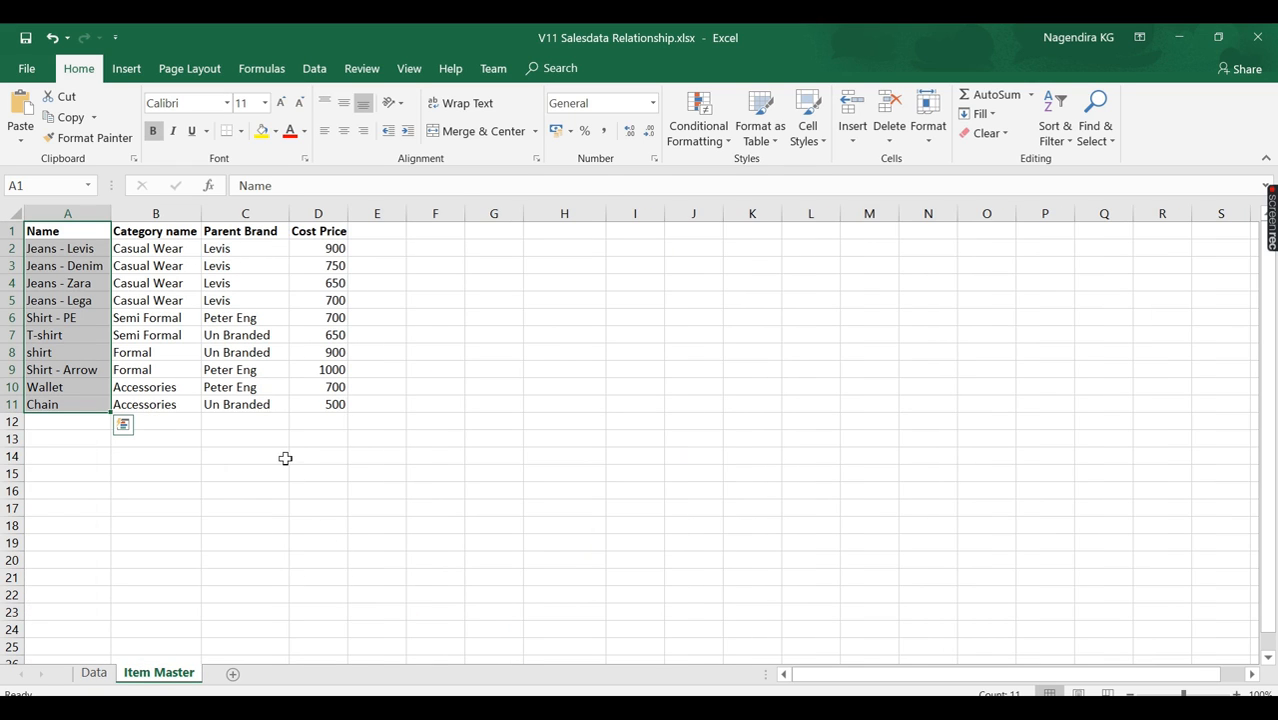
pyautogui.click(155, 490)
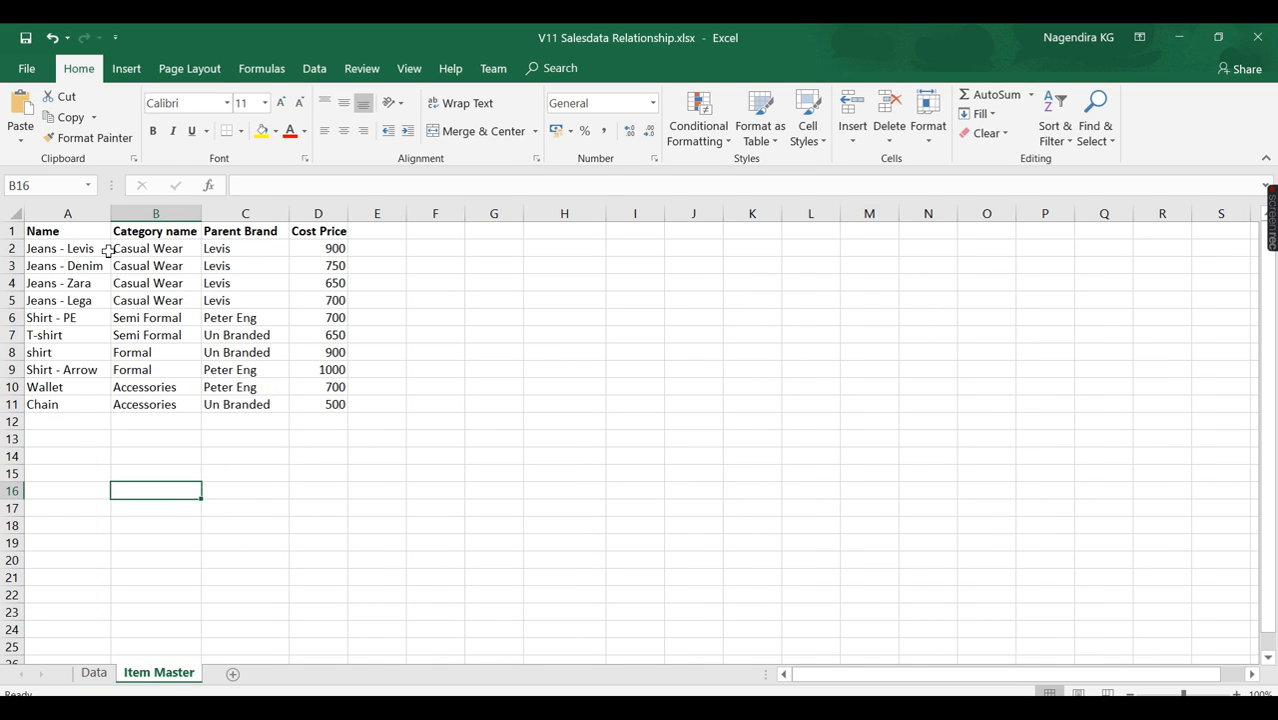
pyautogui.moveTo(42, 231); pyautogui.dragTo(245, 352)
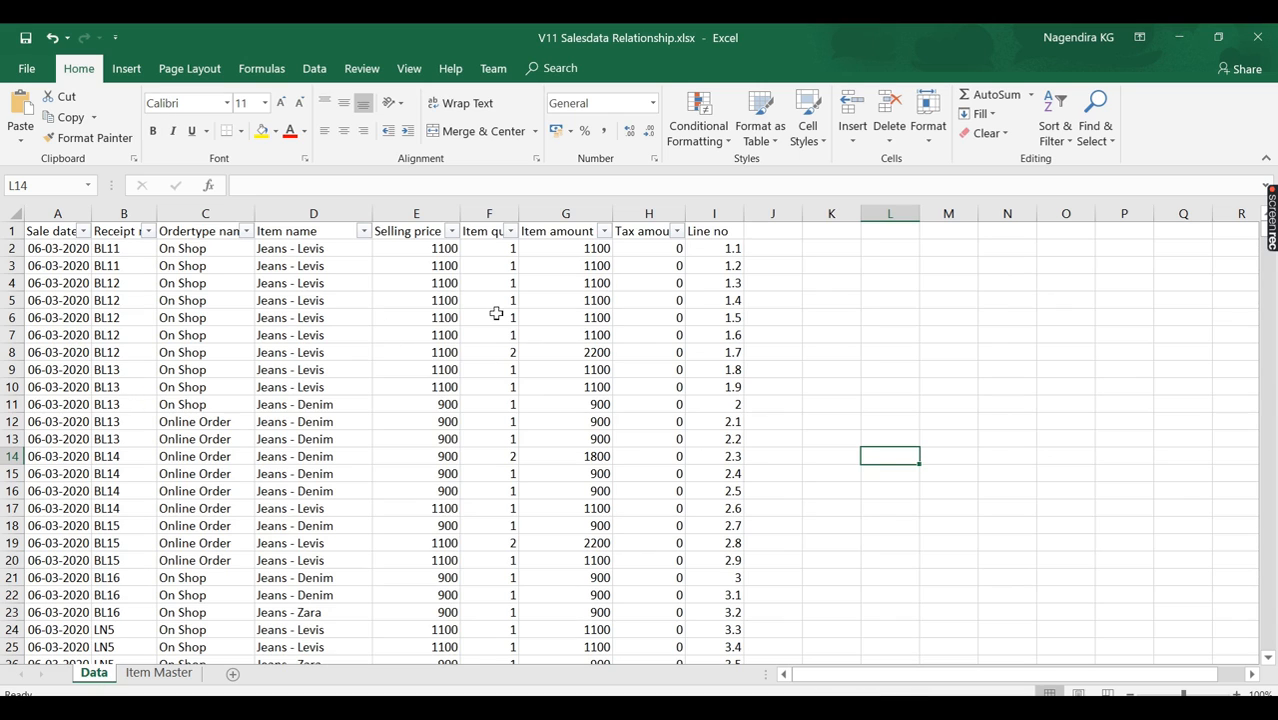
pyautogui.moveTo(408, 484)
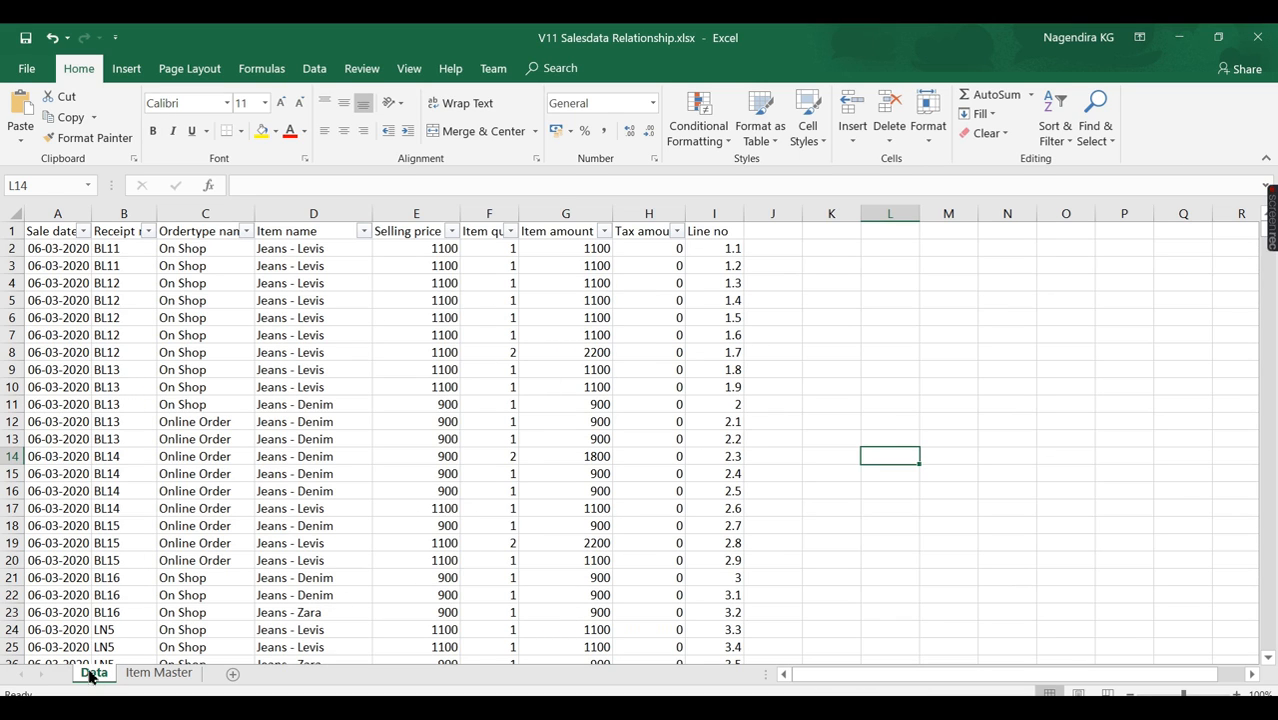
pyautogui.click(158, 672)
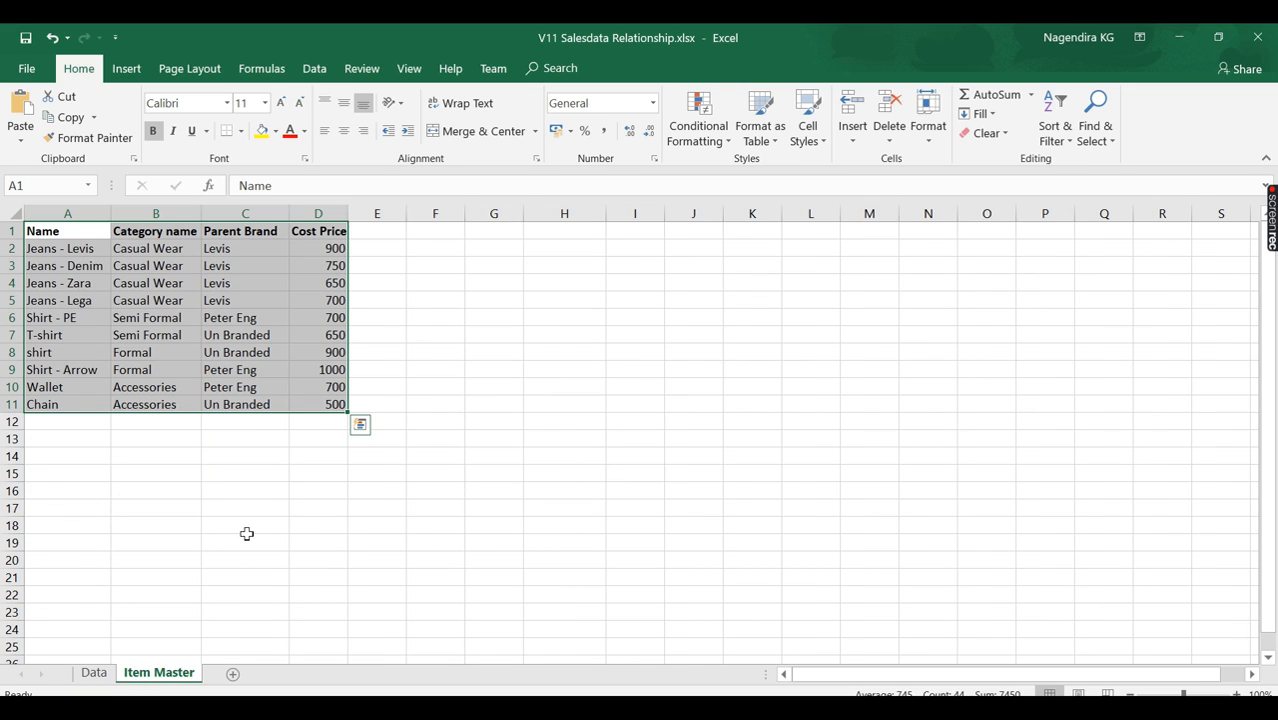
pyautogui.moveTo(296, 507)
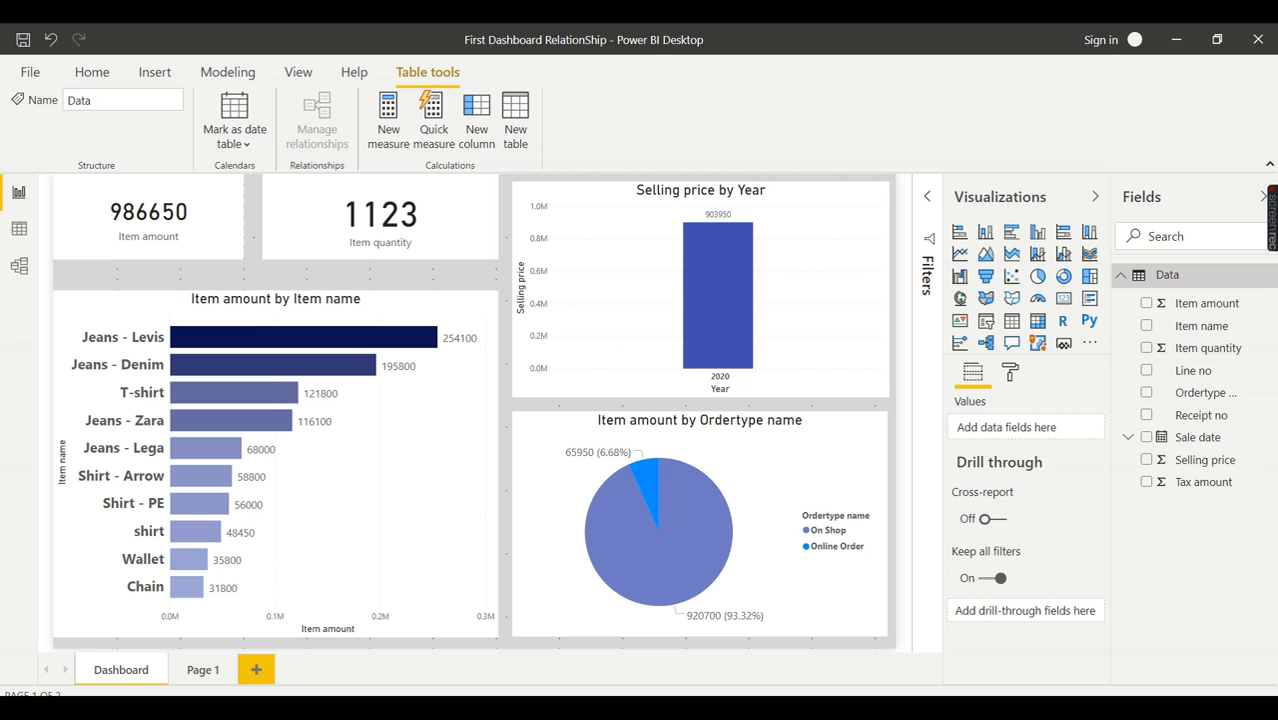
# Step: Start an Excel import and choose the V11 Salesdata Relationship.xlsx workbook
pyautogui.click(1121, 275)
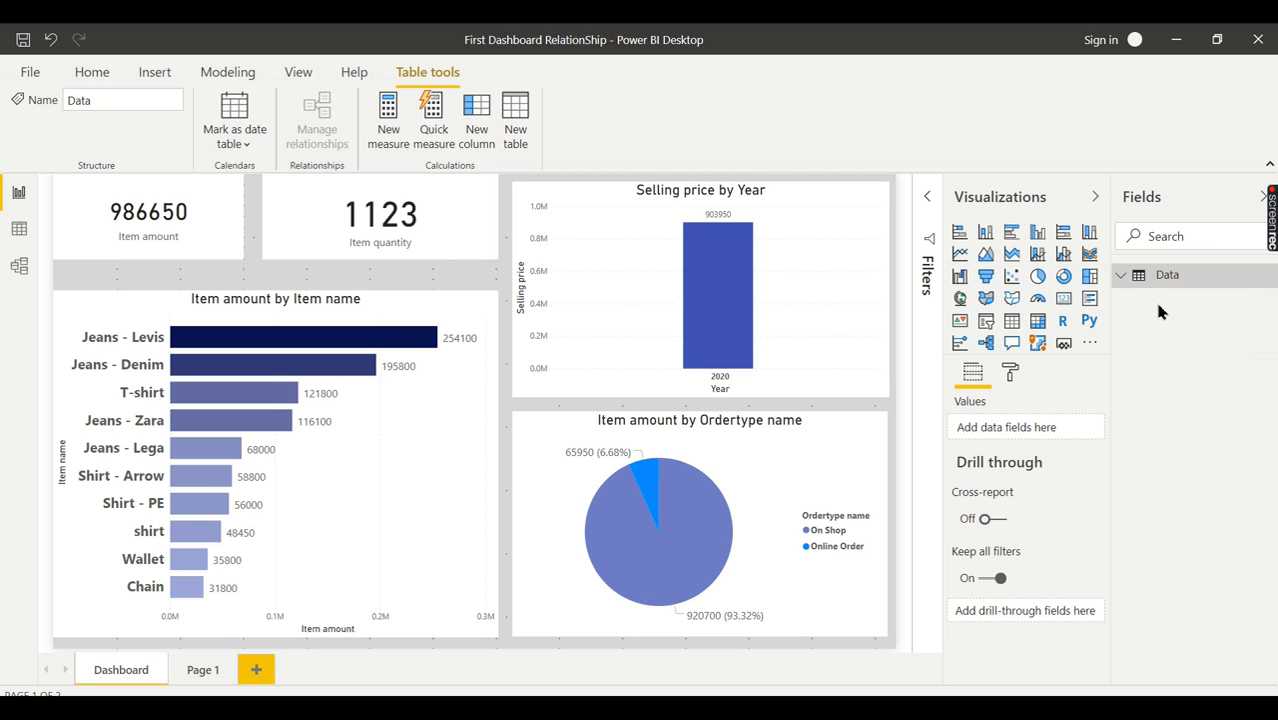
pyautogui.moveTo(890, 250)
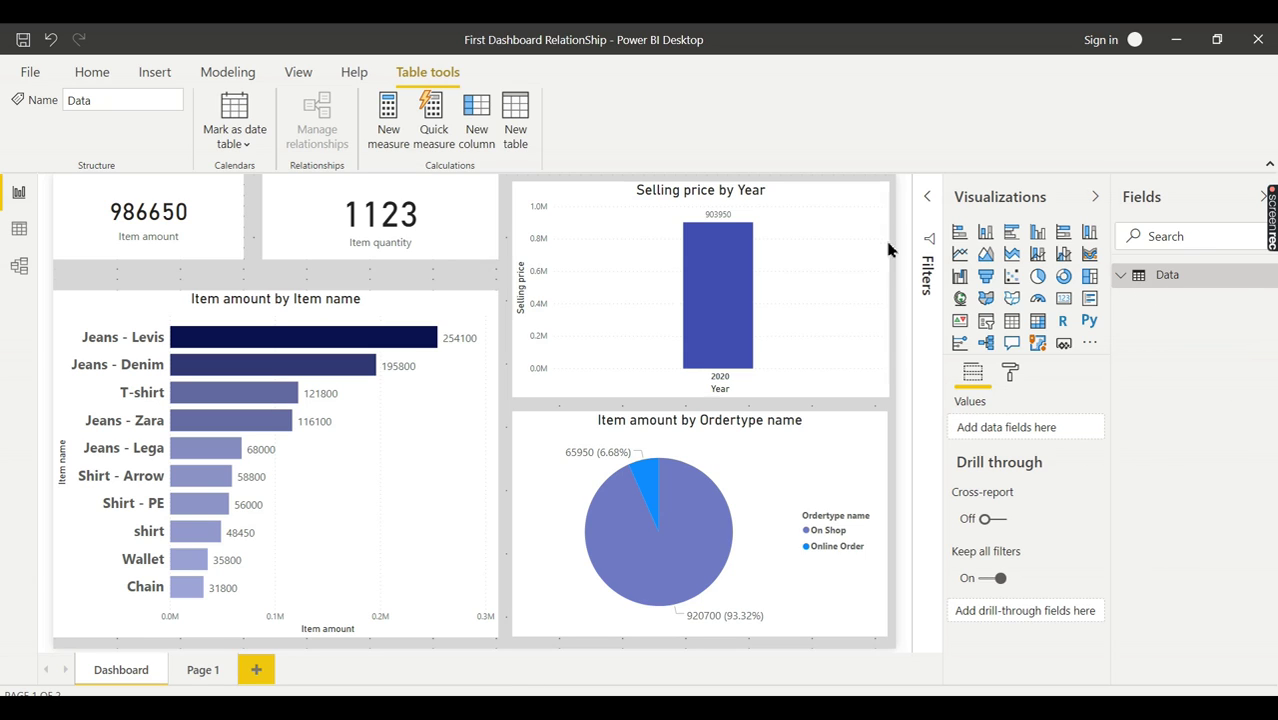
pyautogui.click(91, 71)
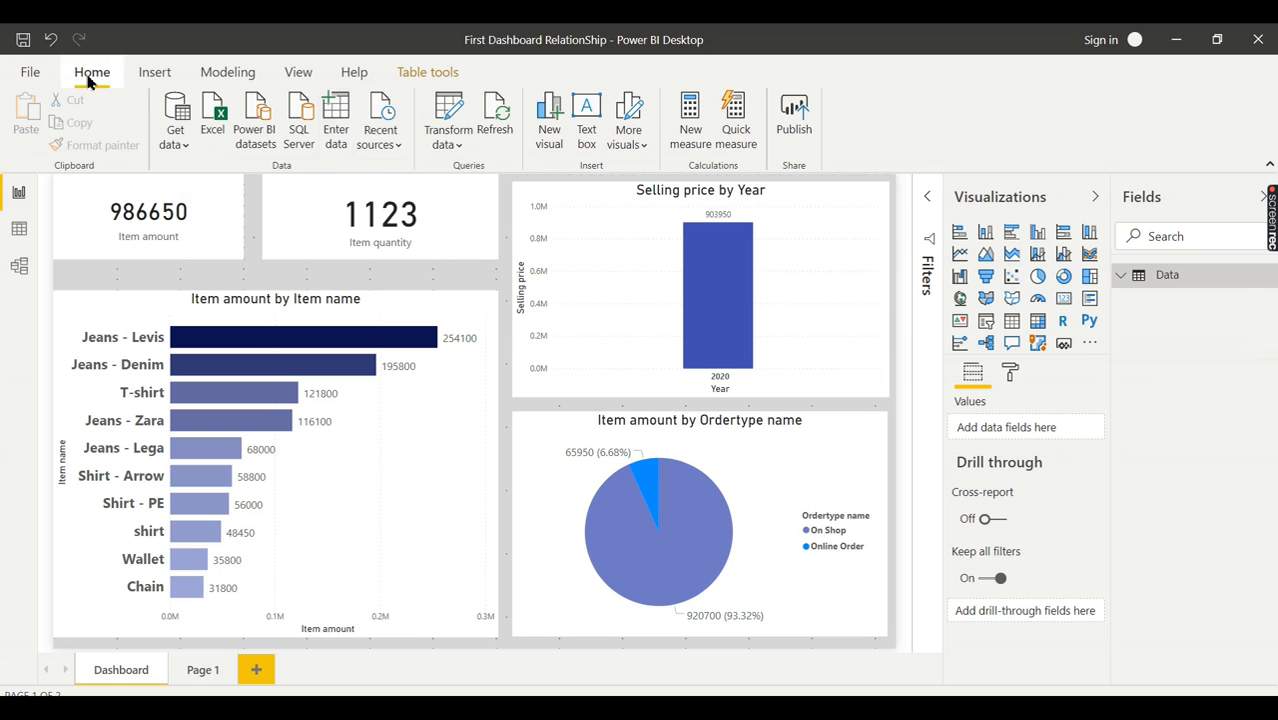
pyautogui.moveTo(212, 120)
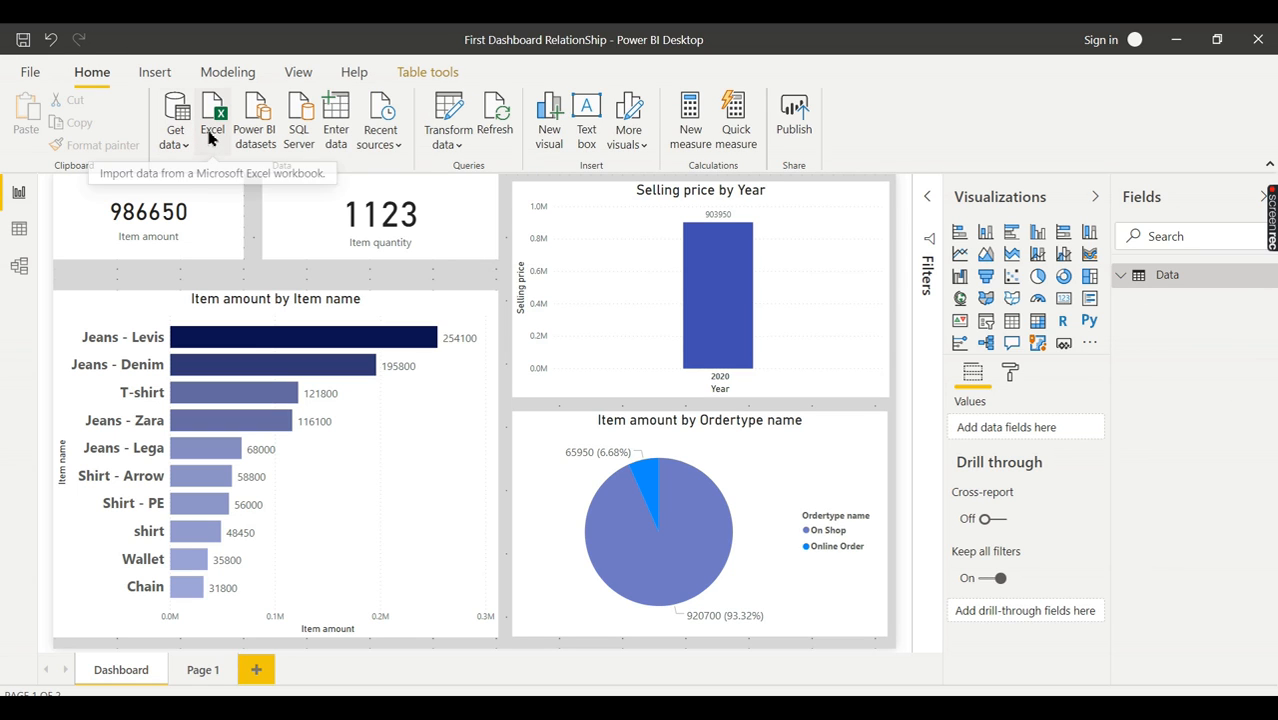
pyautogui.moveTo(224, 122)
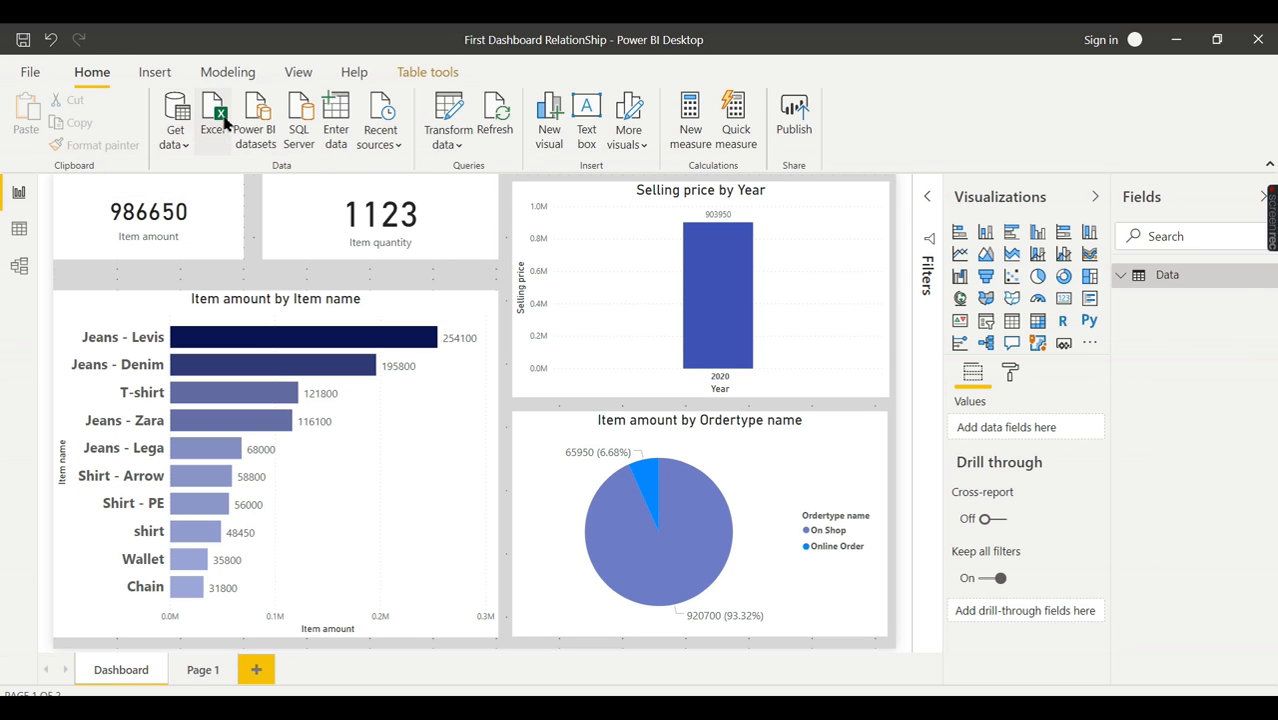
pyautogui.click(211, 115)
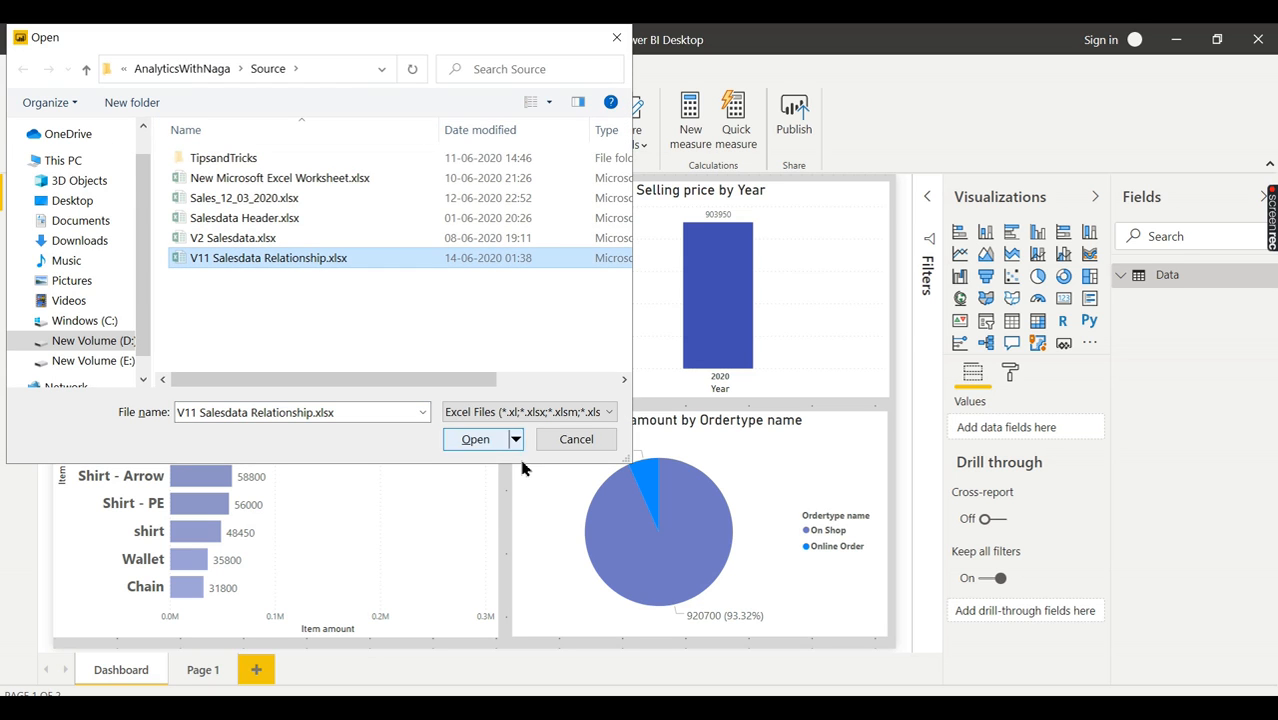
pyautogui.click(475, 439)
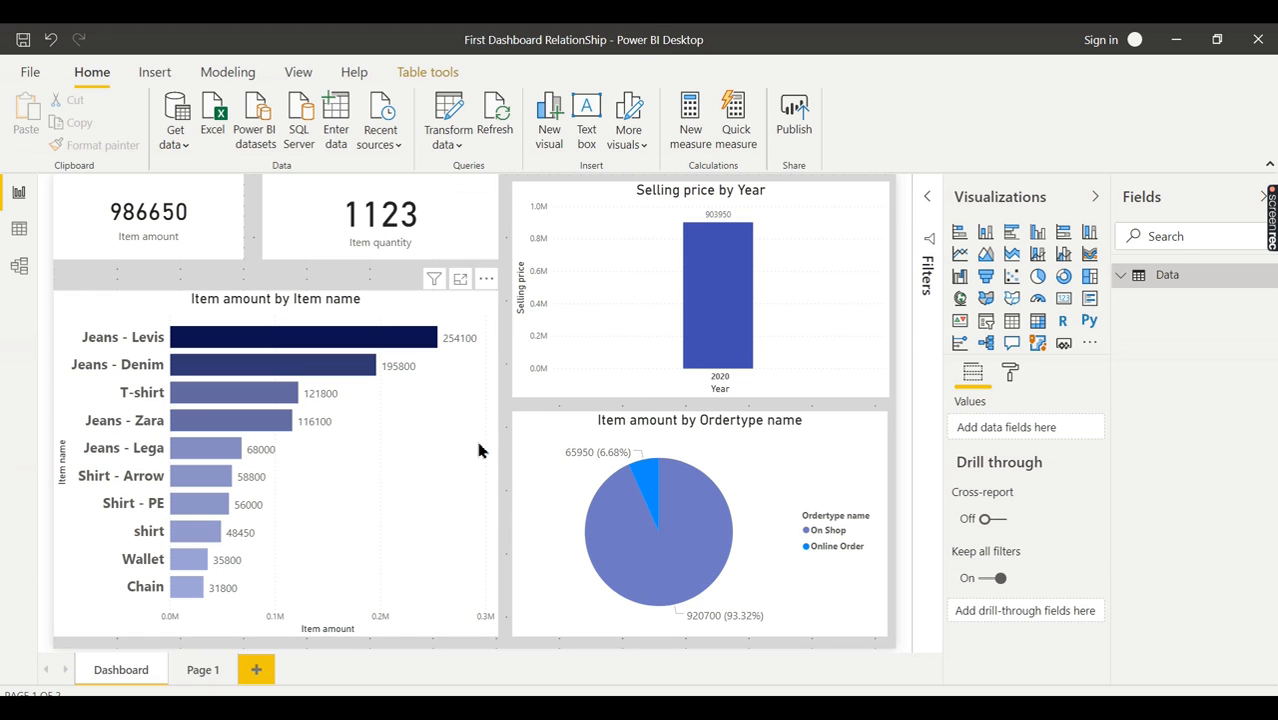
pyautogui.moveTo(375, 278)
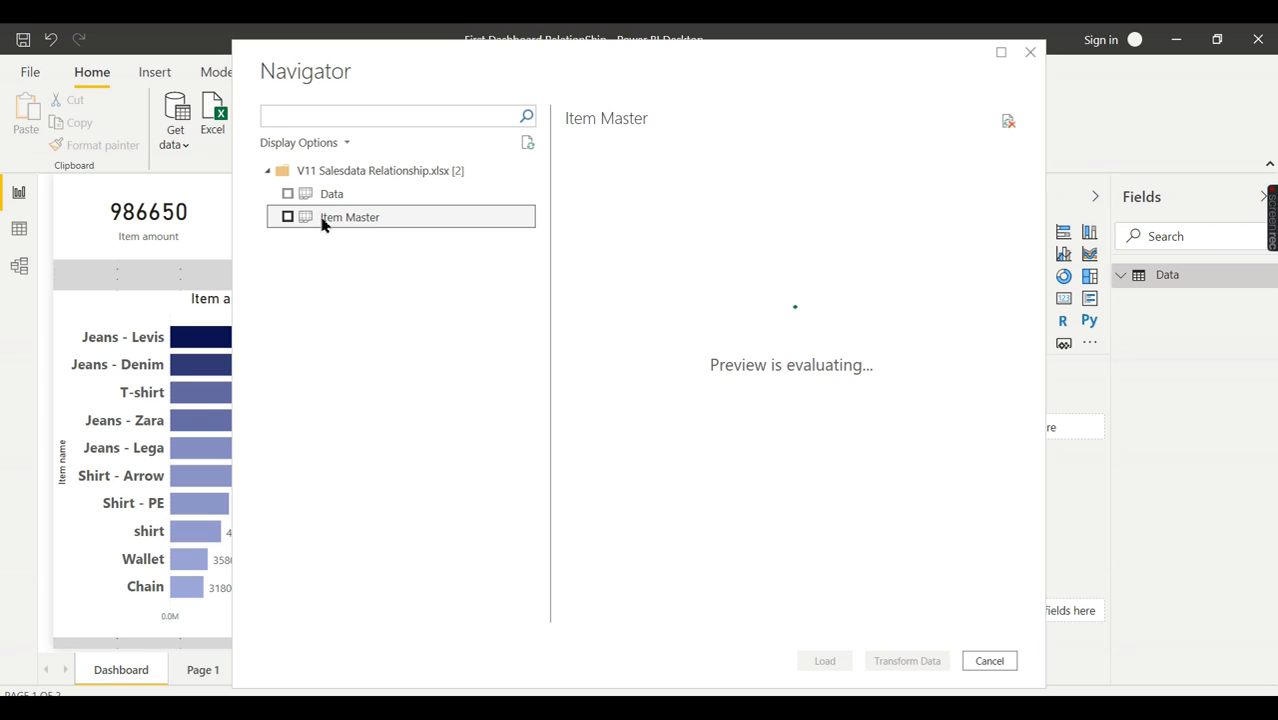
# Step: Tick Item Master in Navigator, load it, and check its fields in the Fields pane
pyautogui.click(350, 217)
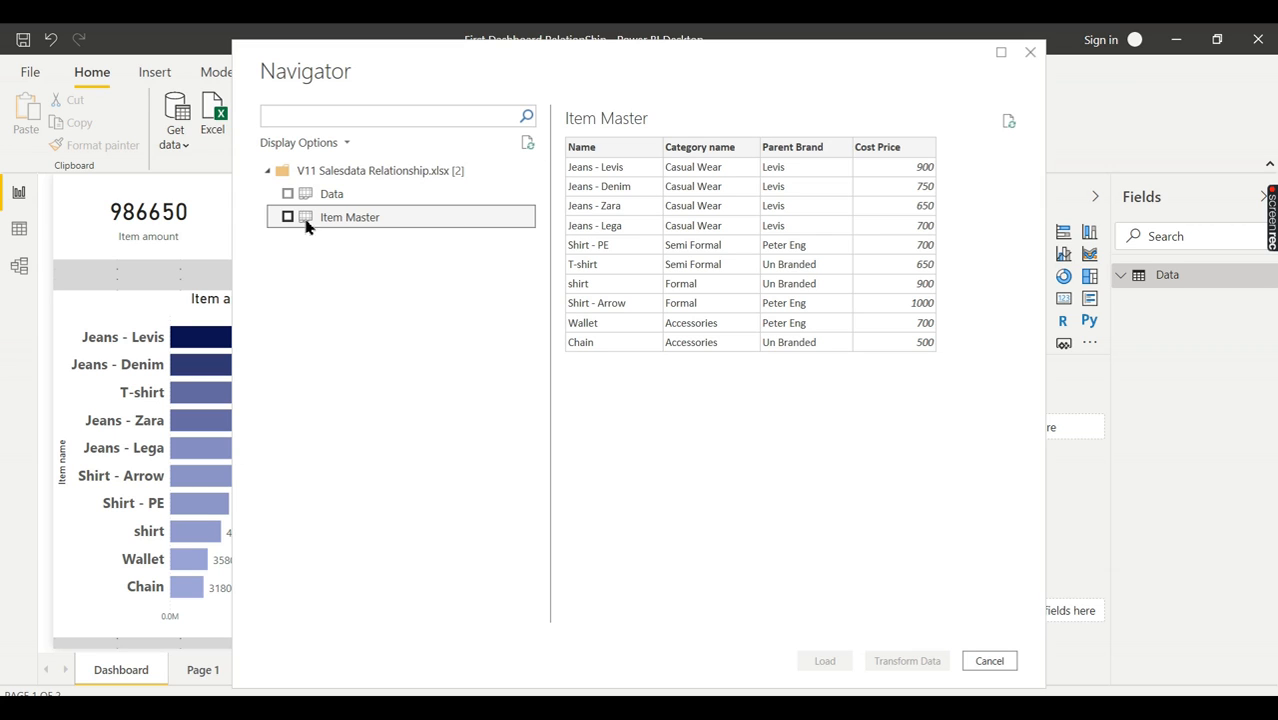
pyautogui.click(288, 217)
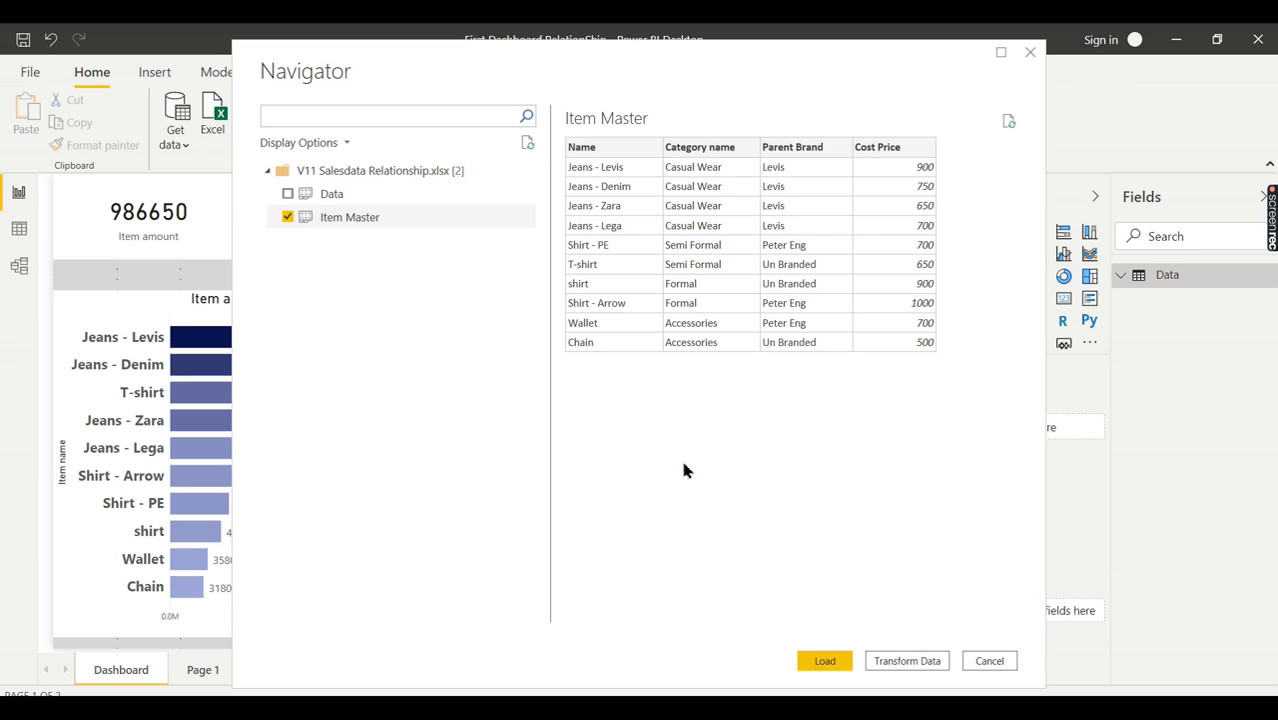
pyautogui.click(824, 660)
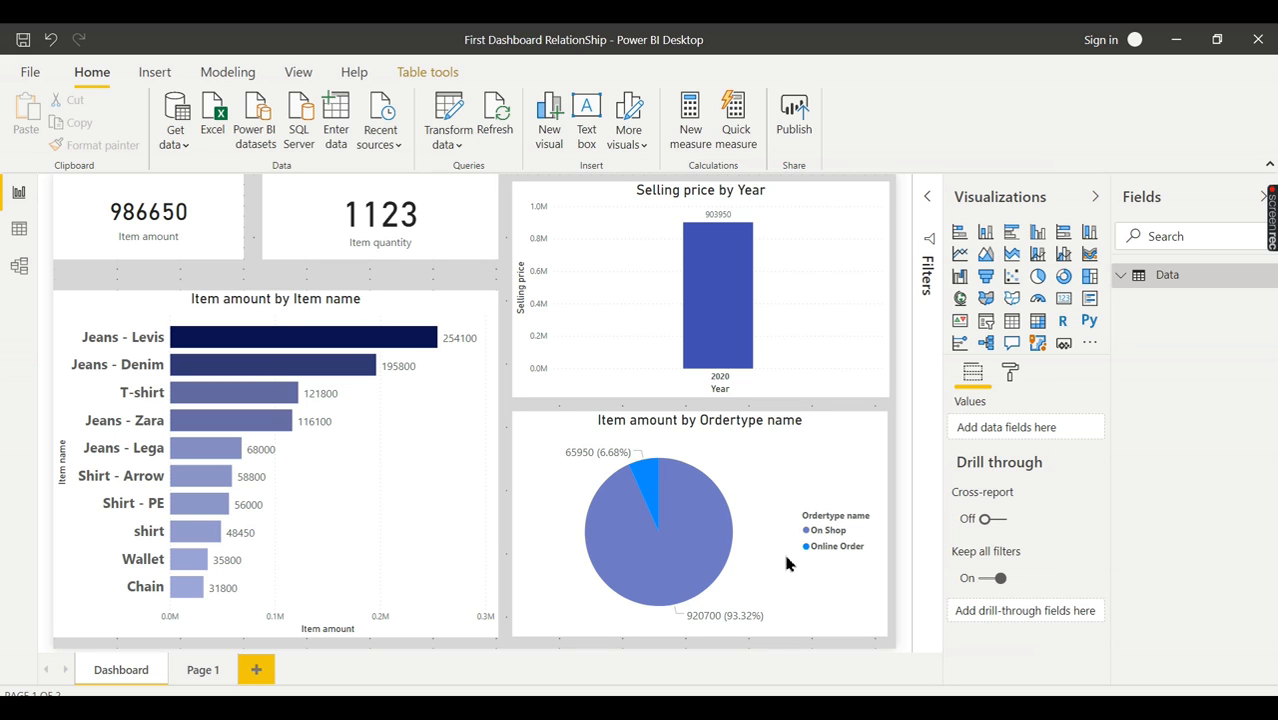
pyautogui.click(496, 118)
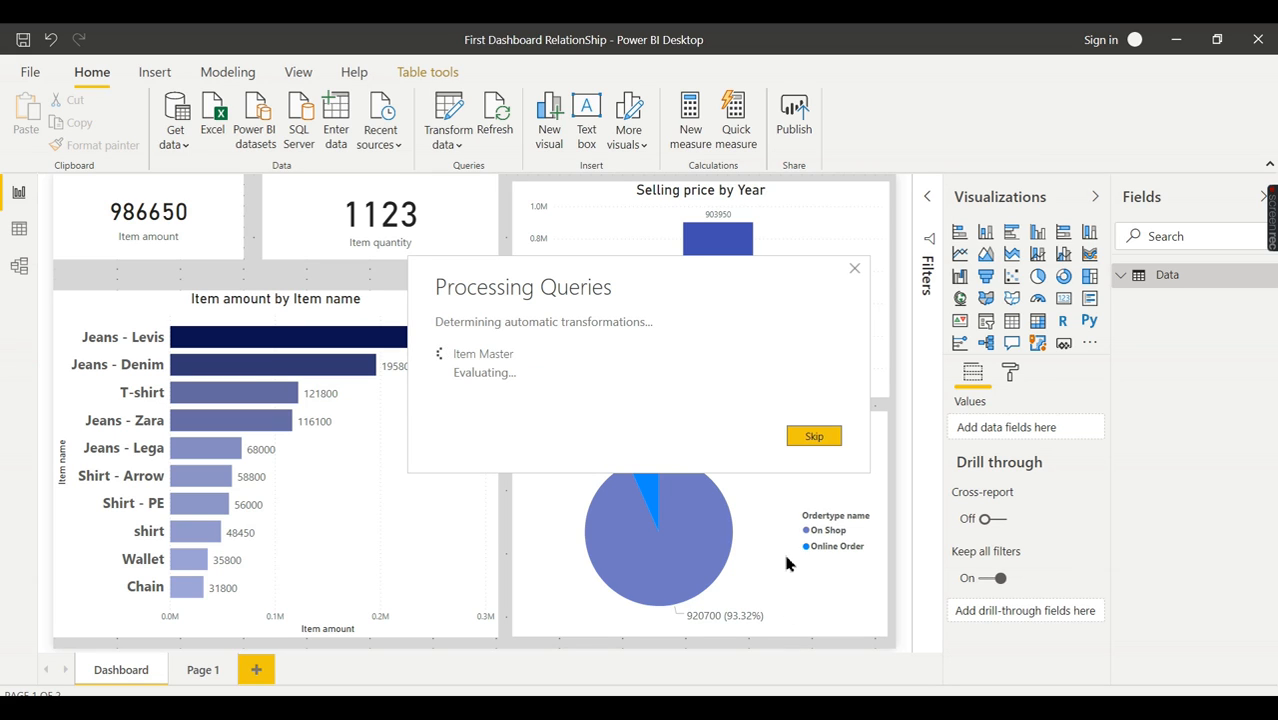
pyautogui.click(813, 436)
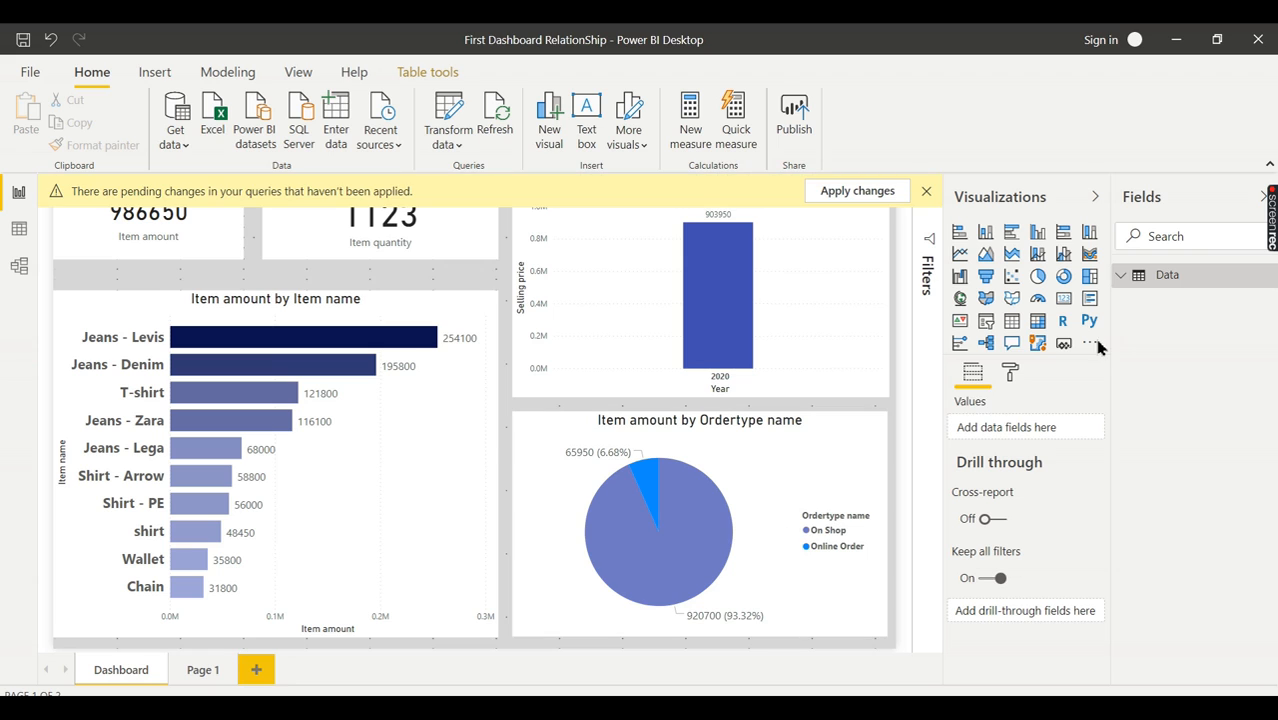
pyautogui.click(856, 190)
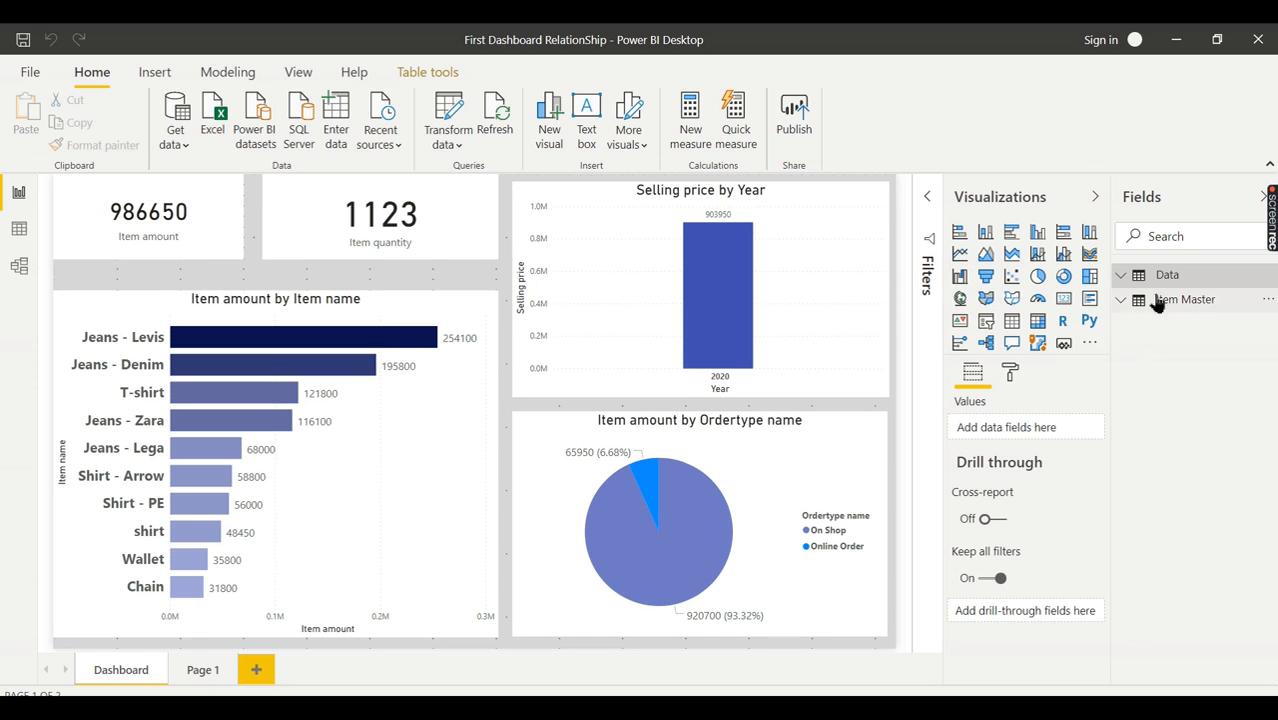
pyautogui.click(1120, 299)
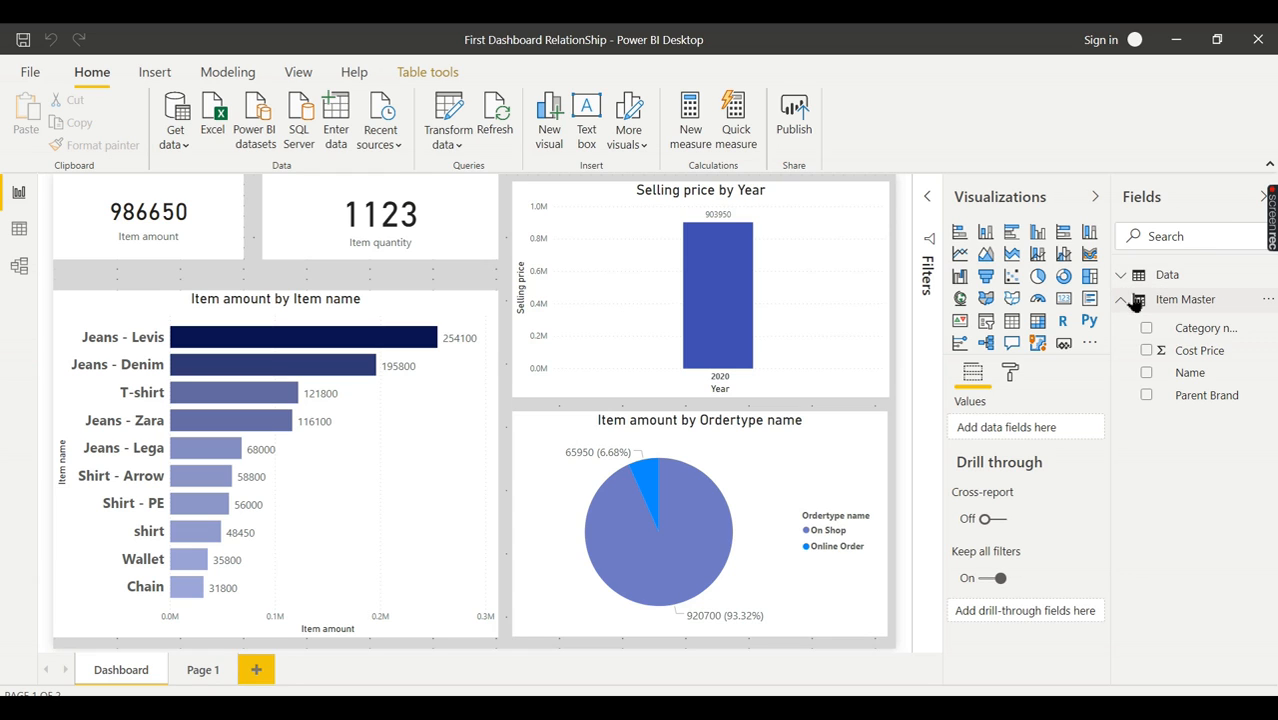
pyautogui.click(1130, 299)
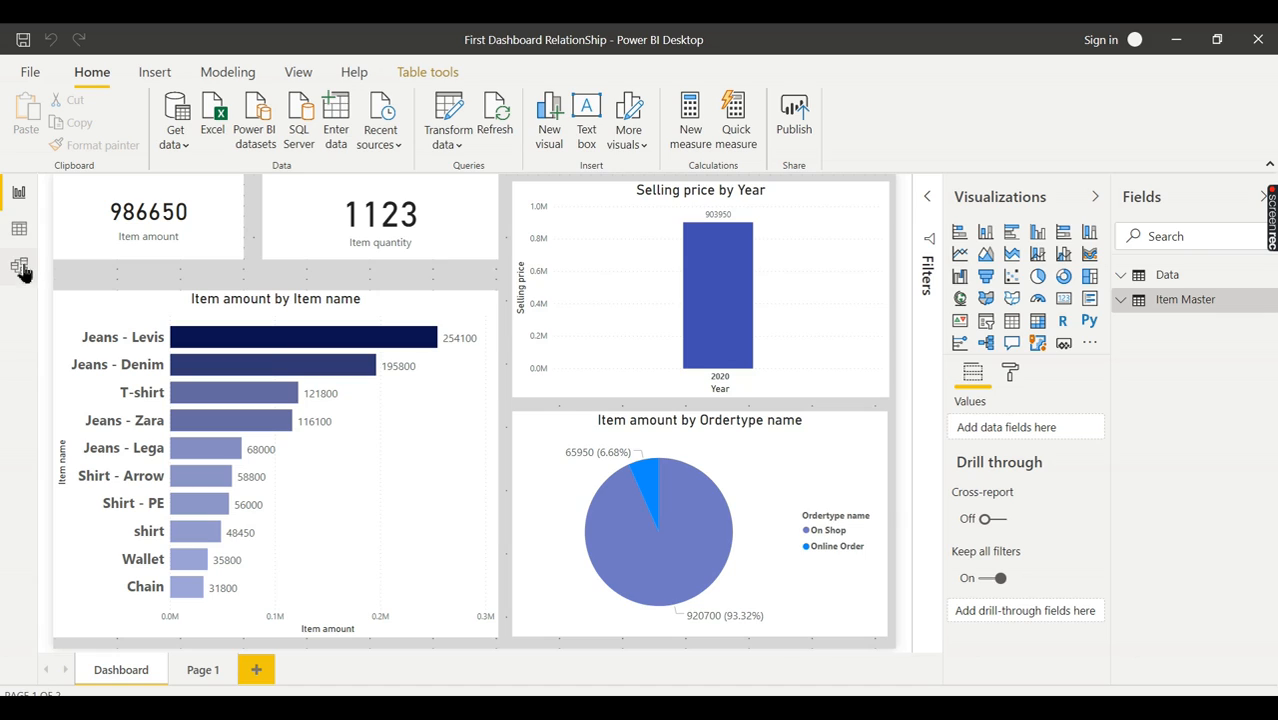
# Step: Switch to Model view and select the Item Master table card
pyautogui.click(18, 266)
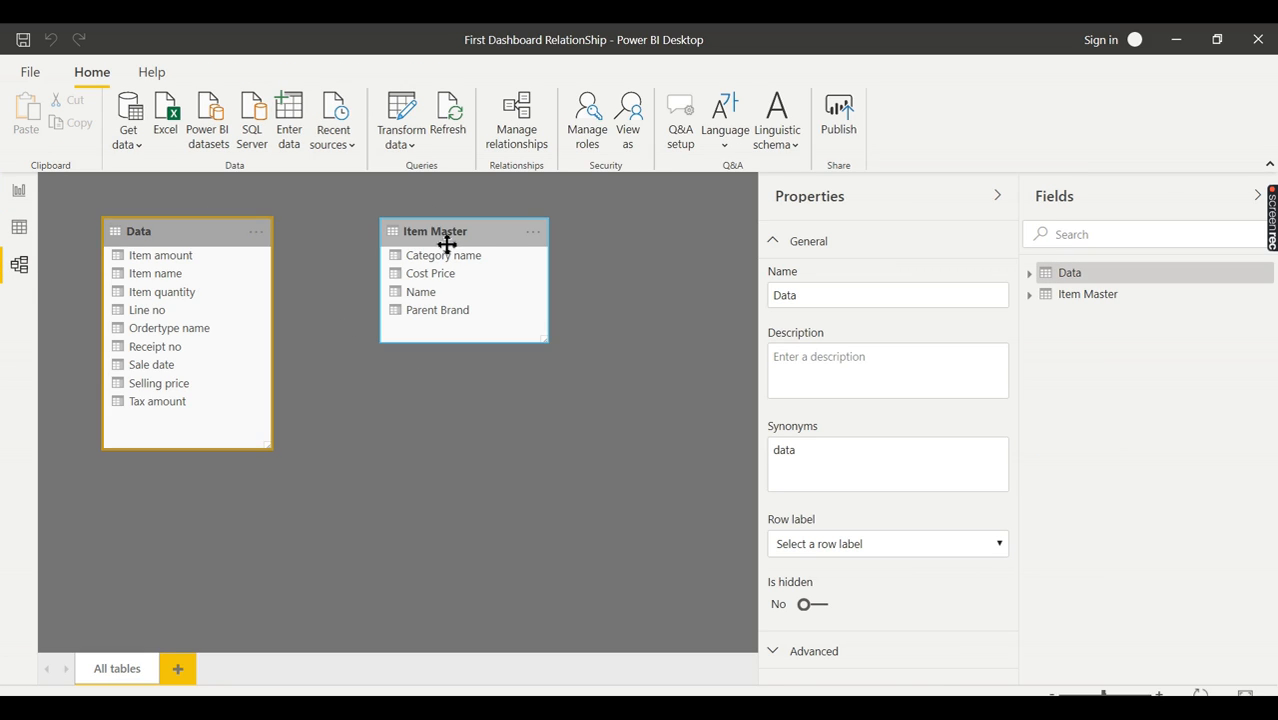
pyautogui.click(434, 231)
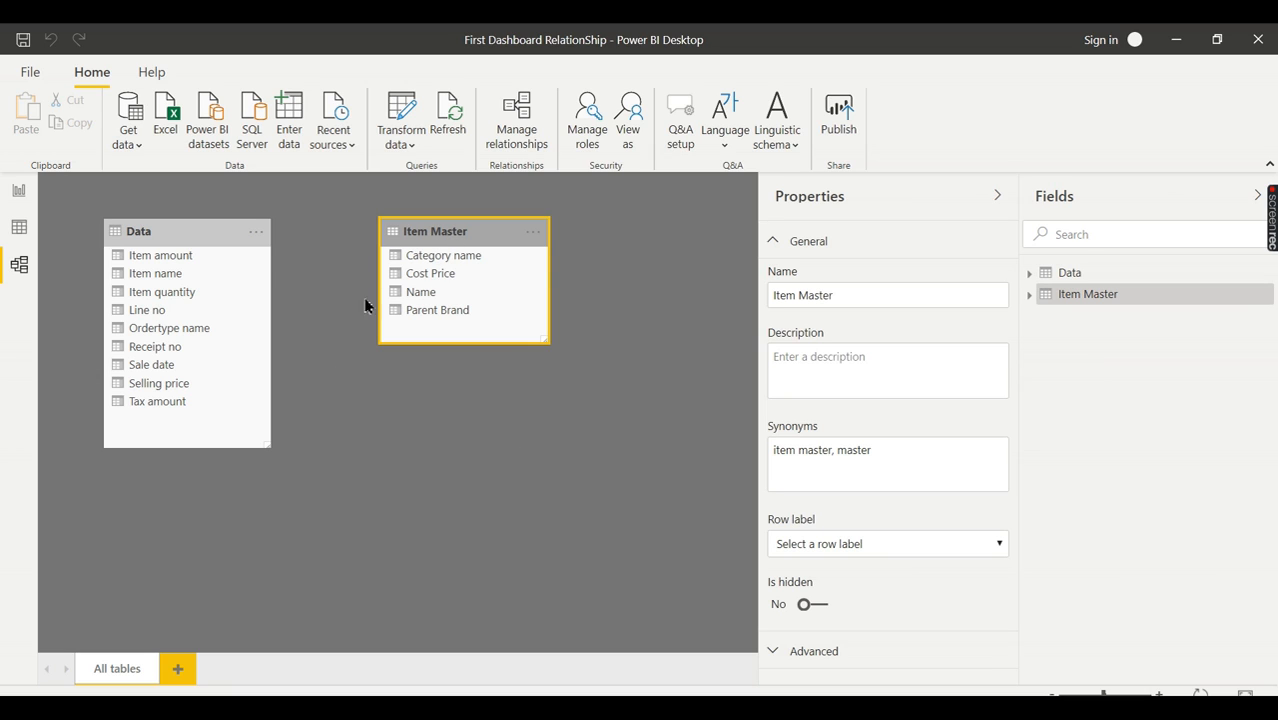
pyautogui.moveTo(547, 360)
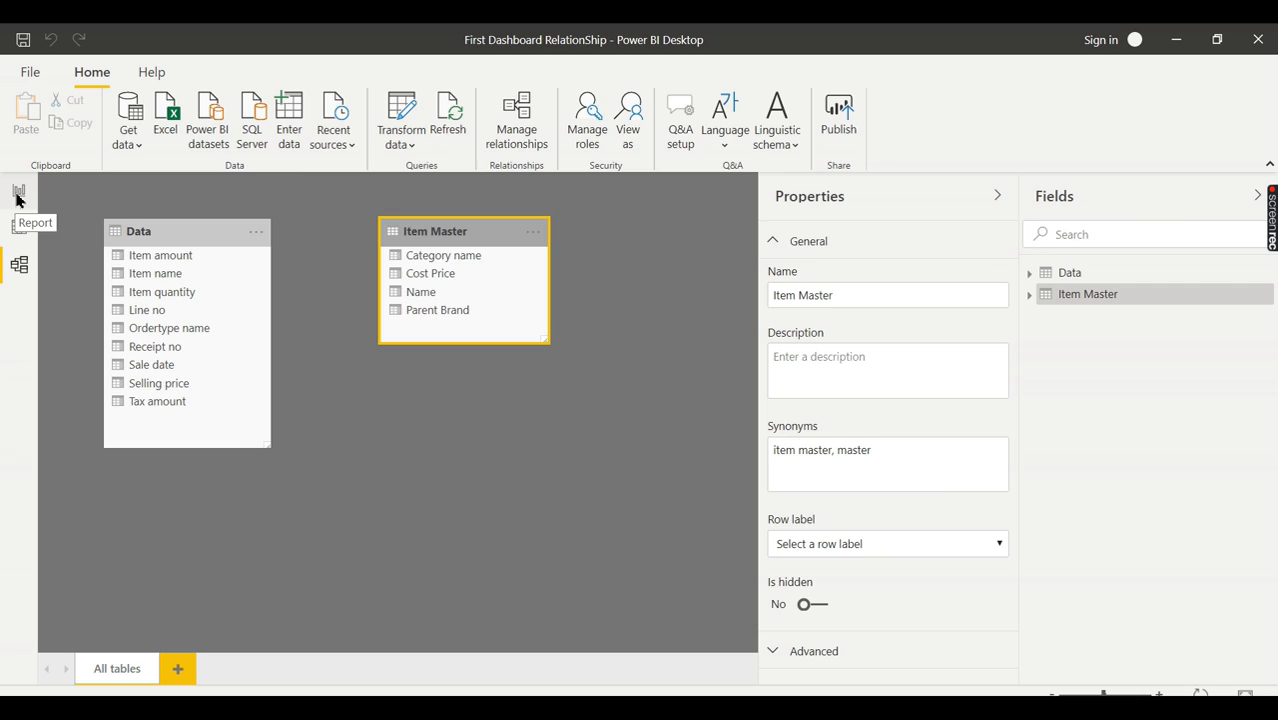
# Step: Return to the report, select the Item amount by Item name chart, and go to Page 1
pyautogui.click(18, 196)
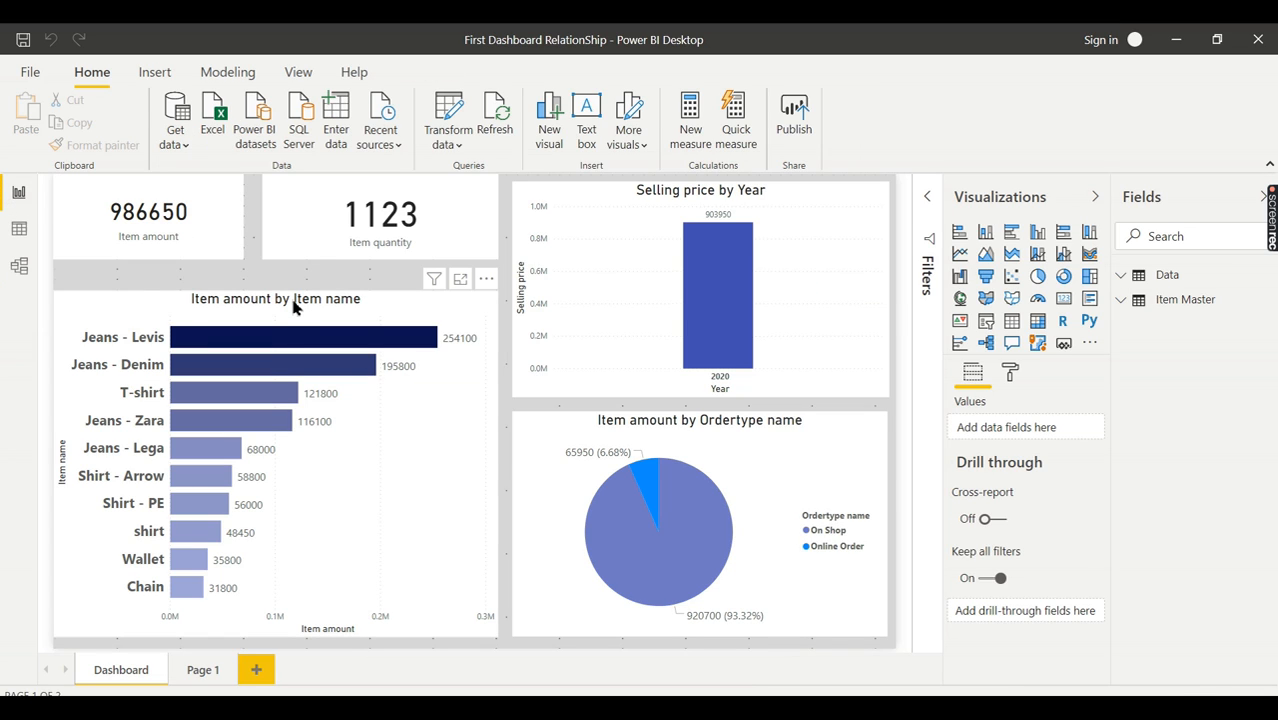
pyautogui.click(275, 460)
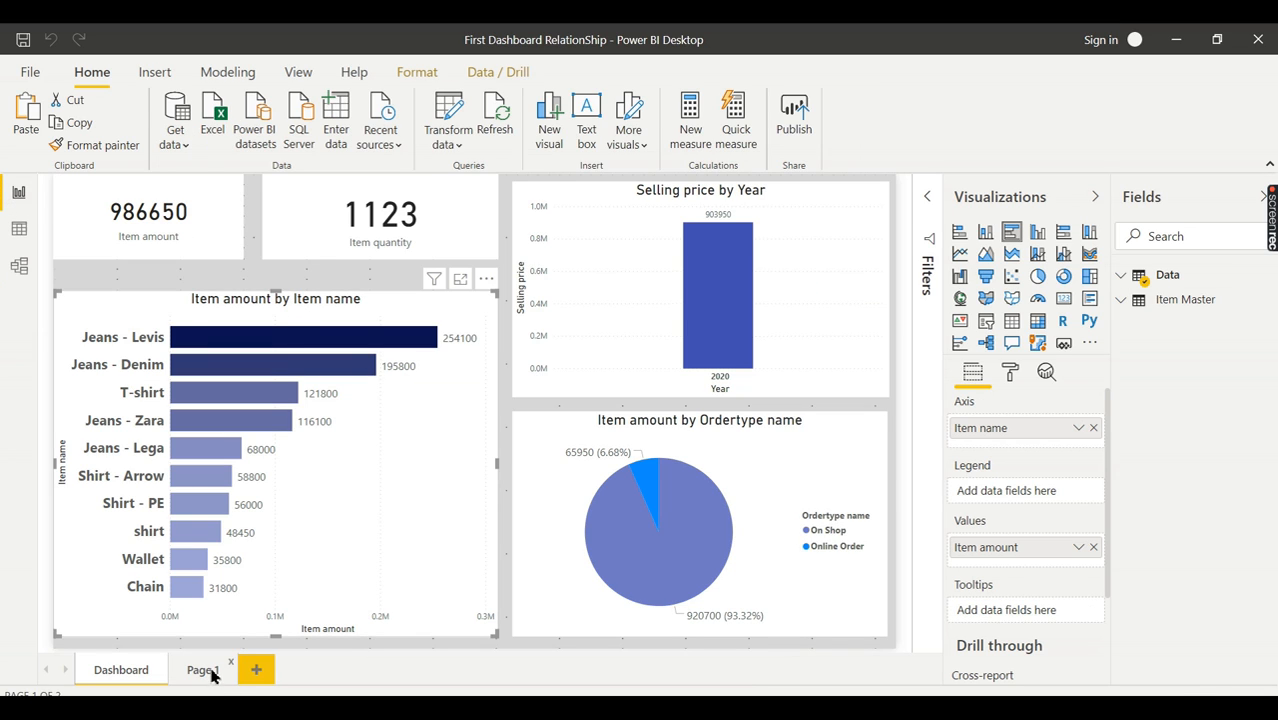
pyautogui.click(202, 669)
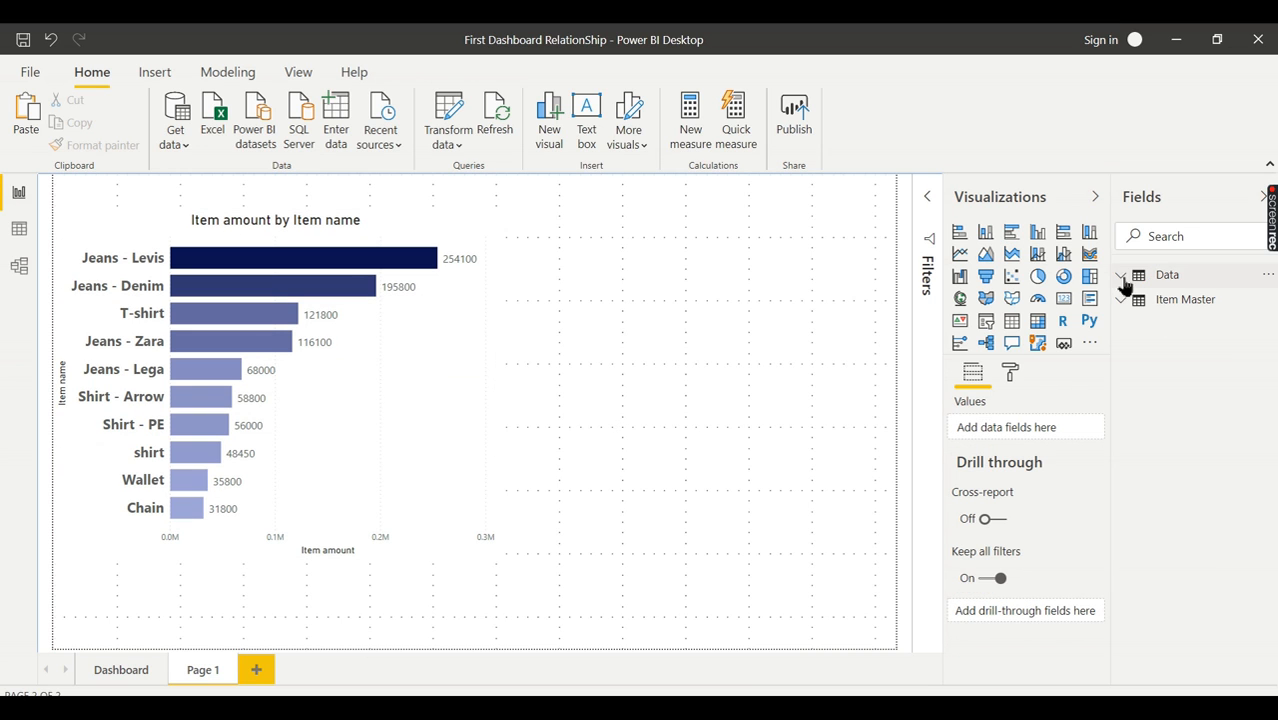
pyautogui.click(1167, 274)
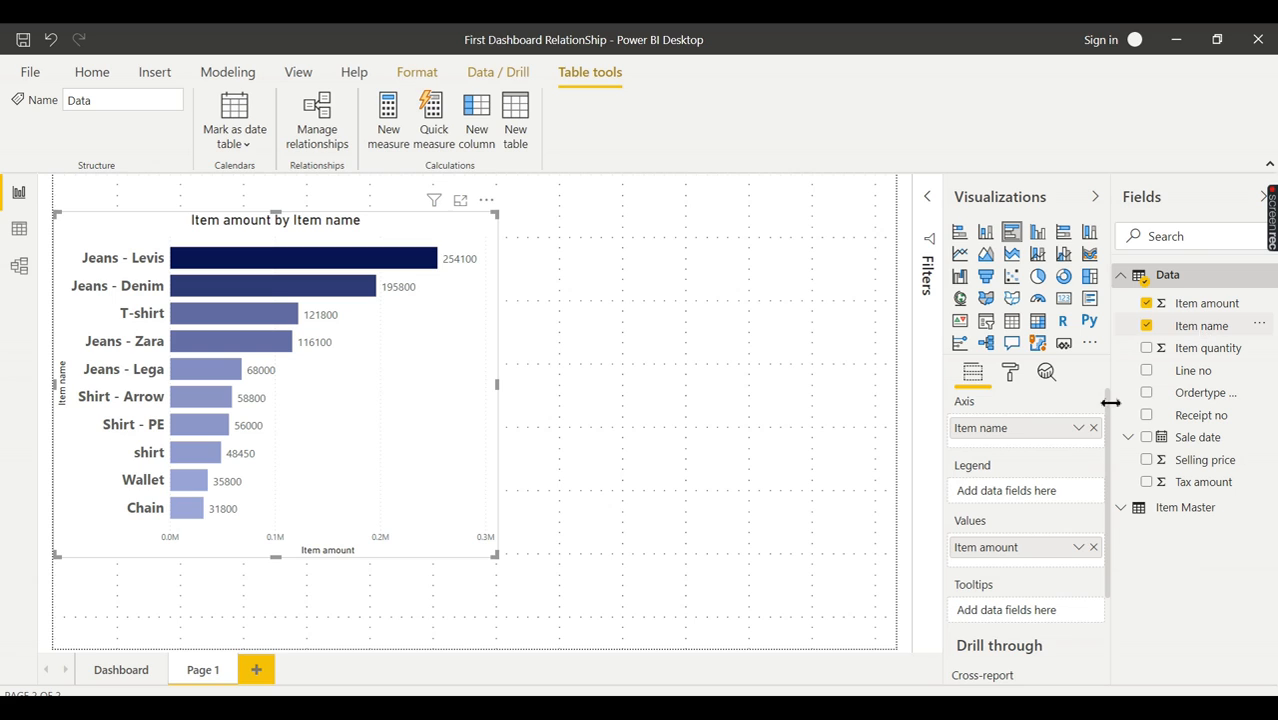
pyautogui.moveTo(472, 420)
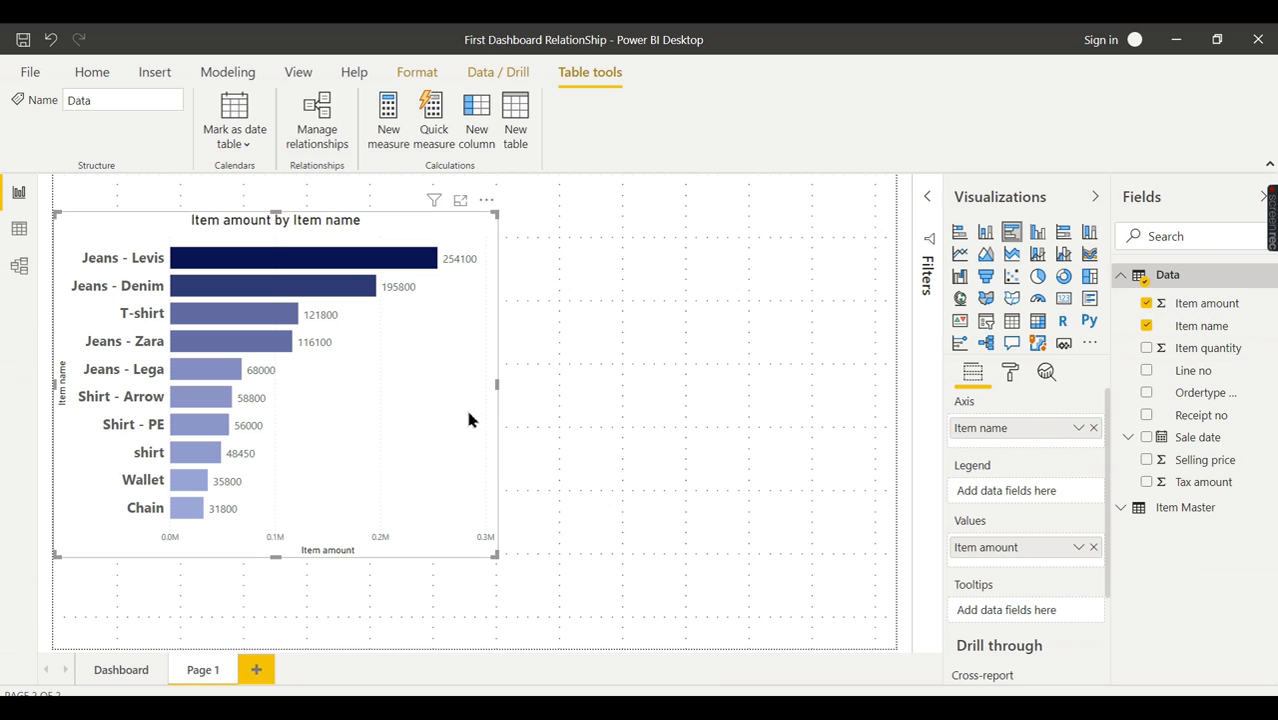
pyautogui.moveTo(443, 318)
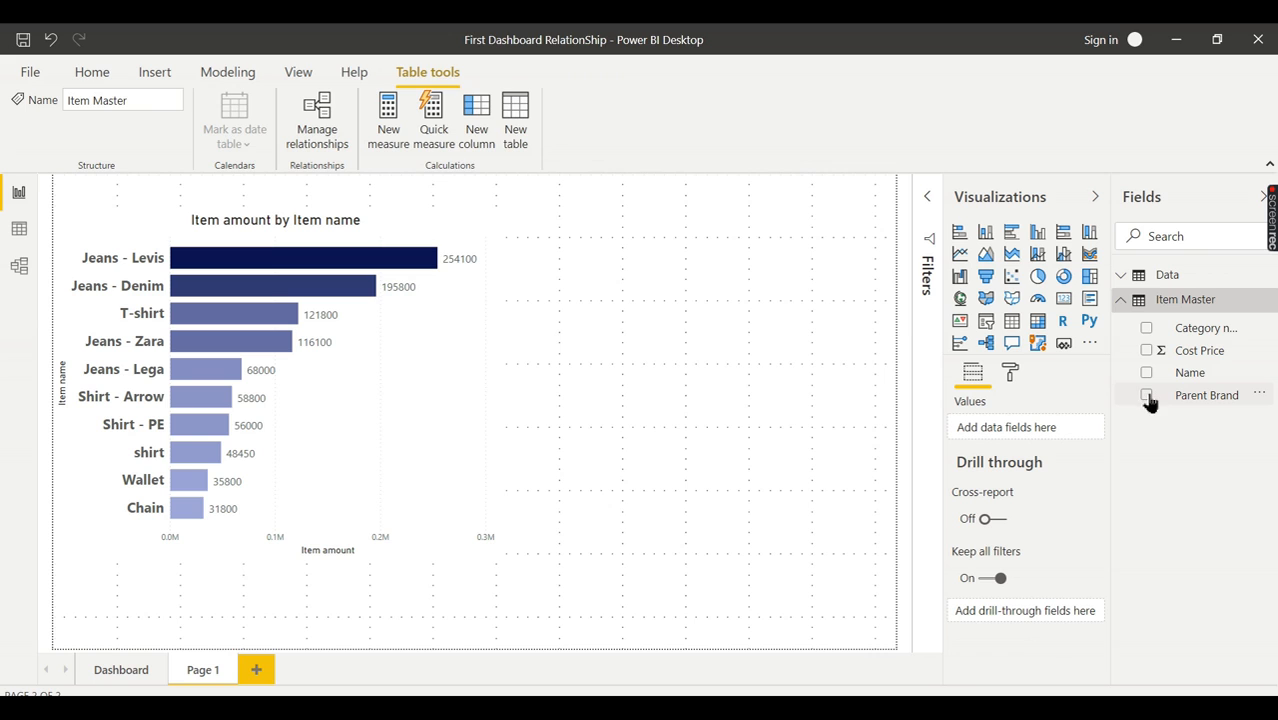
# Step: Add a pie chart with Parent Brand as legend and Count of Name as values
pyautogui.click(91, 71)
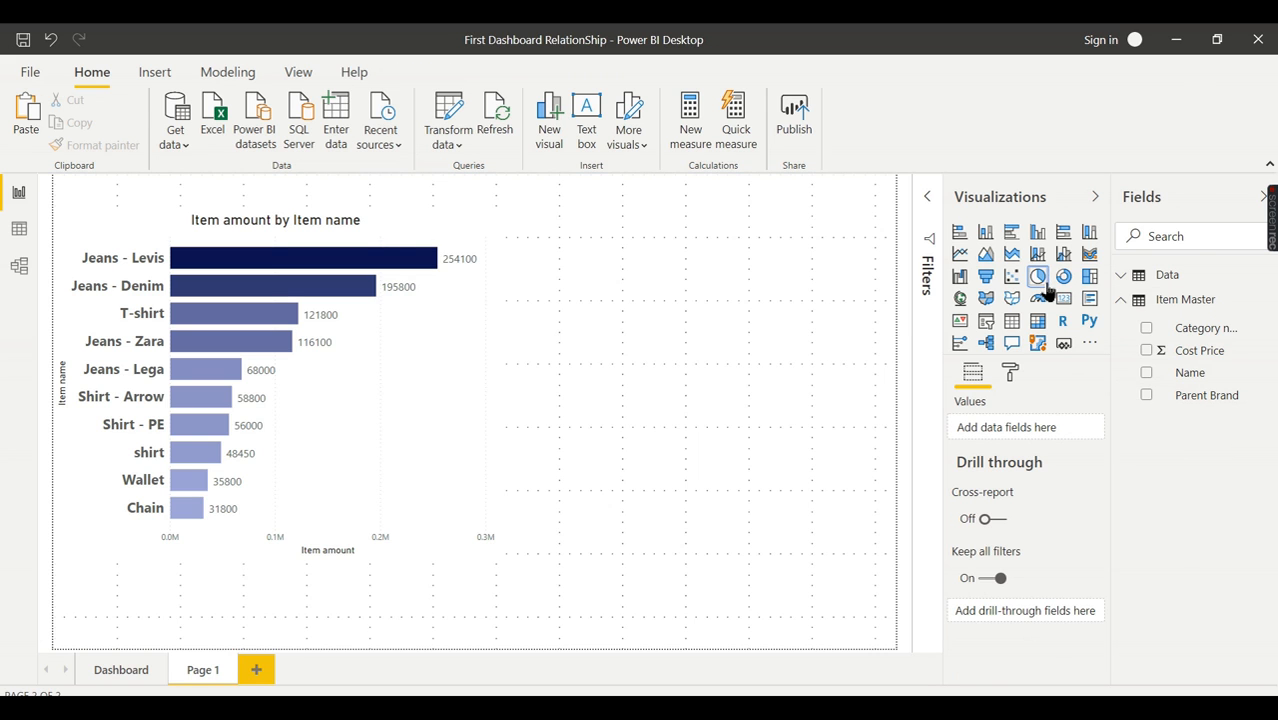
pyautogui.click(1037, 277)
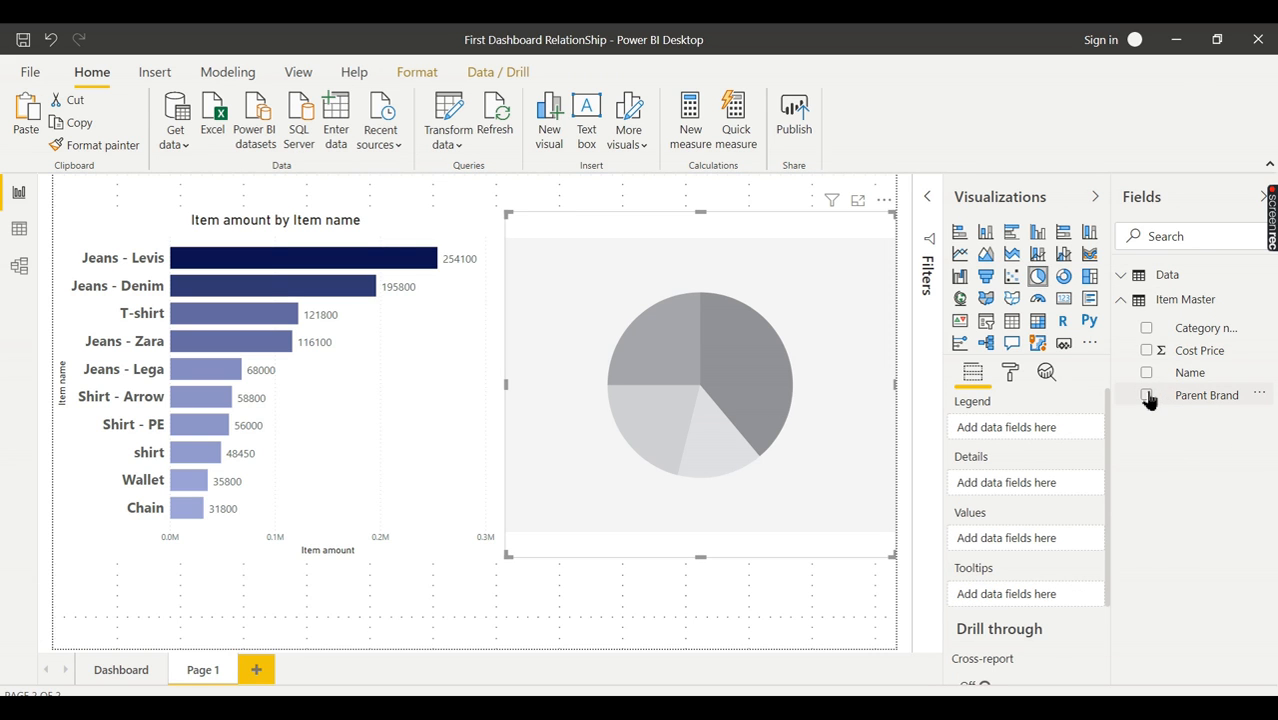
pyautogui.click(1147, 395)
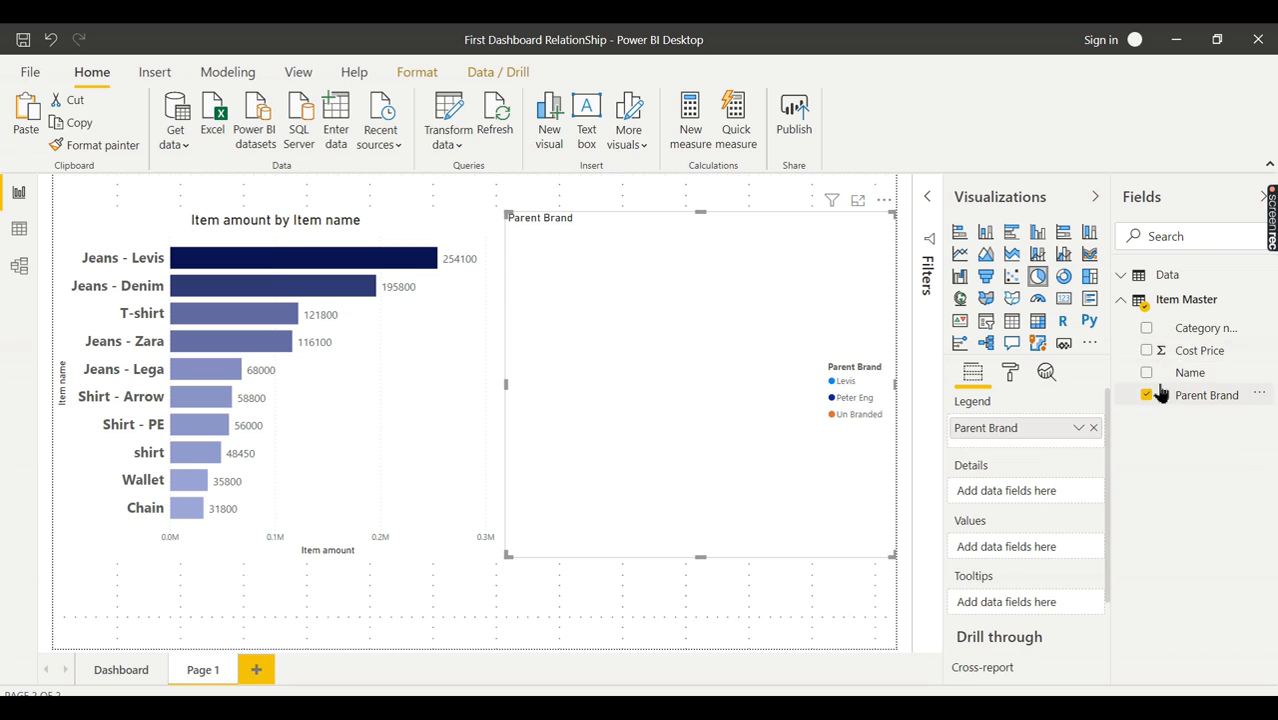
pyautogui.moveTo(1196, 328)
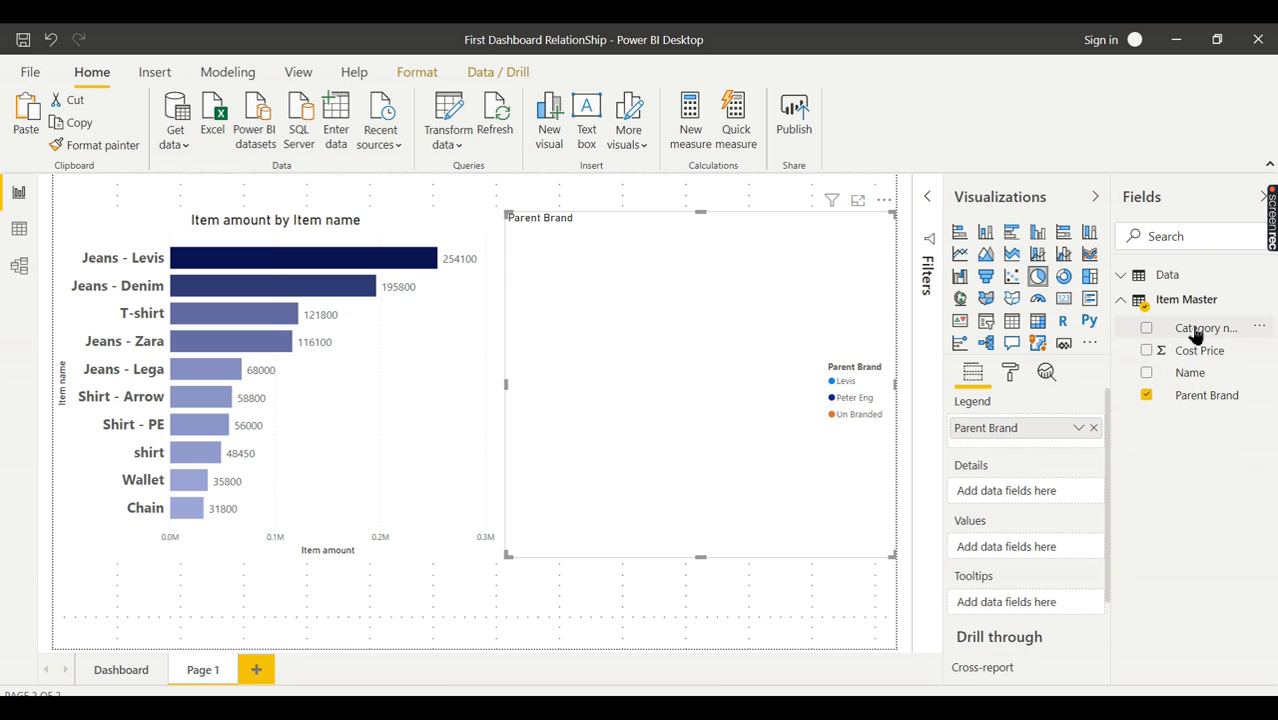
pyautogui.moveTo(1190, 372)
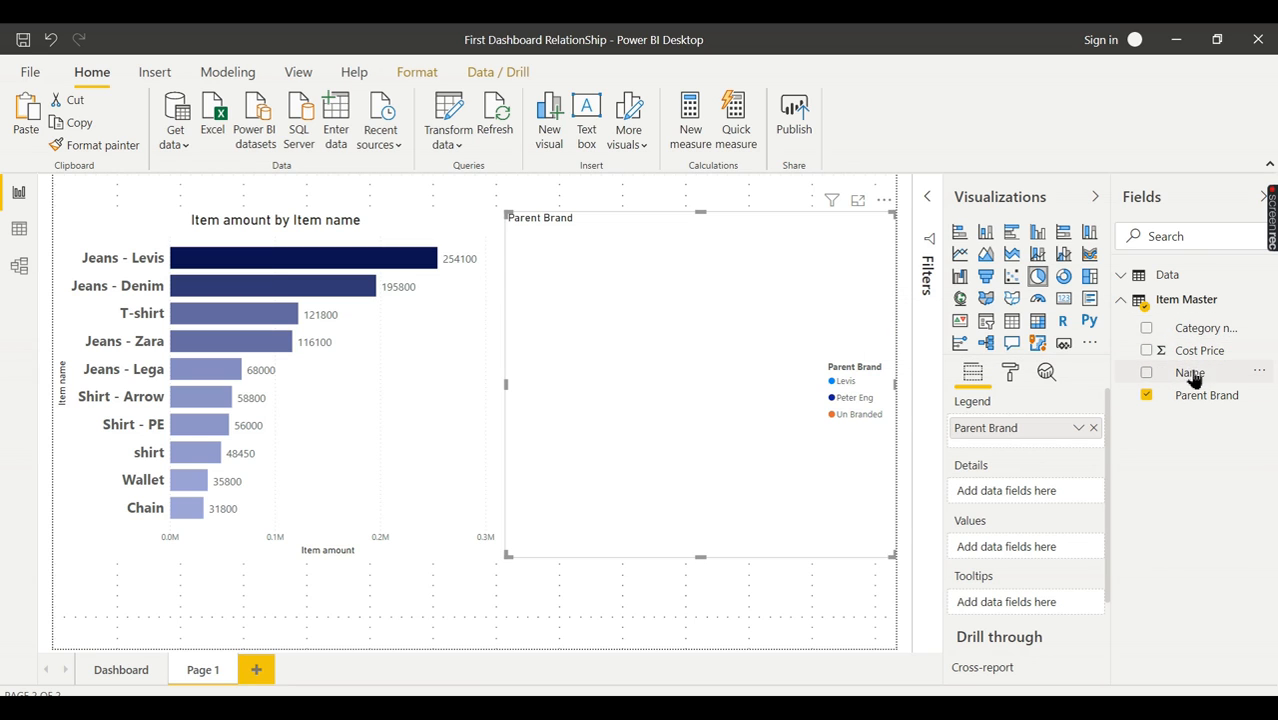
pyautogui.moveTo(1190, 372); pyautogui.dragTo(1020, 547)
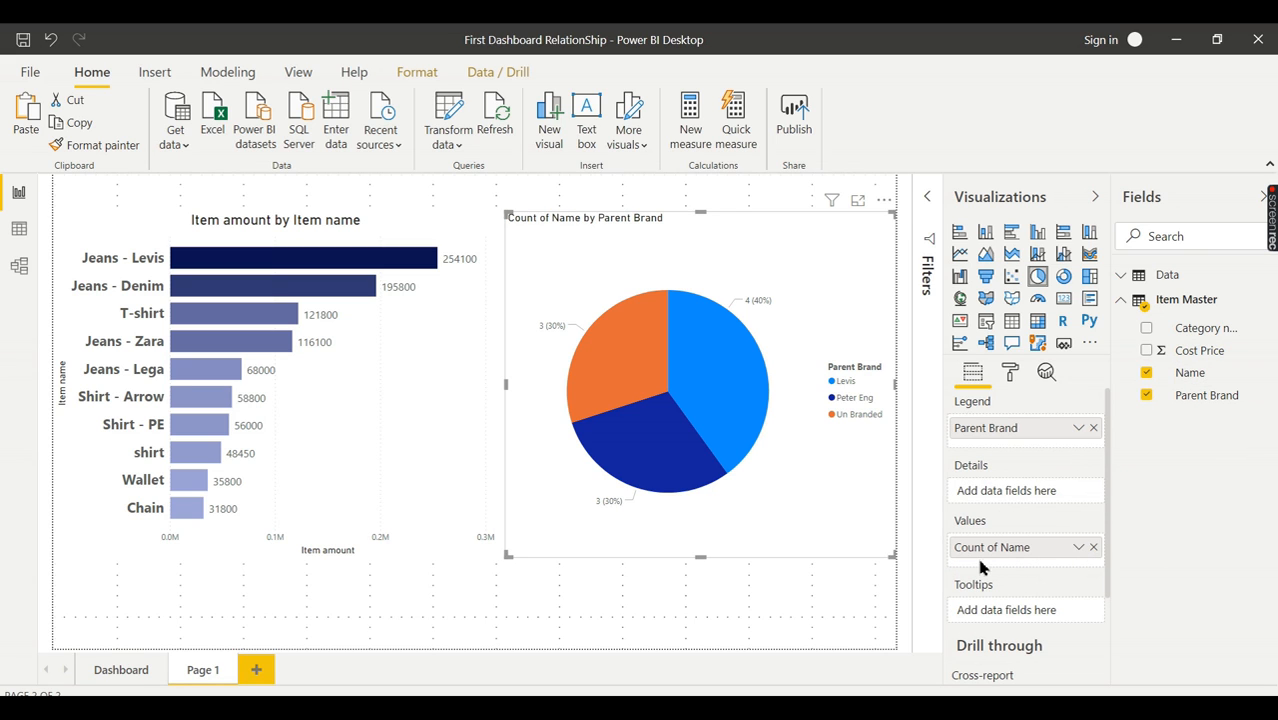
pyautogui.moveTo(830, 415)
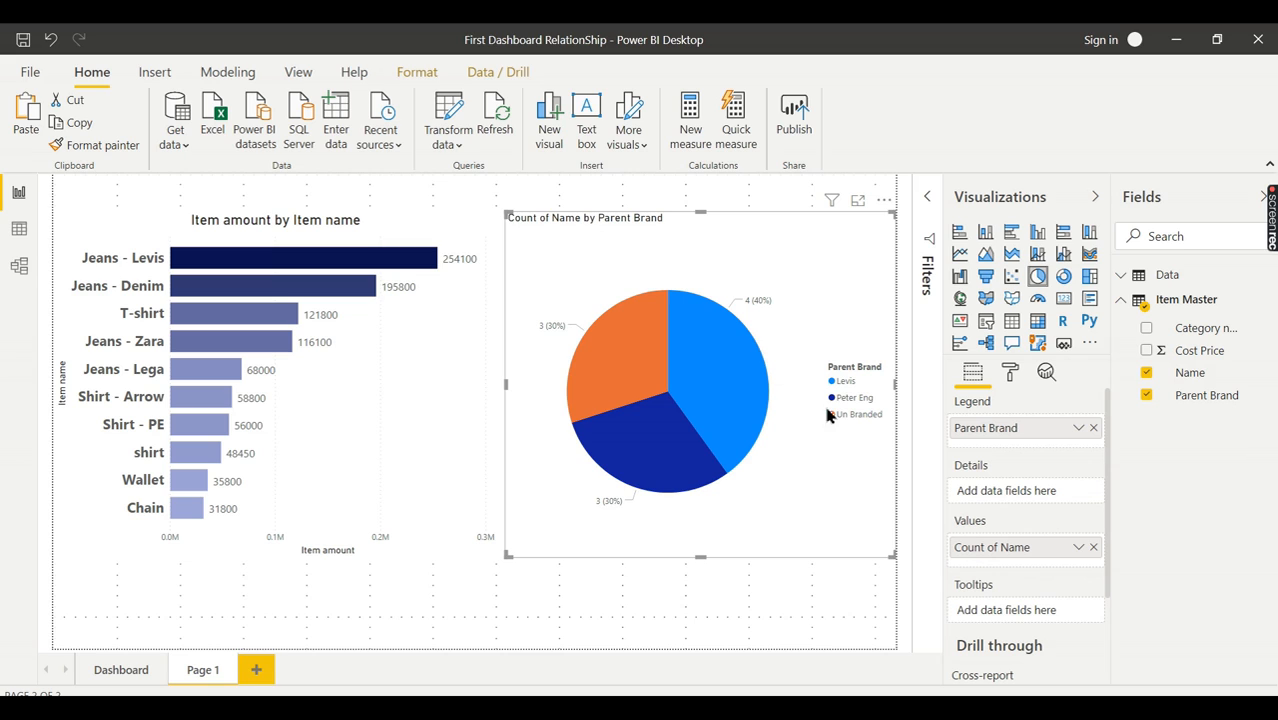
pyautogui.moveTo(750, 401)
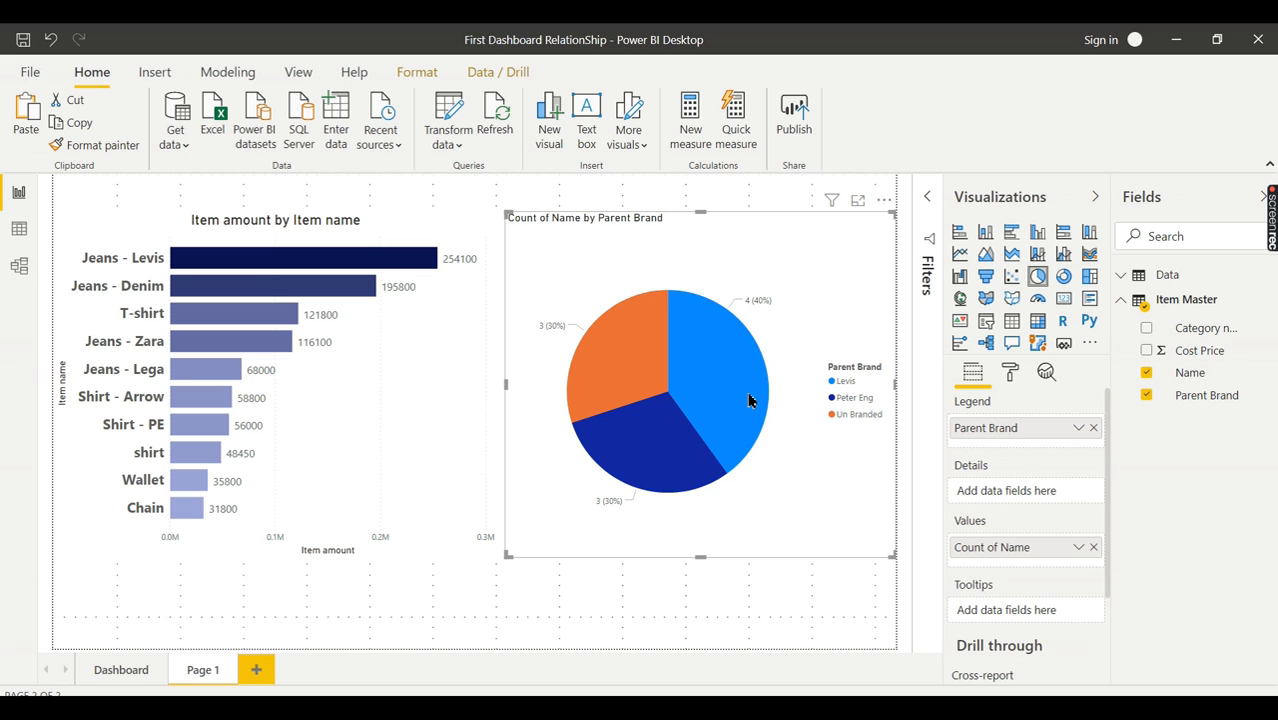
pyautogui.moveTo(703, 327)
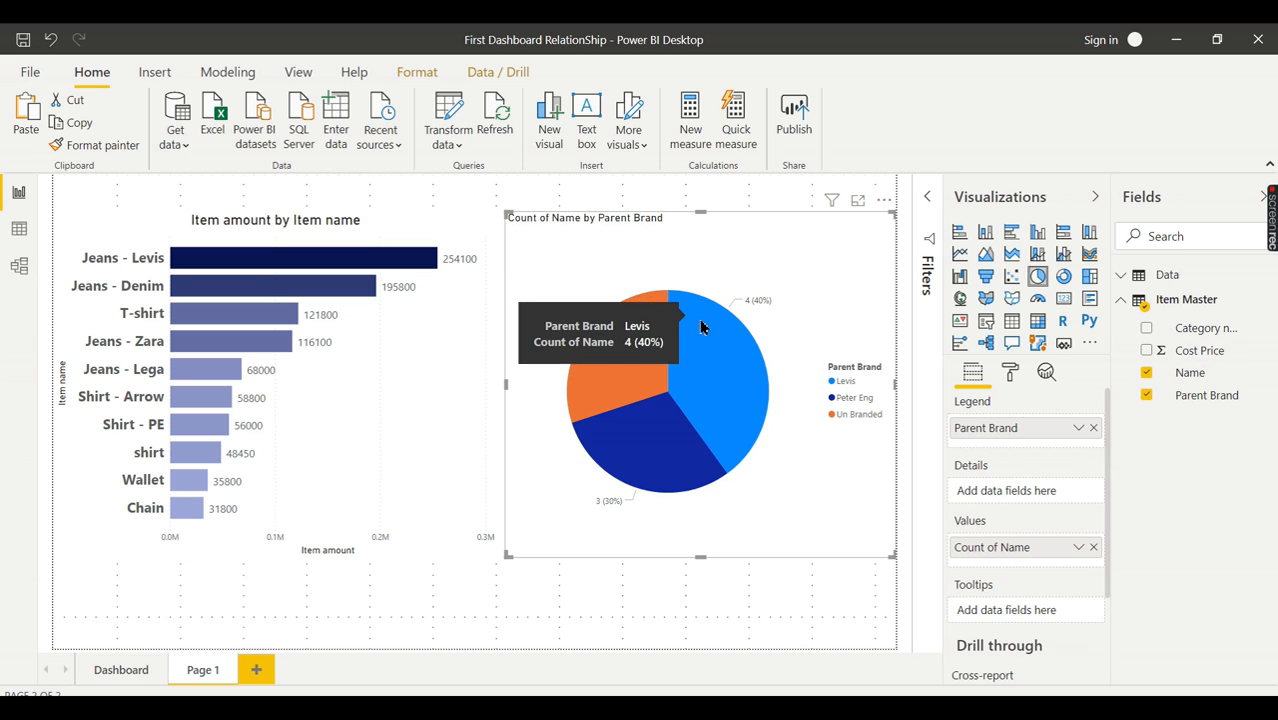
pyautogui.moveTo(628, 486)
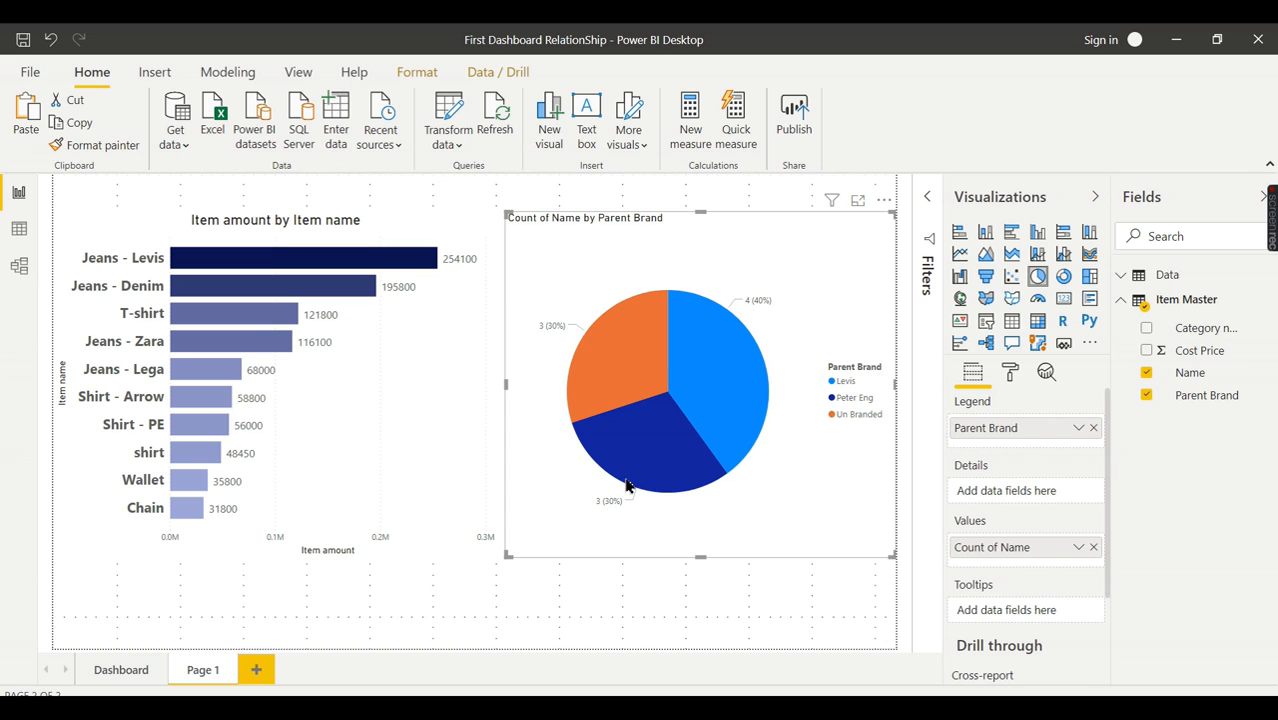
pyautogui.moveTo(665, 463)
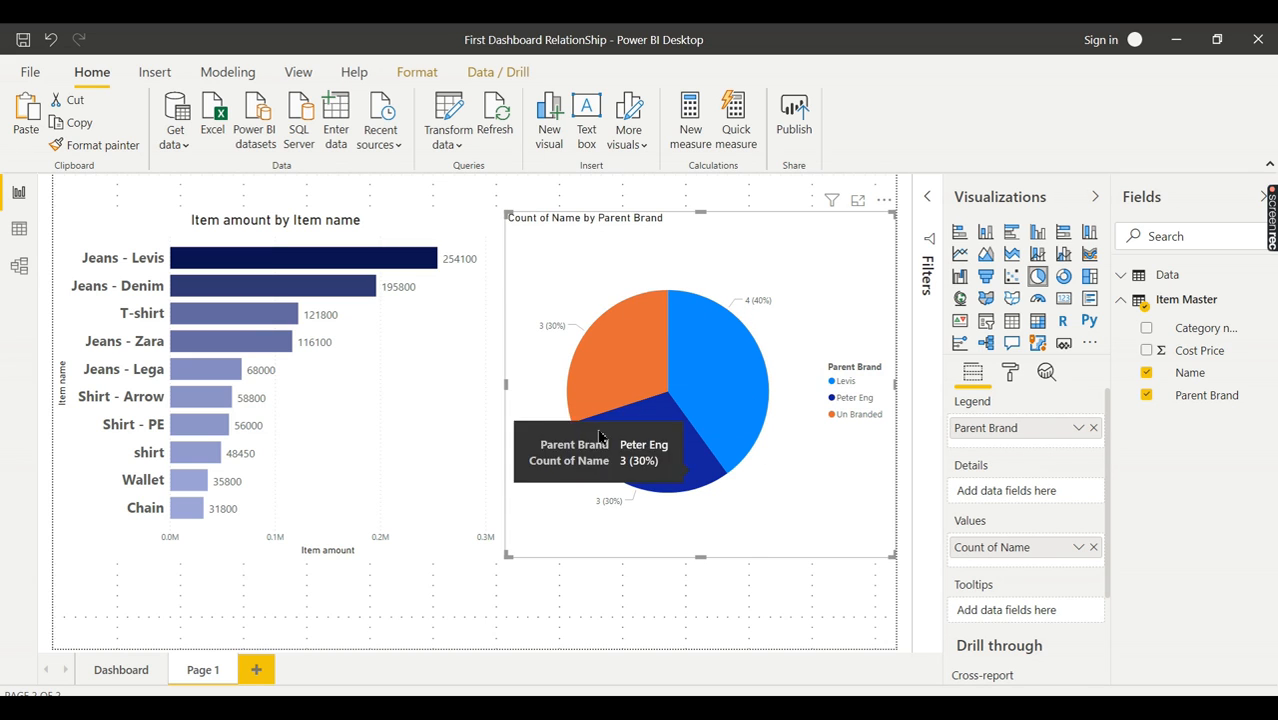
pyautogui.moveTo(860, 413)
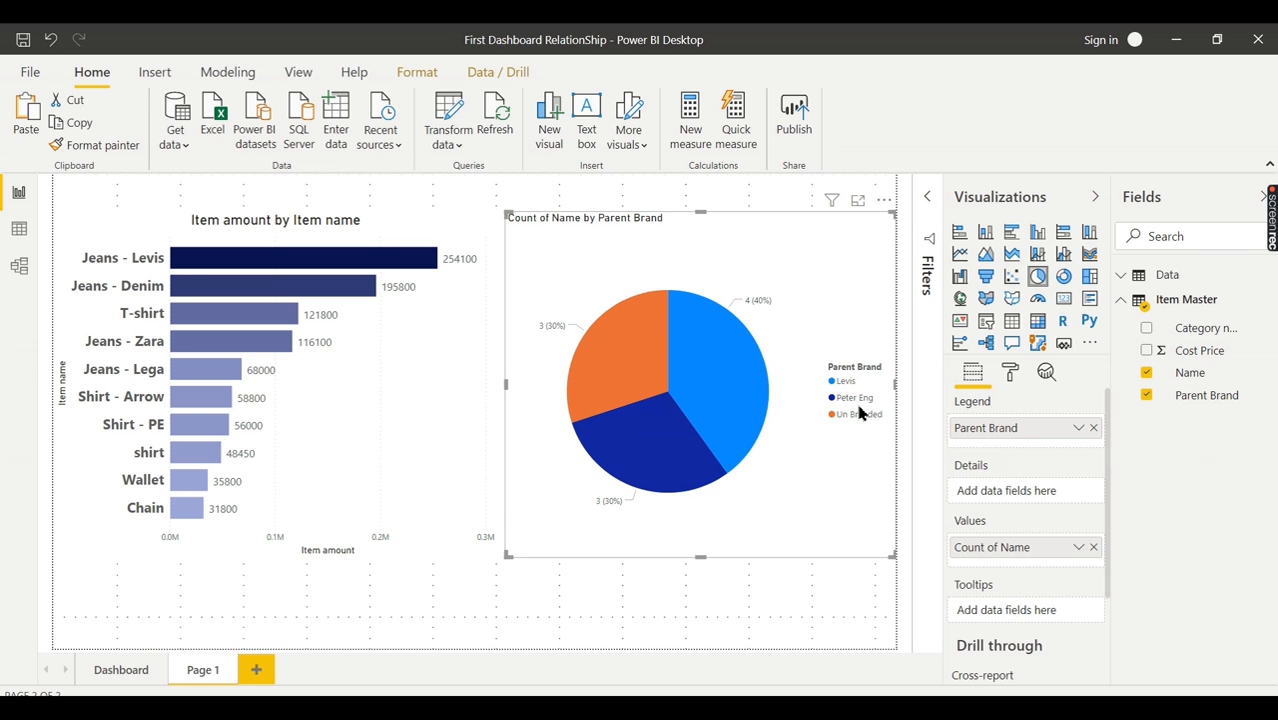
pyautogui.moveTo(1187, 299)
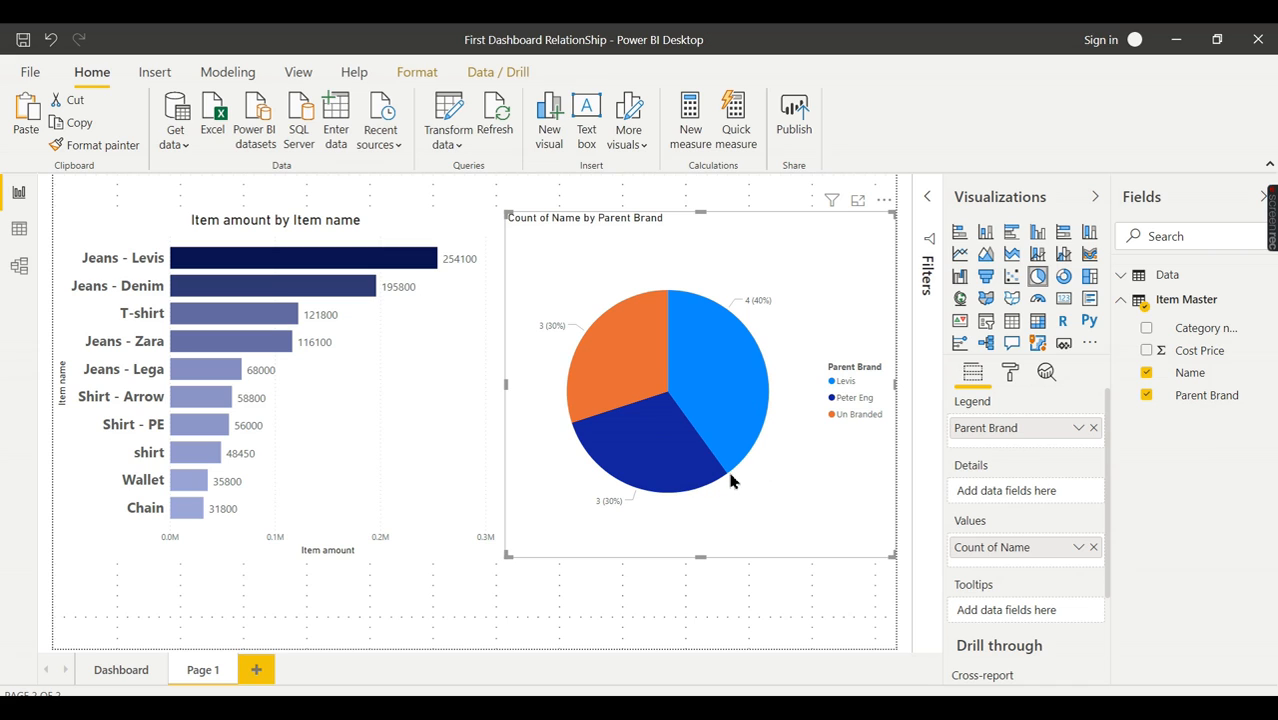
pyautogui.moveTo(728, 366)
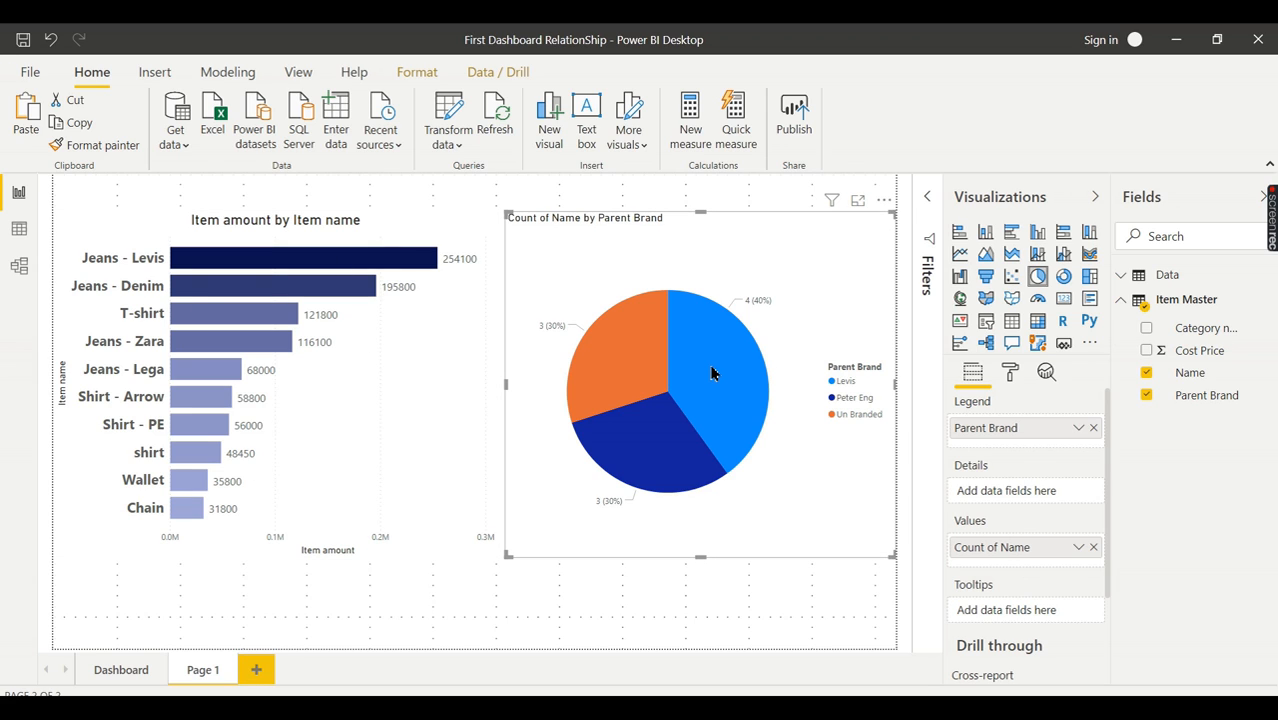
pyautogui.moveTo(602, 360)
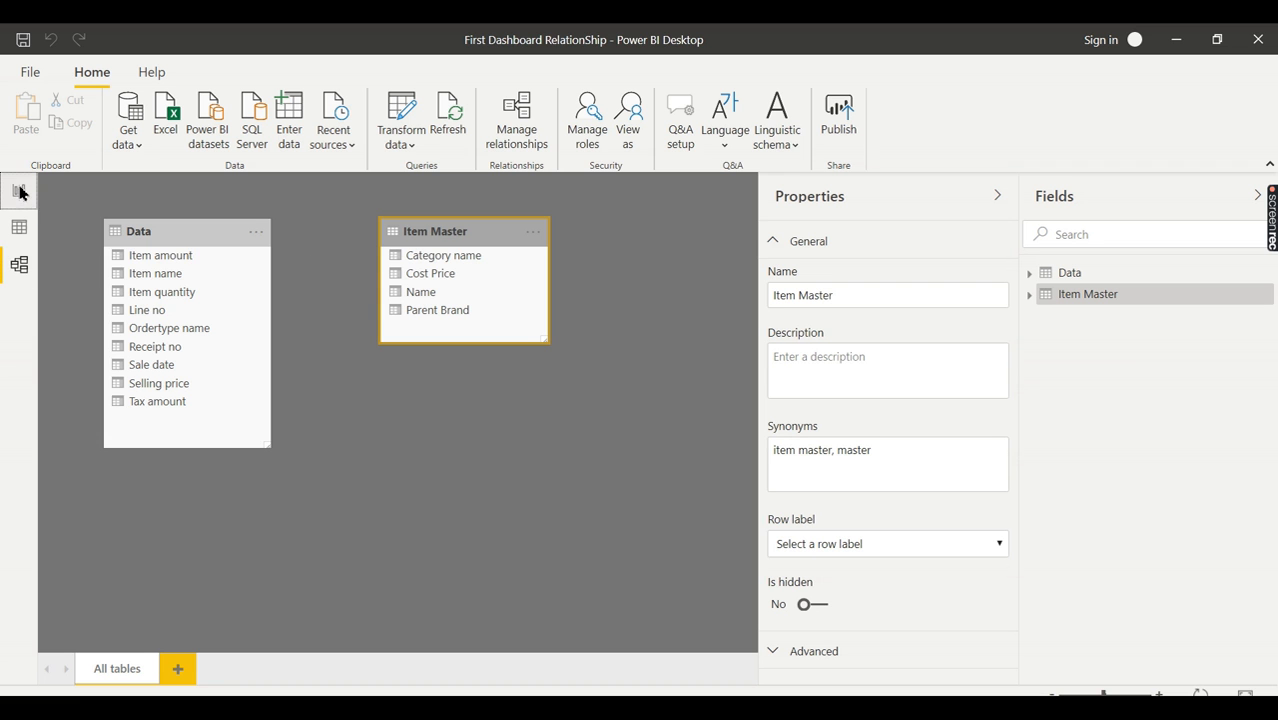
pyautogui.click(18, 192)
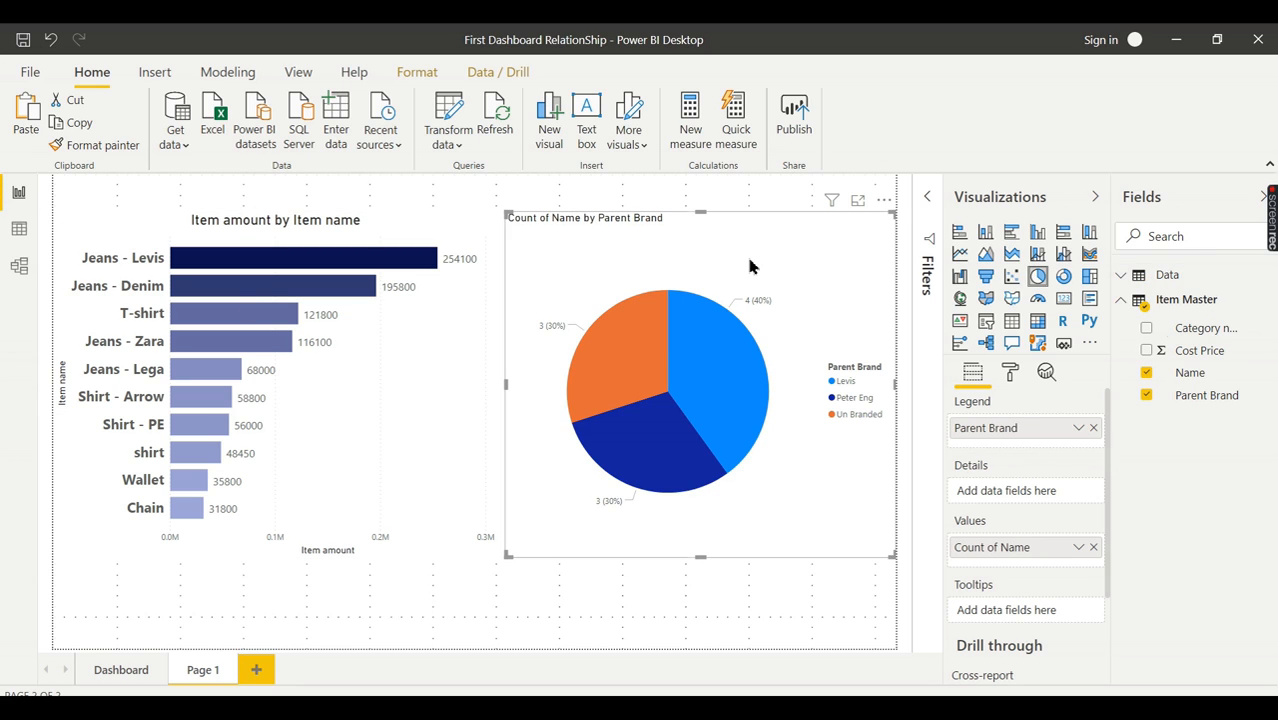
pyautogui.moveTo(560, 253)
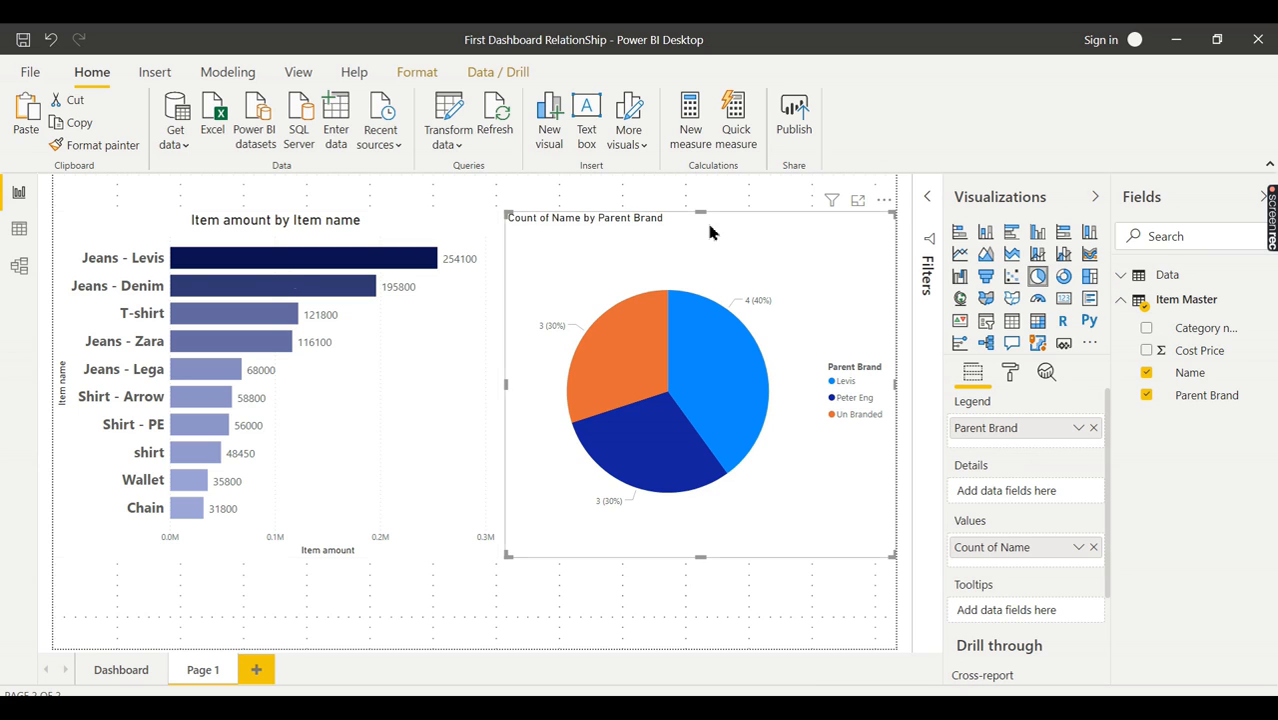
pyautogui.moveTo(780, 262)
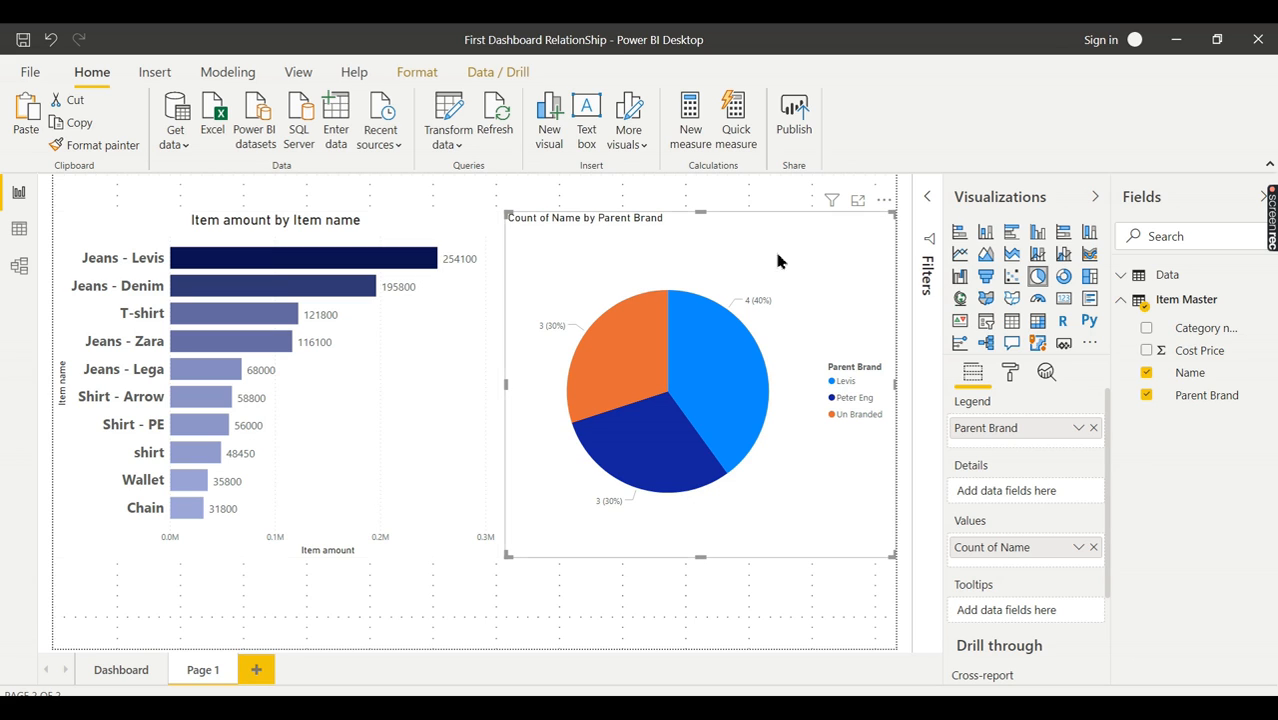
pyautogui.moveTo(640, 283)
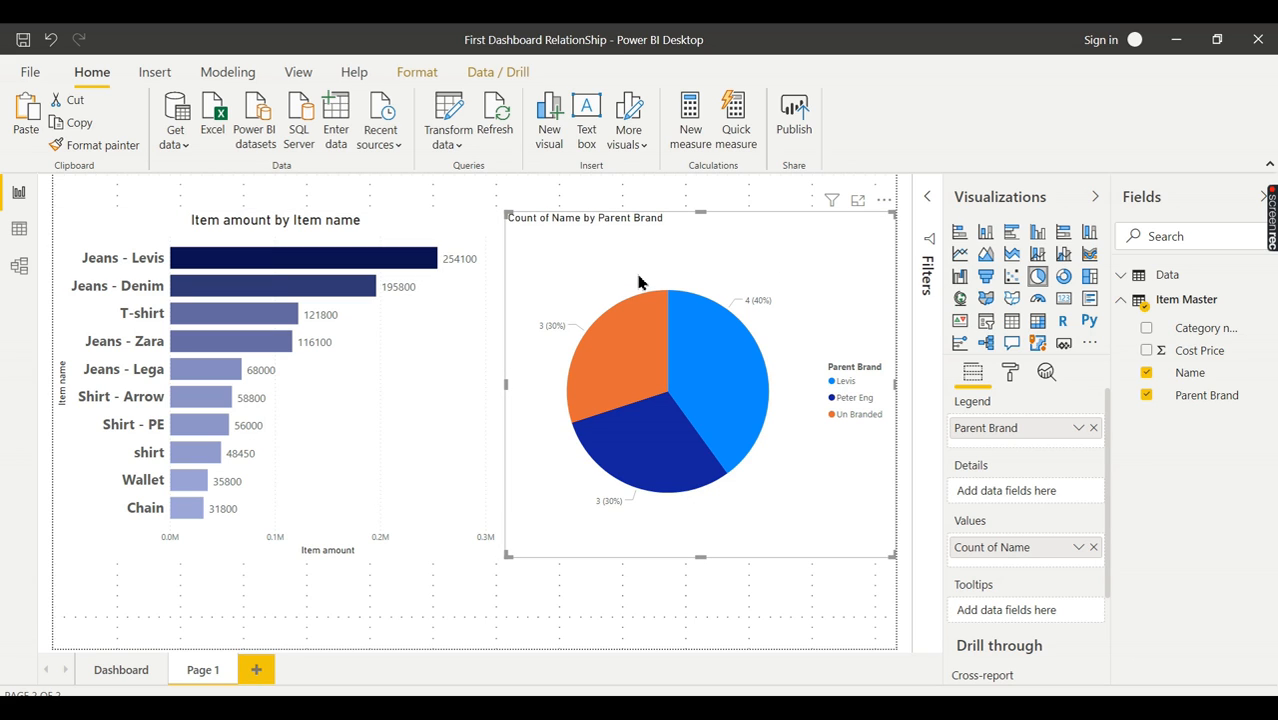
pyautogui.moveTo(730, 350)
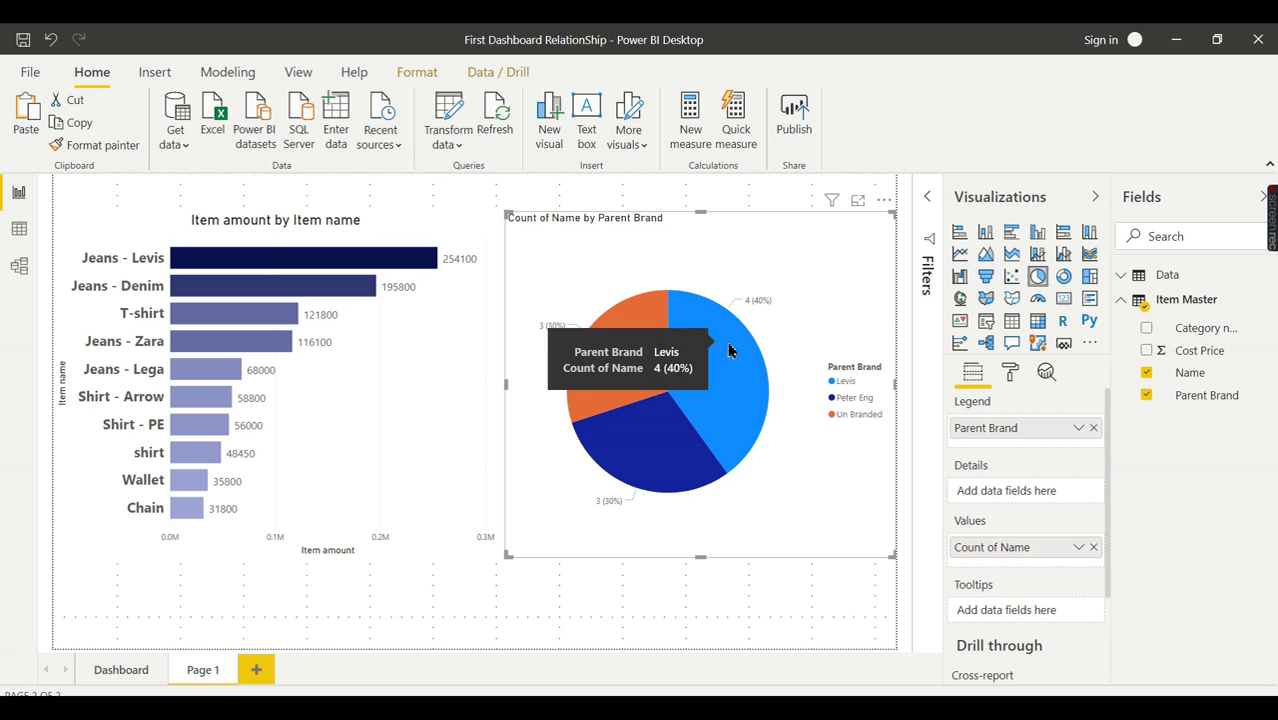
pyautogui.moveTo(545, 318)
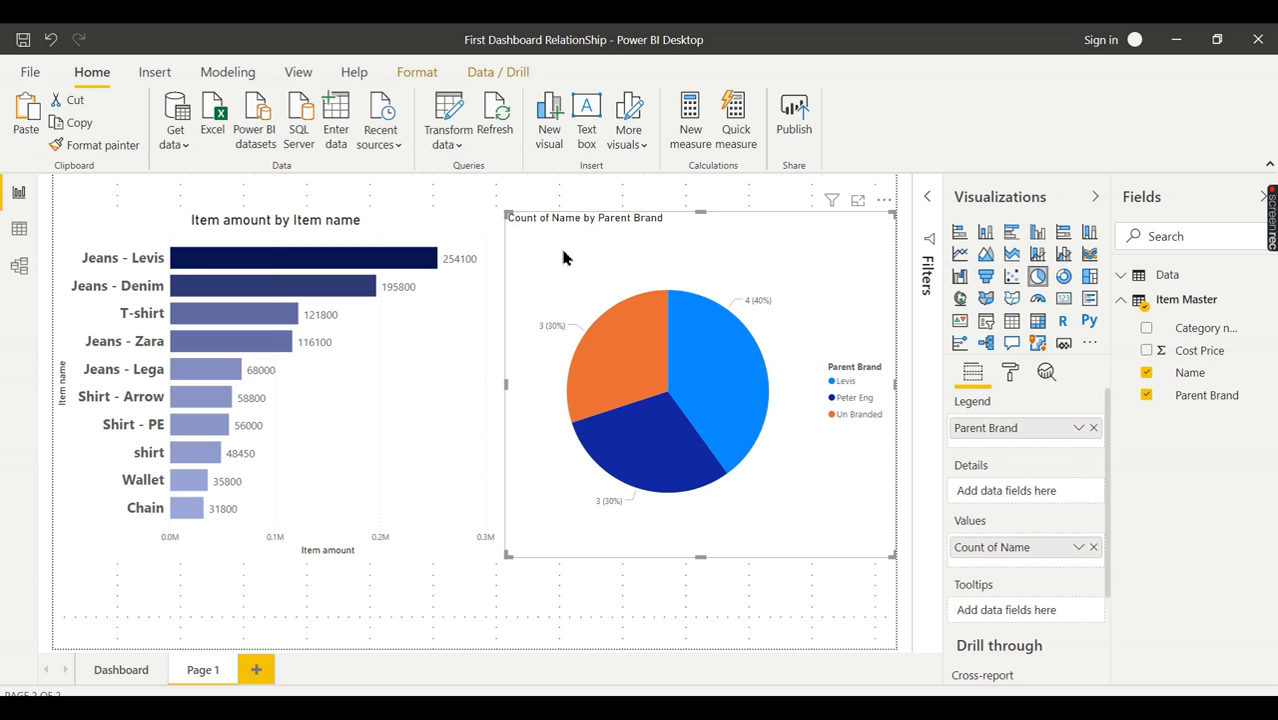
# Step: Switch to Data view and review the Data table's sales rows and fields
pyautogui.click(19, 266)
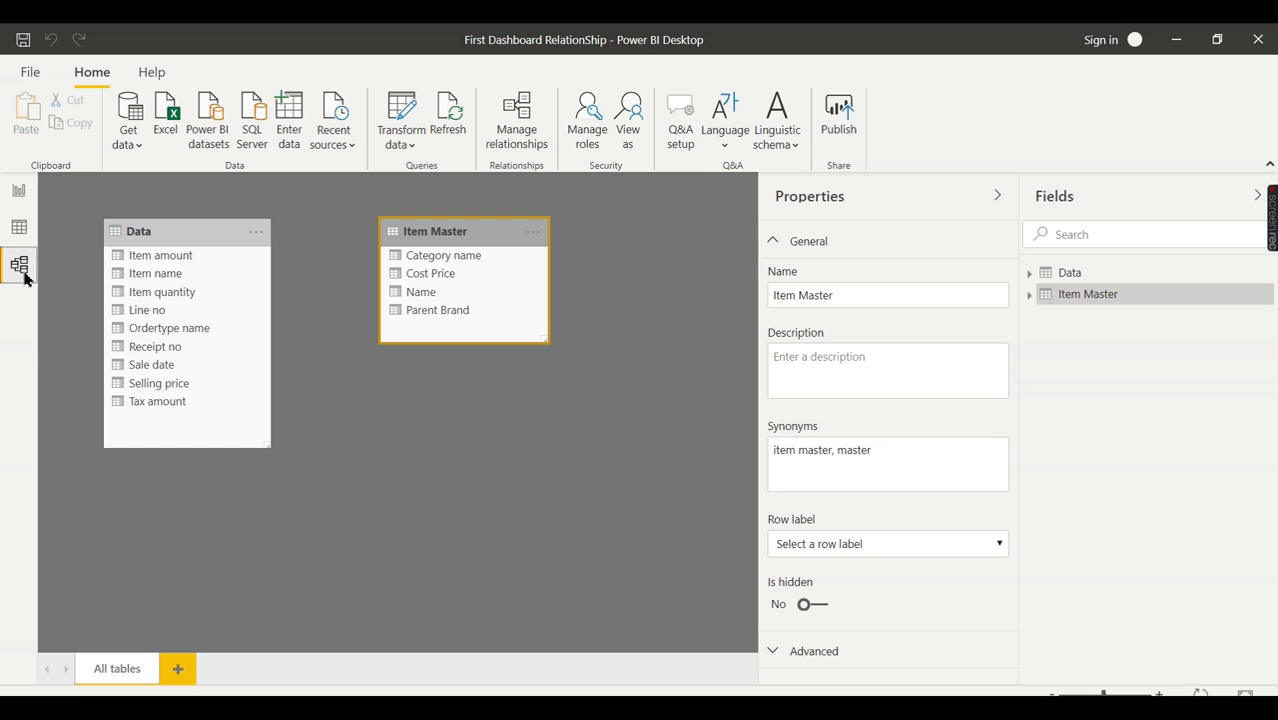
pyautogui.click(165, 203)
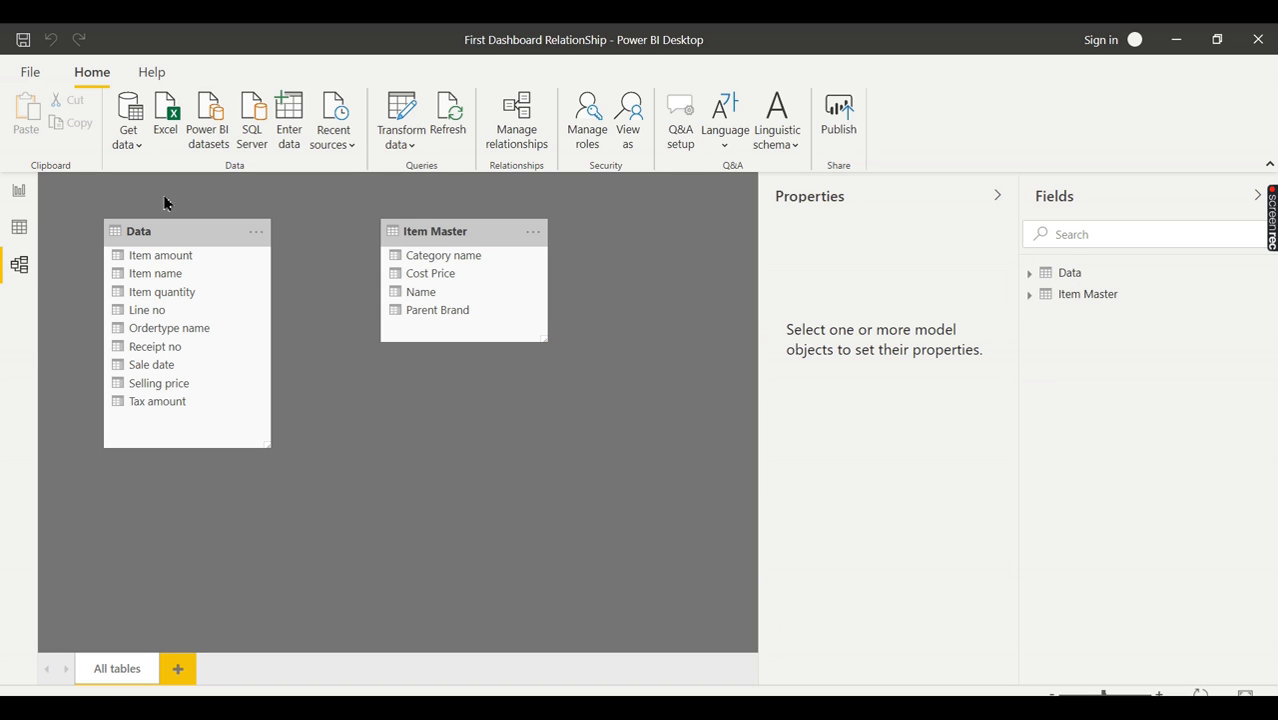
pyautogui.click(18, 228)
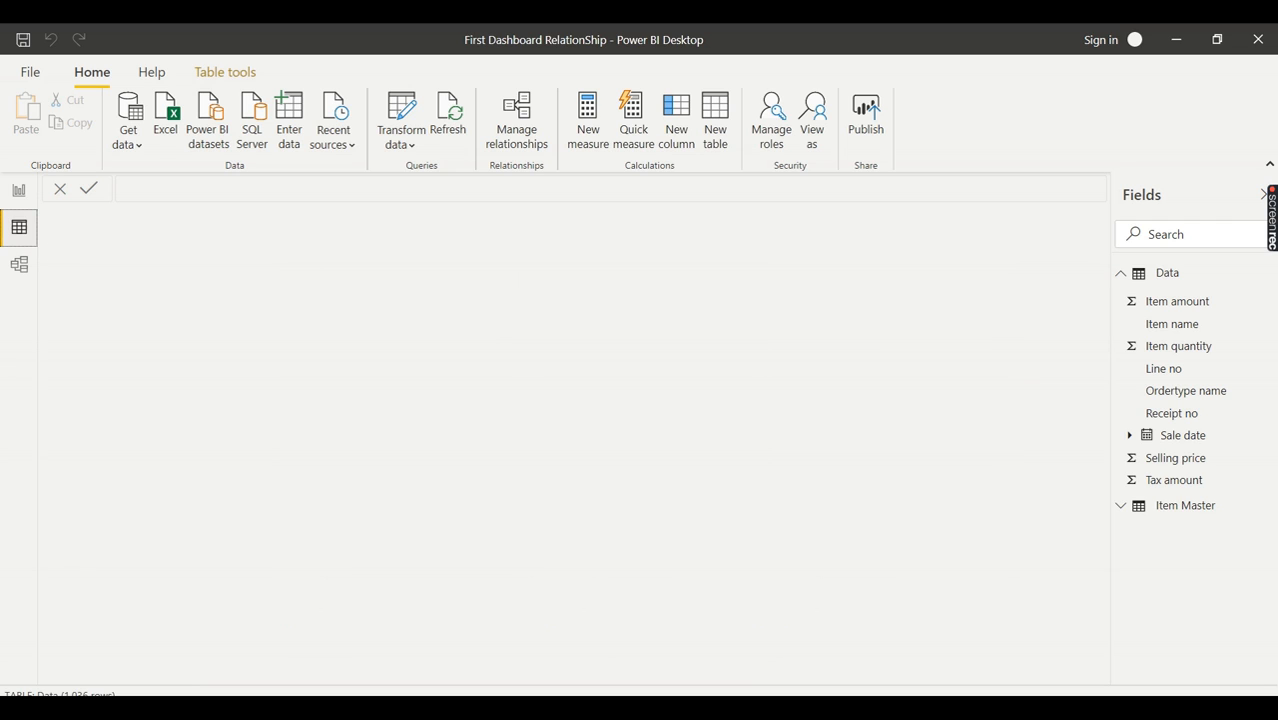
pyautogui.click(1120, 272)
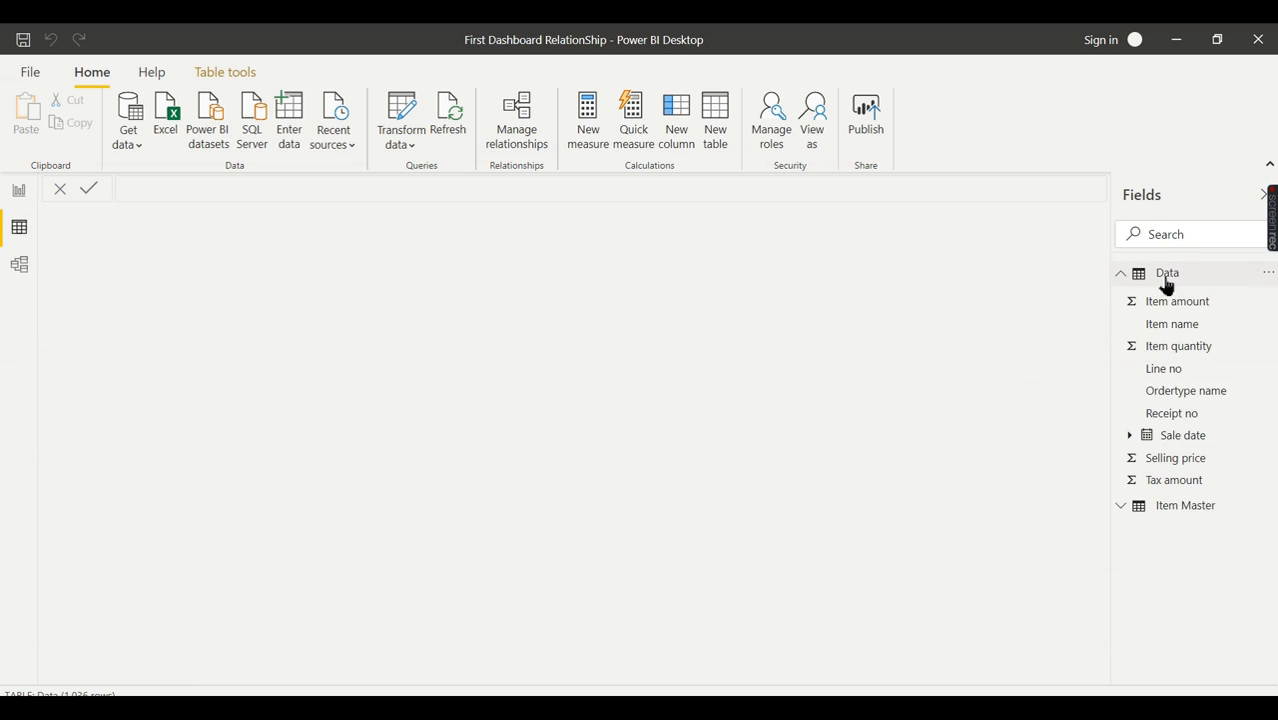
pyautogui.click(1120, 273)
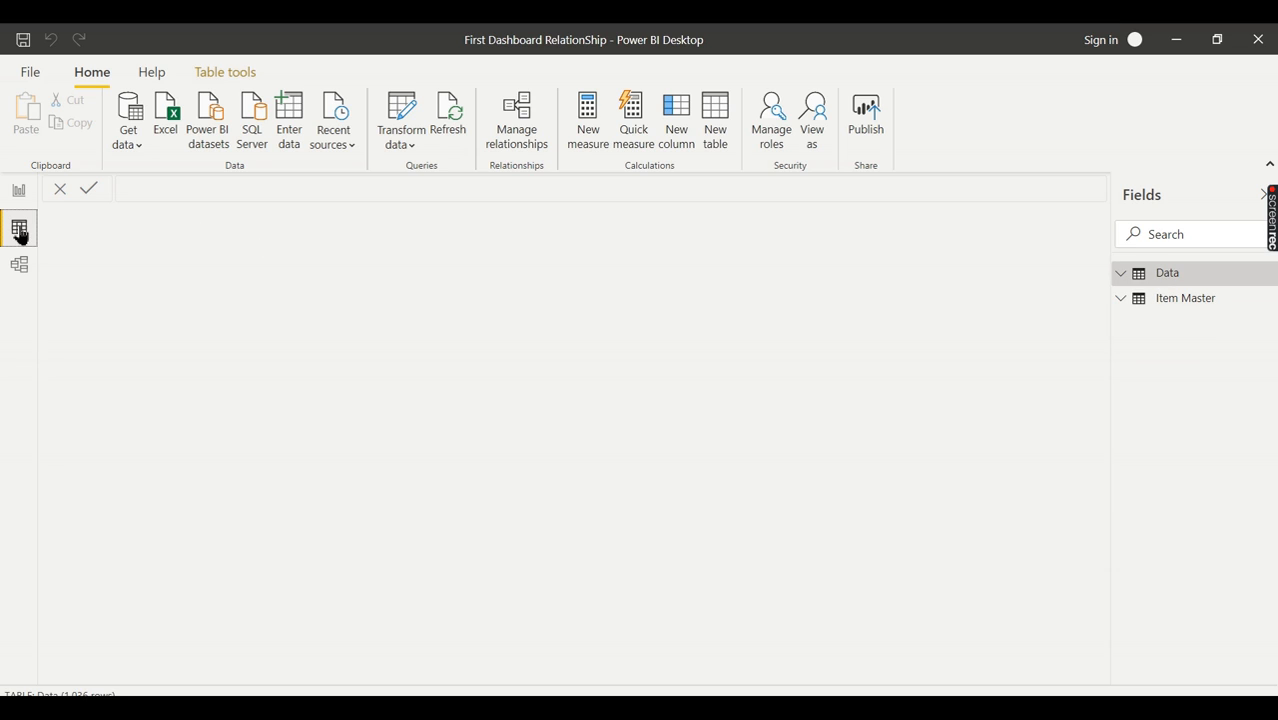
pyautogui.click(1167, 272)
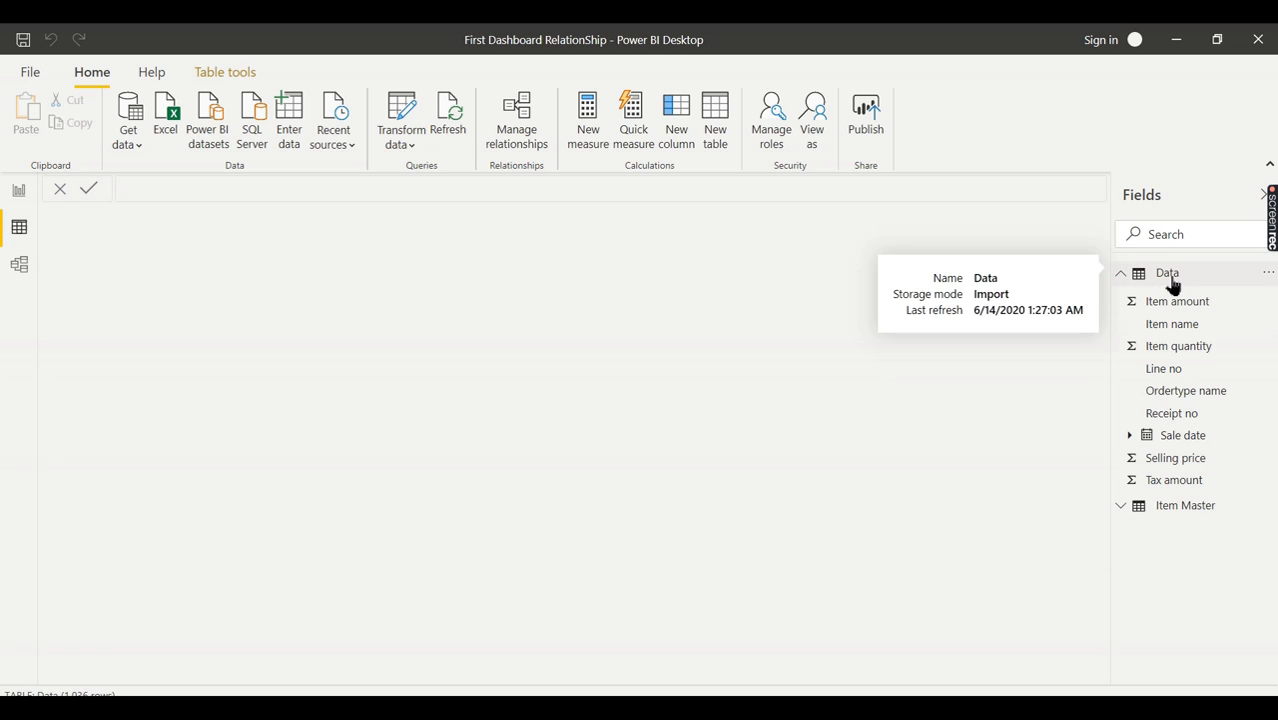
pyautogui.click(1121, 273)
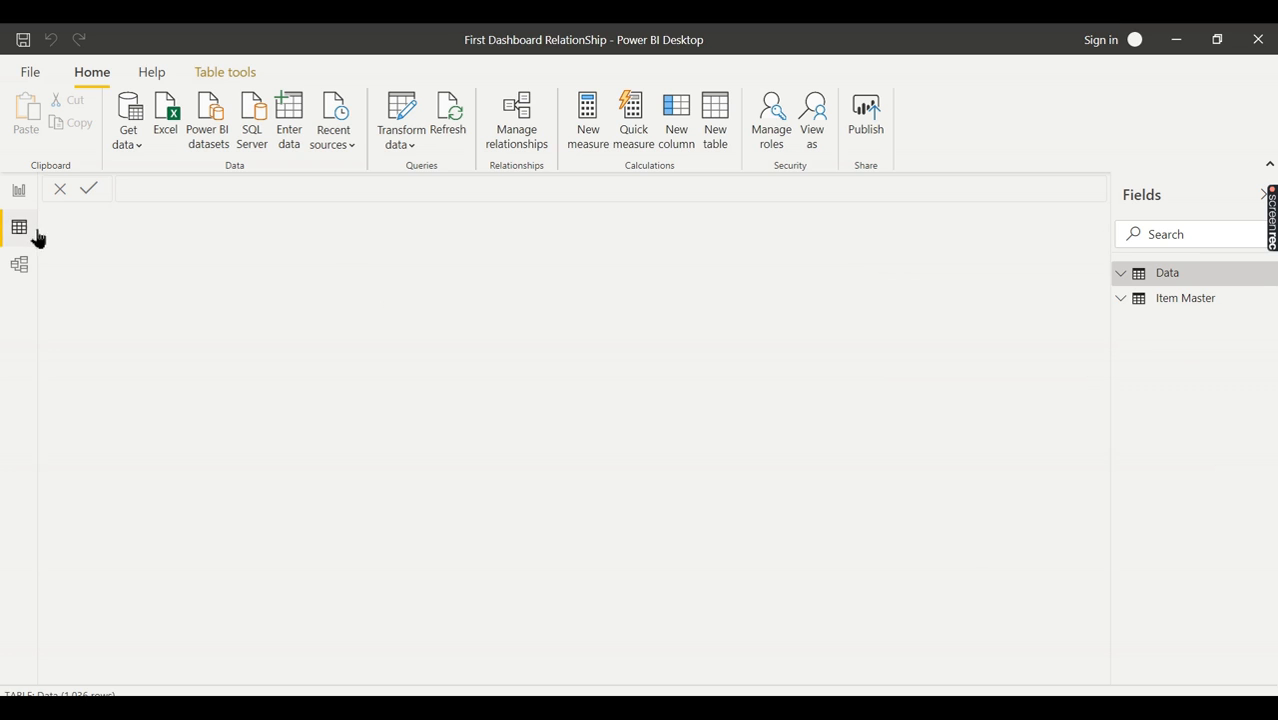
pyautogui.click(1185, 298)
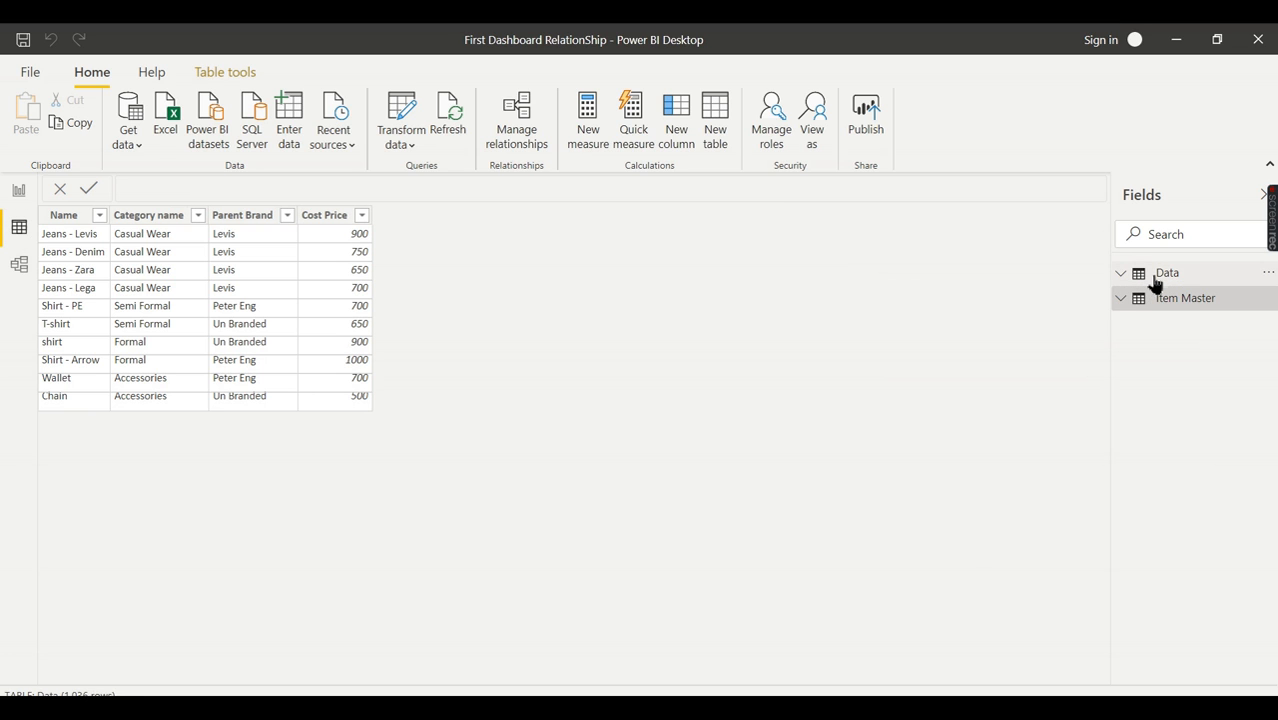
pyautogui.click(1167, 272)
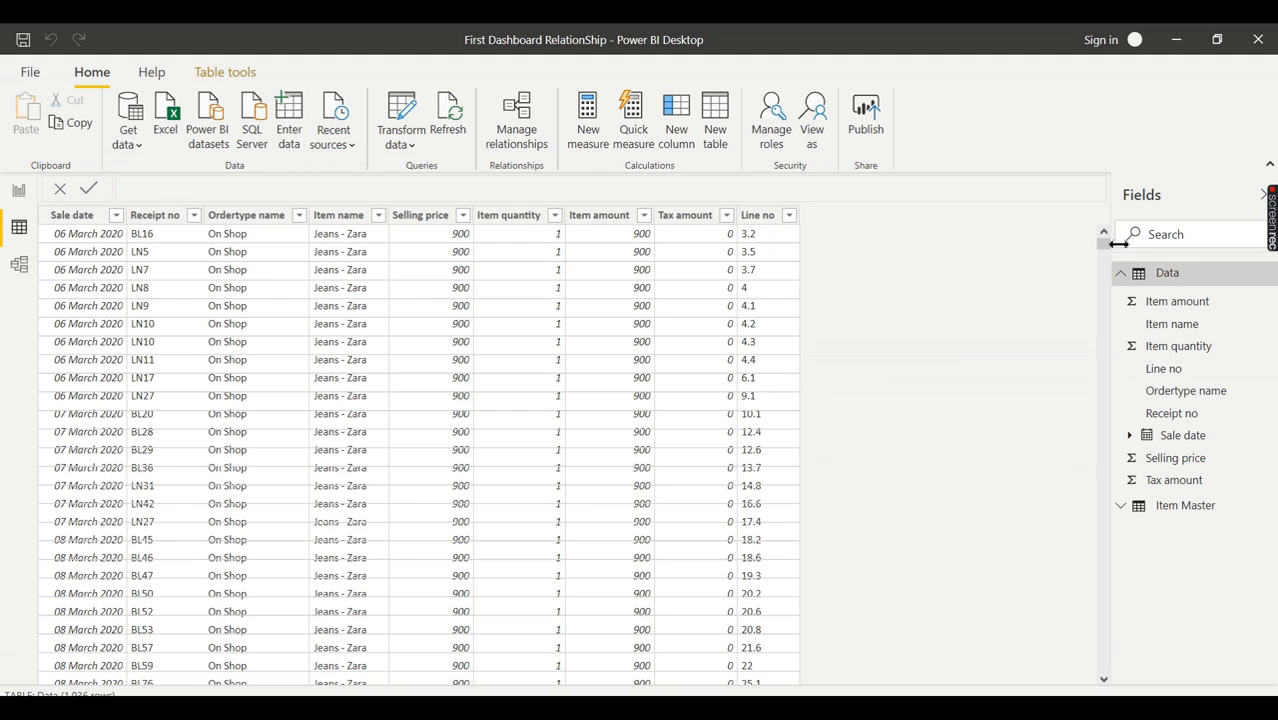
pyautogui.moveTo(967, 291)
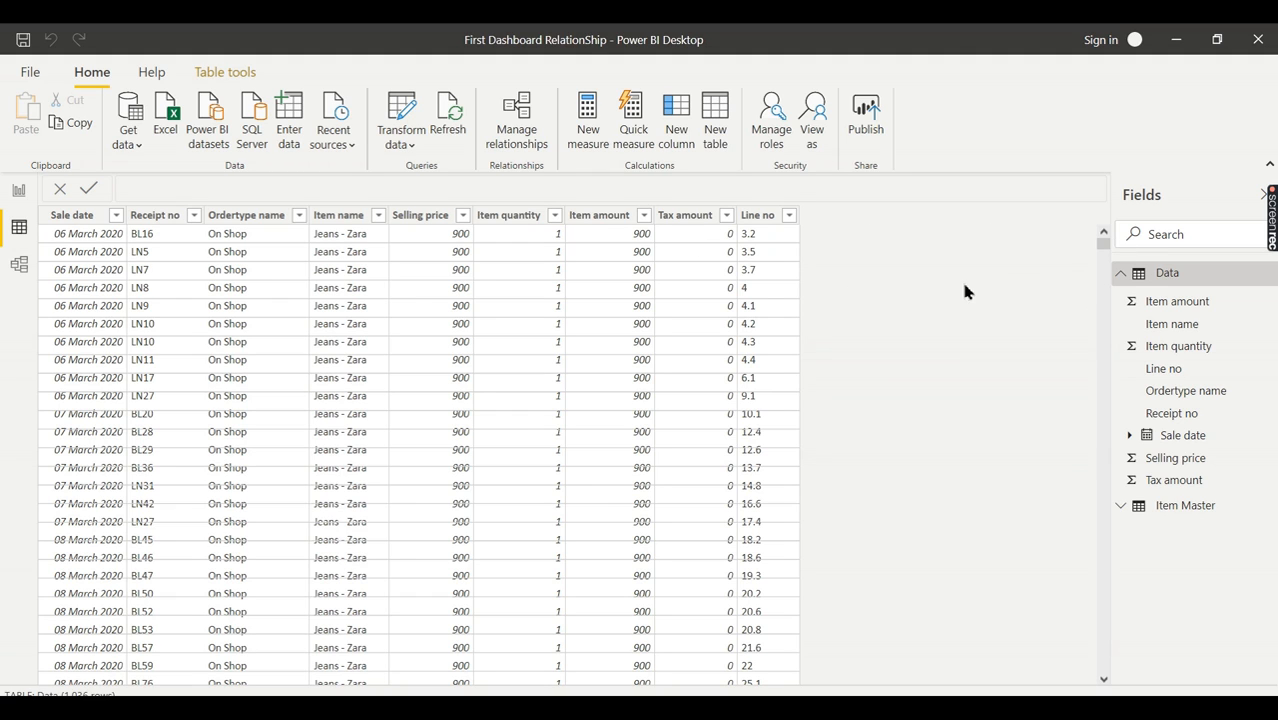
# Step: Display the 10-row Item Master table and list its fields
pyautogui.click(1121, 272)
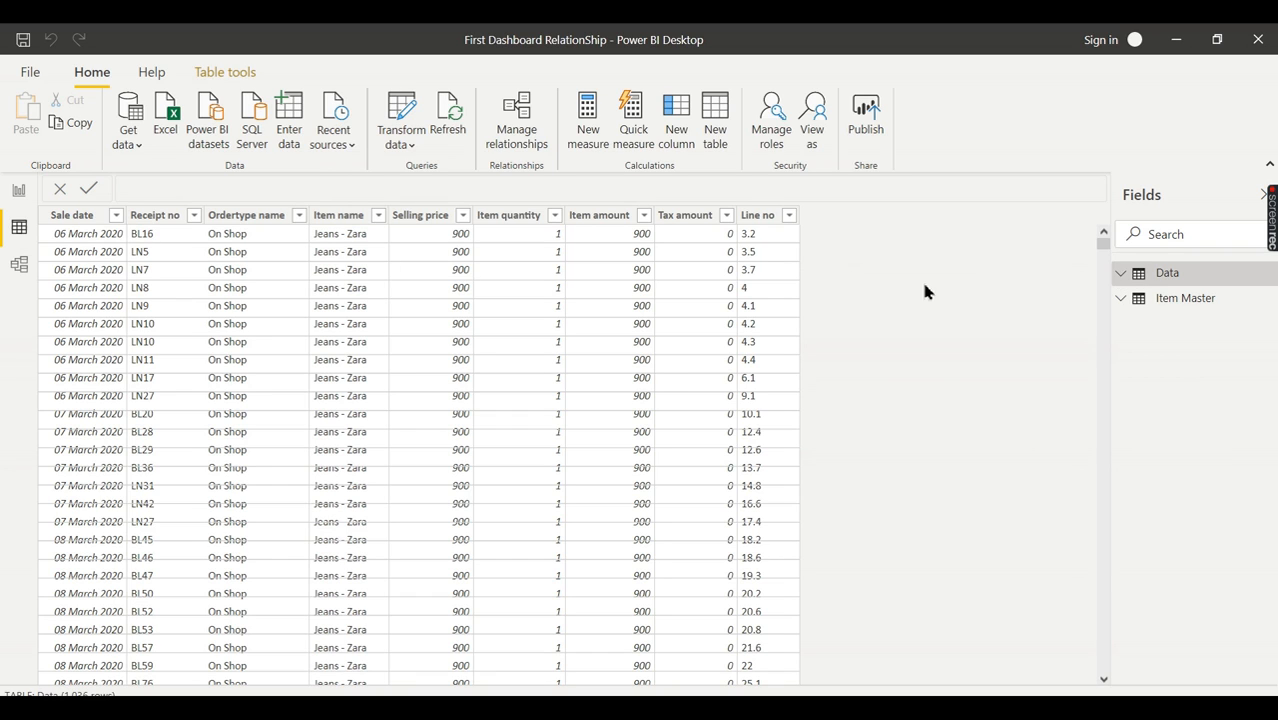
pyautogui.moveTo(939, 250)
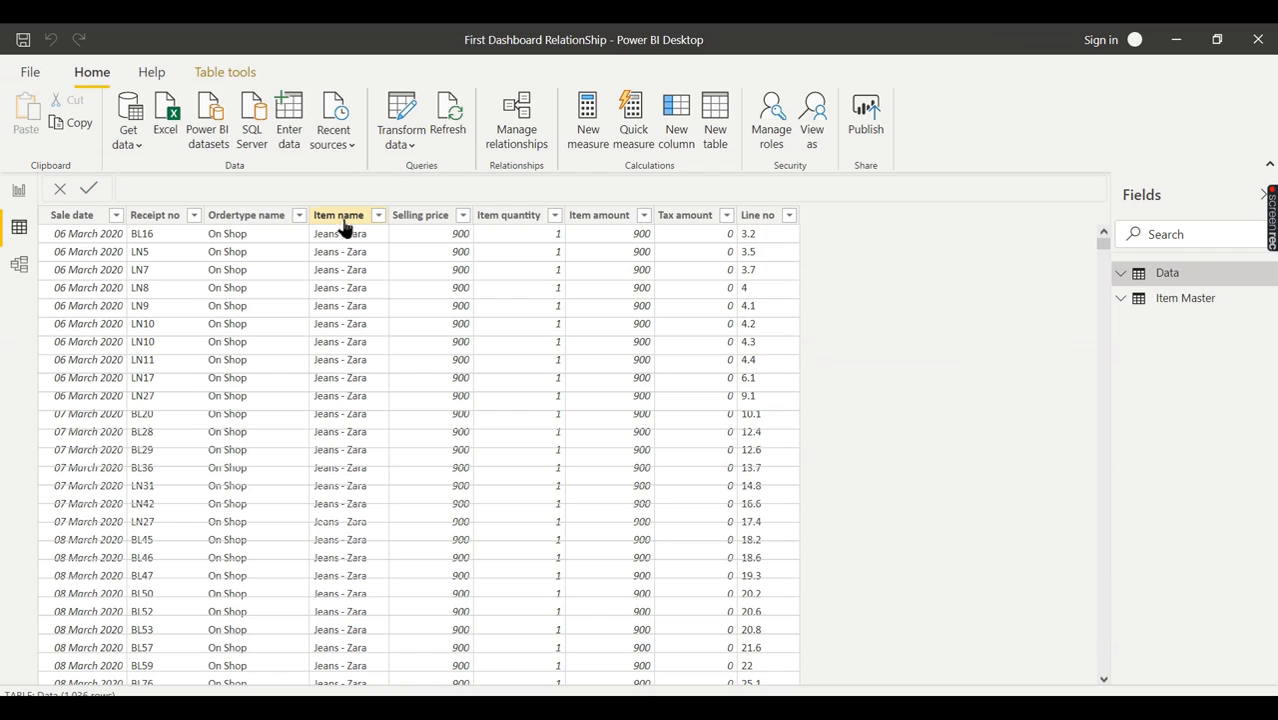
pyautogui.moveTo(910, 293)
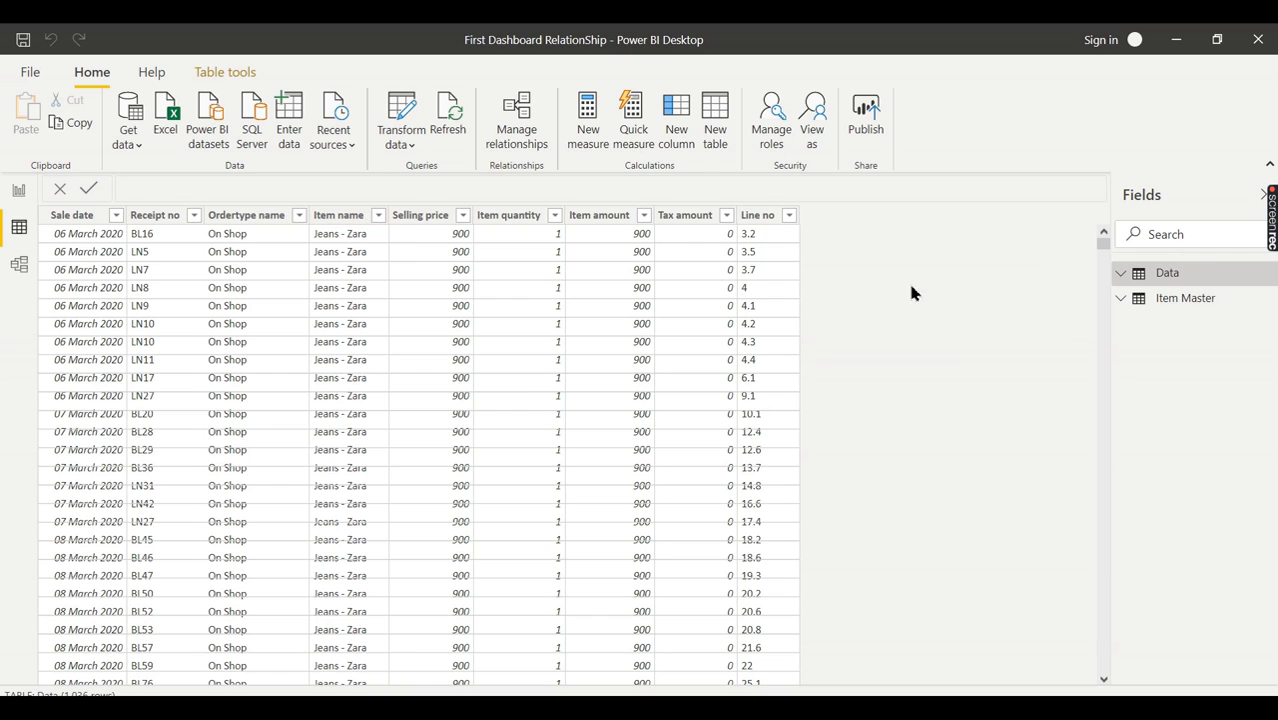
pyautogui.click(1185, 297)
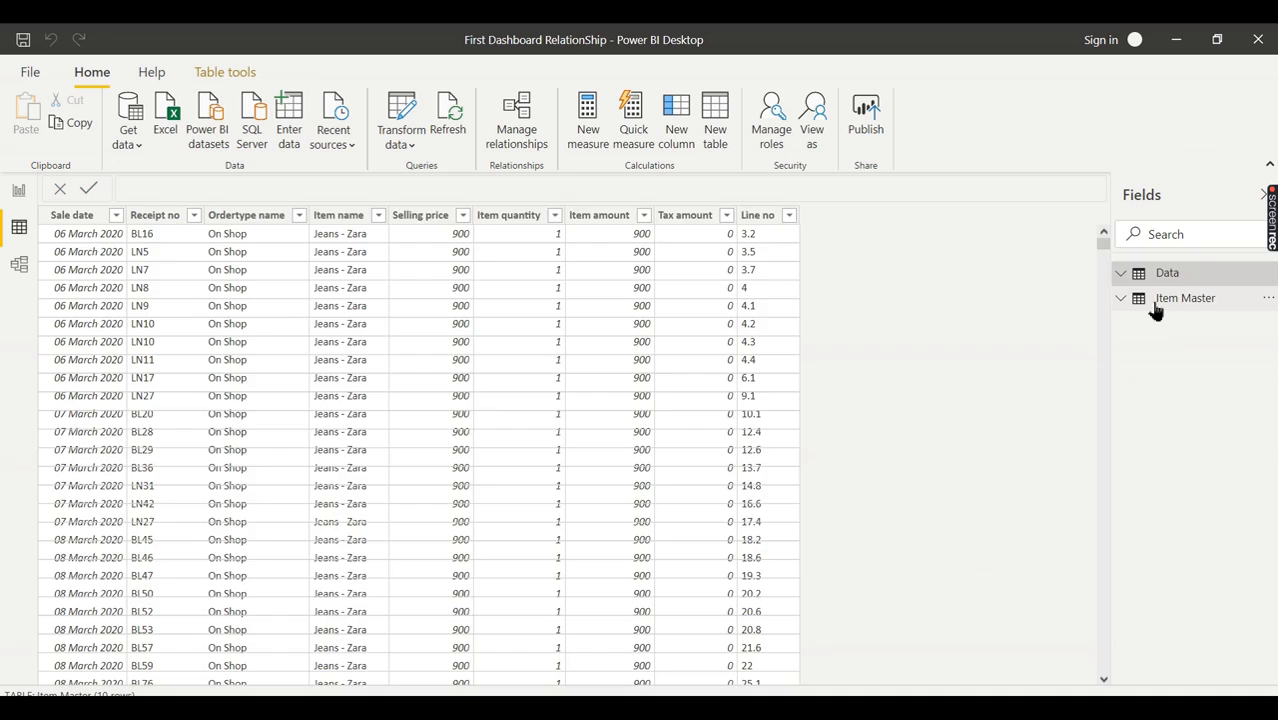
pyautogui.click(1185, 297)
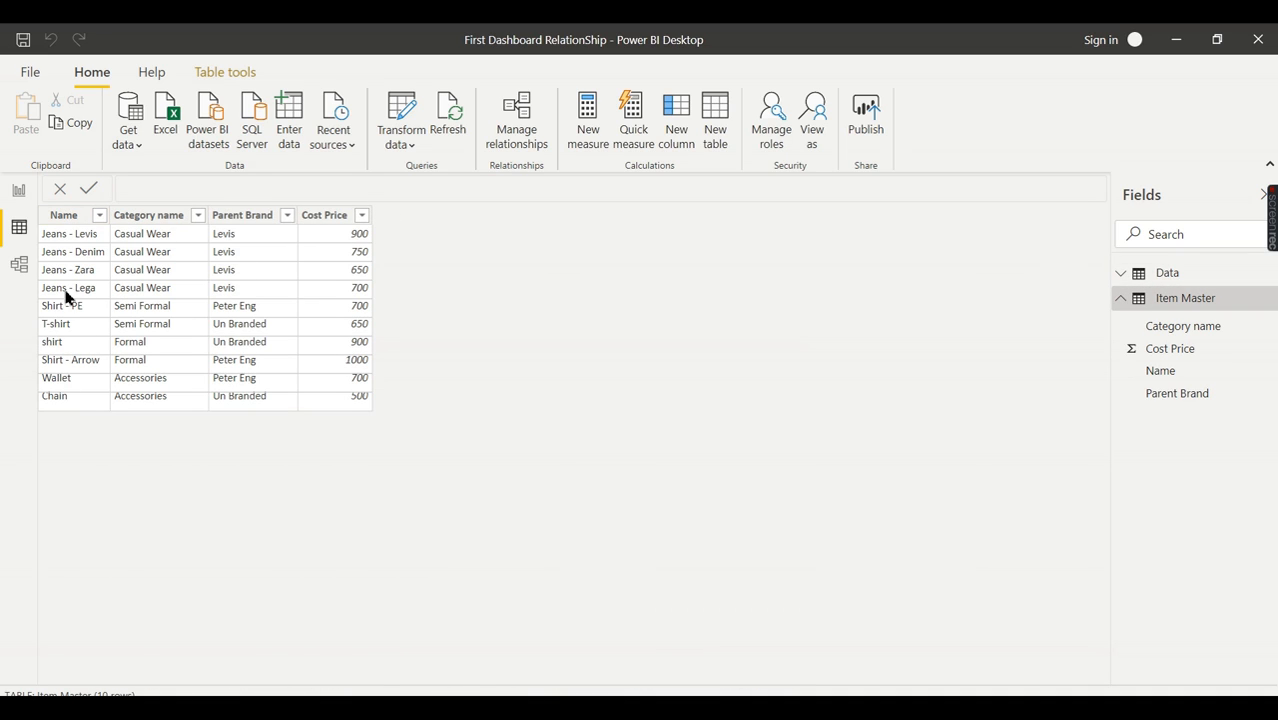
pyautogui.moveTo(295, 459)
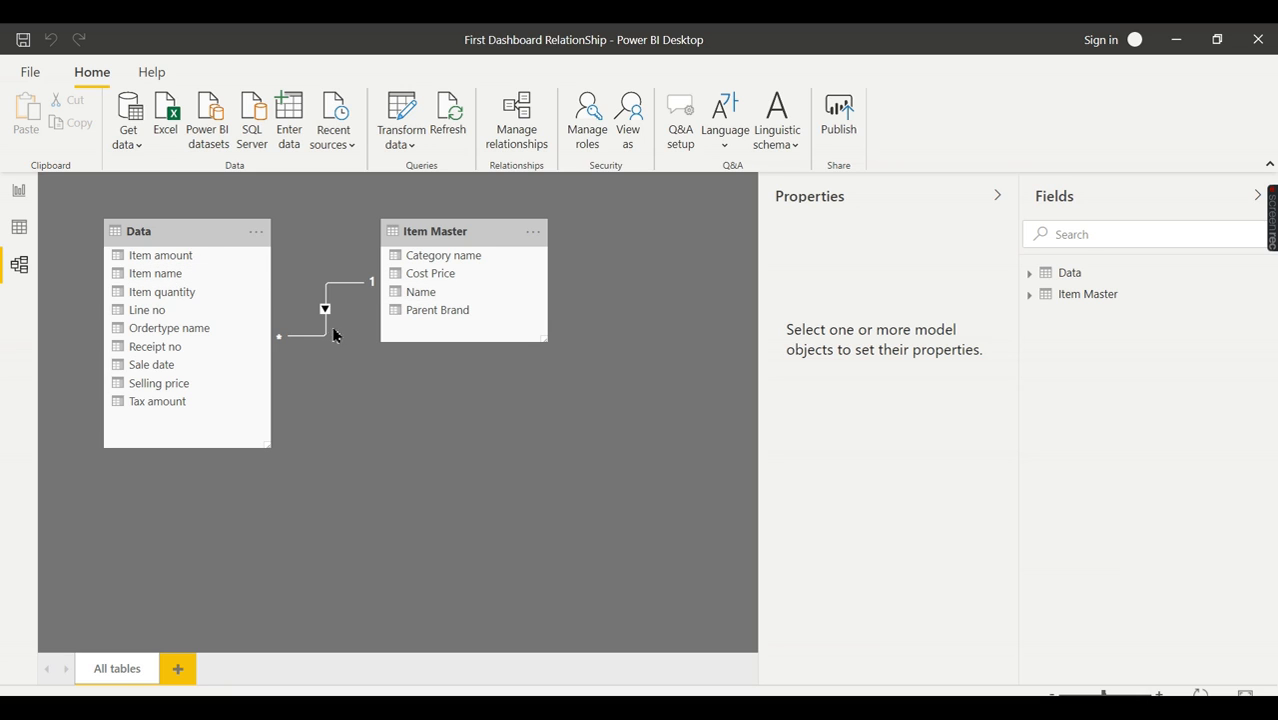
pyautogui.moveTo(364, 303)
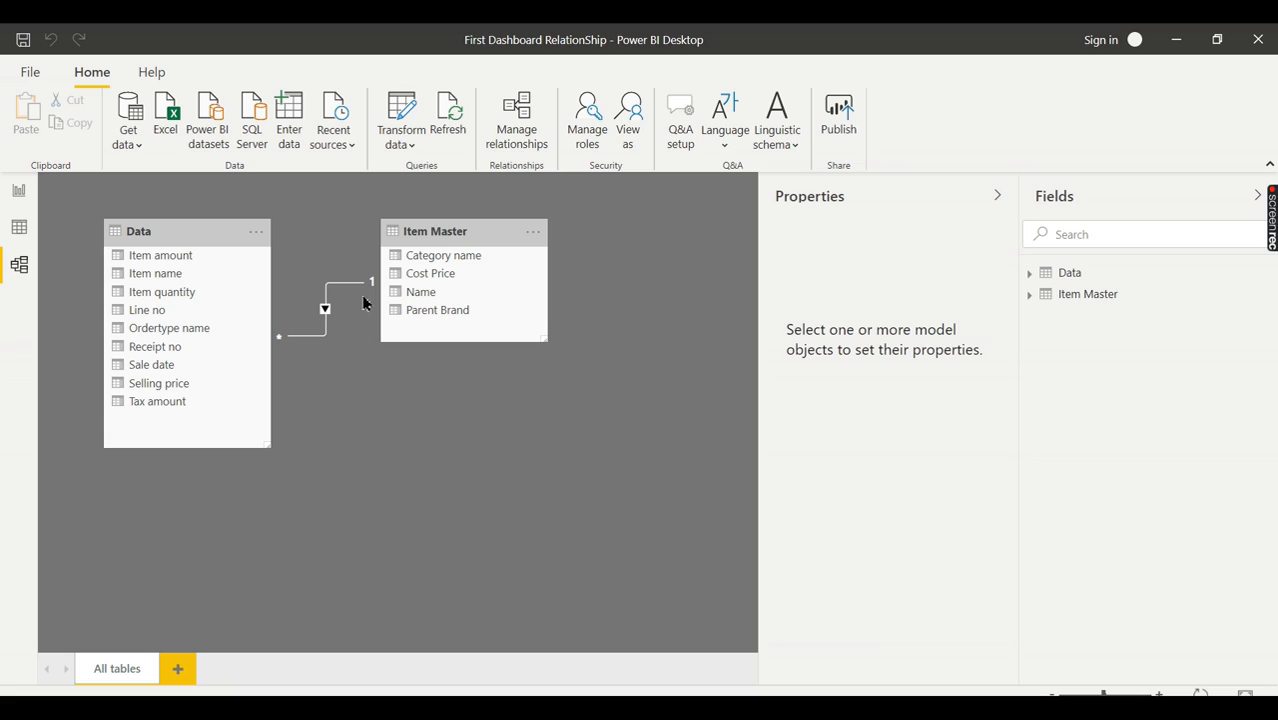
pyautogui.moveTo(287, 369)
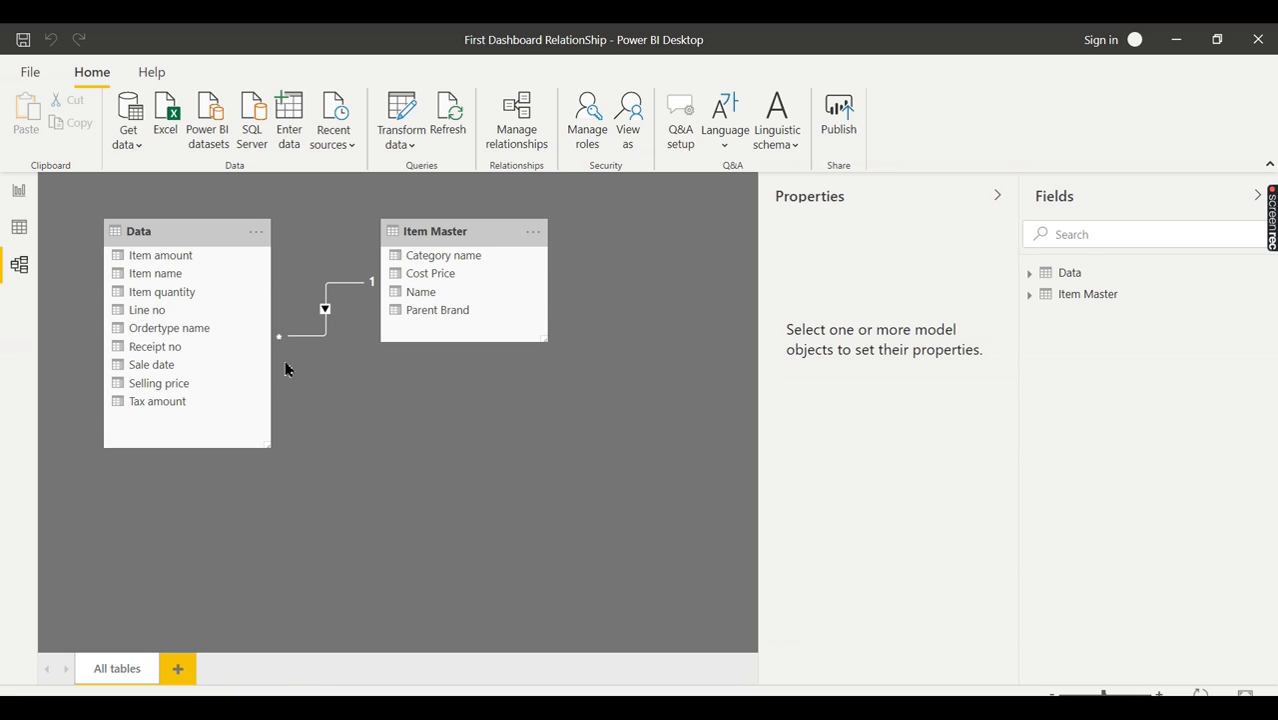
pyautogui.moveTo(372, 297)
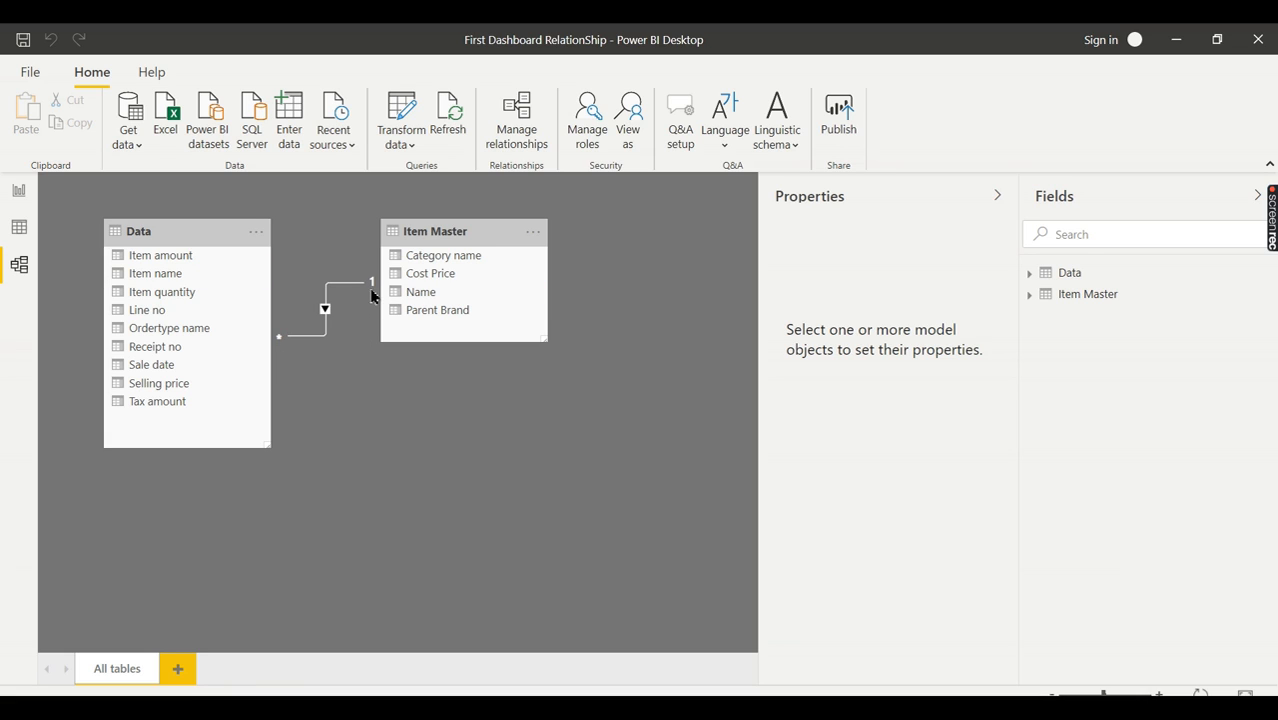
pyautogui.moveTo(283, 335)
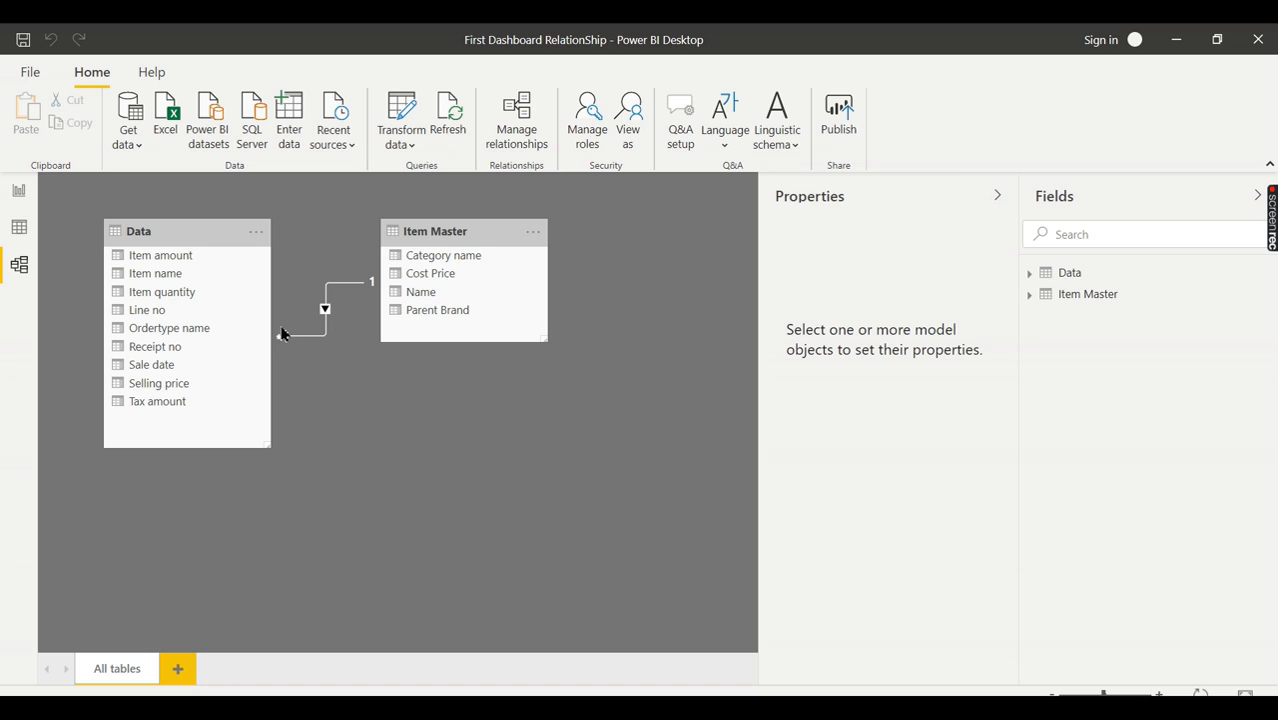
pyautogui.moveTo(283, 347)
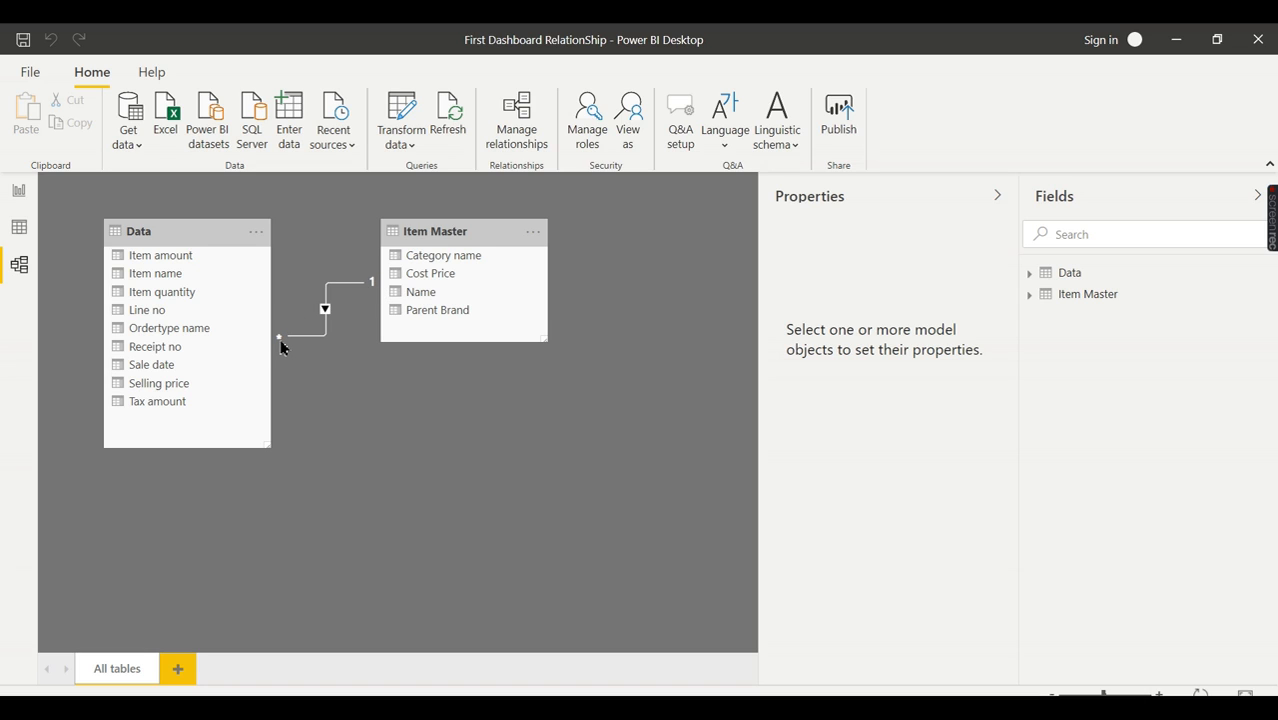
pyautogui.moveTo(277, 355)
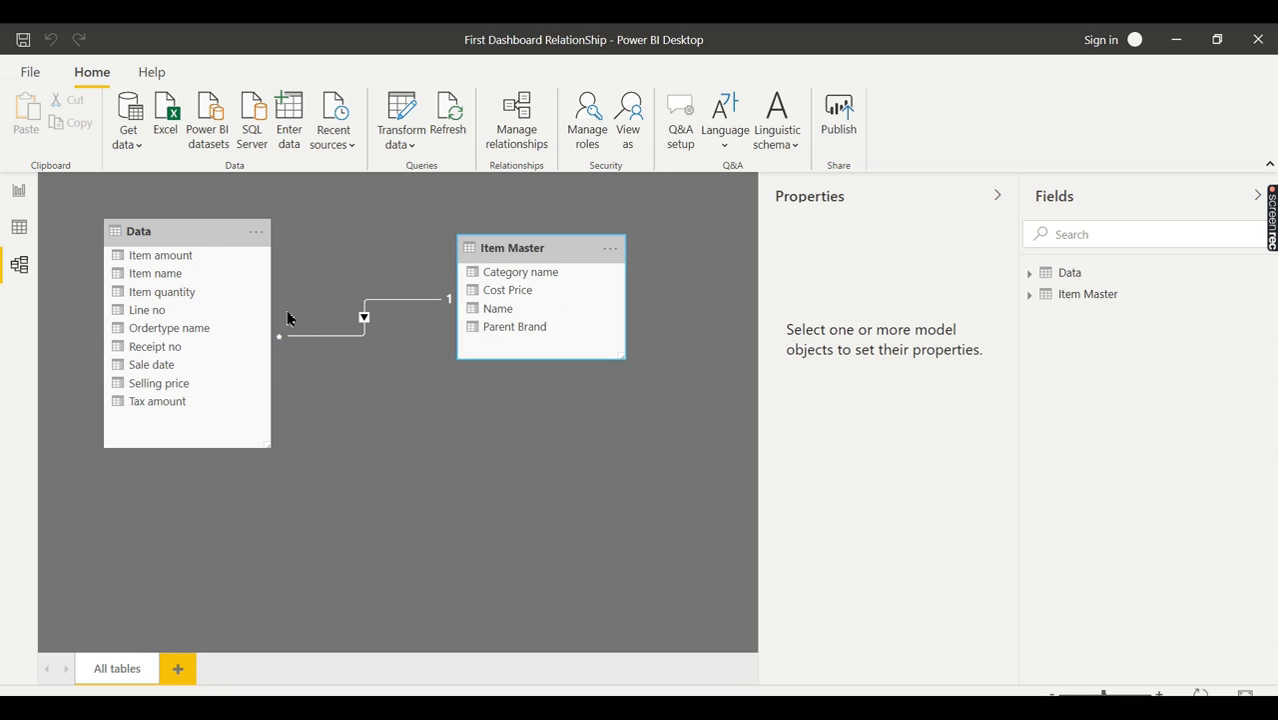
pyautogui.moveTo(325, 278)
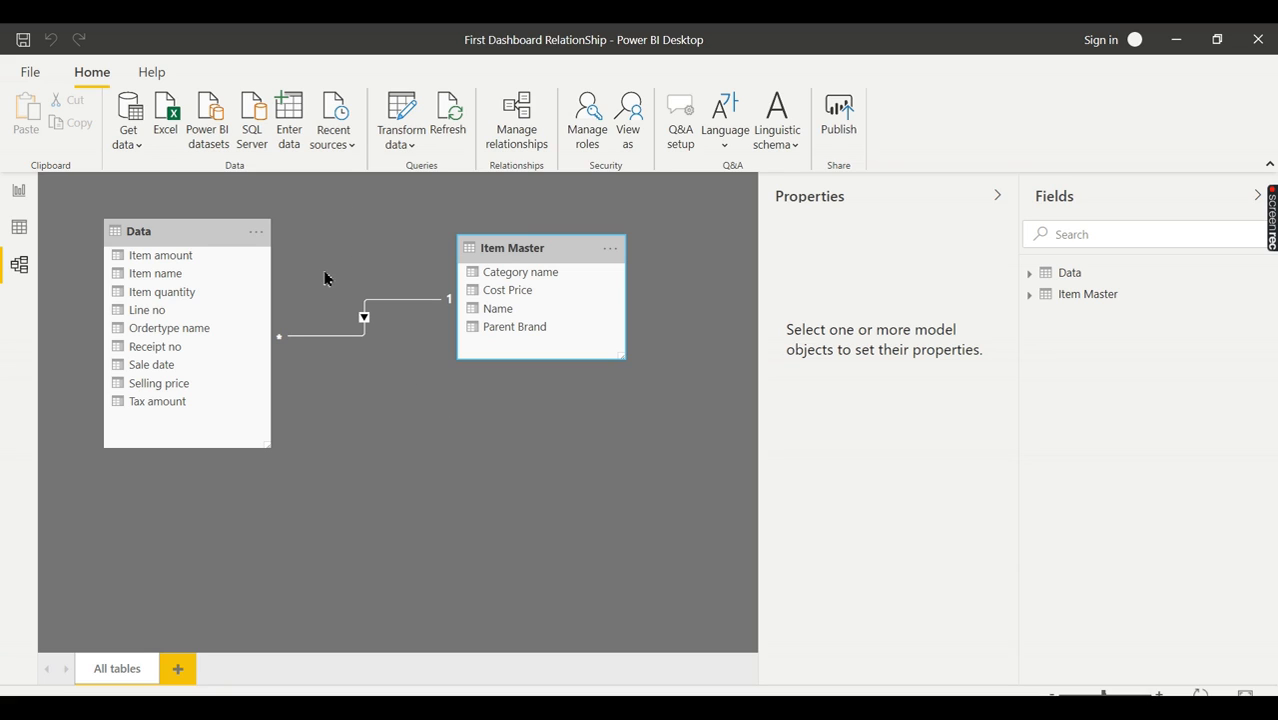
# Step: Return to Page 1's charts after viewing the Data–Item Master relationship
pyautogui.click(19, 193)
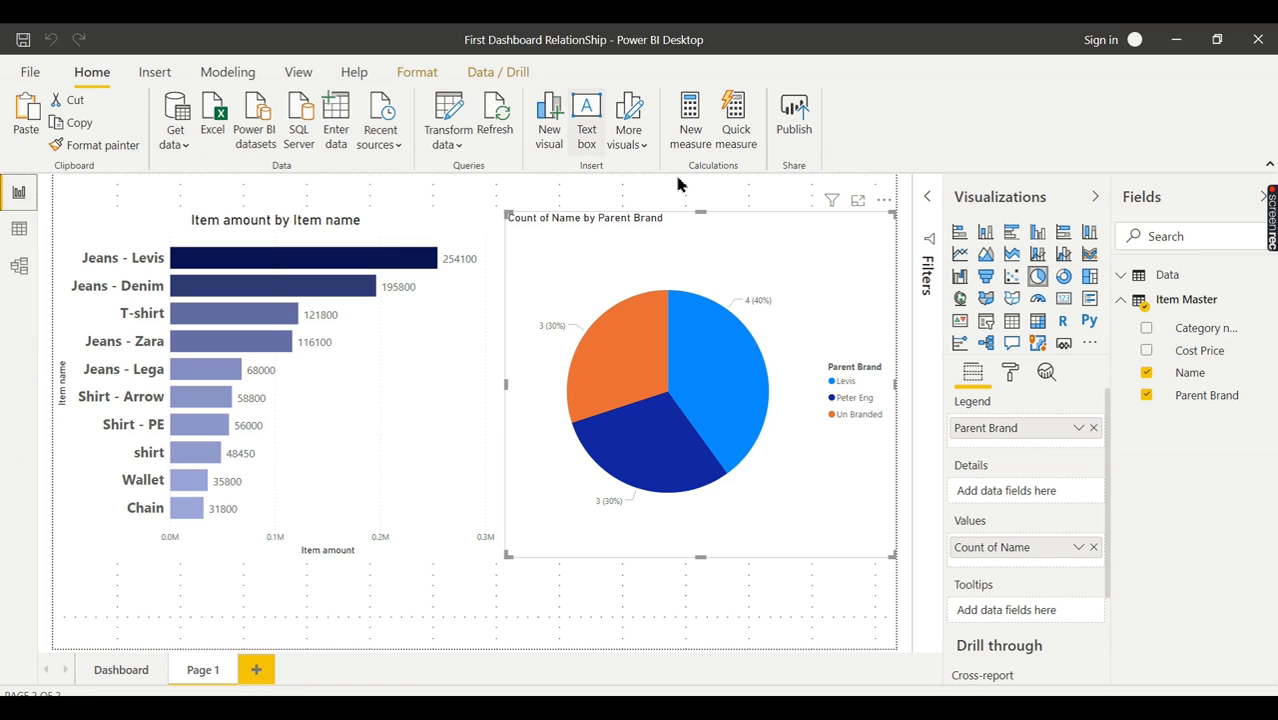
pyautogui.moveTo(620, 350)
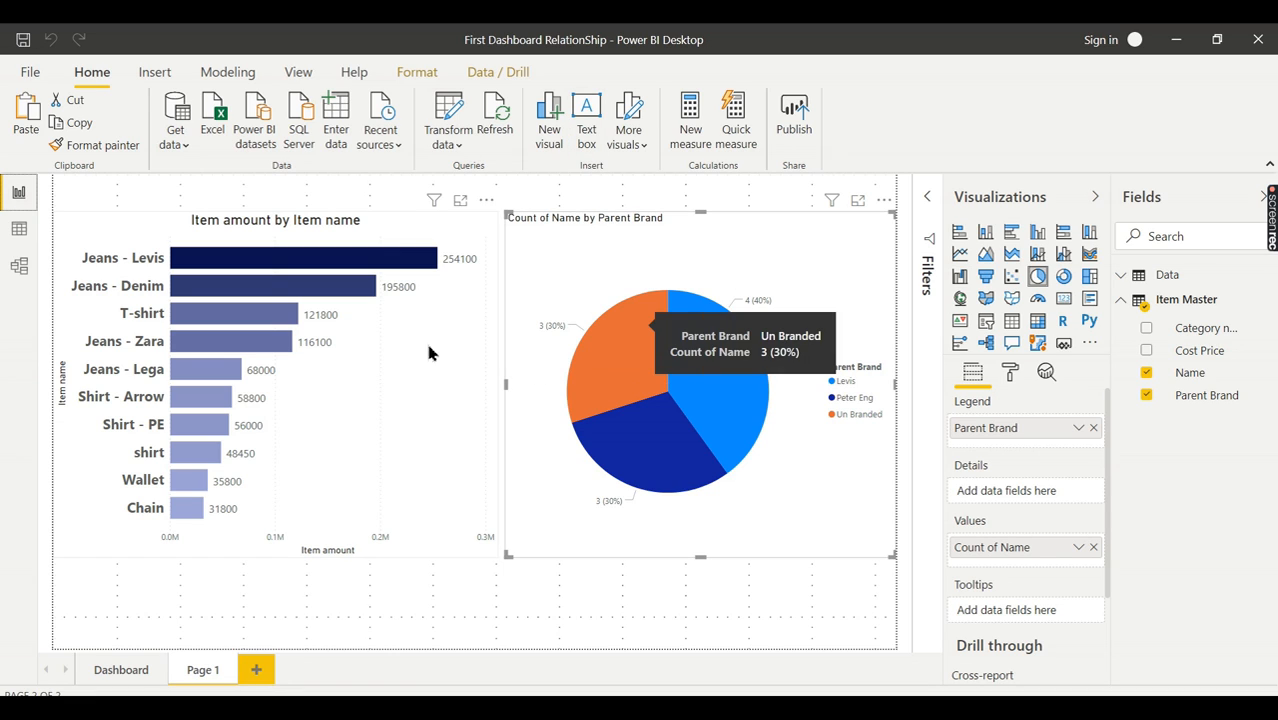
pyautogui.moveTo(740, 367)
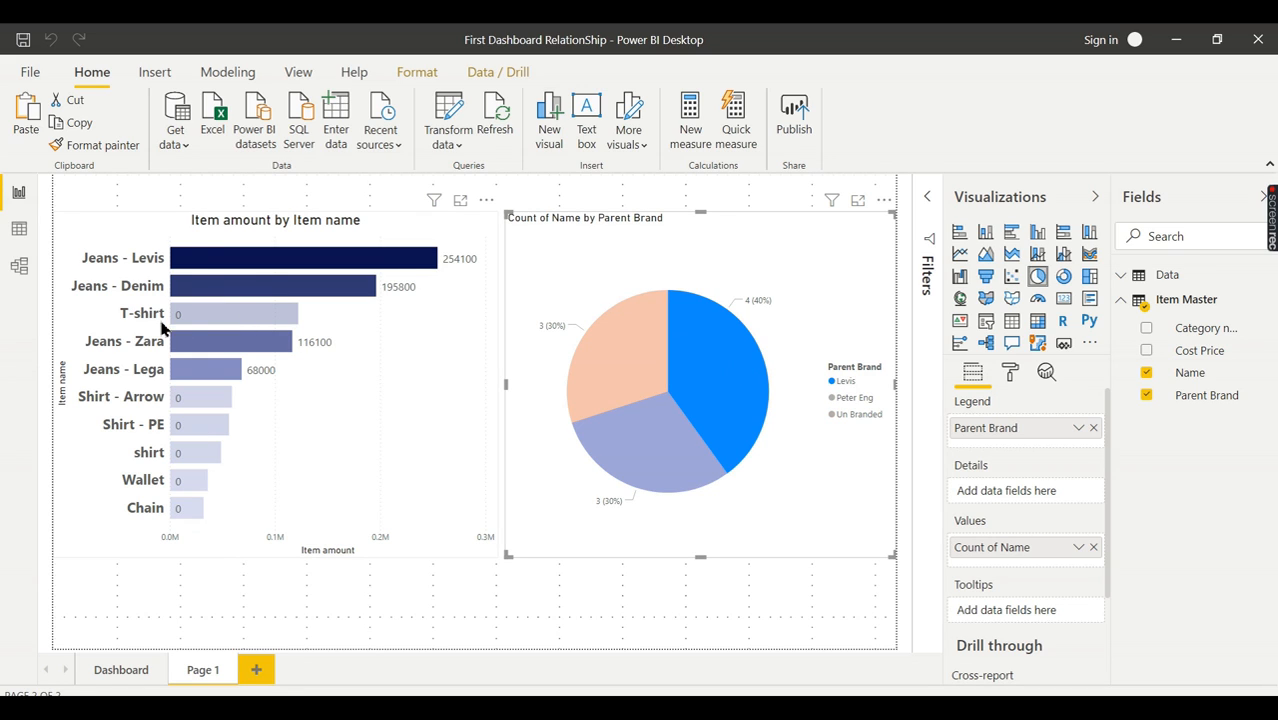
pyautogui.moveTo(314, 291)
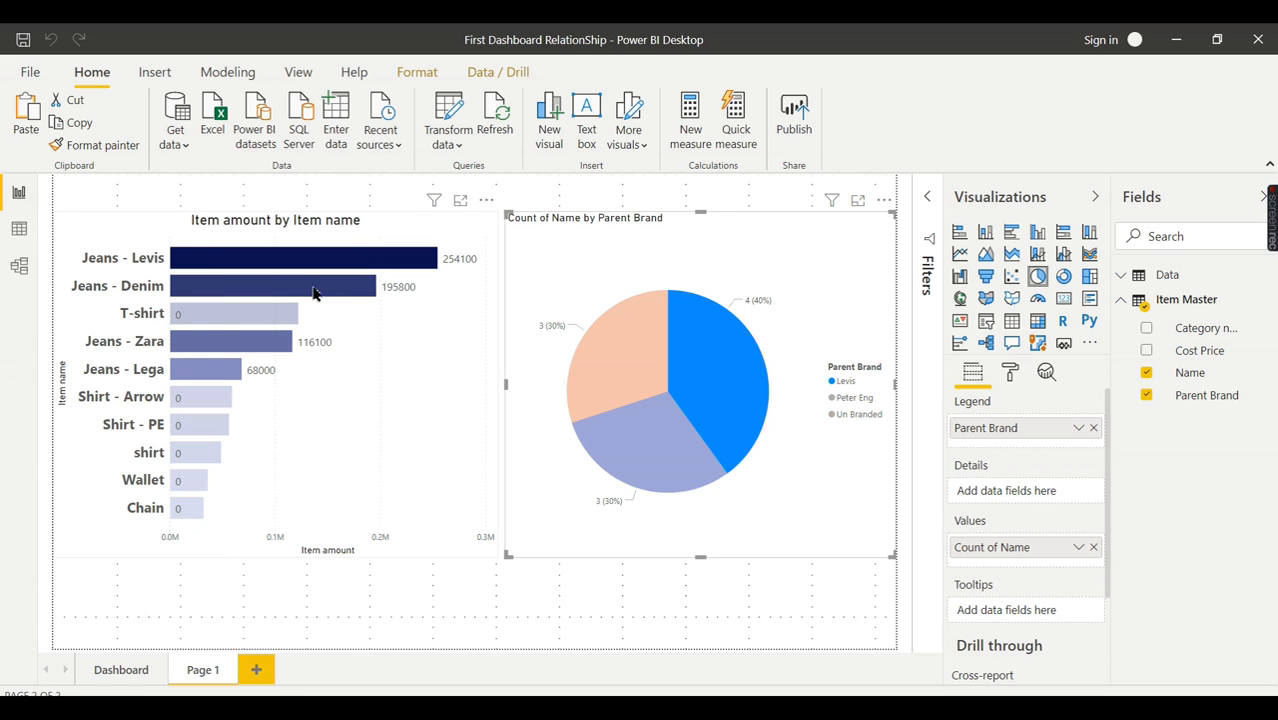
pyautogui.moveTo(224, 393)
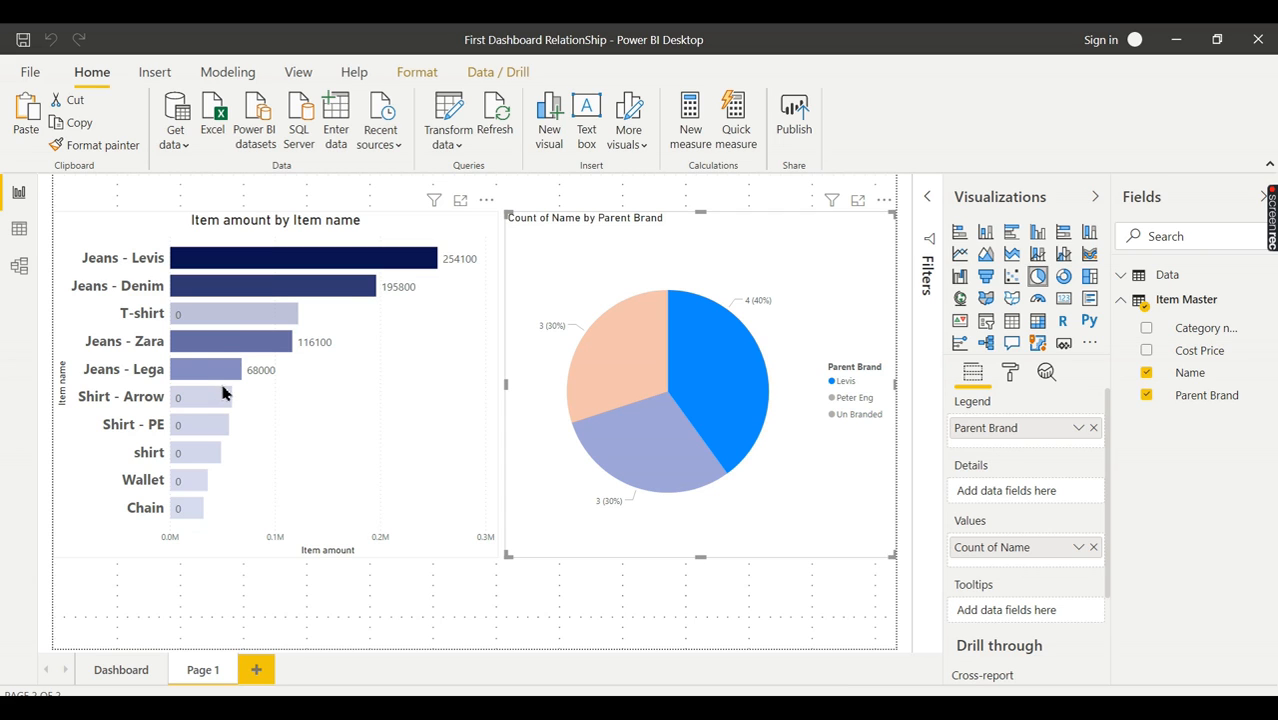
pyautogui.moveTo(146, 306)
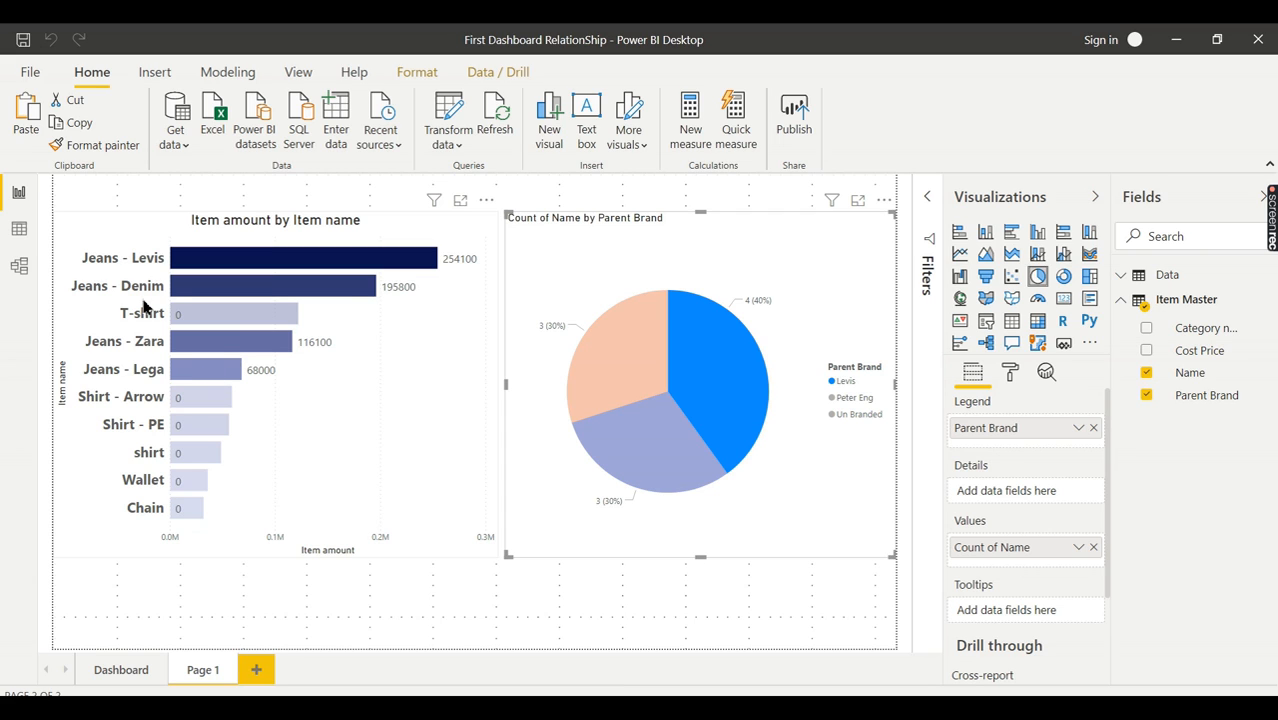
pyautogui.moveTo(232, 335)
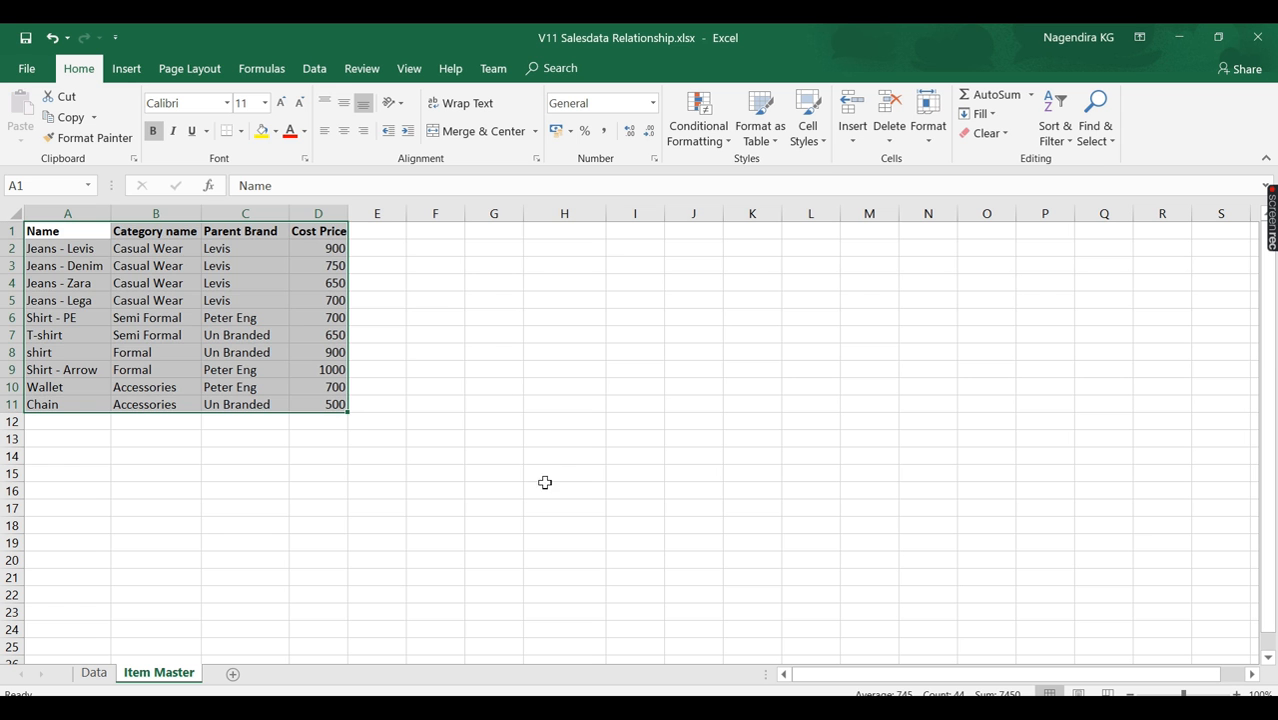
# Step: Highlight the Levis Parent Brand cells and the four Levis item rows
pyautogui.moveTo(245, 248); pyautogui.dragTo(245, 265)
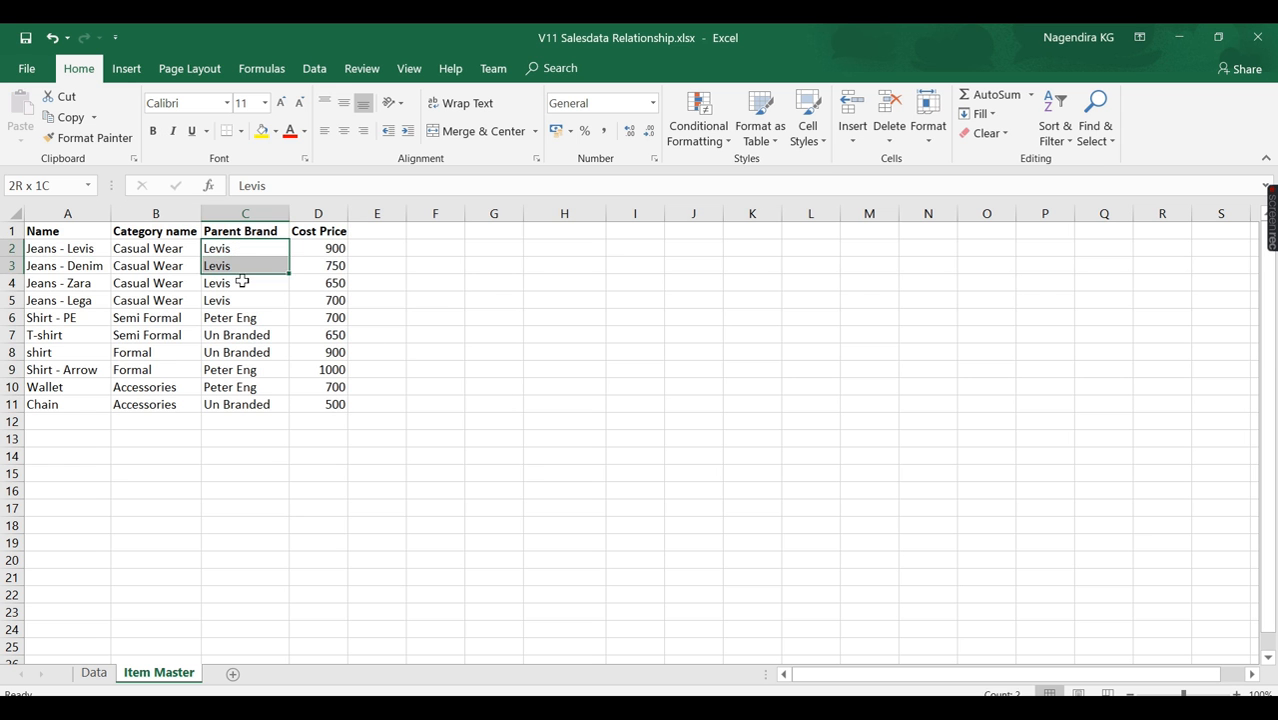
pyautogui.moveTo(245, 248); pyautogui.dragTo(245, 300)
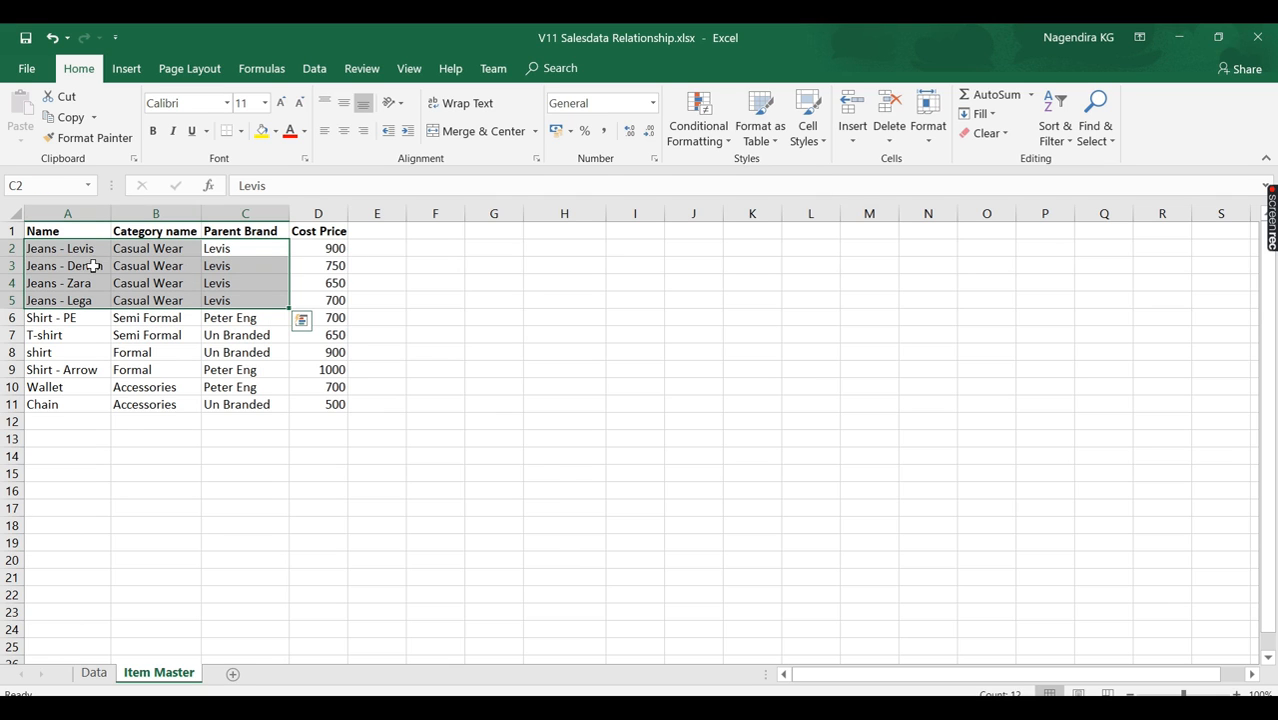
pyautogui.moveTo(554, 454)
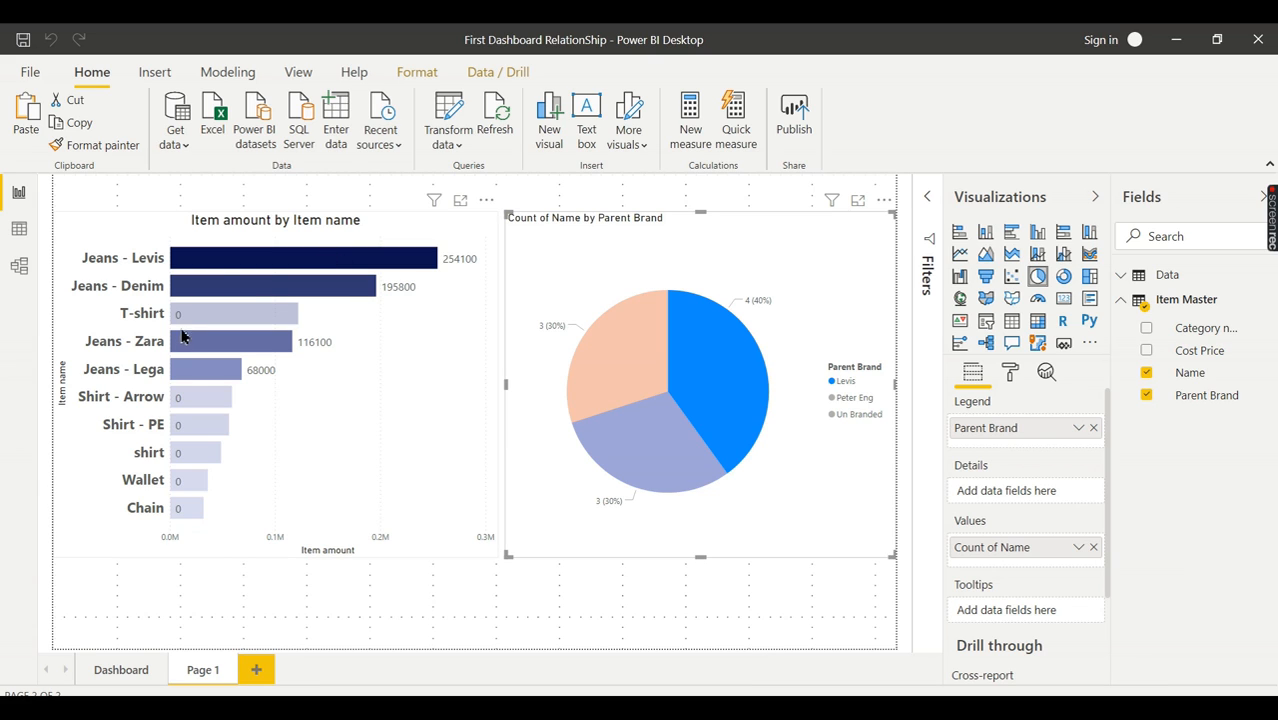
pyautogui.moveTo(335, 447)
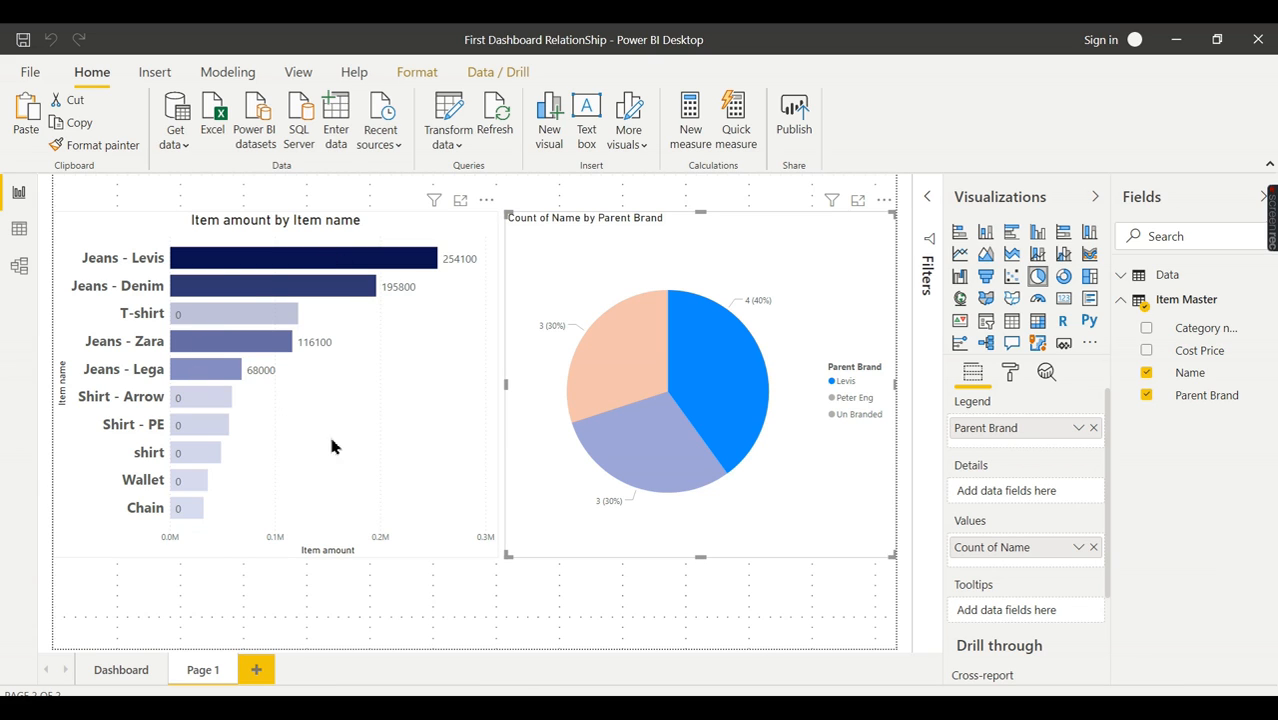
pyautogui.moveTo(210, 372)
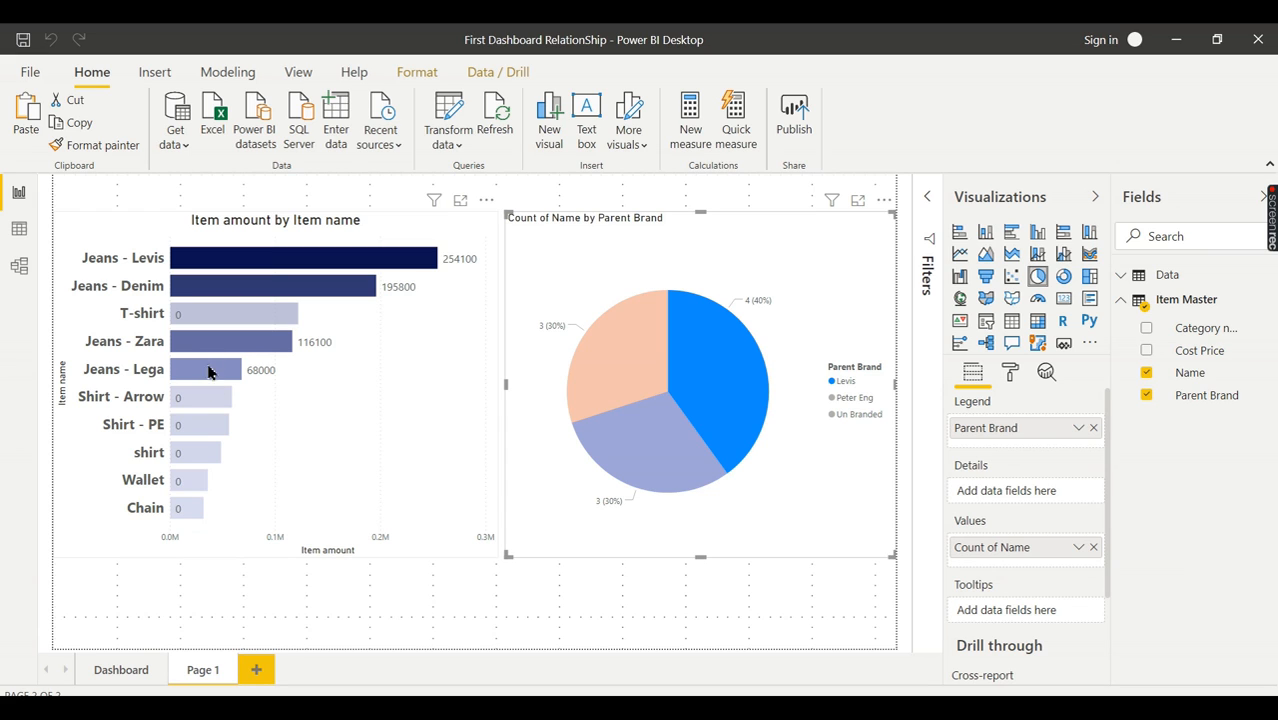
pyautogui.moveTo(783, 280)
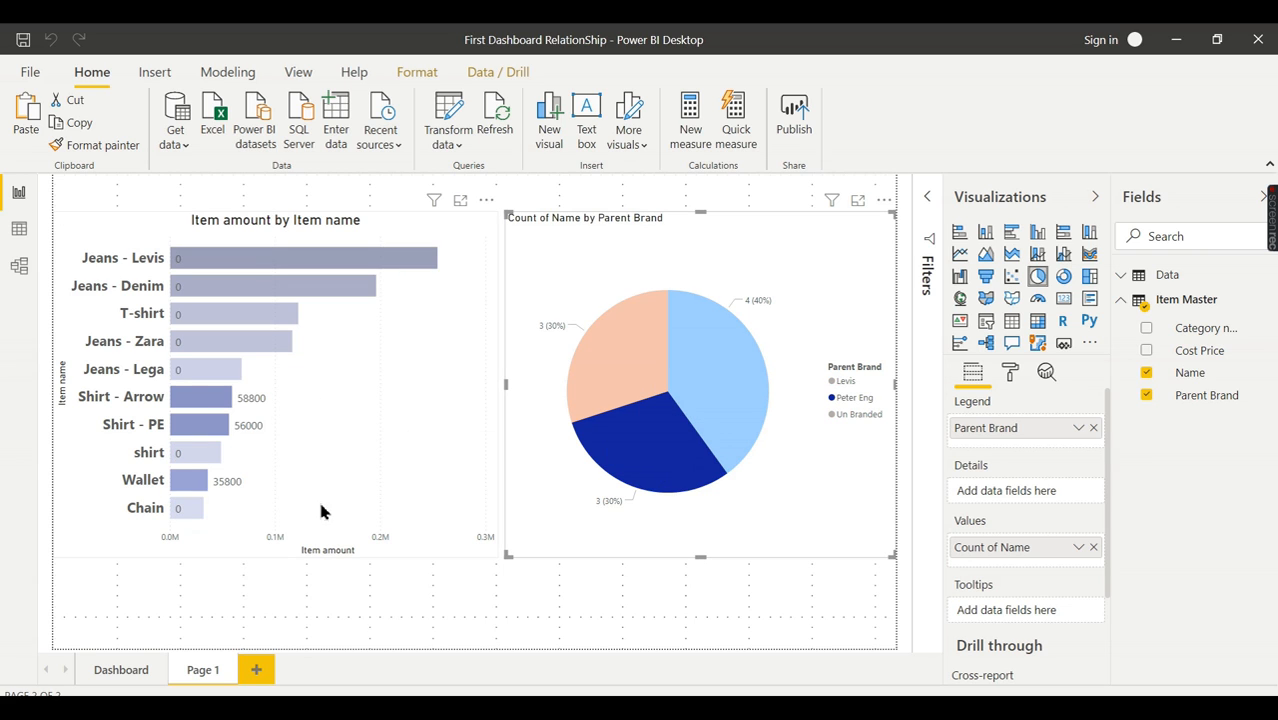
pyautogui.moveTo(645, 395)
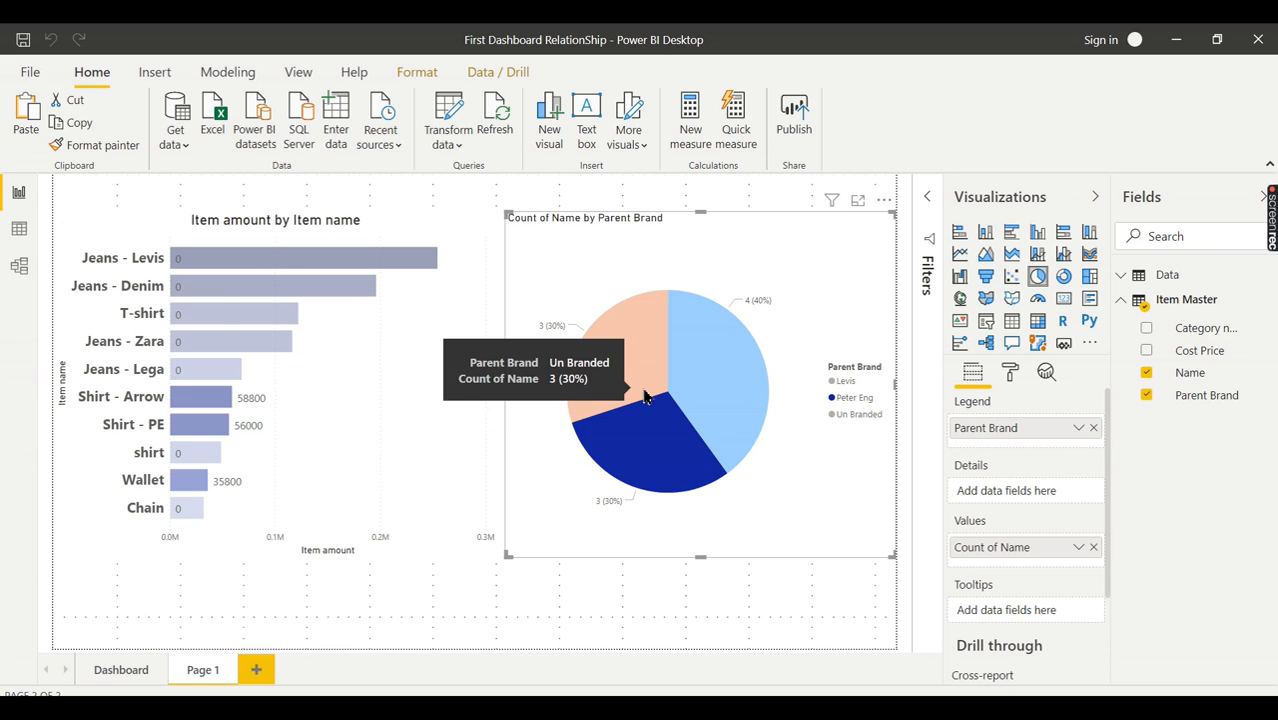
# Step: Clear the Peter Eng cross-filter by selecting the Un Branded pie slice
pyautogui.click(617, 390)
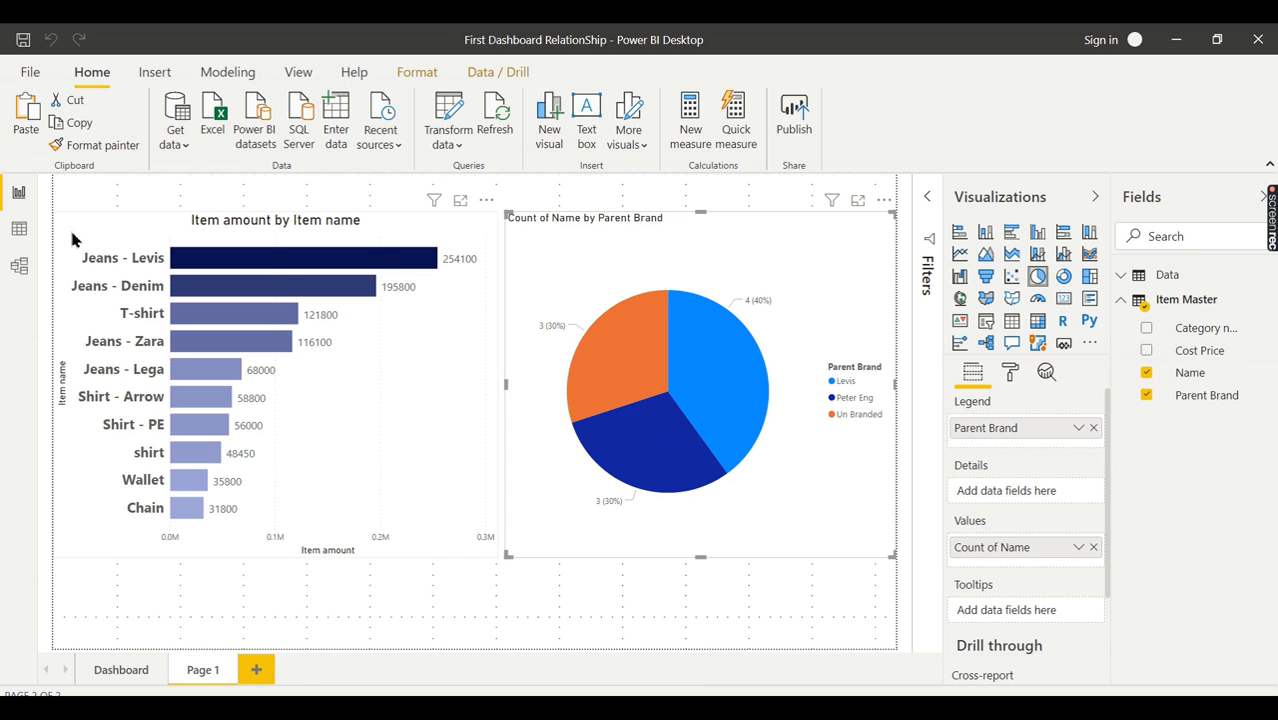
pyautogui.moveTo(300, 120)
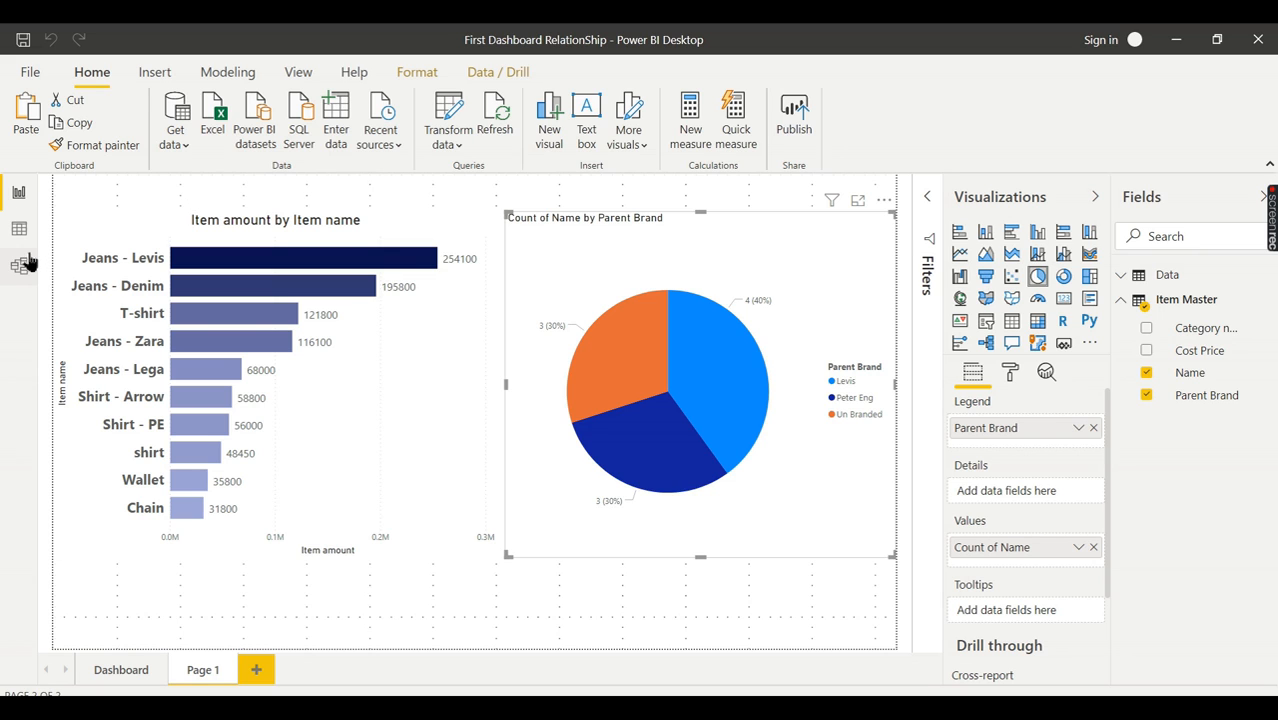
pyautogui.click(18, 264)
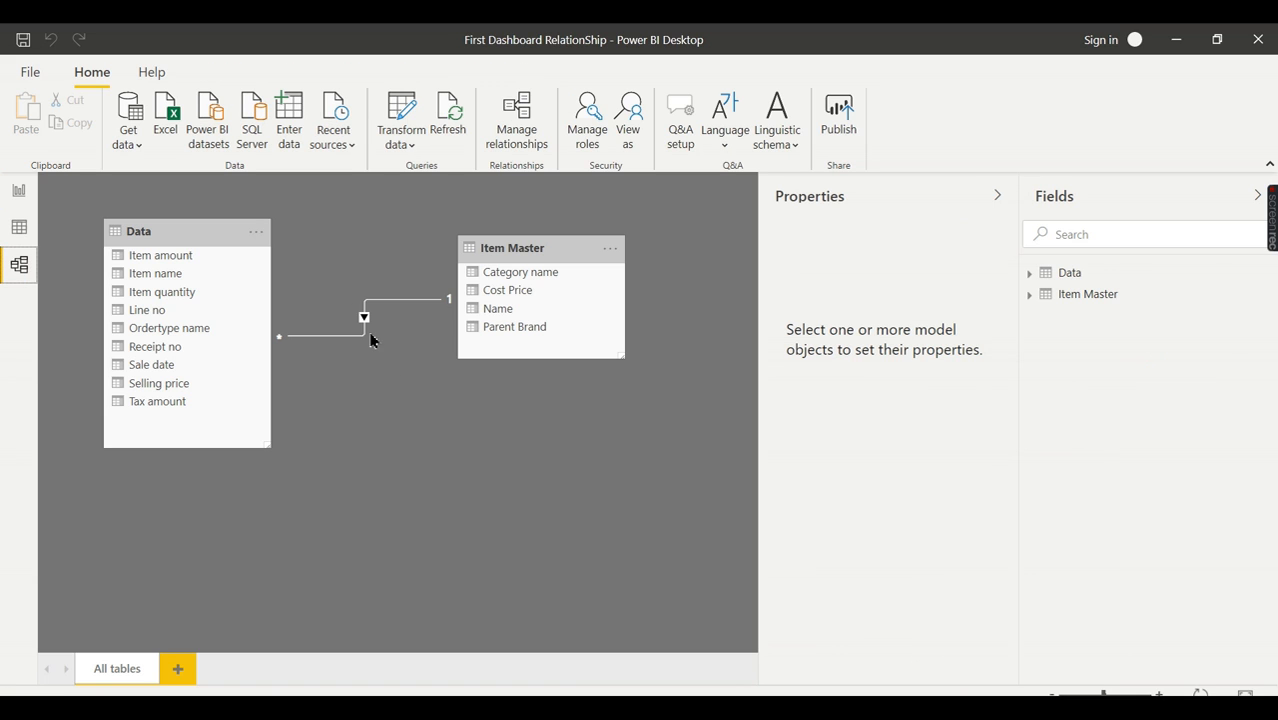
pyautogui.moveTo(405, 304)
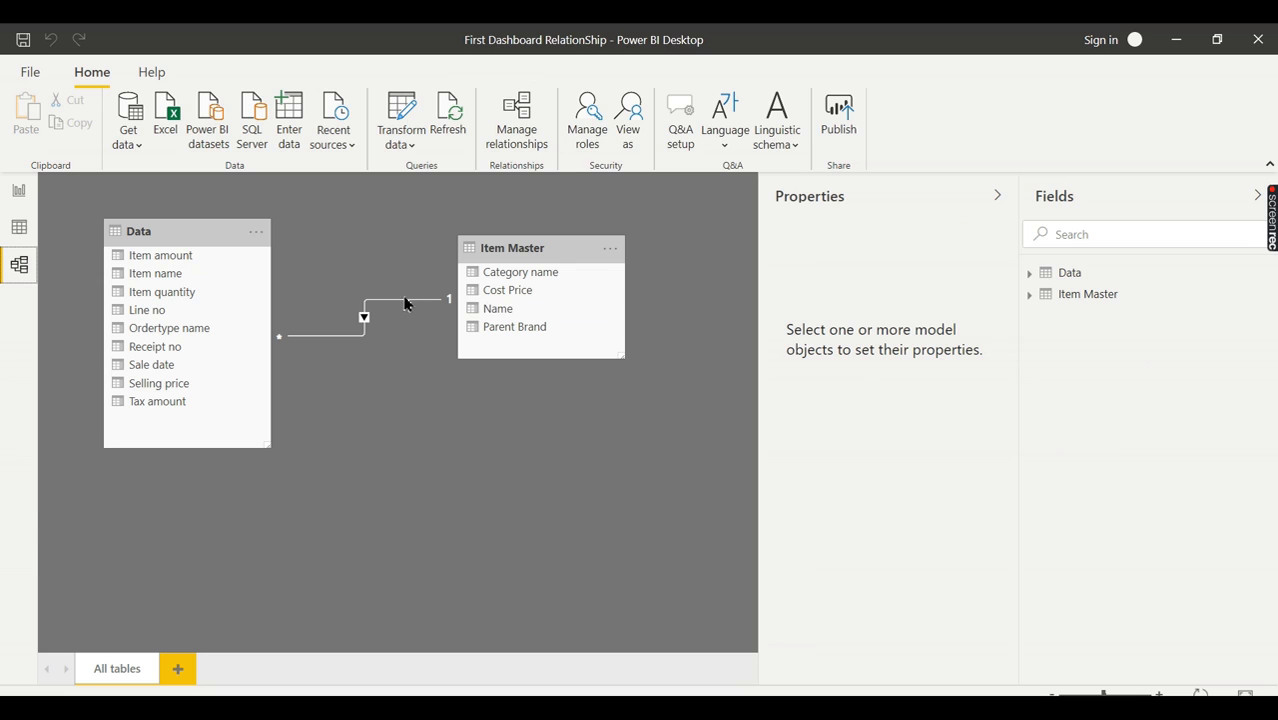
pyautogui.click(400, 303)
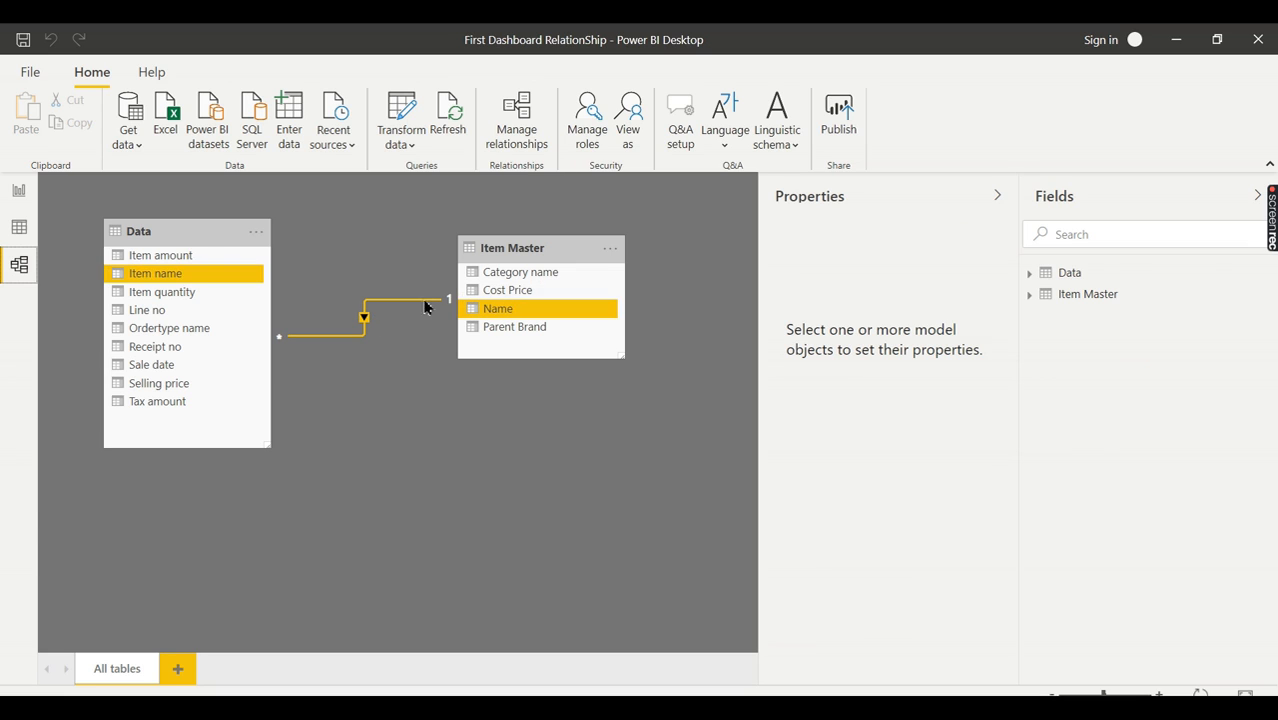
pyautogui.click(388, 249)
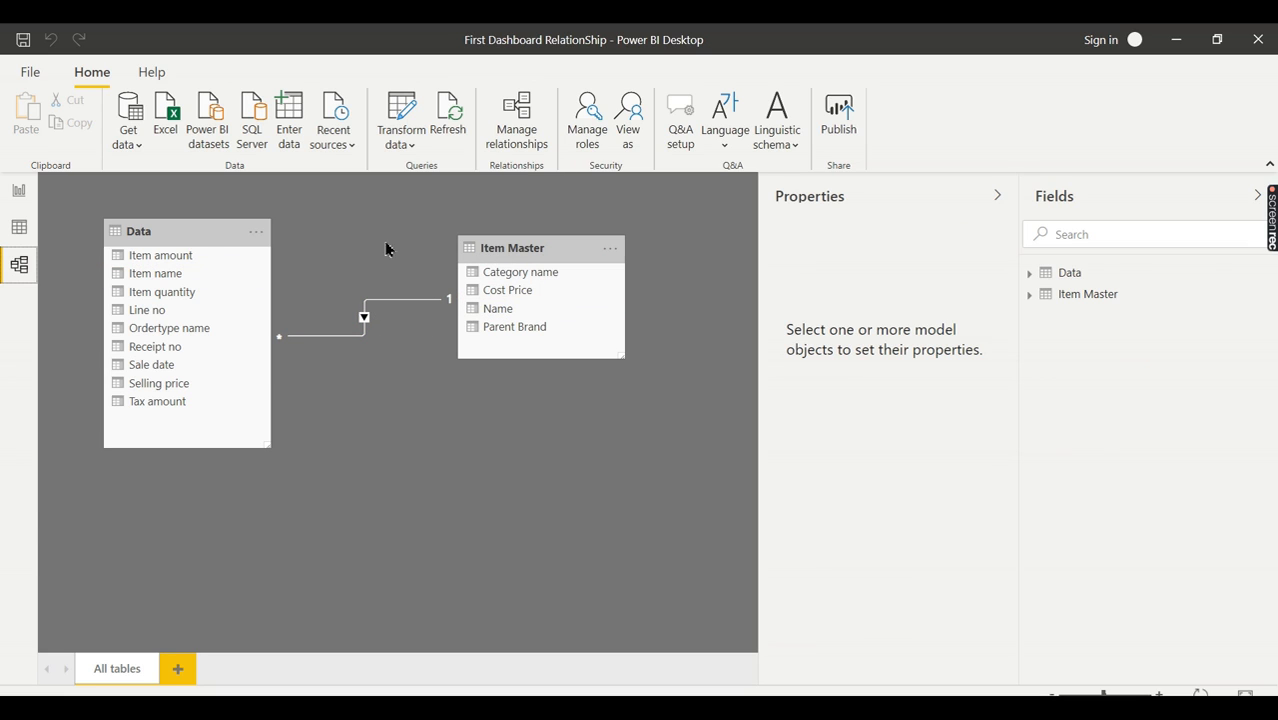
pyautogui.moveTo(57, 226)
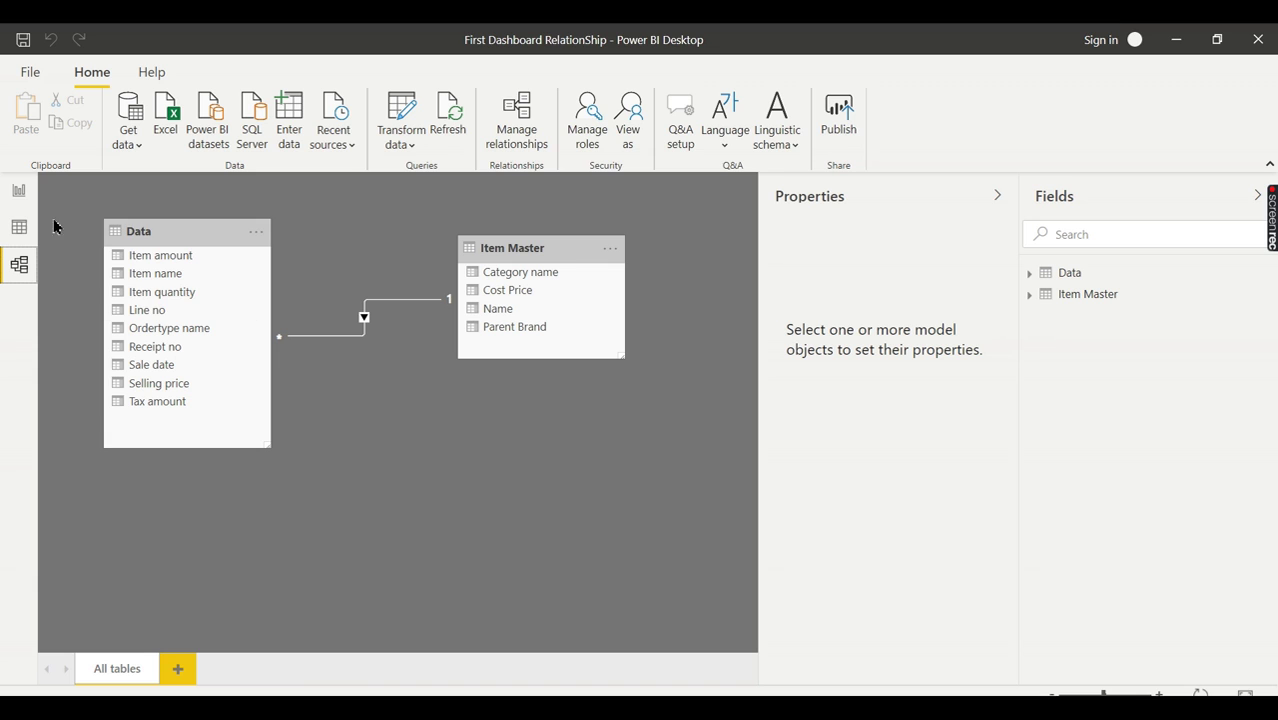
pyautogui.click(18, 190)
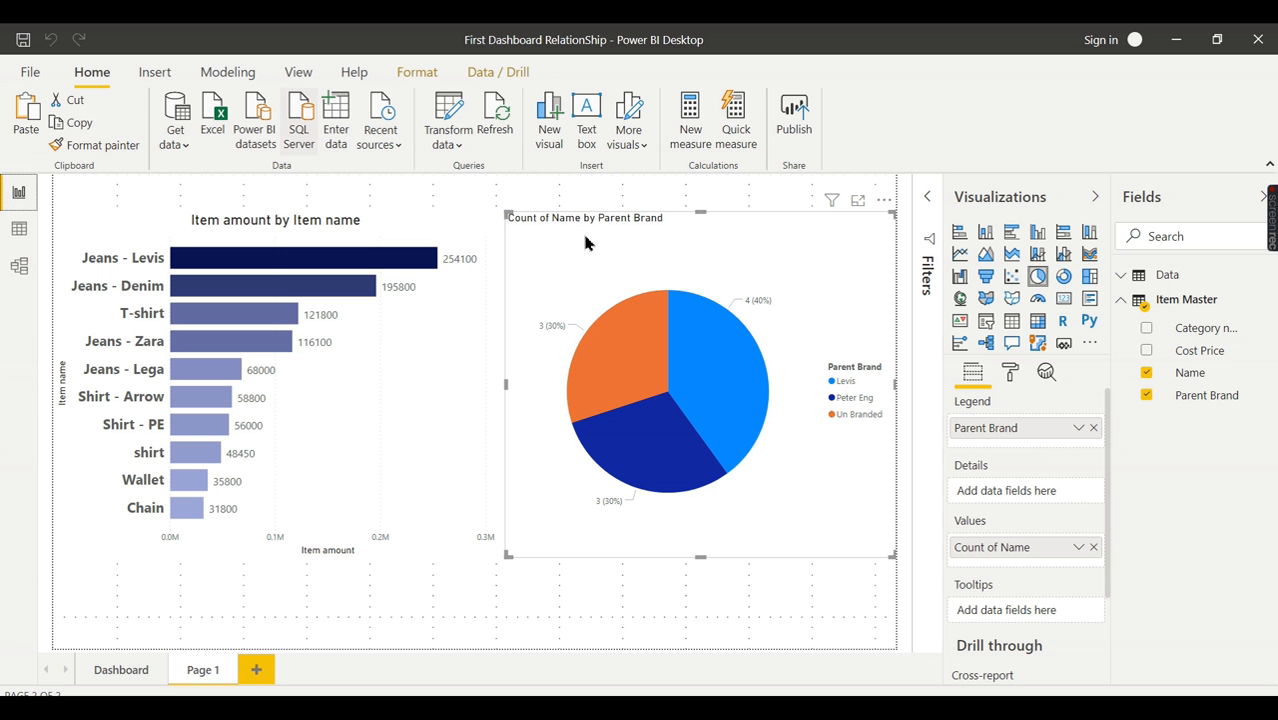
pyautogui.click(700, 330)
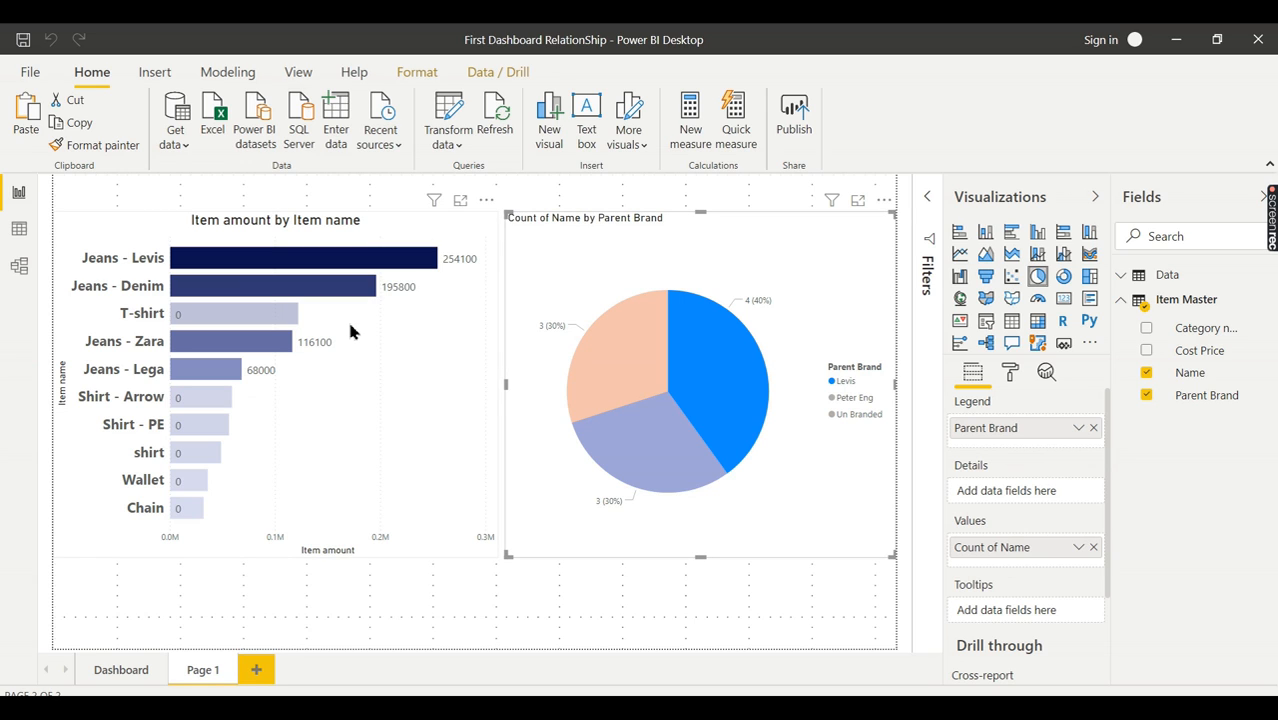
pyautogui.moveTo(718, 363)
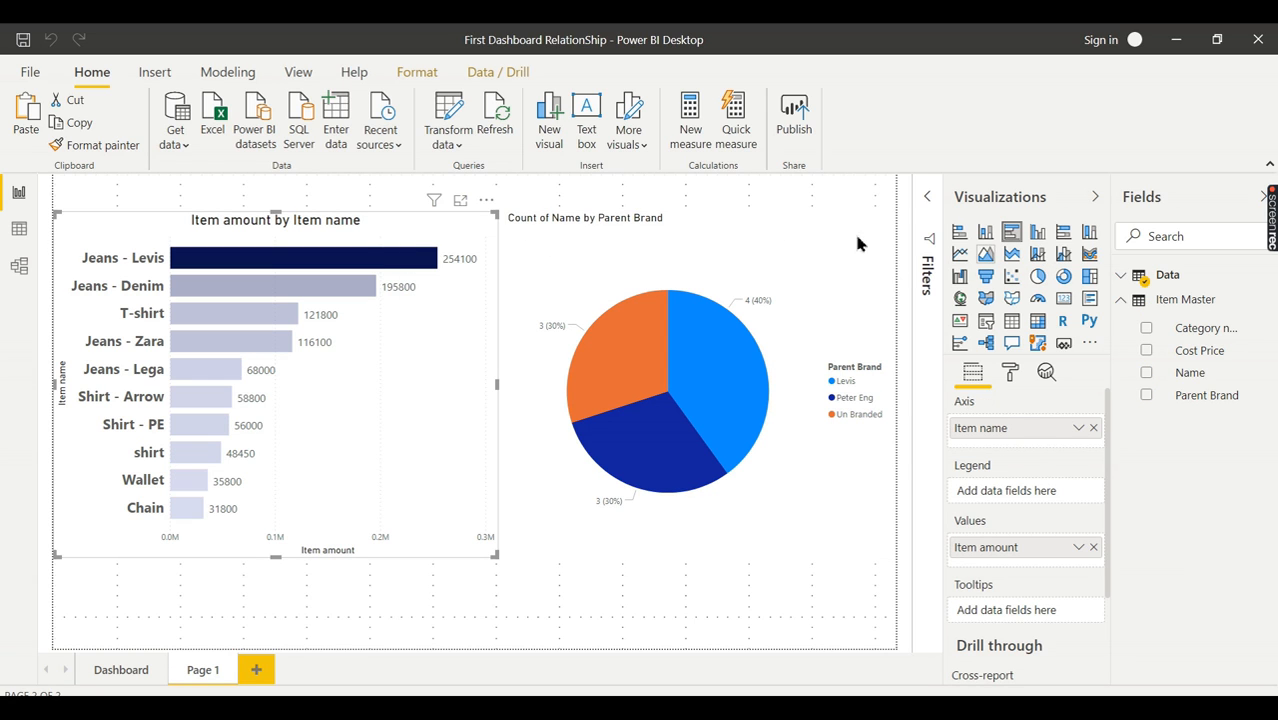
pyautogui.moveTo(390, 258)
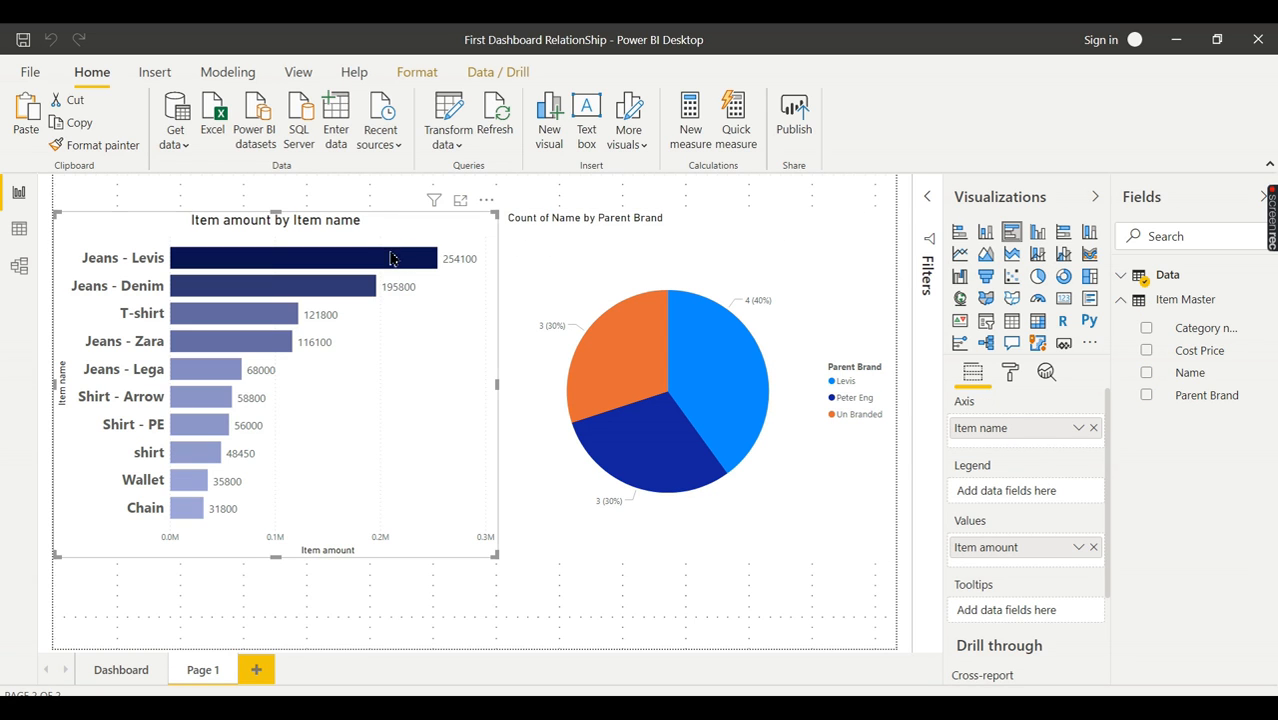
# Step: Switch to Model view showing Data linked to Item Master
pyautogui.click(18, 265)
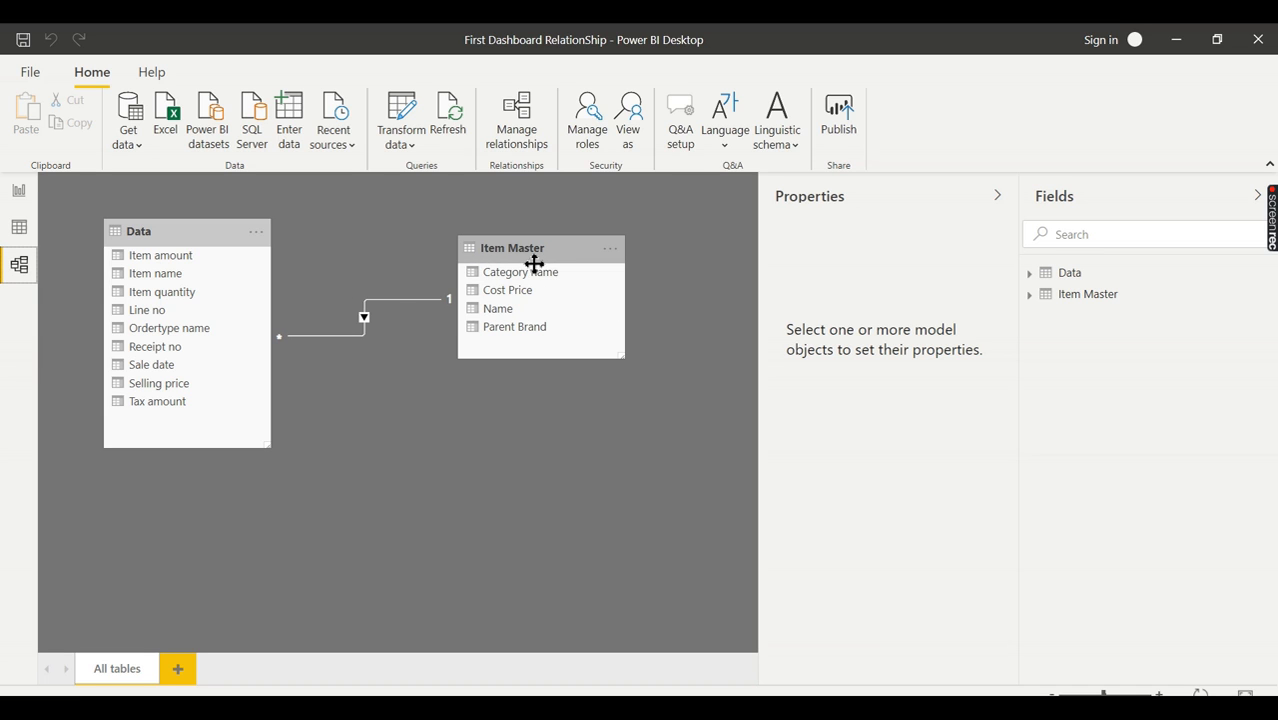
pyautogui.moveTo(221, 245)
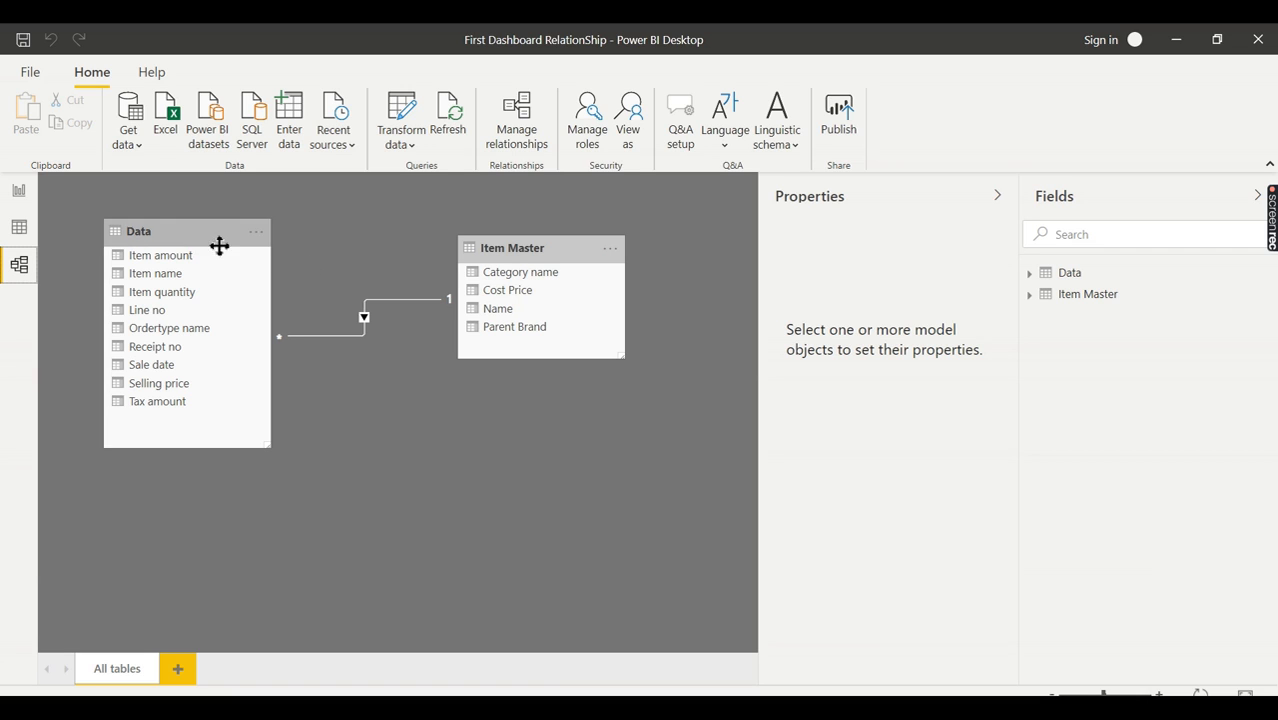
pyautogui.moveTo(193, 282)
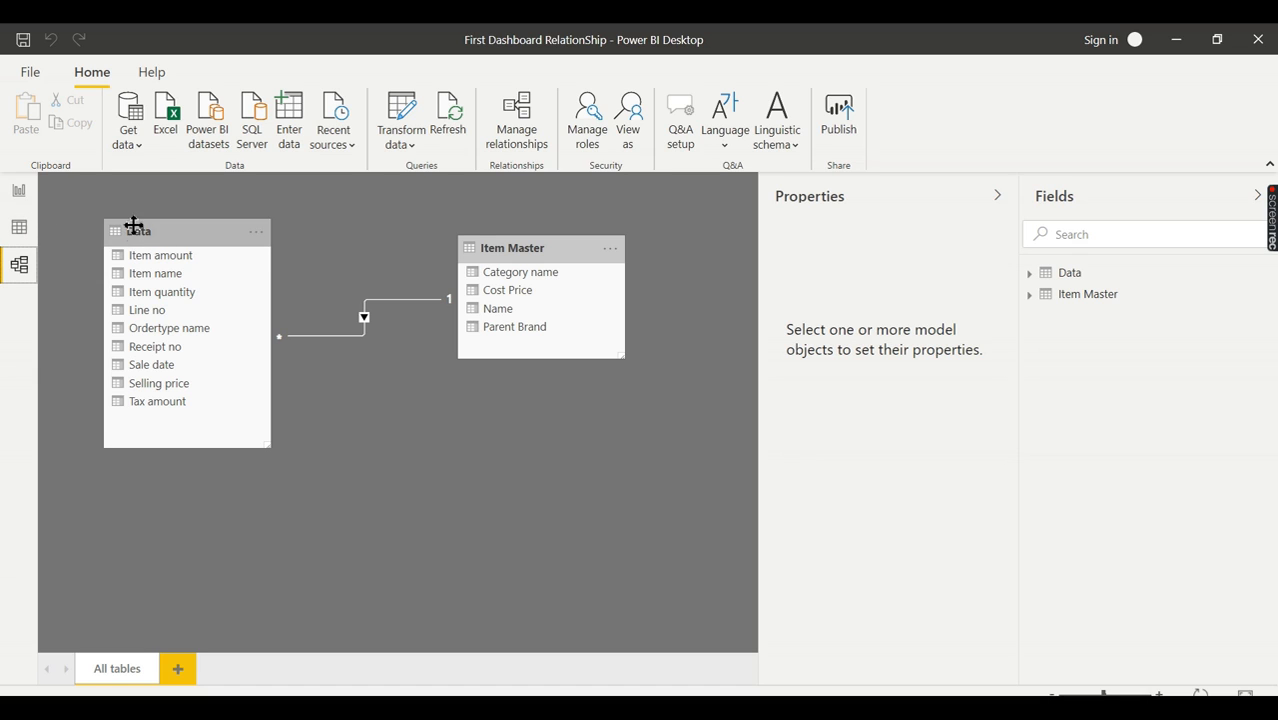
pyautogui.moveTo(173, 247)
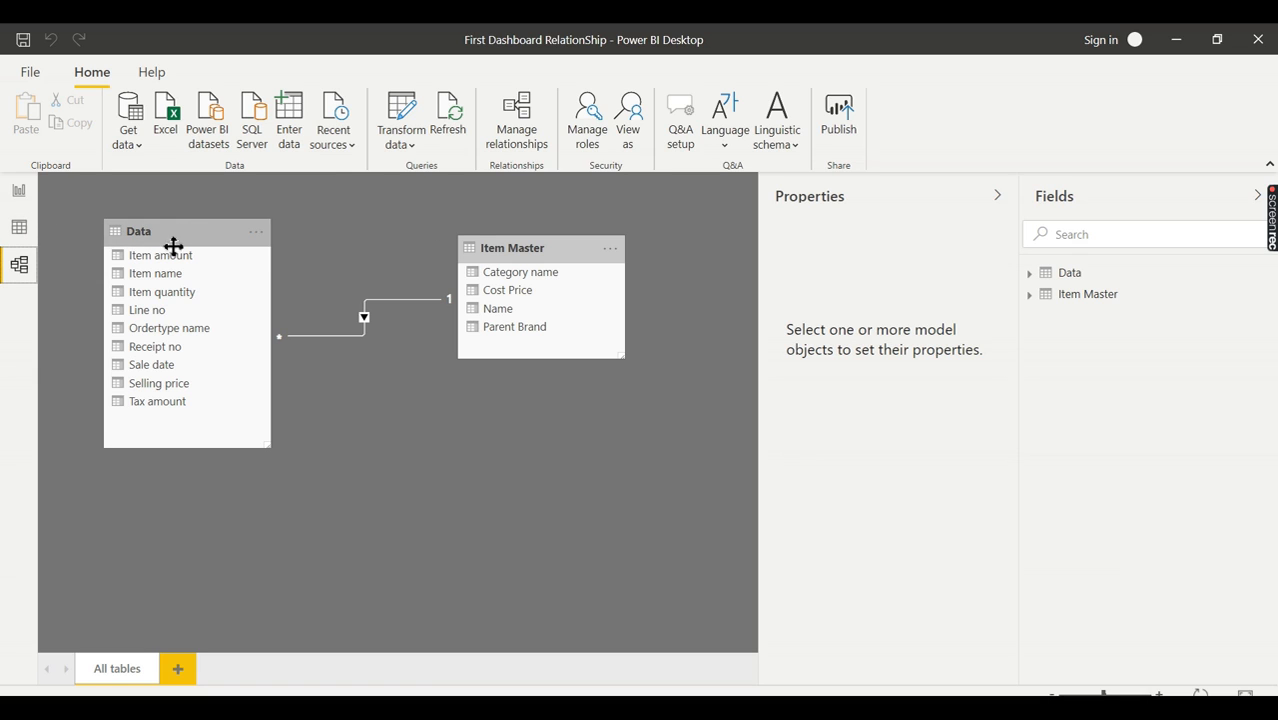
pyautogui.moveTo(154, 273)
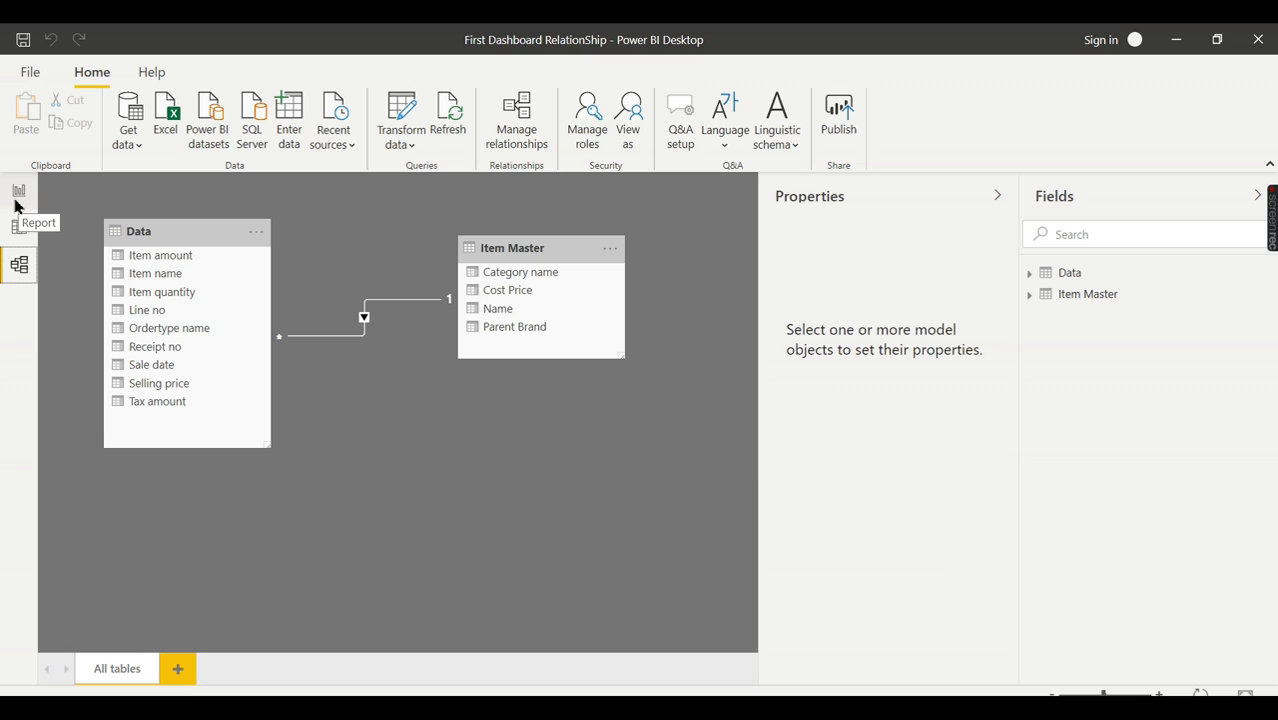
# Step: Return to Report view on Page 1 with the bar and pie charts
pyautogui.click(18, 192)
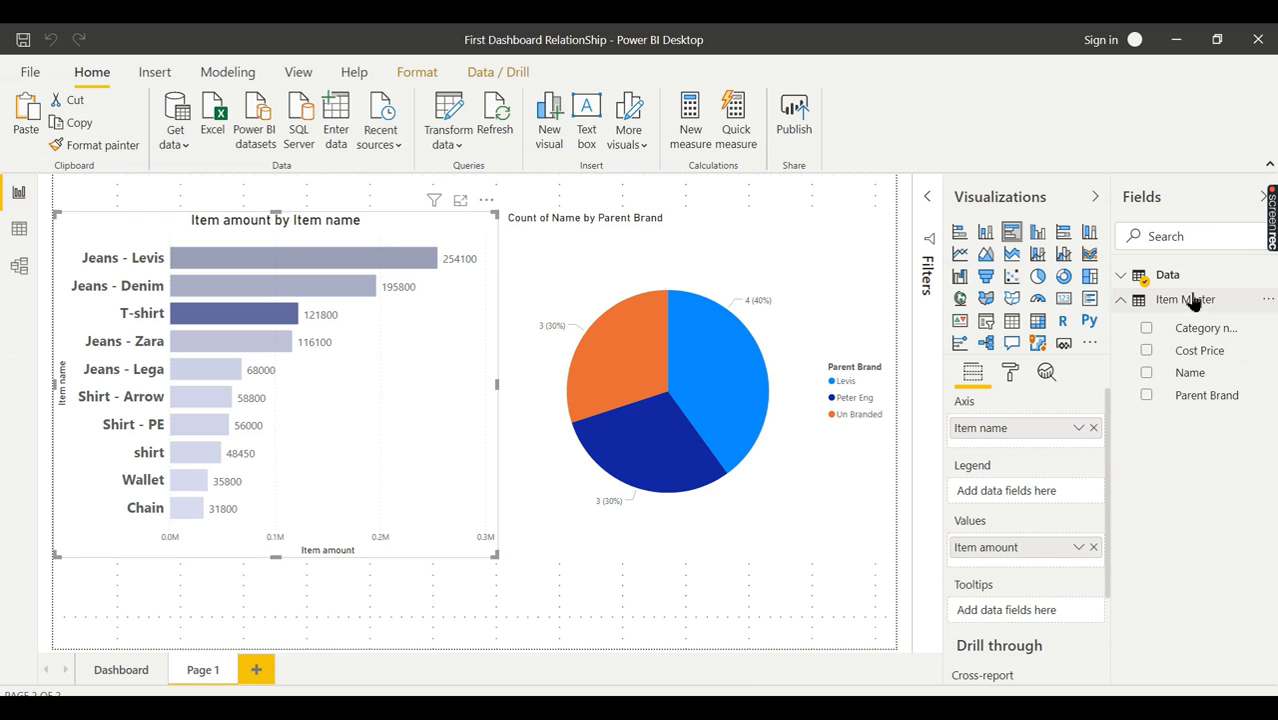
pyautogui.moveTo(1217, 433)
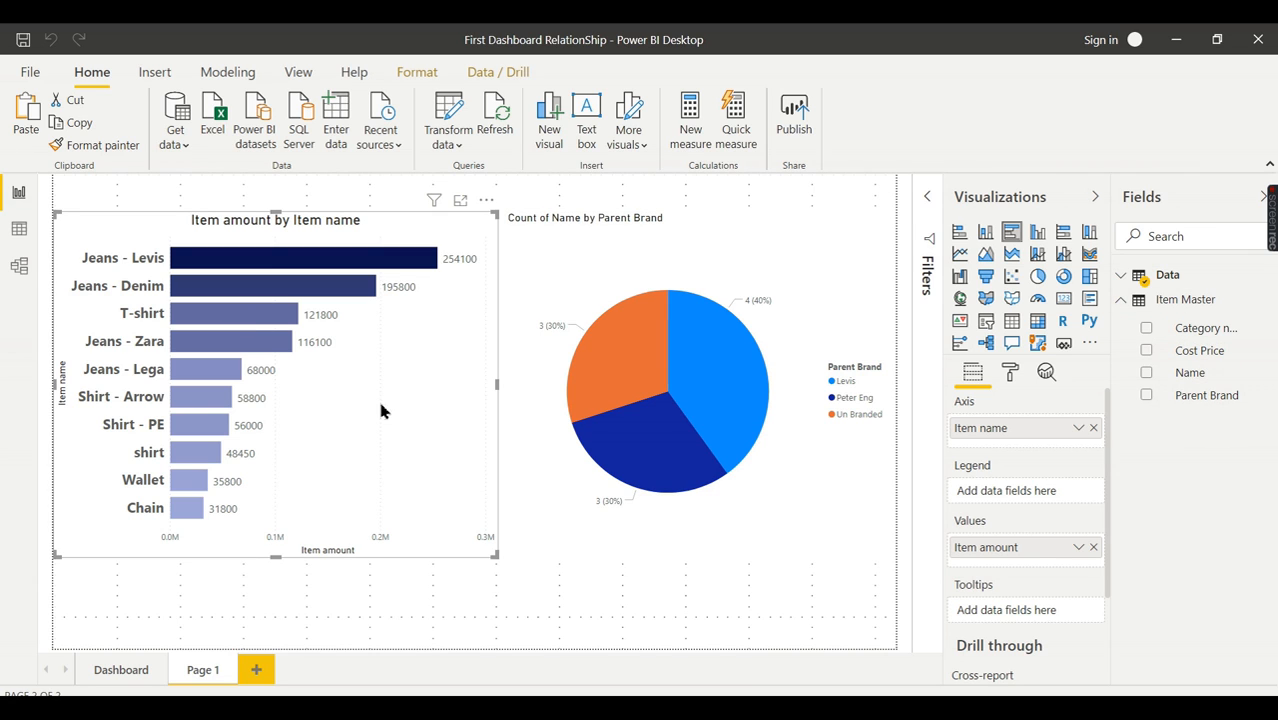
pyautogui.moveTo(240, 413)
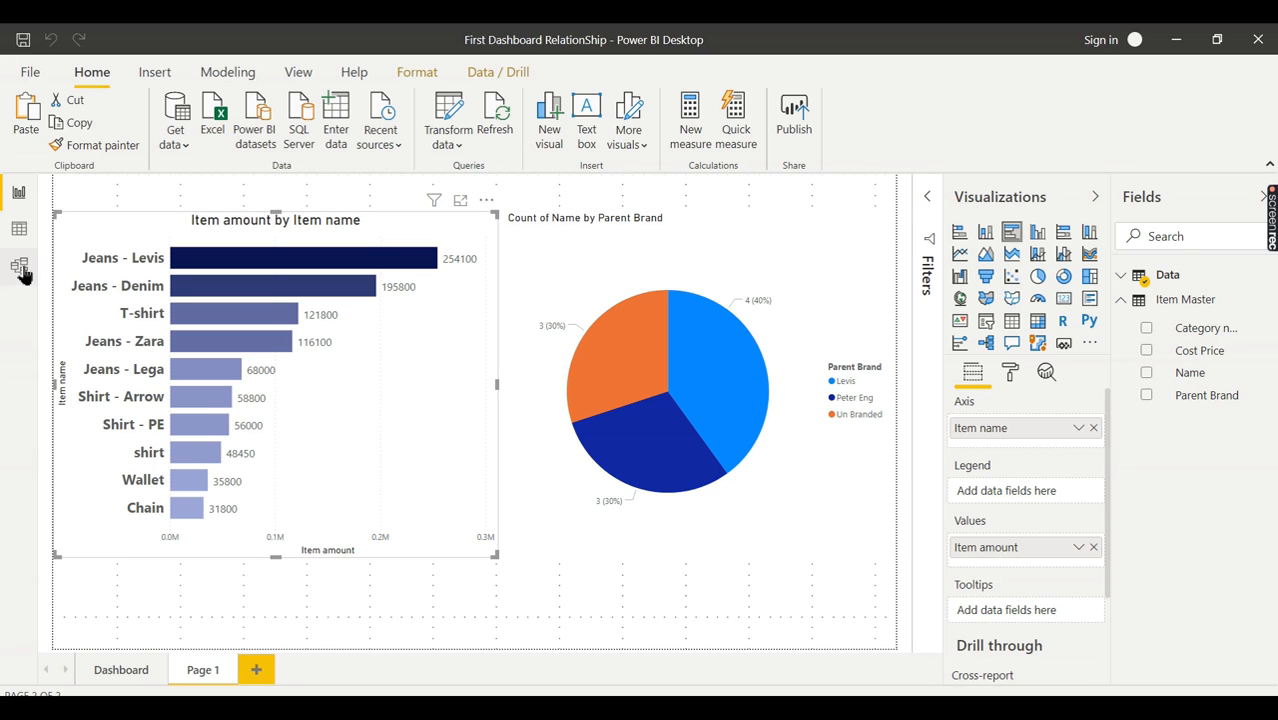
pyautogui.moveTo(20, 270)
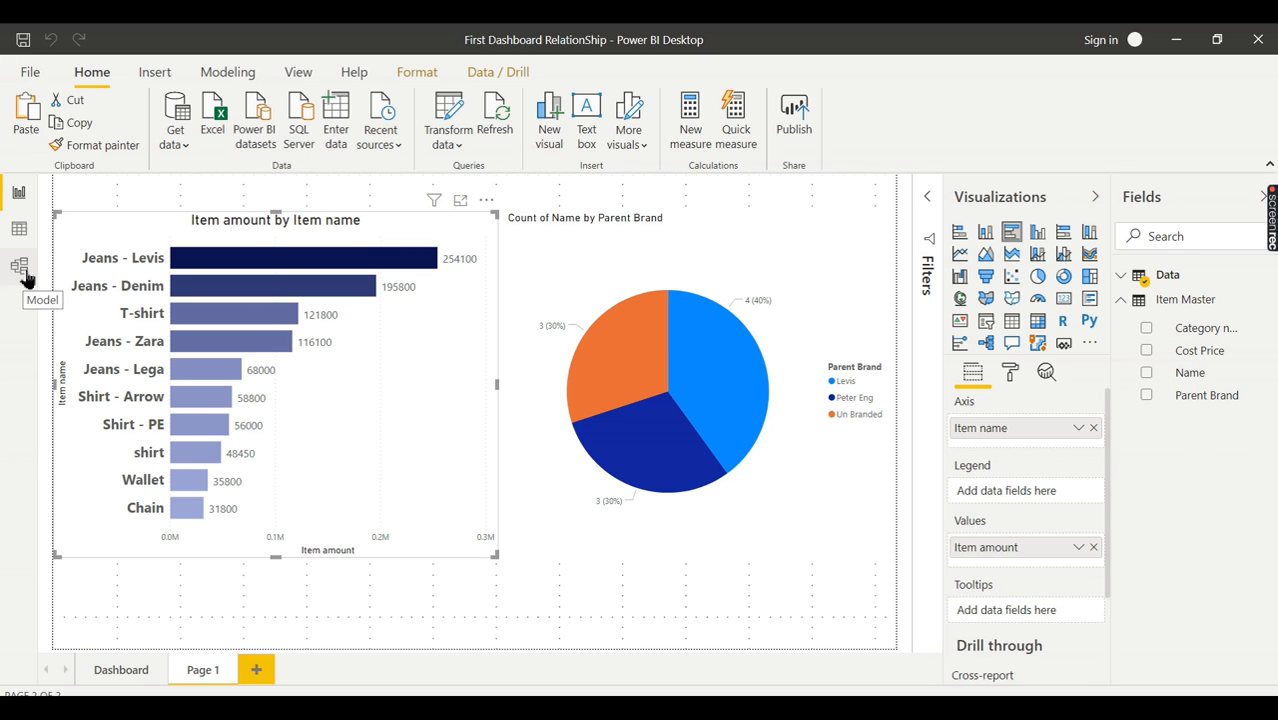
# Step: In Model view, open Manage relationships listing Data (Item name) to Item Master (Name)
pyautogui.click(18, 265)
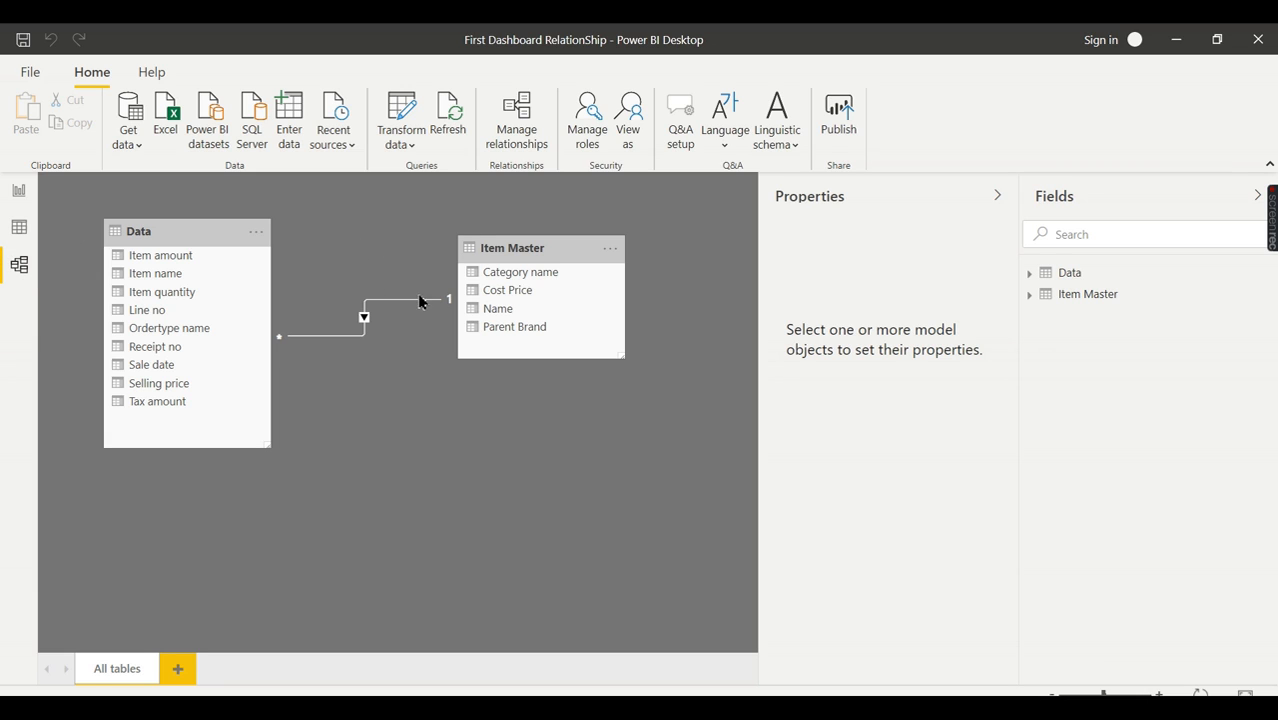
pyautogui.moveTo(275, 360)
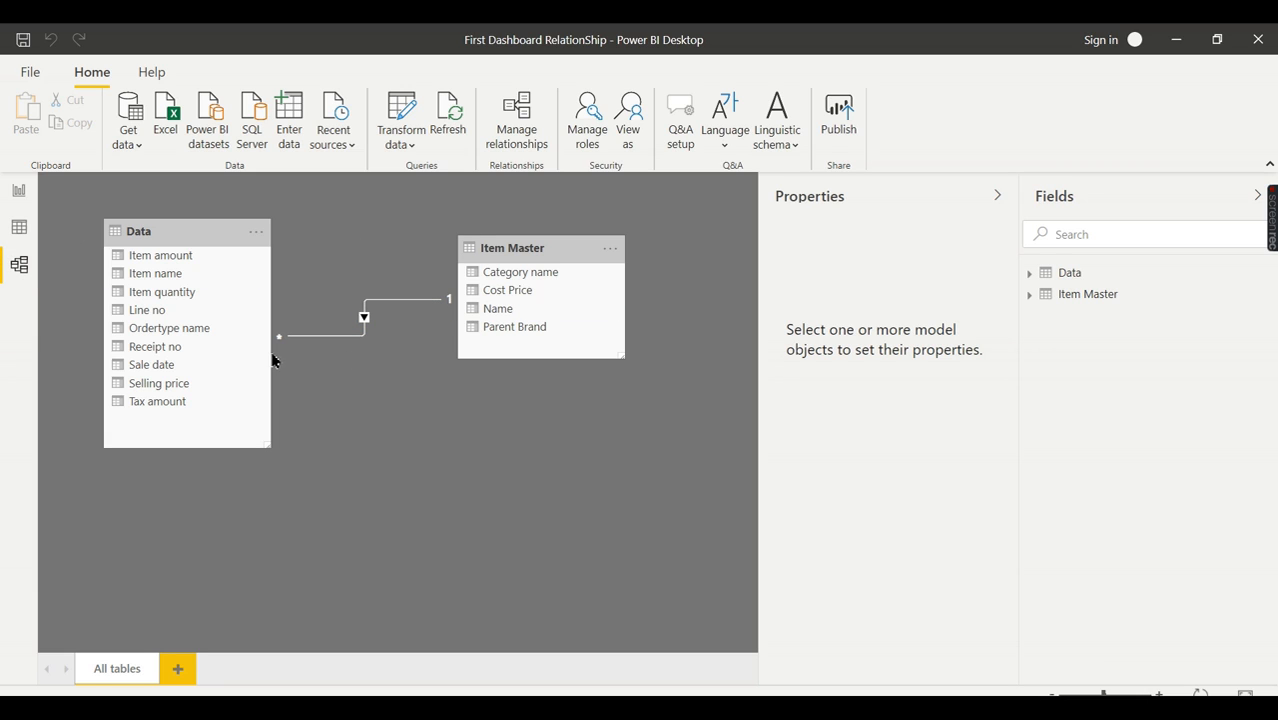
pyautogui.moveTo(516, 120)
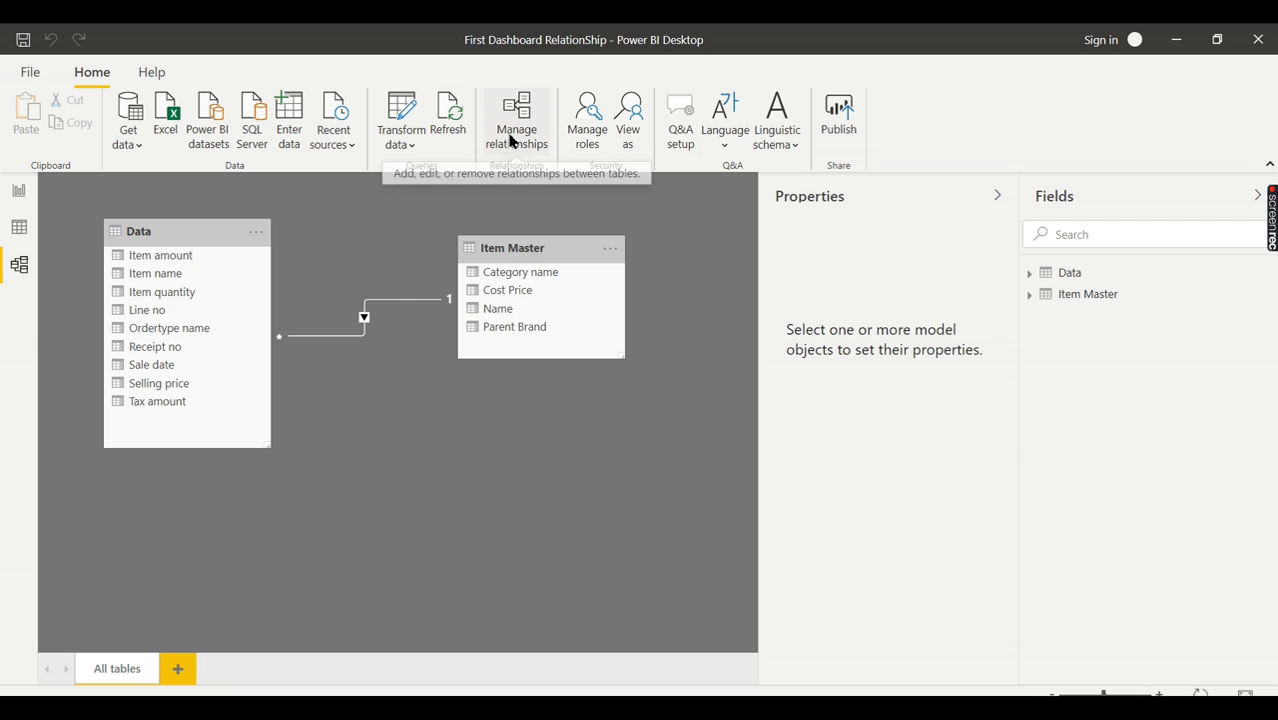
pyautogui.click(516, 120)
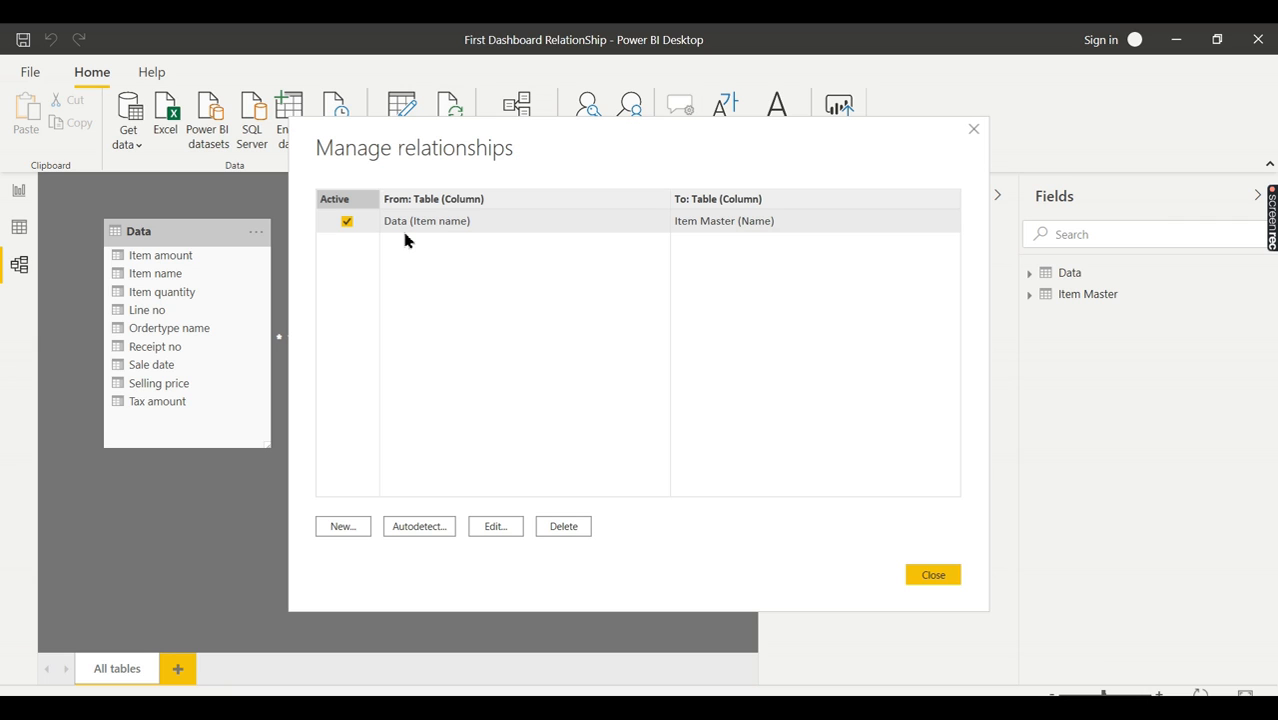
pyautogui.moveTo(244, 368)
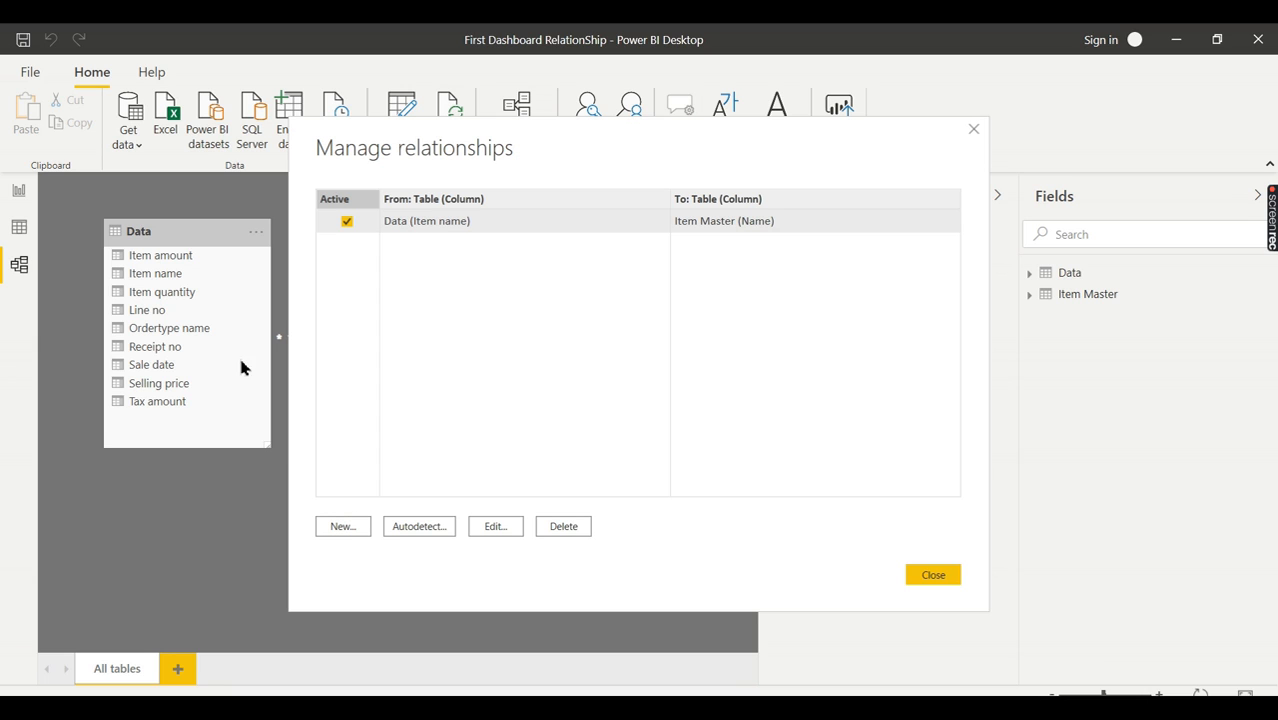
pyautogui.moveTo(458, 241)
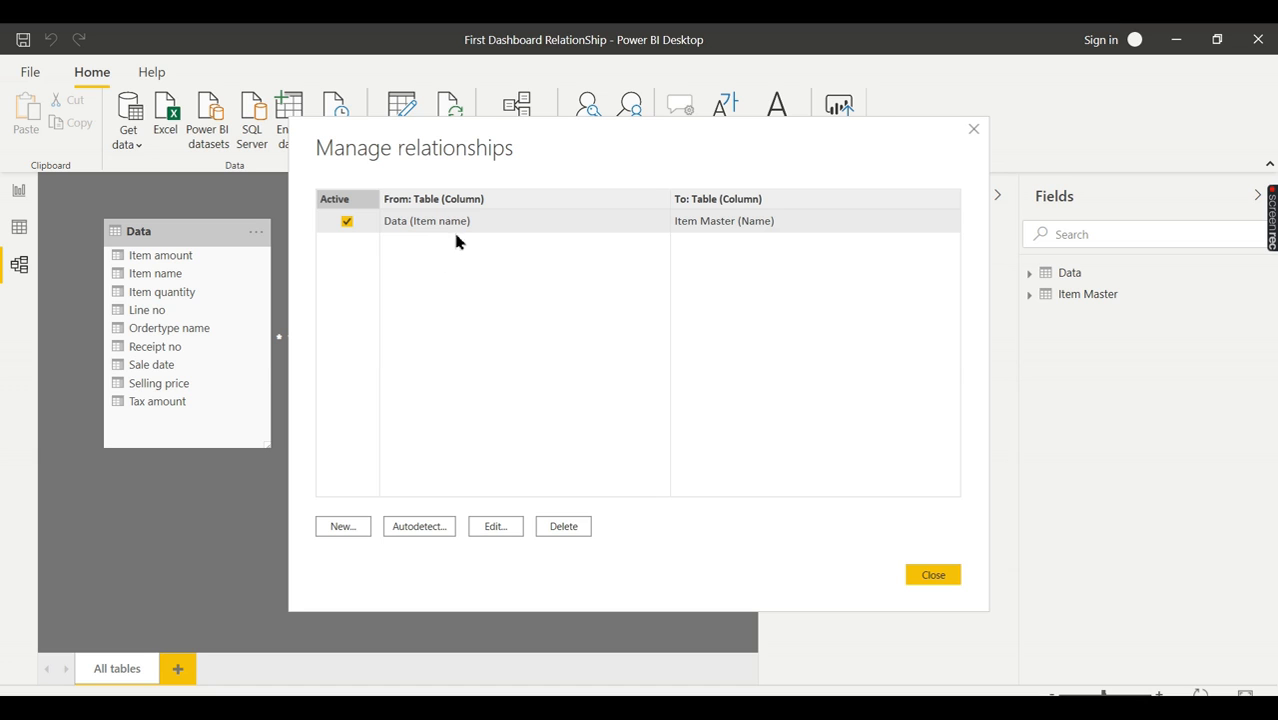
# Step: Edit the Data–Item Master relationship to cross filter in Both directions and confirm
pyautogui.click(494, 526)
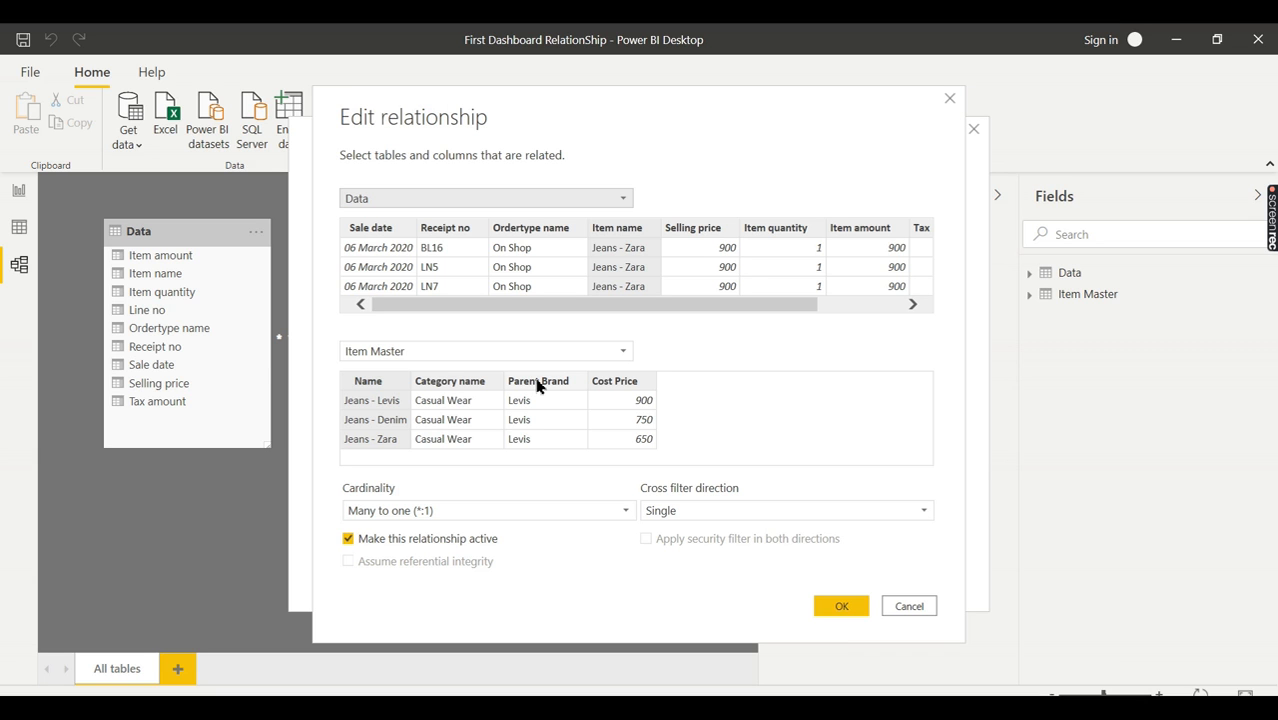
pyautogui.moveTo(624, 262)
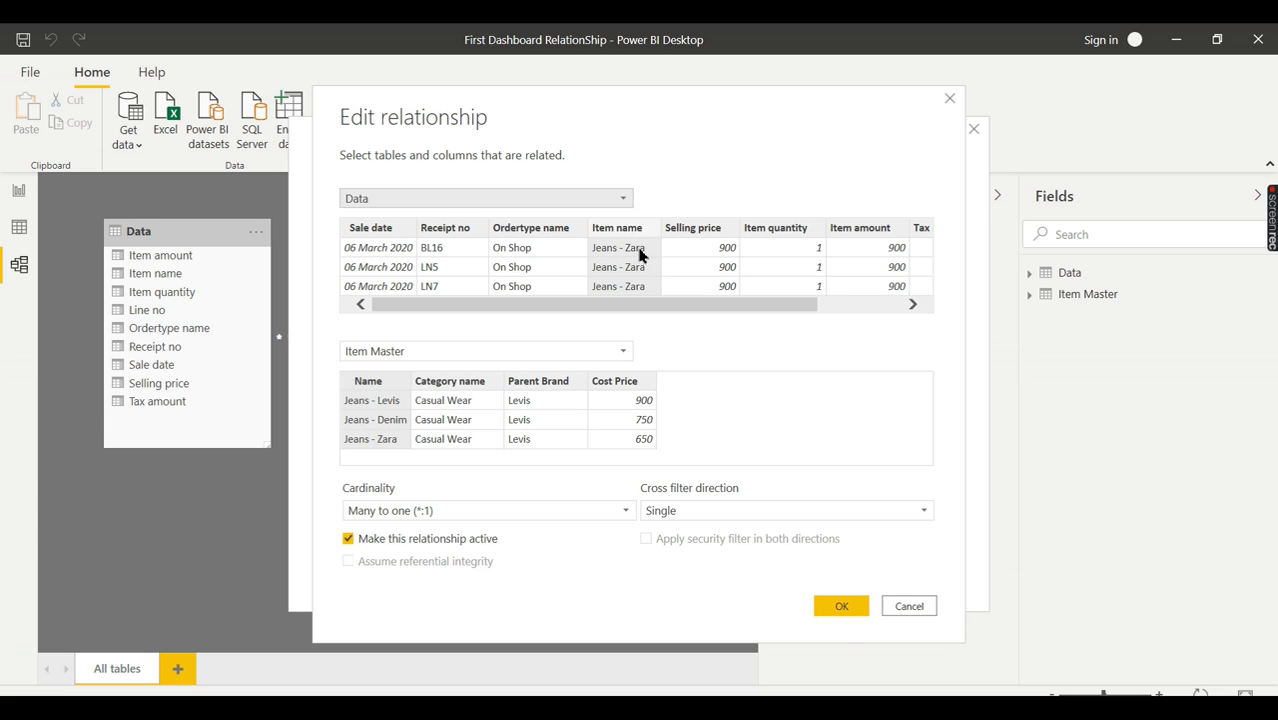
pyautogui.moveTo(636, 305)
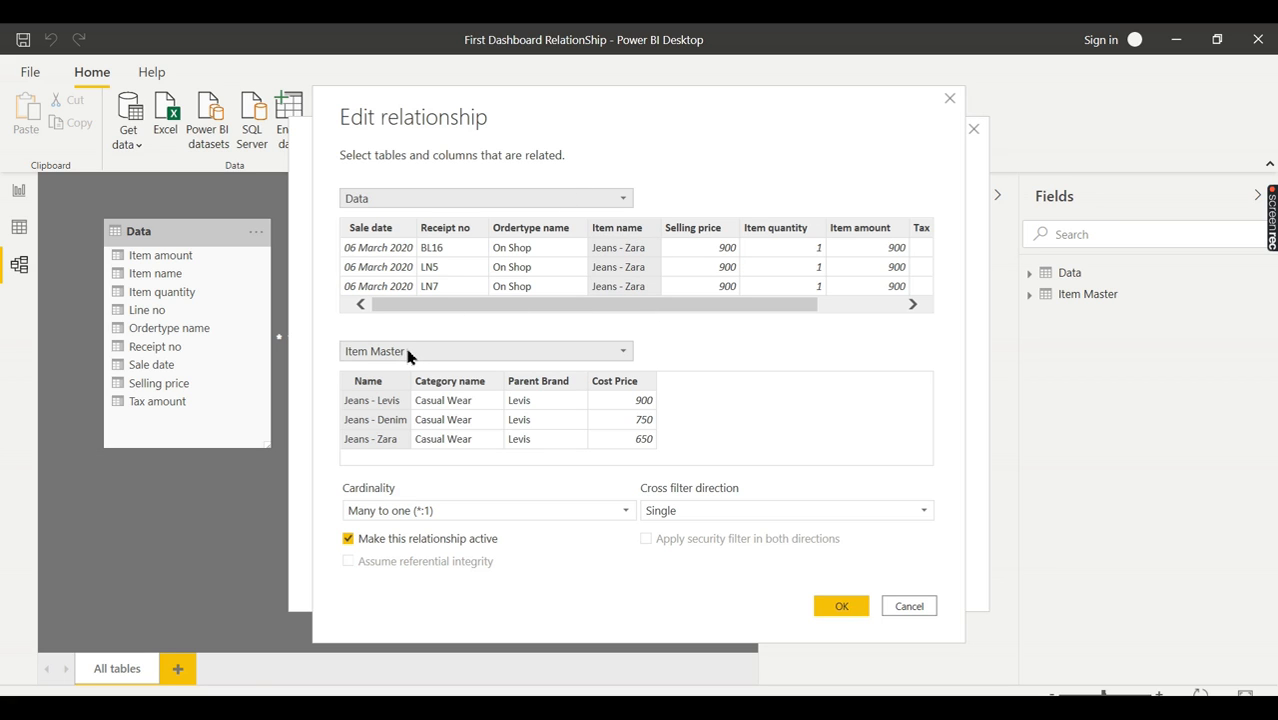
pyautogui.moveTo(751, 182)
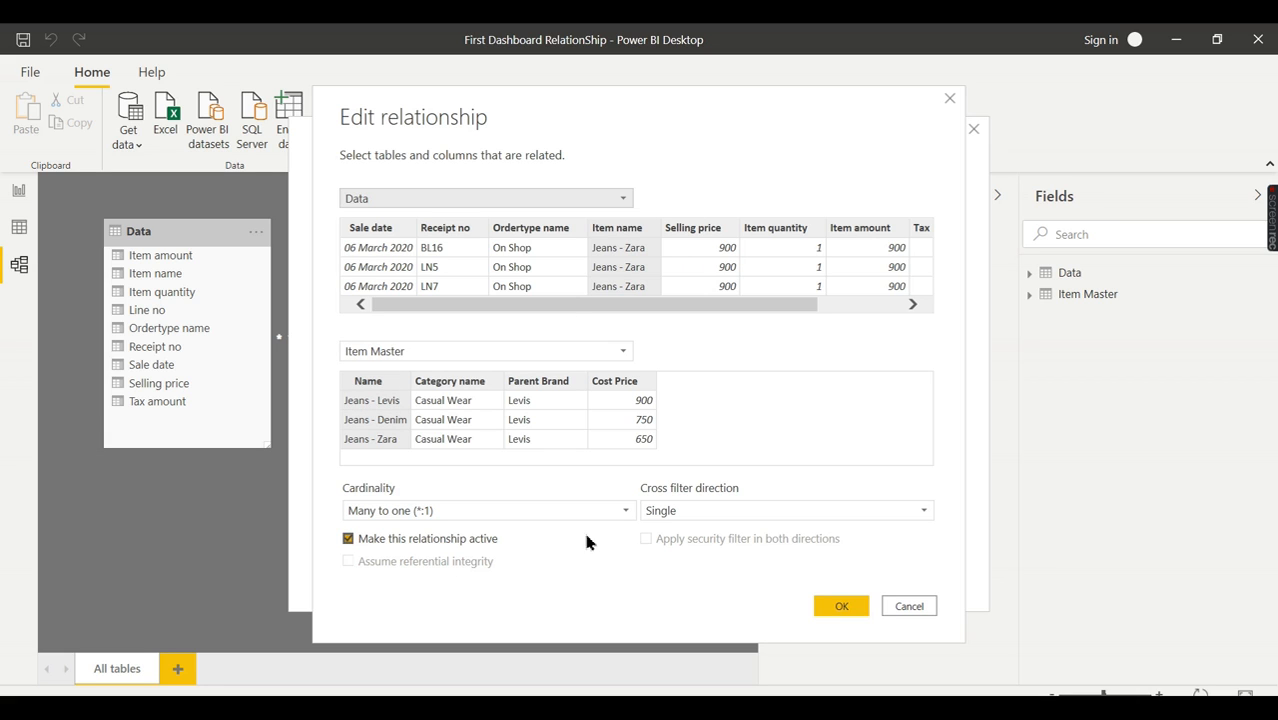
pyautogui.moveTo(630, 498)
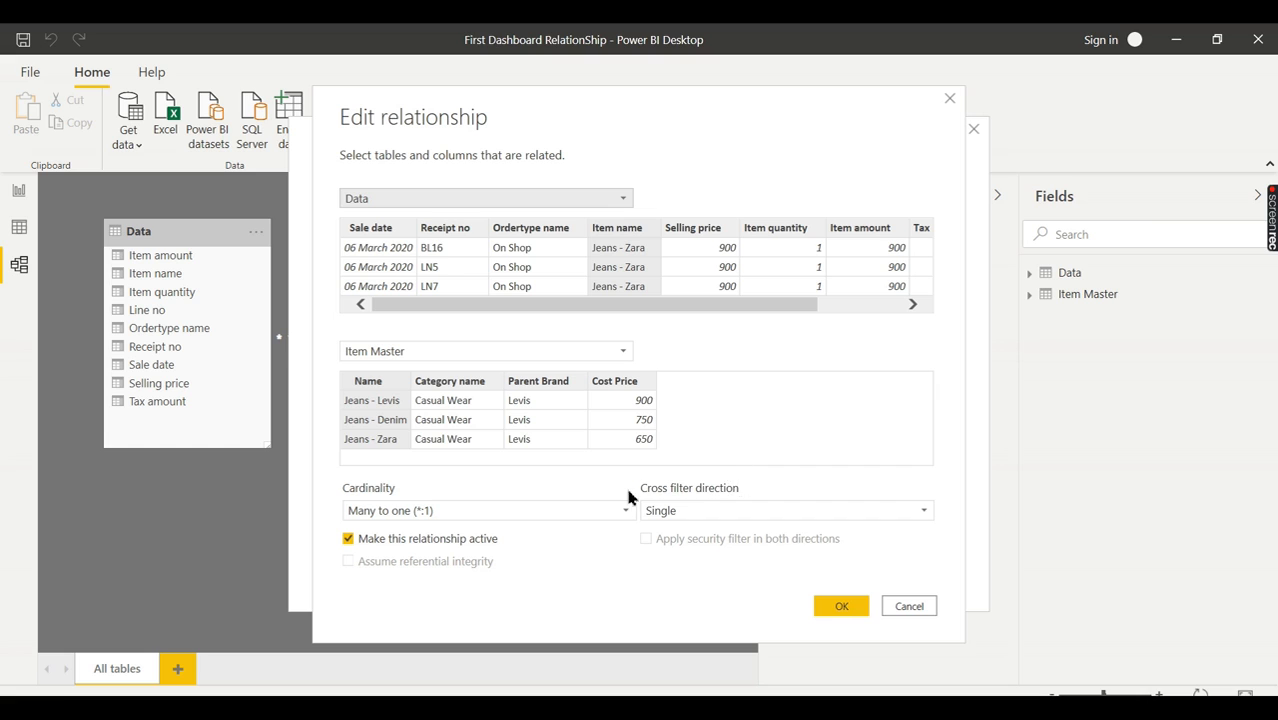
pyautogui.moveTo(702, 510)
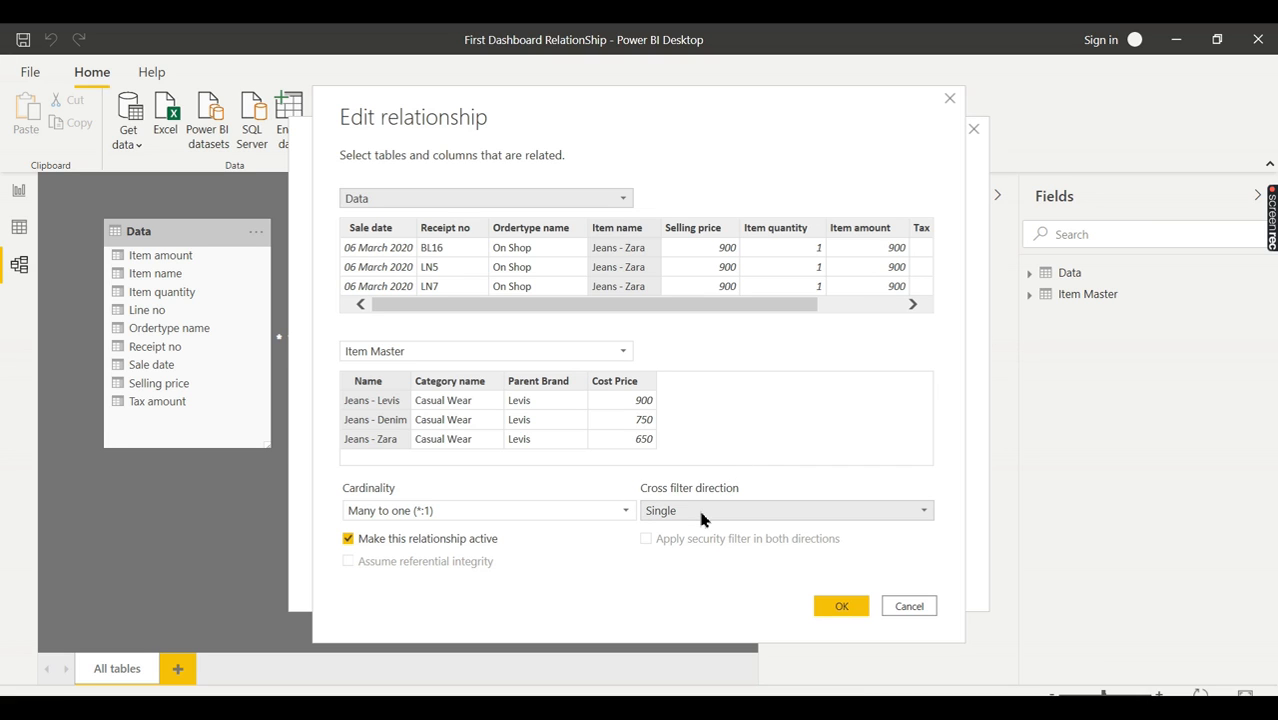
pyautogui.click(785, 510)
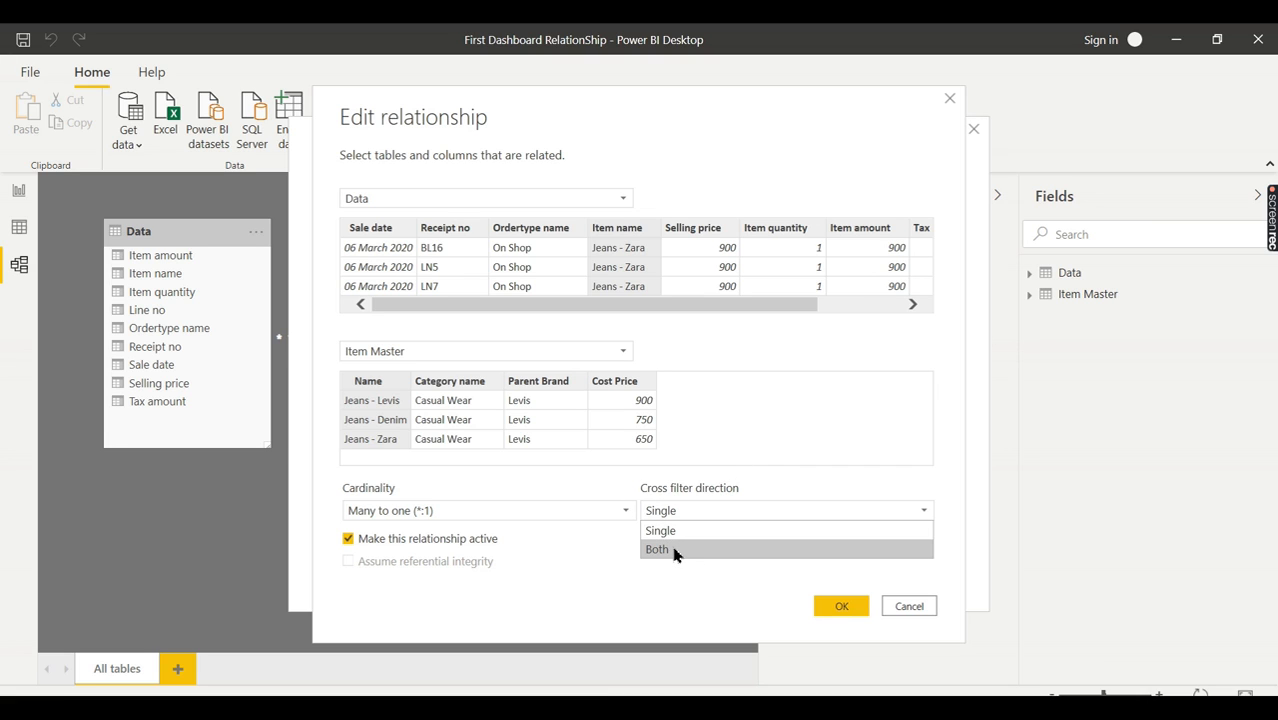
pyautogui.click(657, 549)
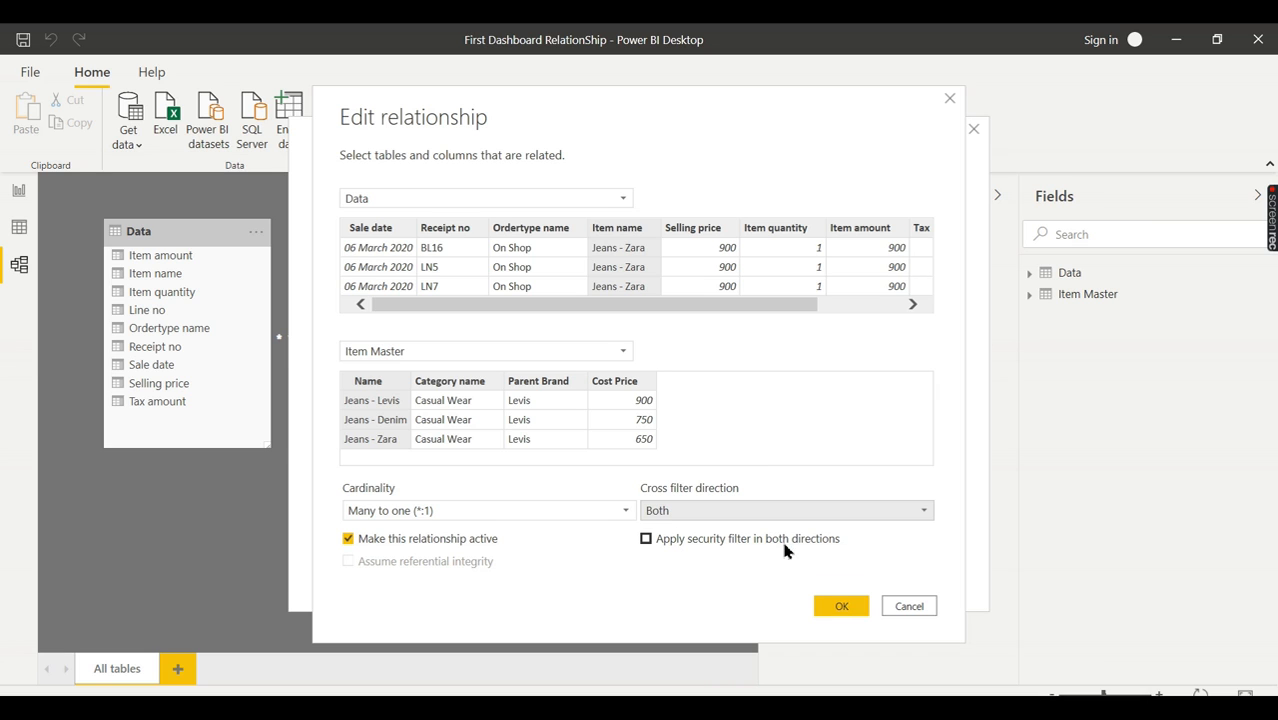
pyautogui.moveTo(841, 606)
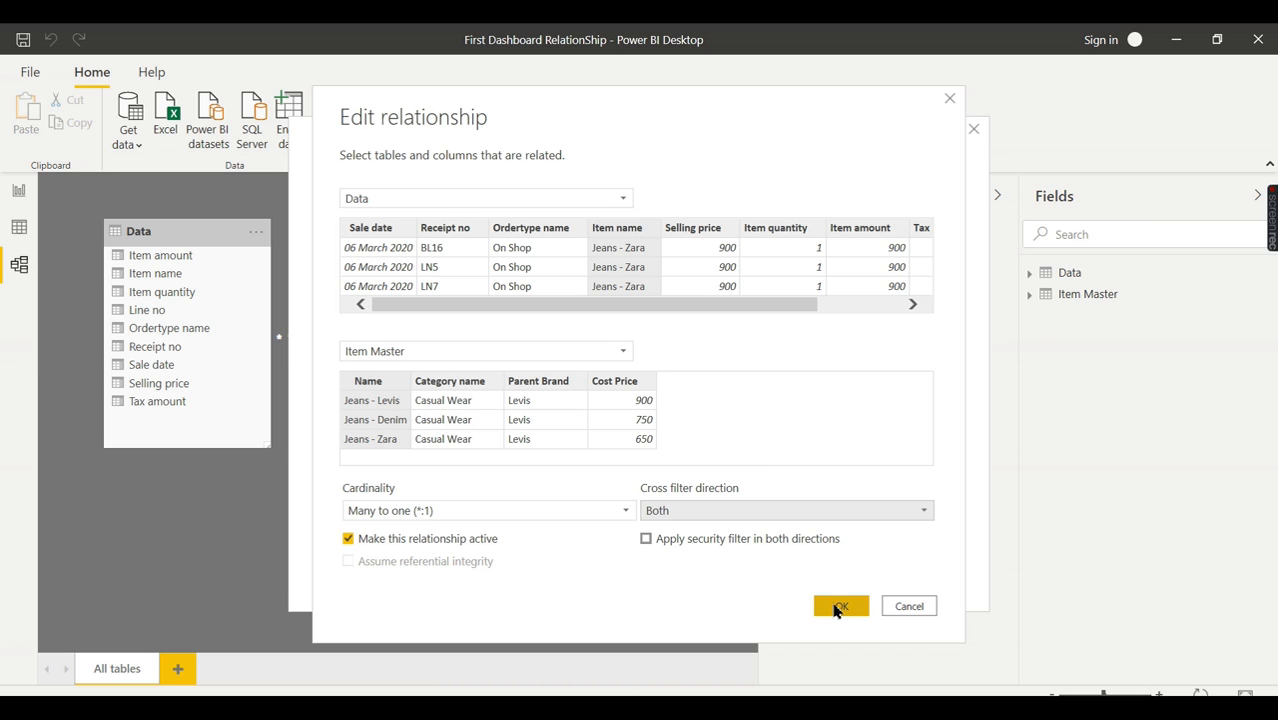
pyautogui.click(840, 606)
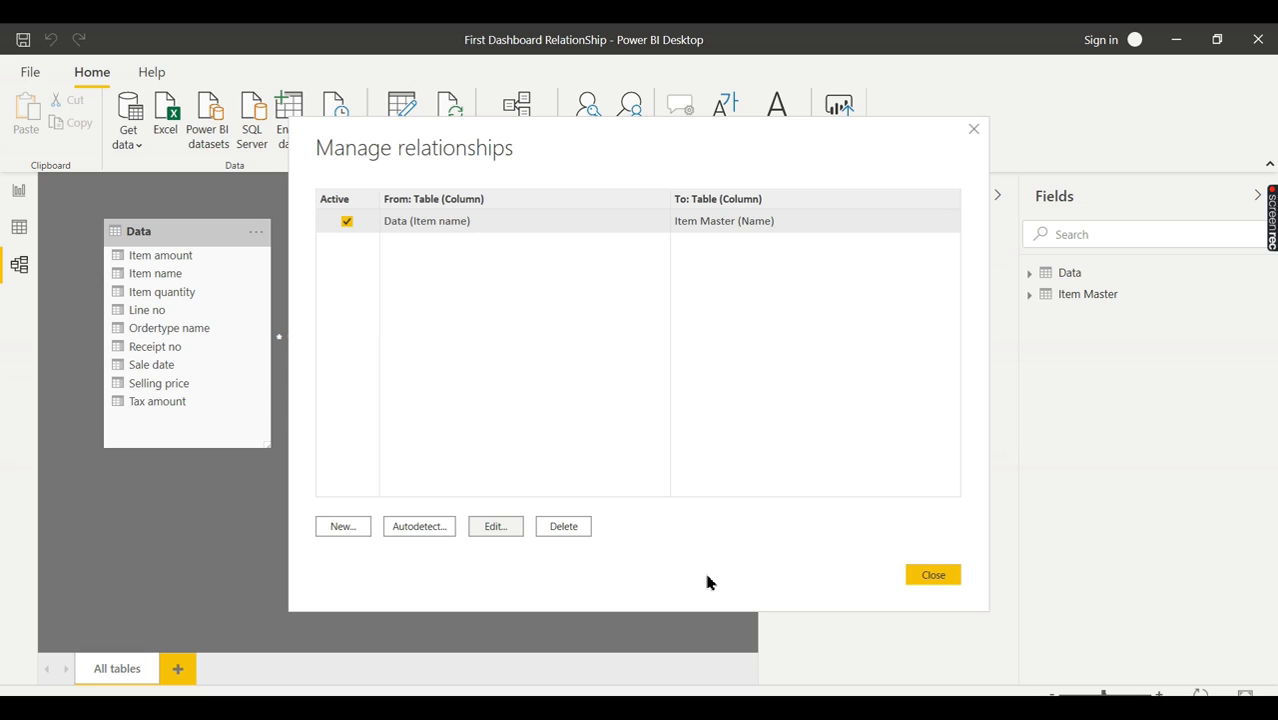
# Step: Close the Manage relationships dialog, returning to the model diagram
pyautogui.click(932, 574)
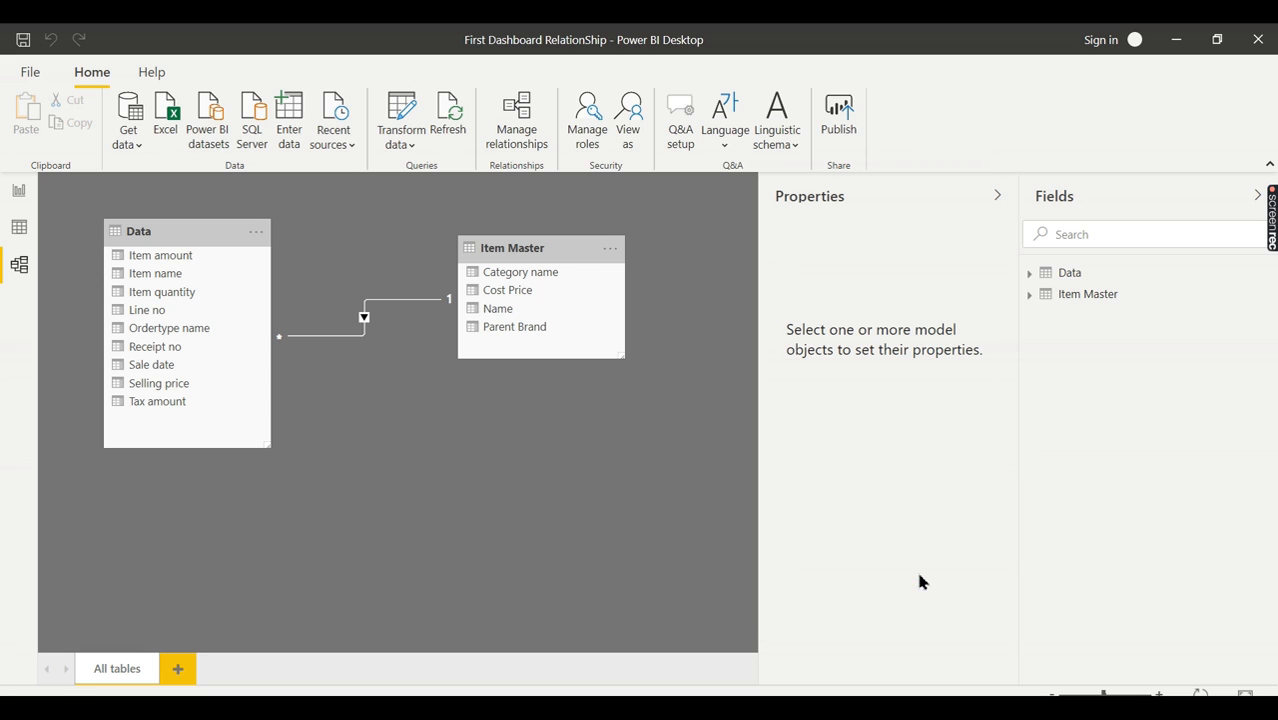
pyautogui.moveTo(505, 520)
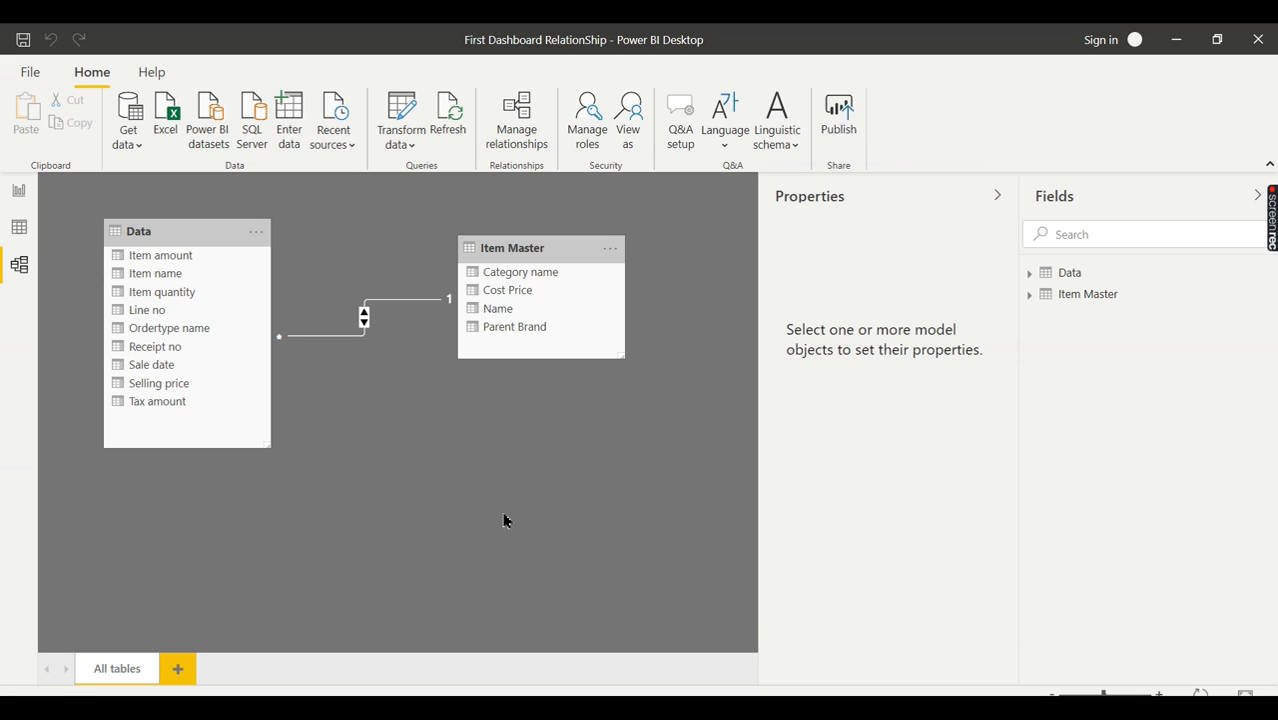
pyautogui.moveTo(378, 328)
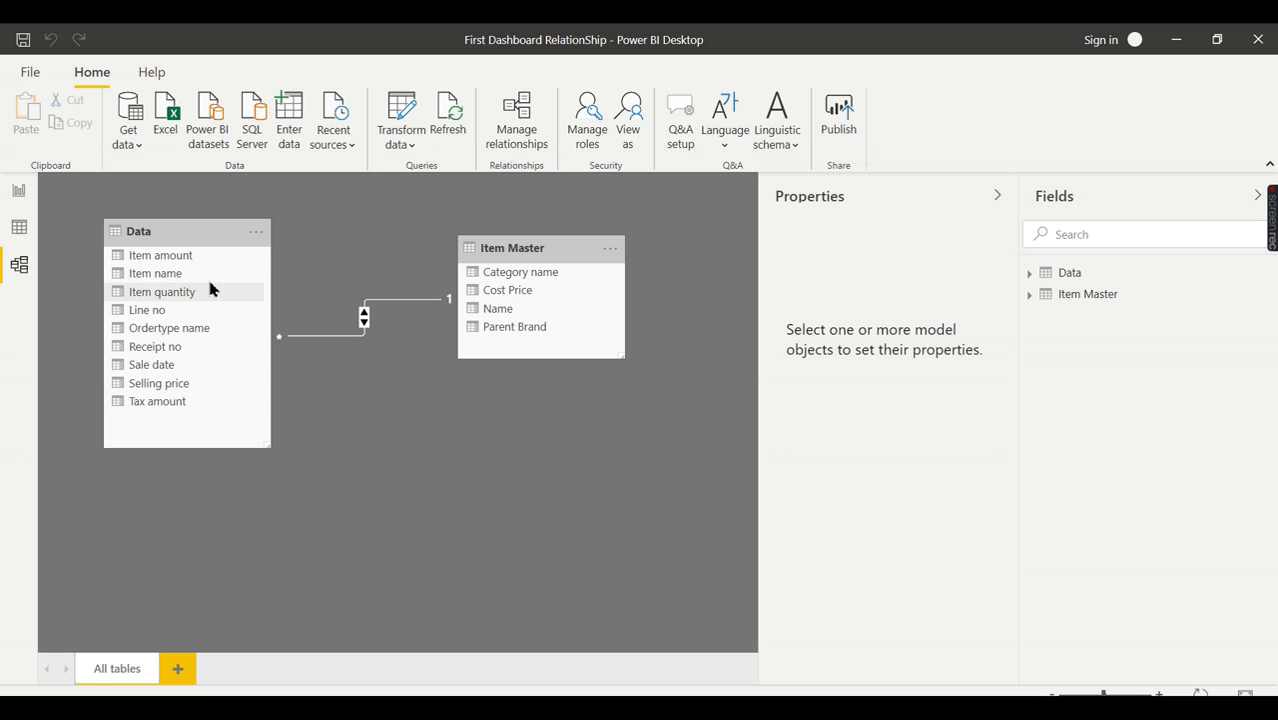
pyautogui.moveTo(186, 273)
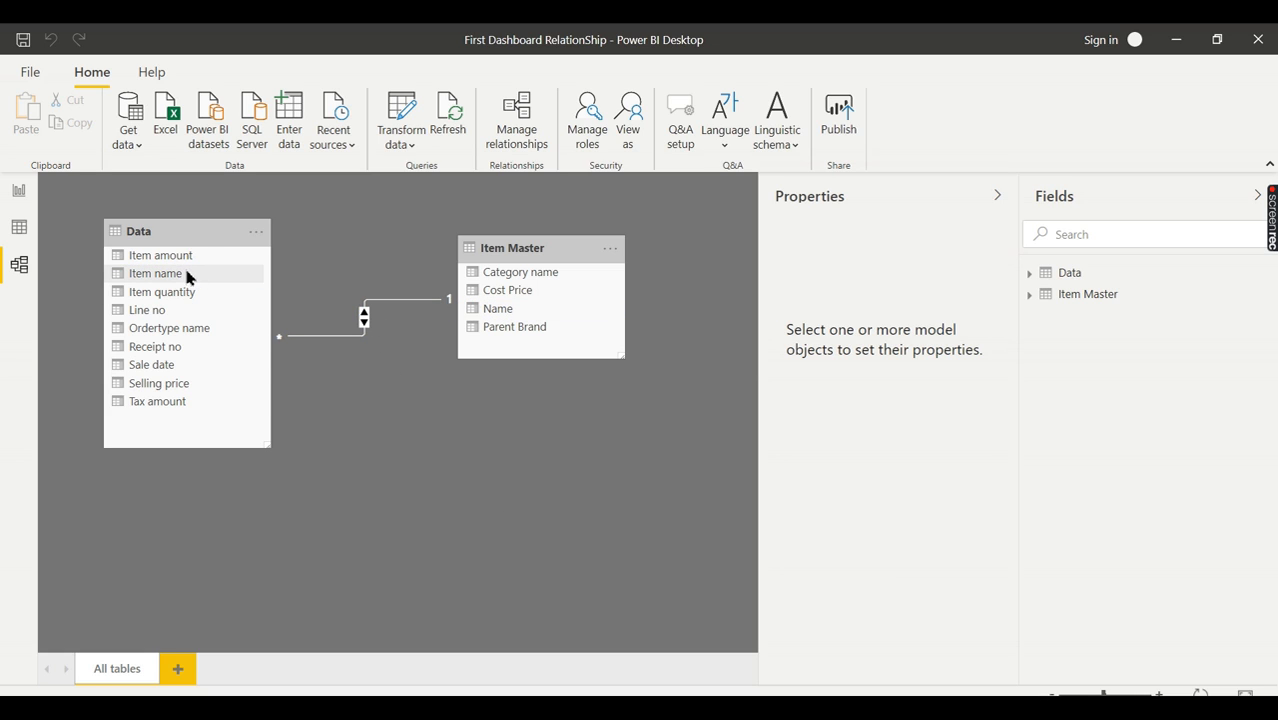
pyautogui.moveTo(18, 188)
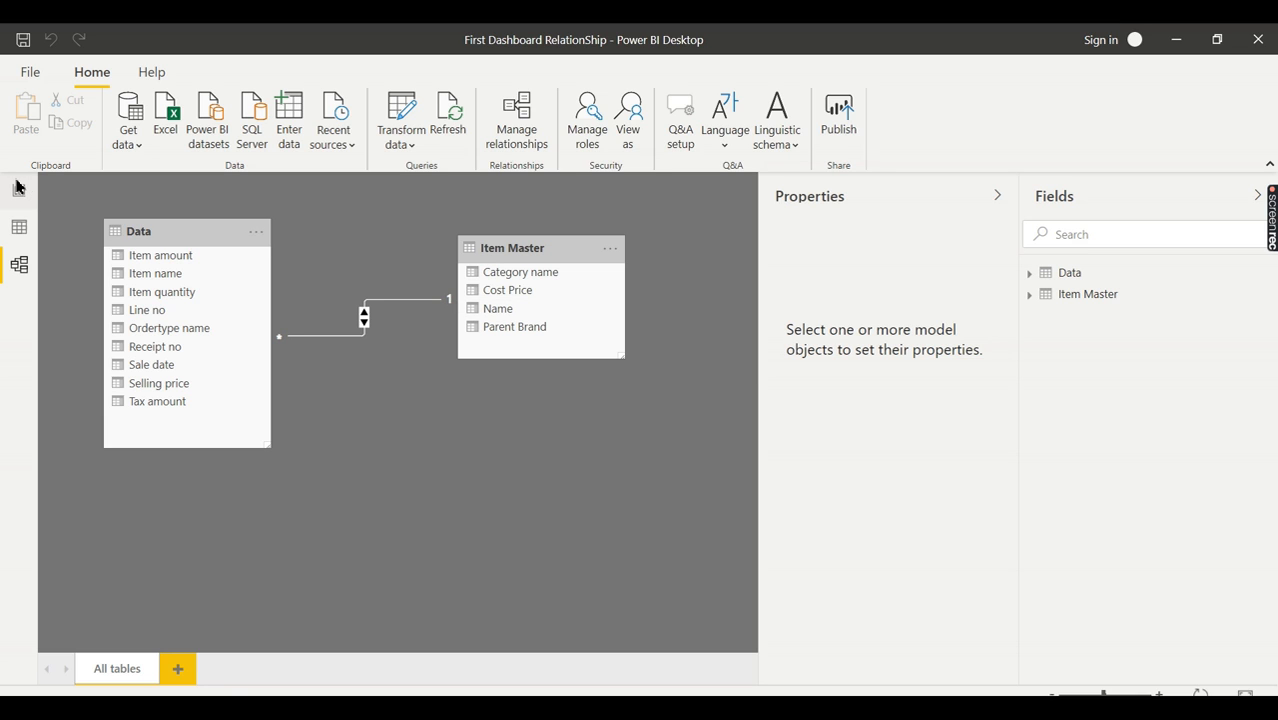
# Step: In Report view, test the Jeans - Levis cross-filter on the brand pie, then clear it
pyautogui.click(18, 192)
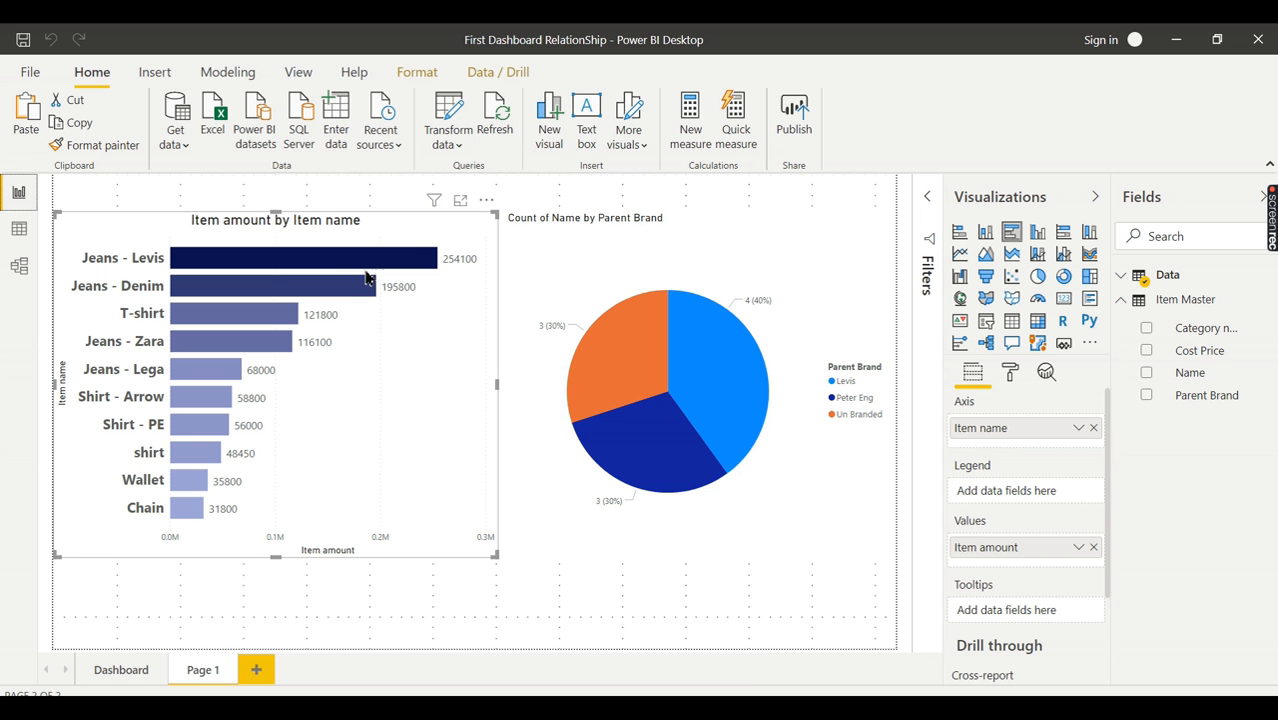
pyautogui.moveTo(333, 260)
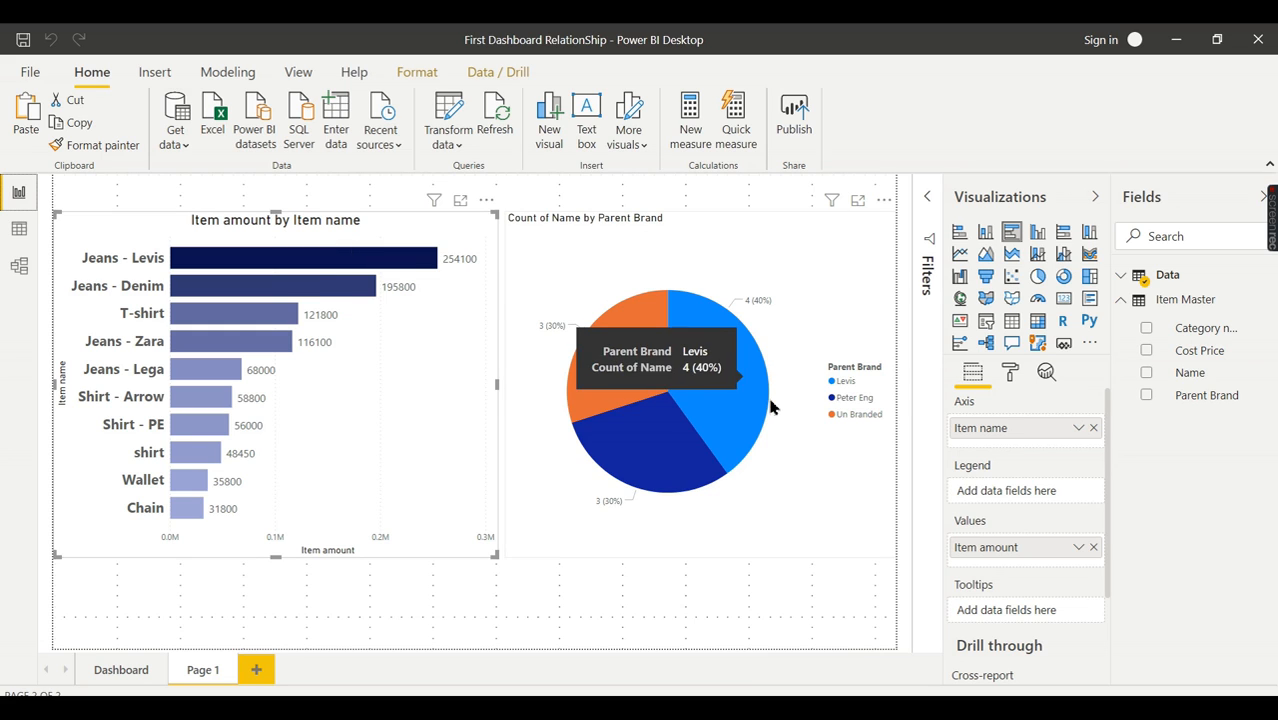
pyautogui.moveTo(718, 343)
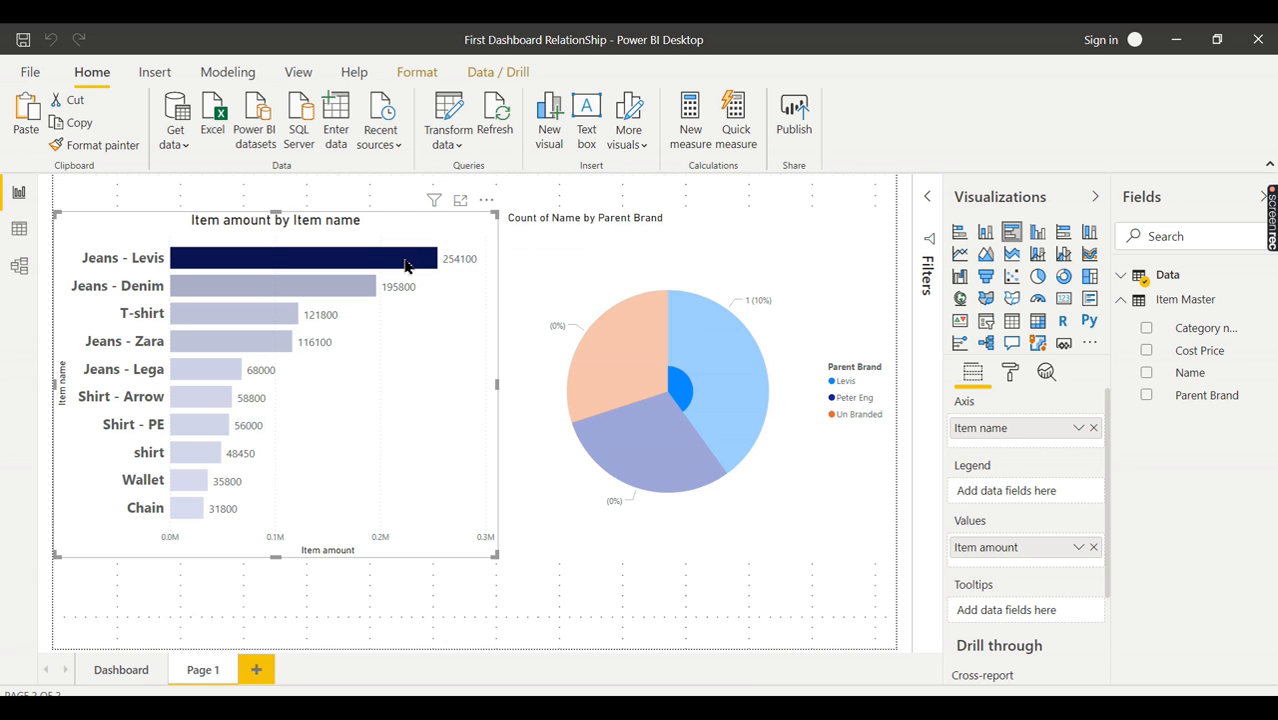
pyautogui.moveTo(383, 273)
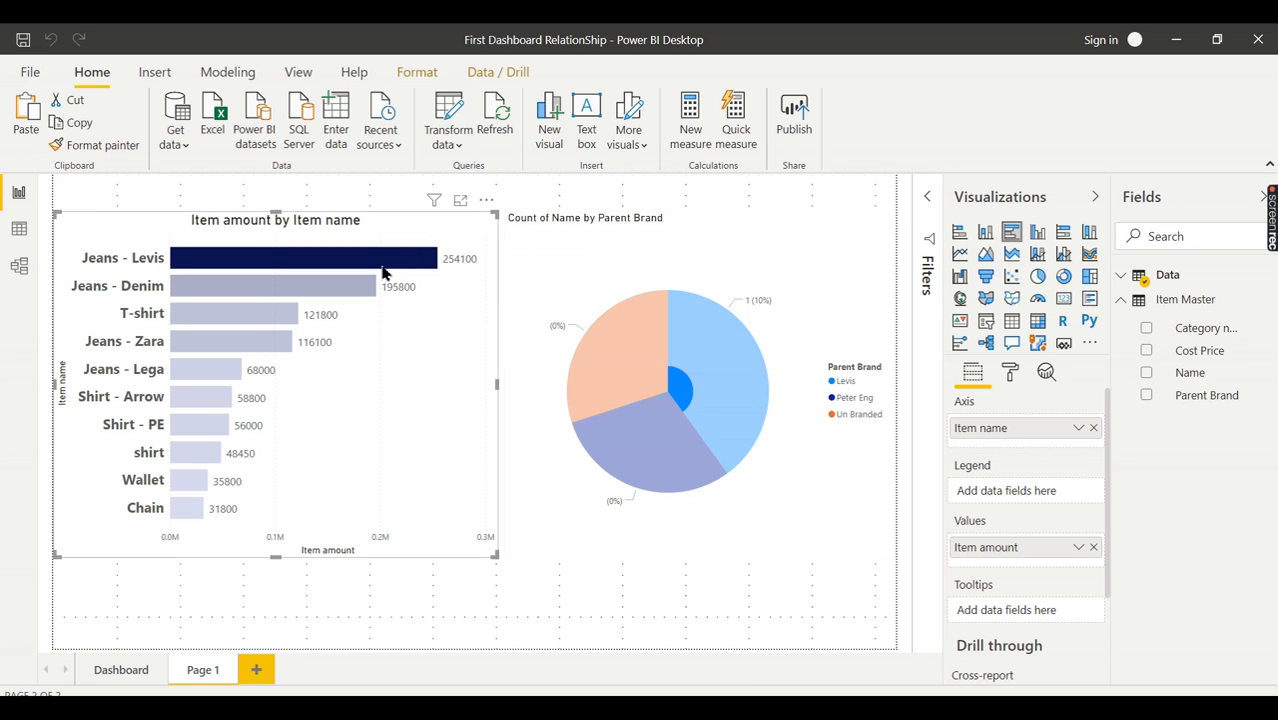
pyautogui.click(710, 225)
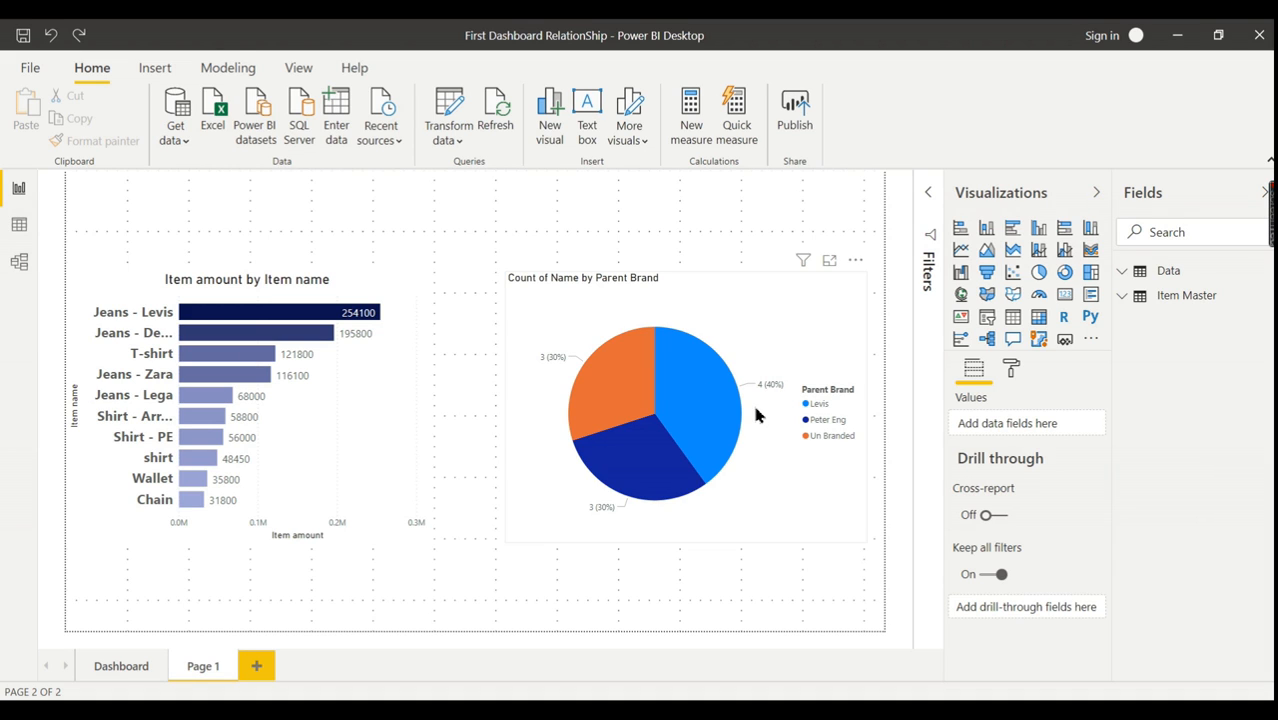
pyautogui.moveTo(685, 375)
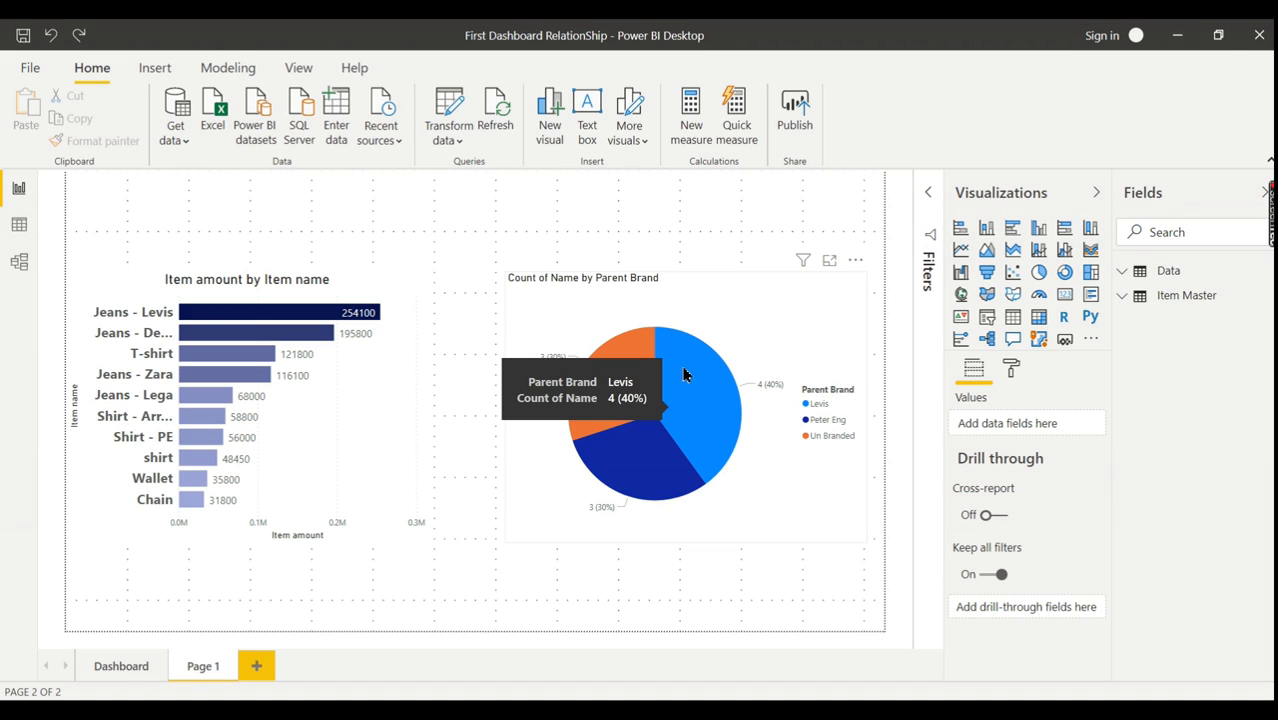
pyautogui.moveTo(690, 383)
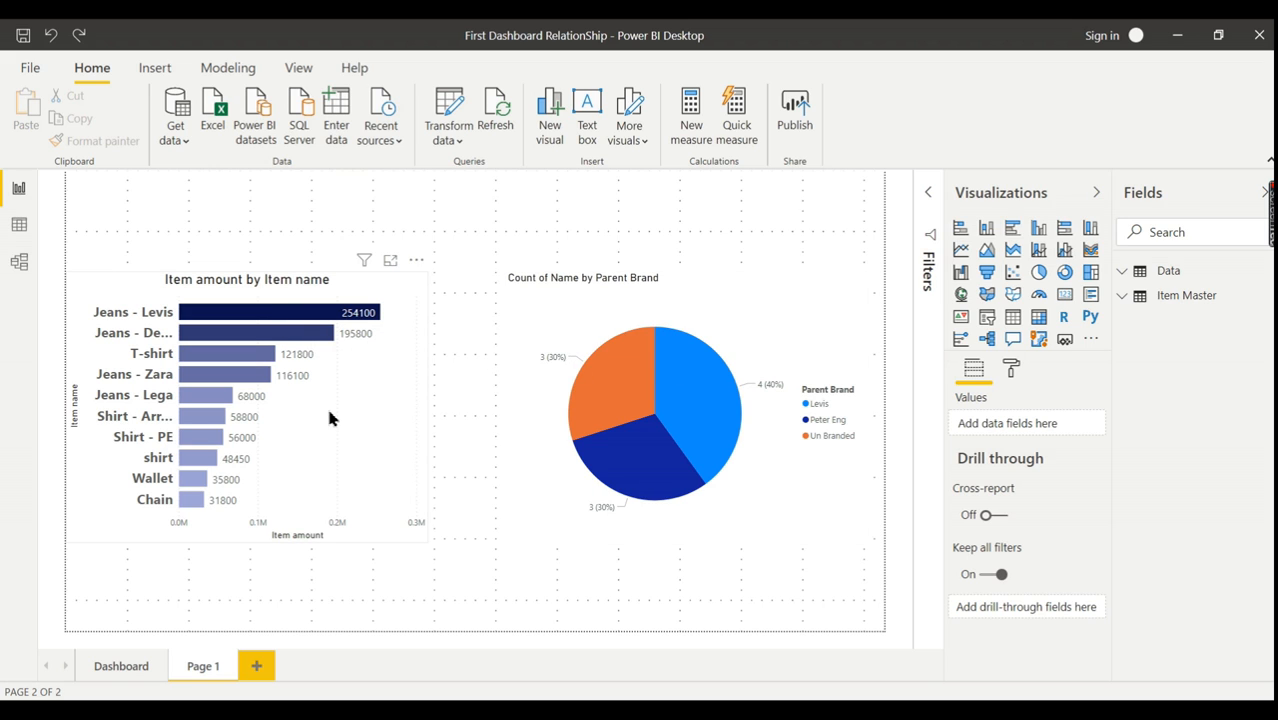
pyautogui.moveTo(800, 347)
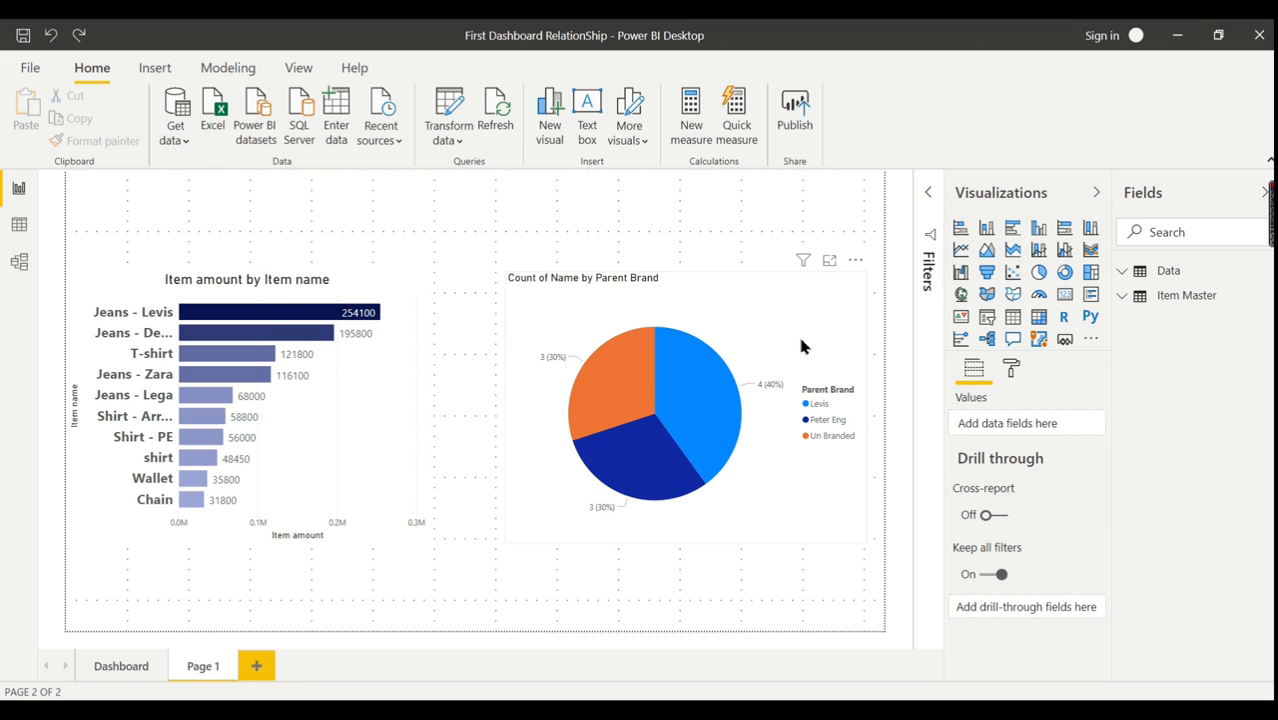
pyautogui.moveTo(795, 428)
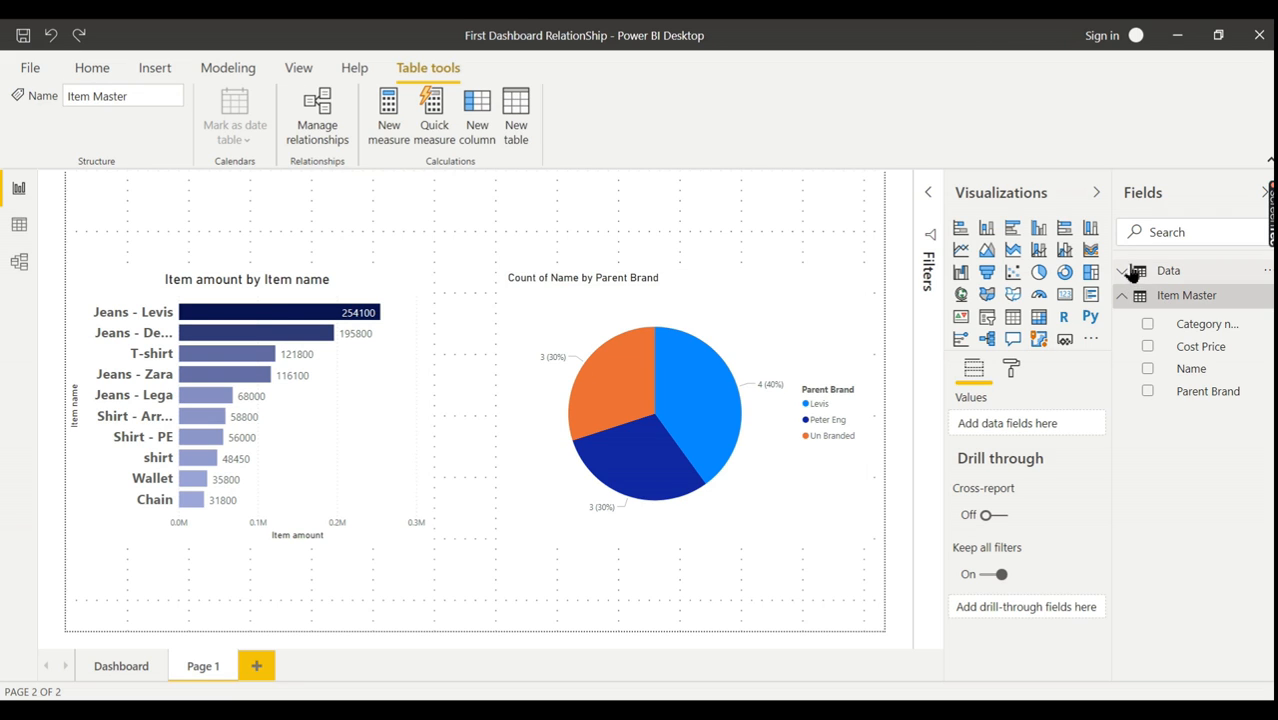
# Step: Replace the pie's Count of Name values with Item amount from the Data table
pyautogui.click(1124, 270)
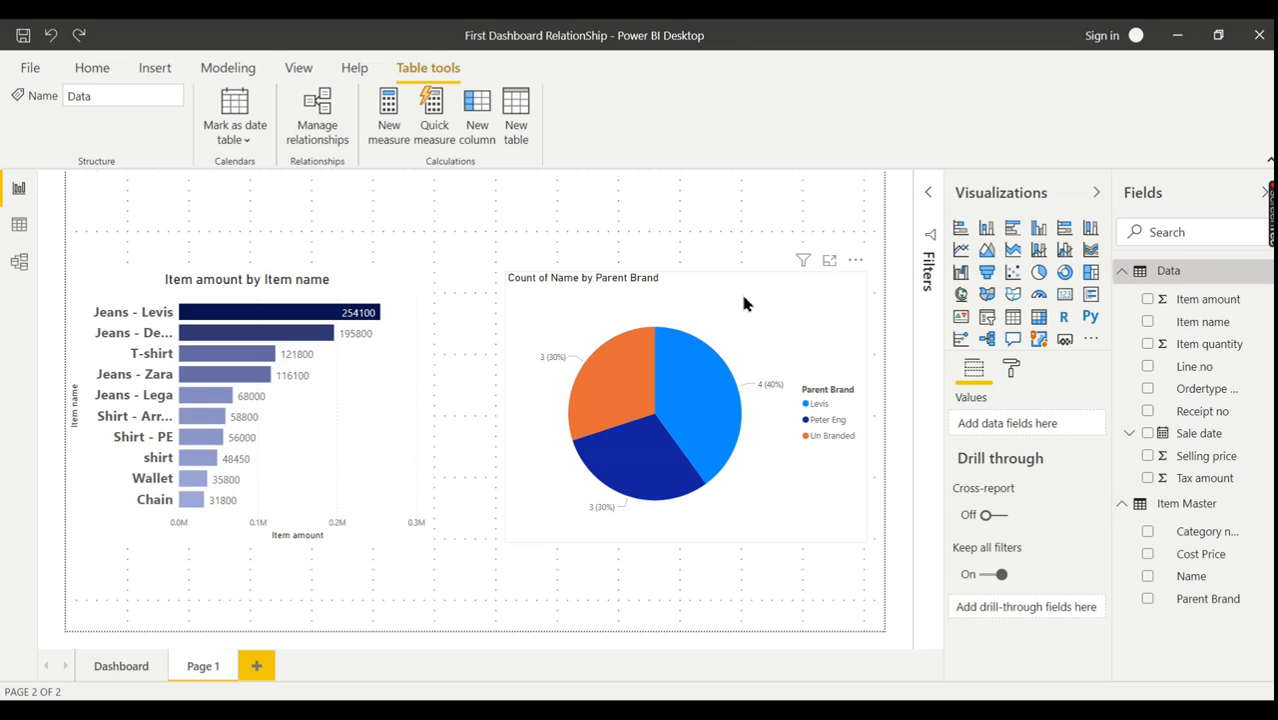
pyautogui.click(685, 410)
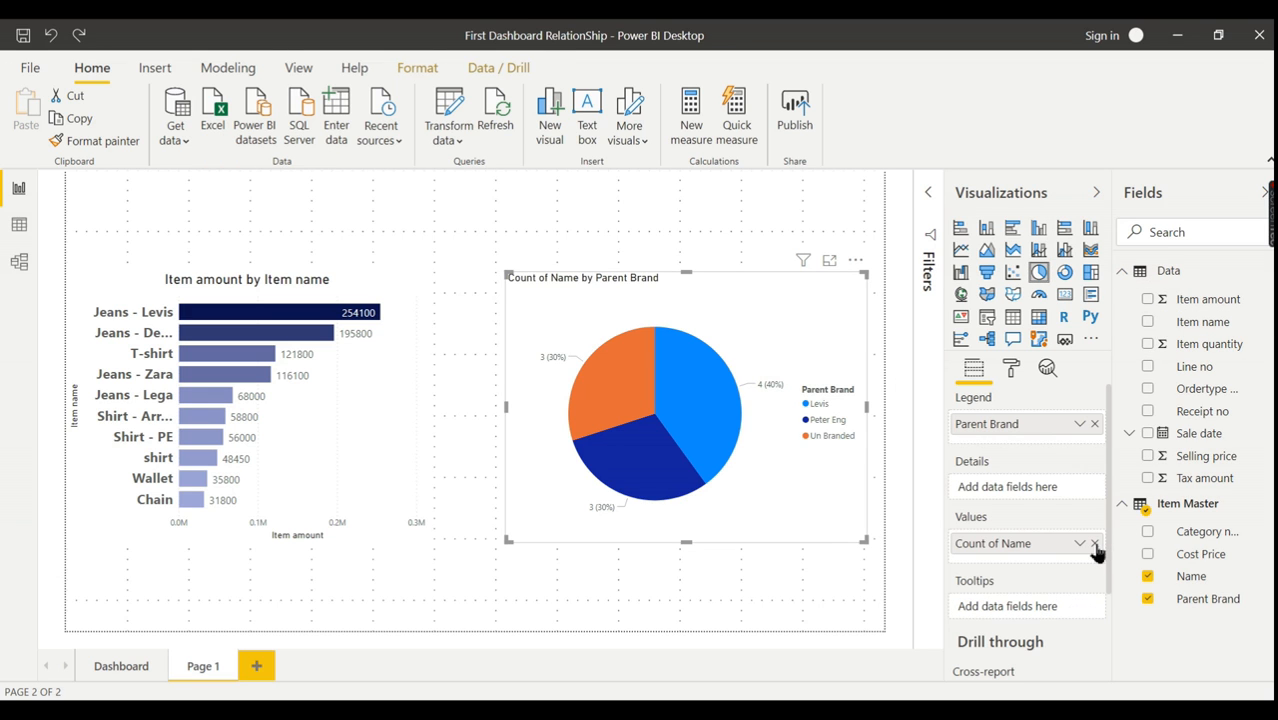
pyautogui.click(1095, 543)
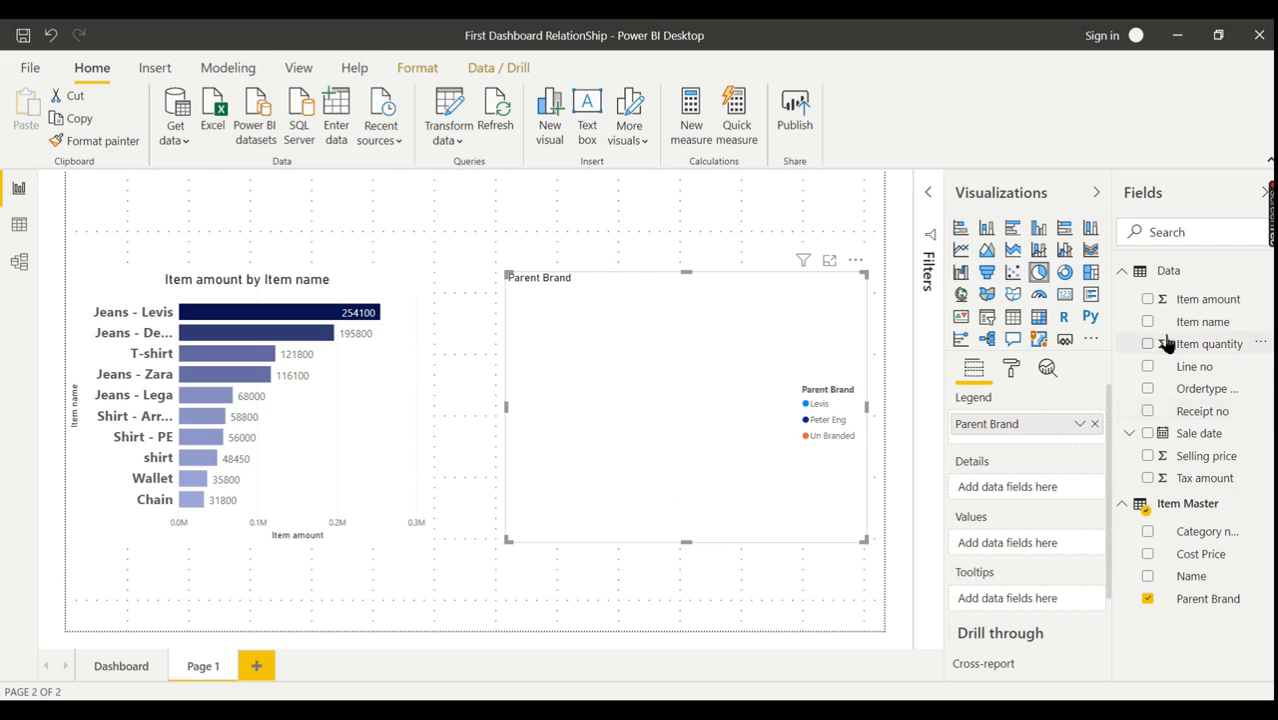
pyautogui.click(1148, 298)
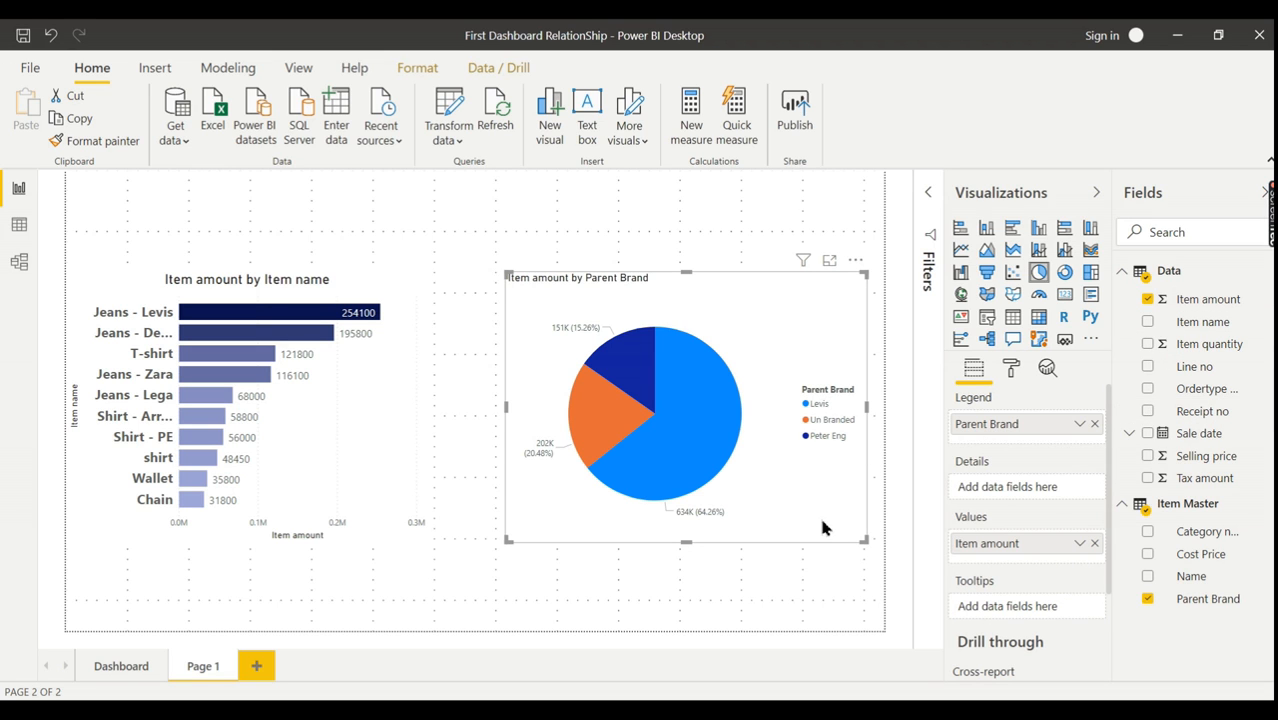
pyautogui.moveTo(785, 334)
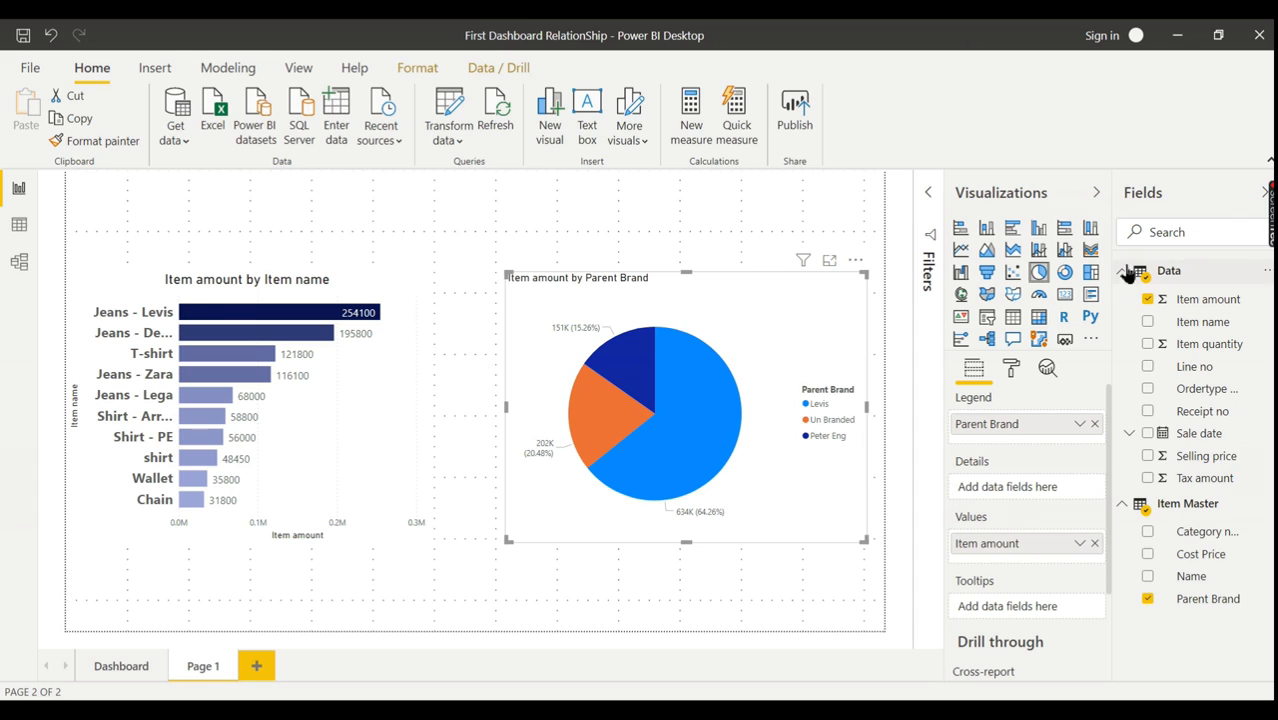
pyautogui.click(1122, 270)
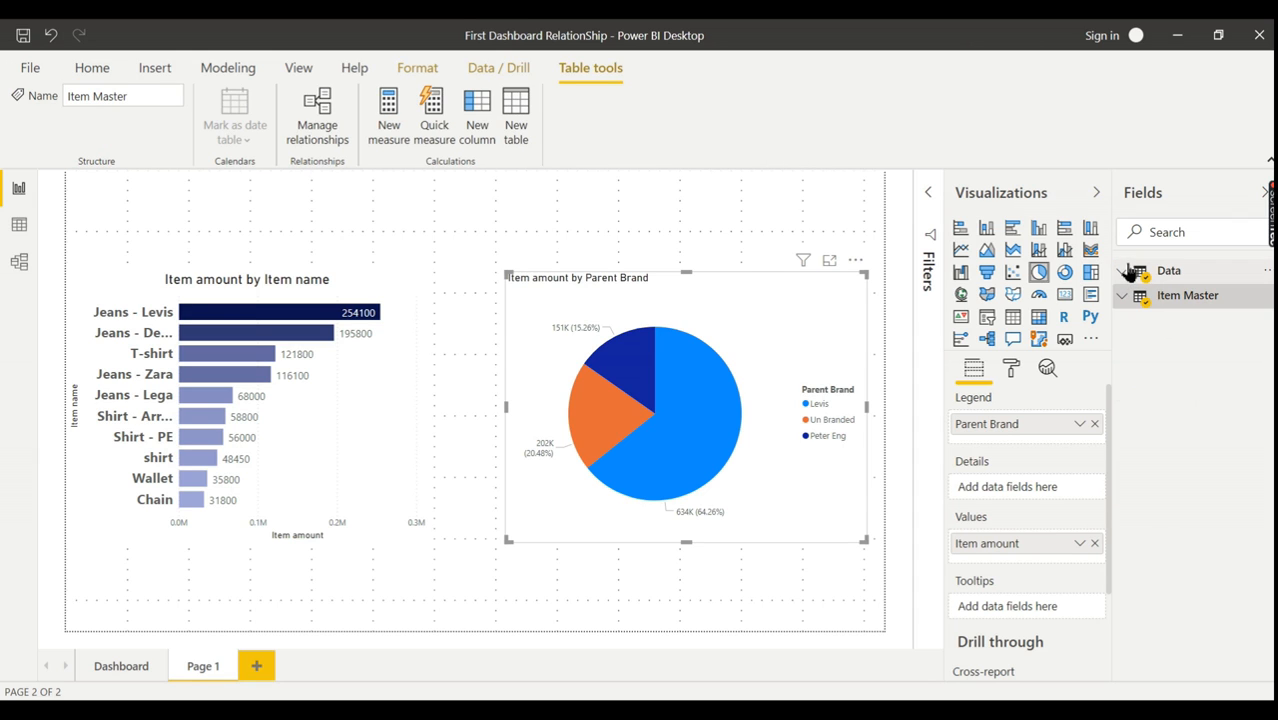
pyautogui.click(1169, 270)
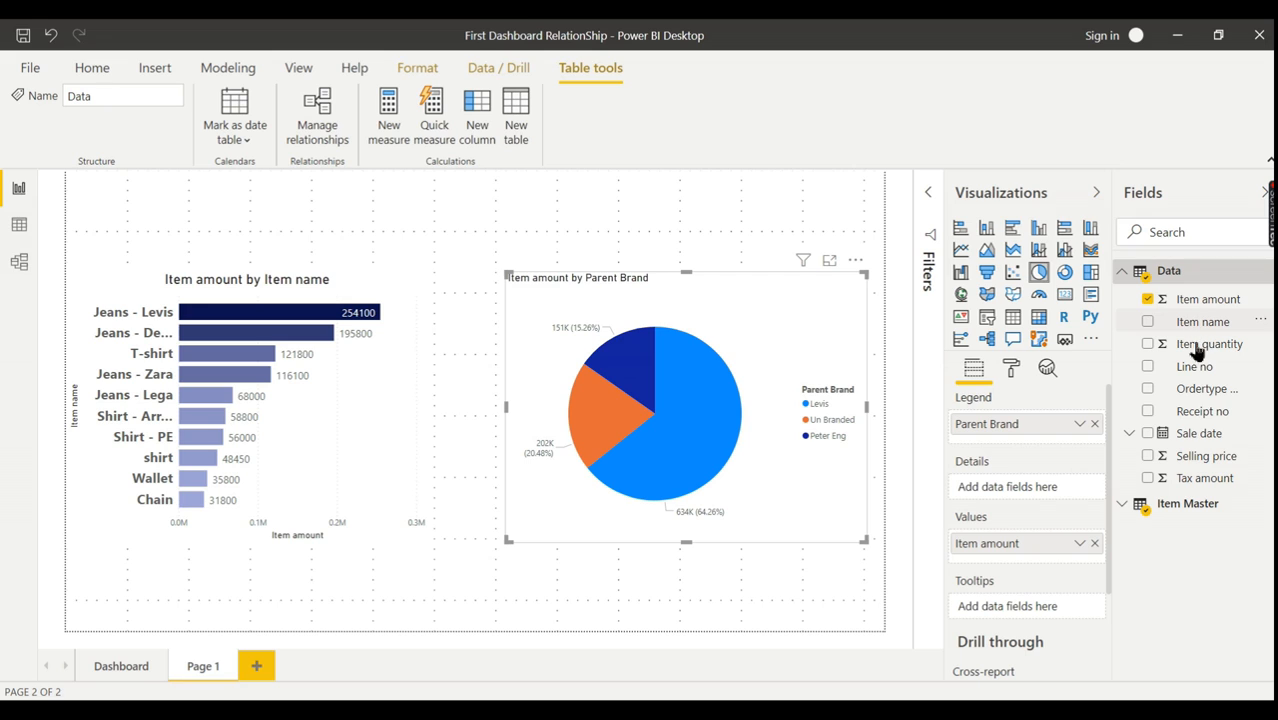
pyautogui.moveTo(1175, 287)
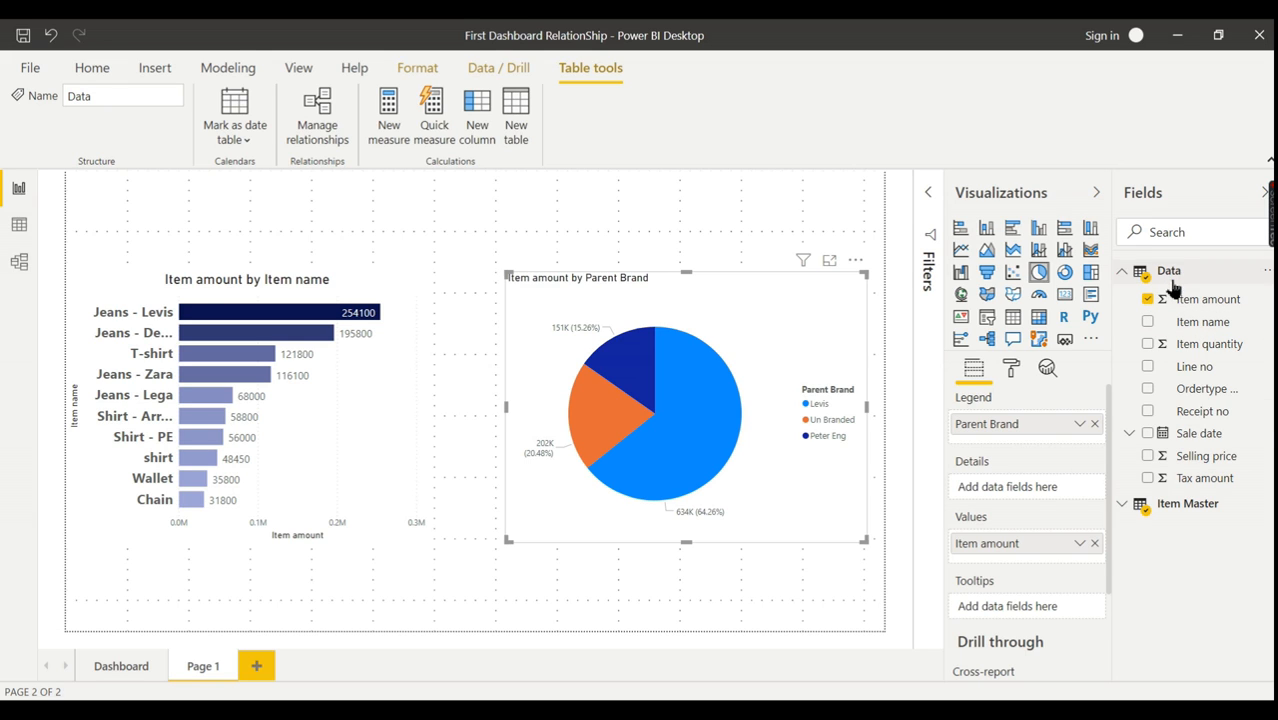
pyautogui.moveTo(1209, 299)
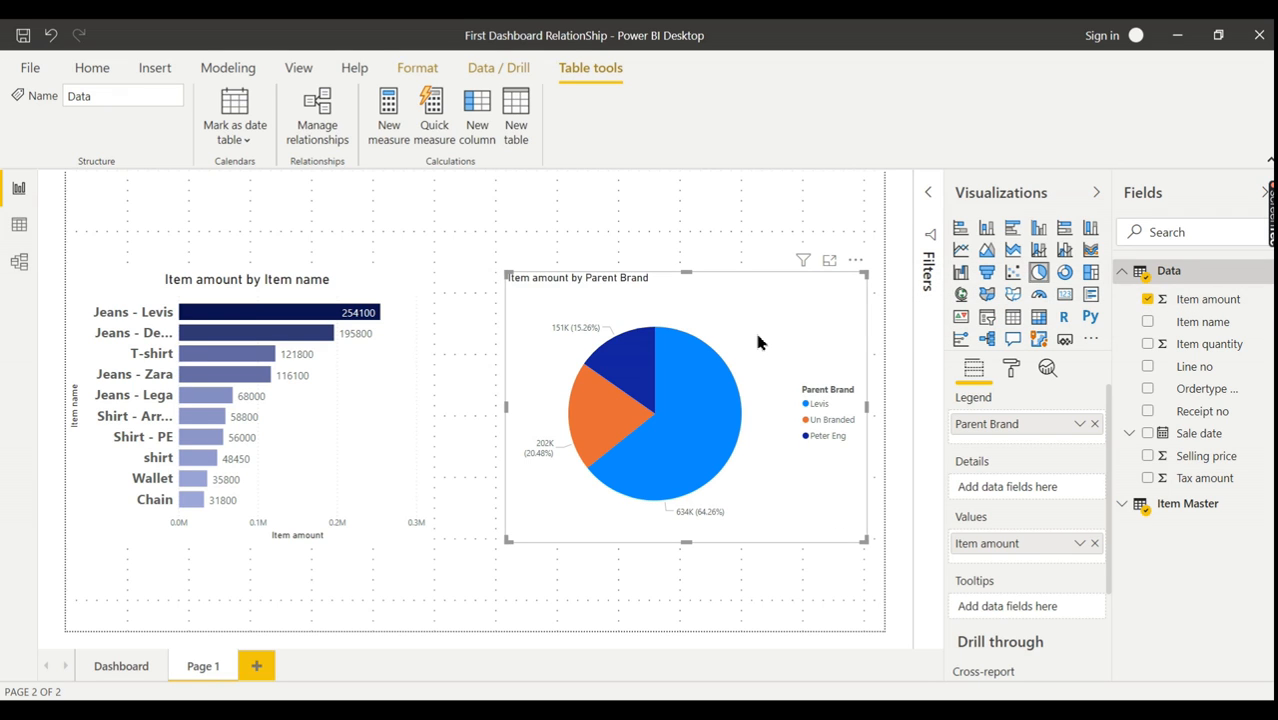
pyautogui.moveTo(717, 290)
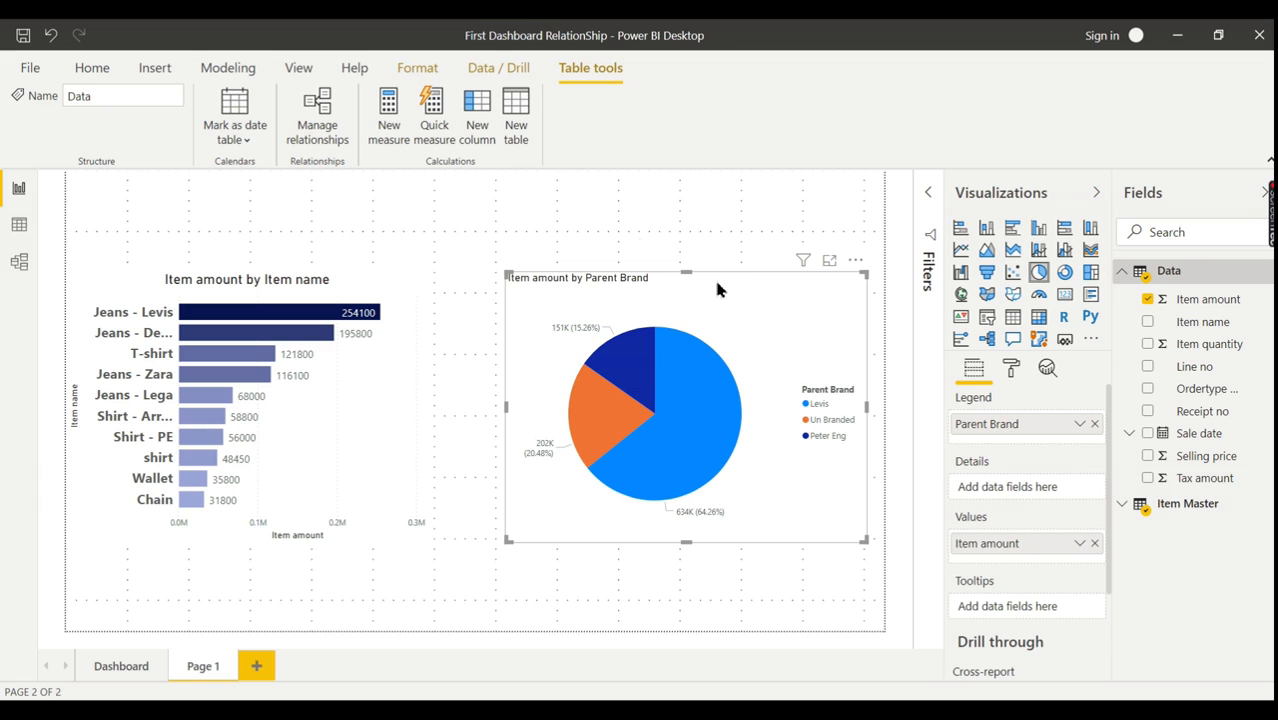
pyautogui.click(448, 227)
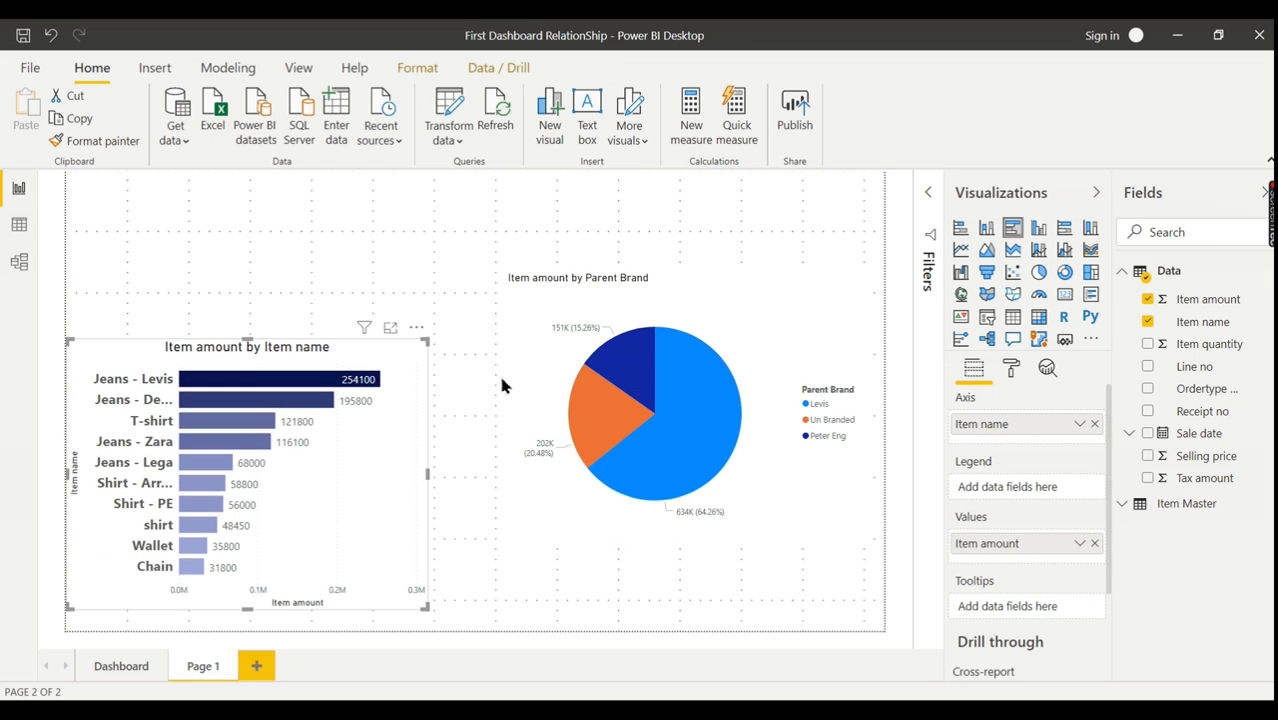
# Step: Turn the brand pie into a table and add a card showing total Item amount, 987K
pyautogui.click(655, 470)
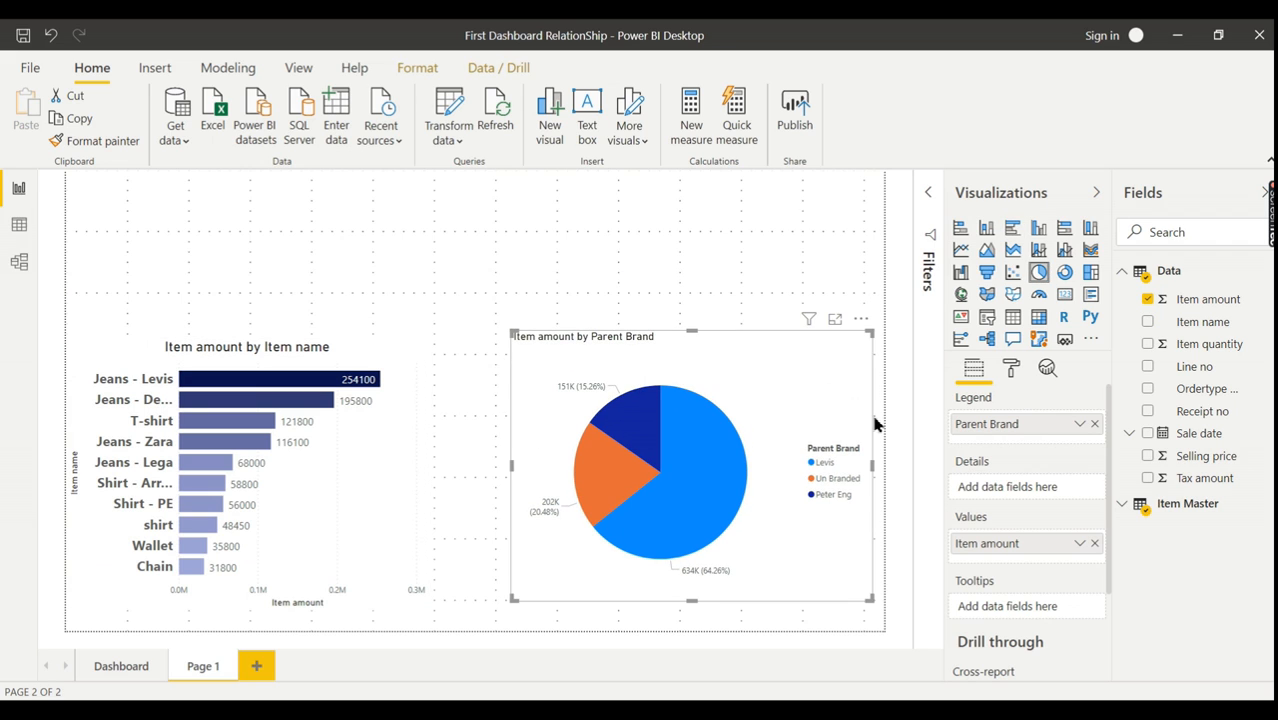
pyautogui.moveTo(1013, 318)
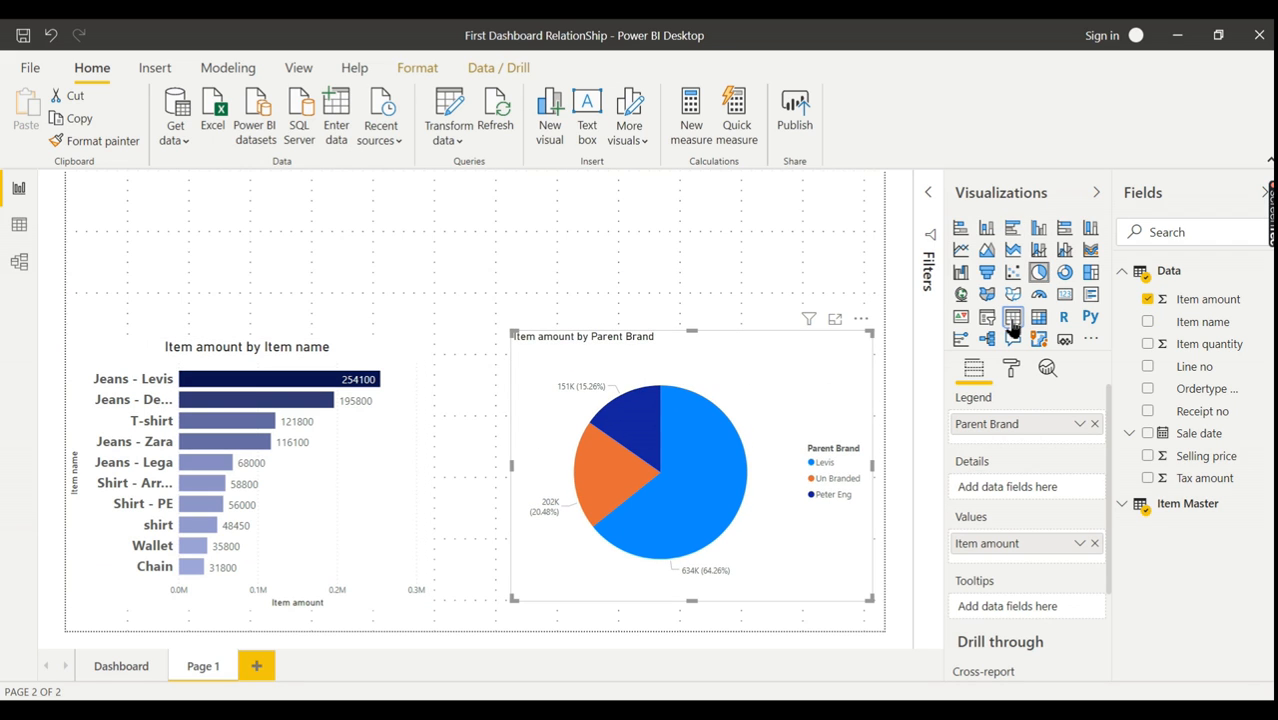
pyautogui.click(1012, 318)
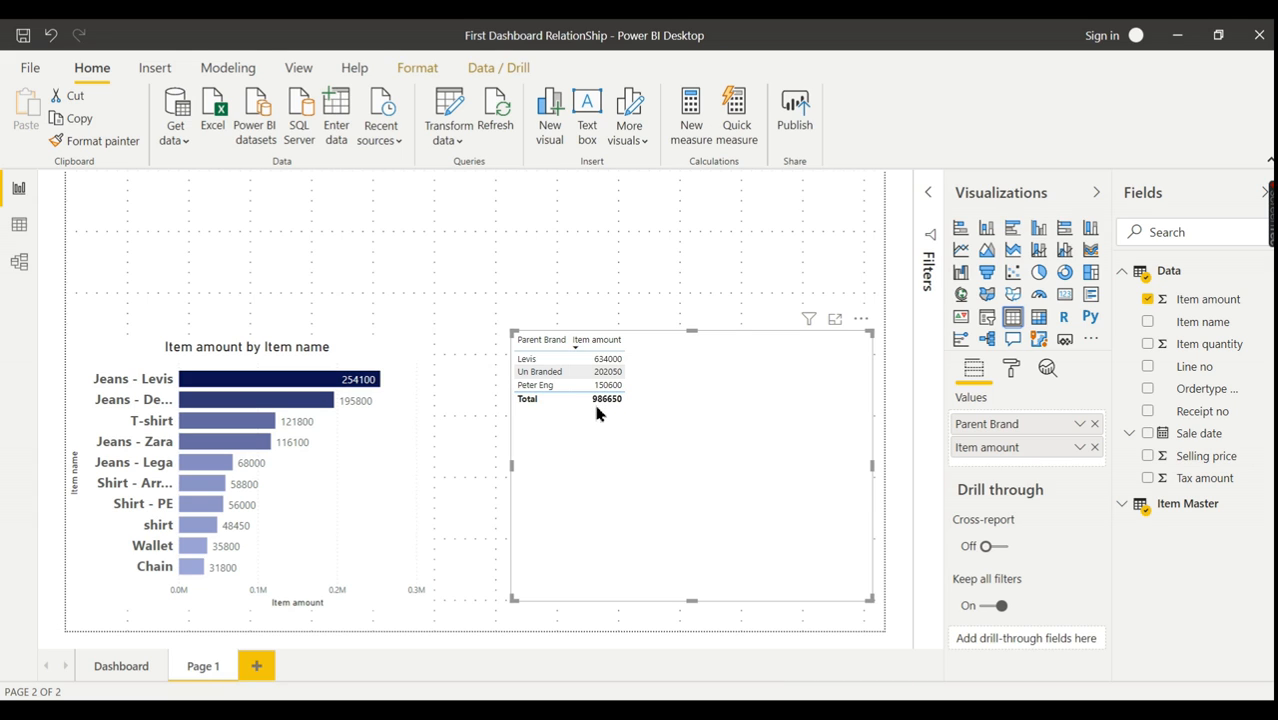
pyautogui.moveTo(637, 410)
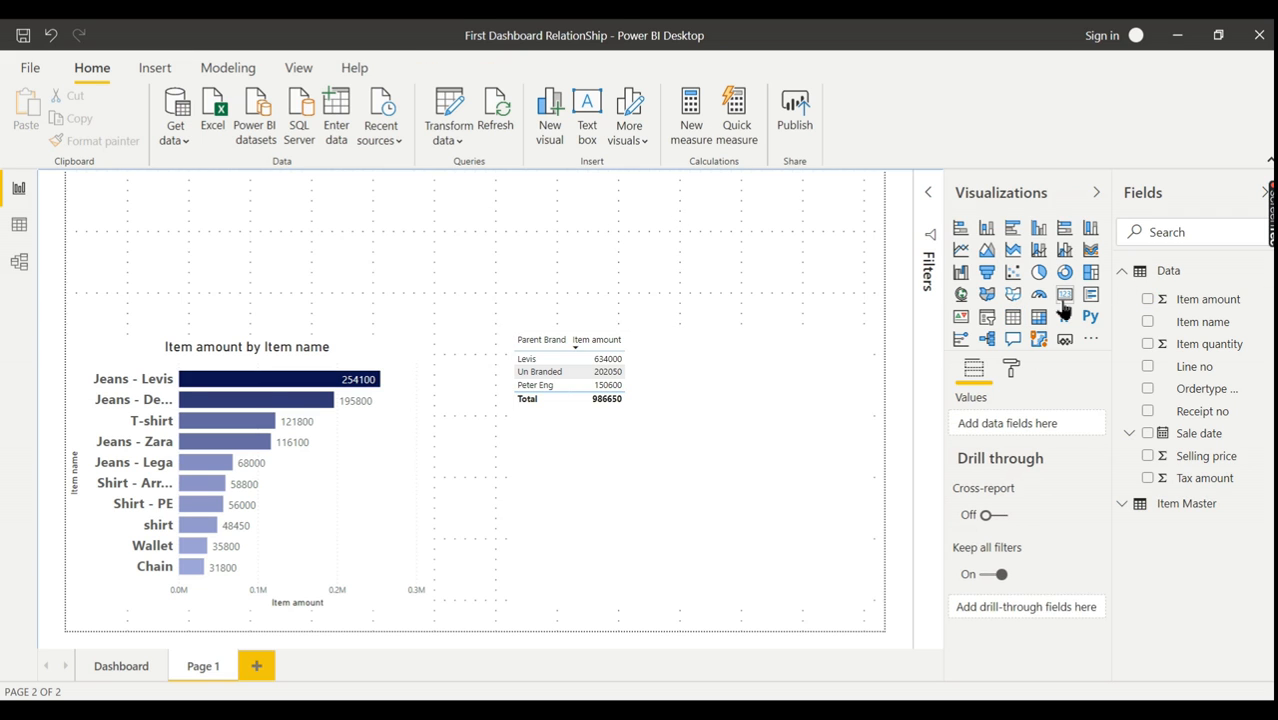
pyautogui.click(247, 400)
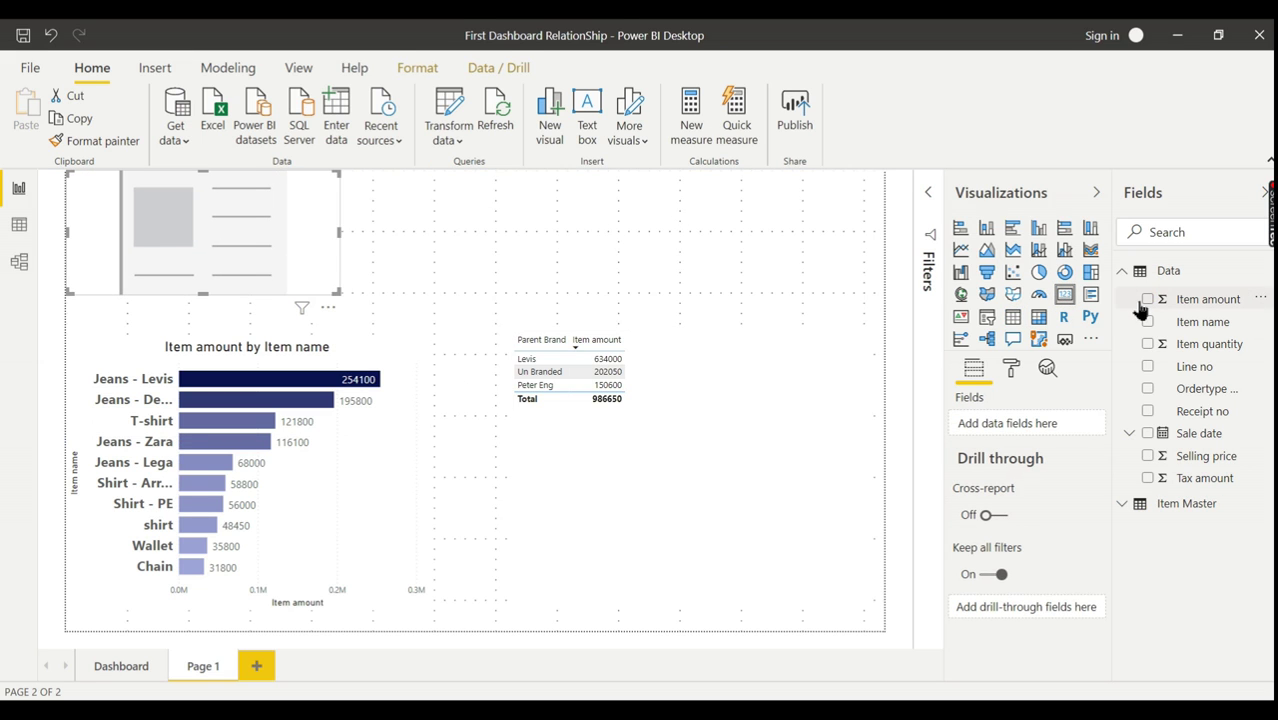
pyautogui.click(1148, 298)
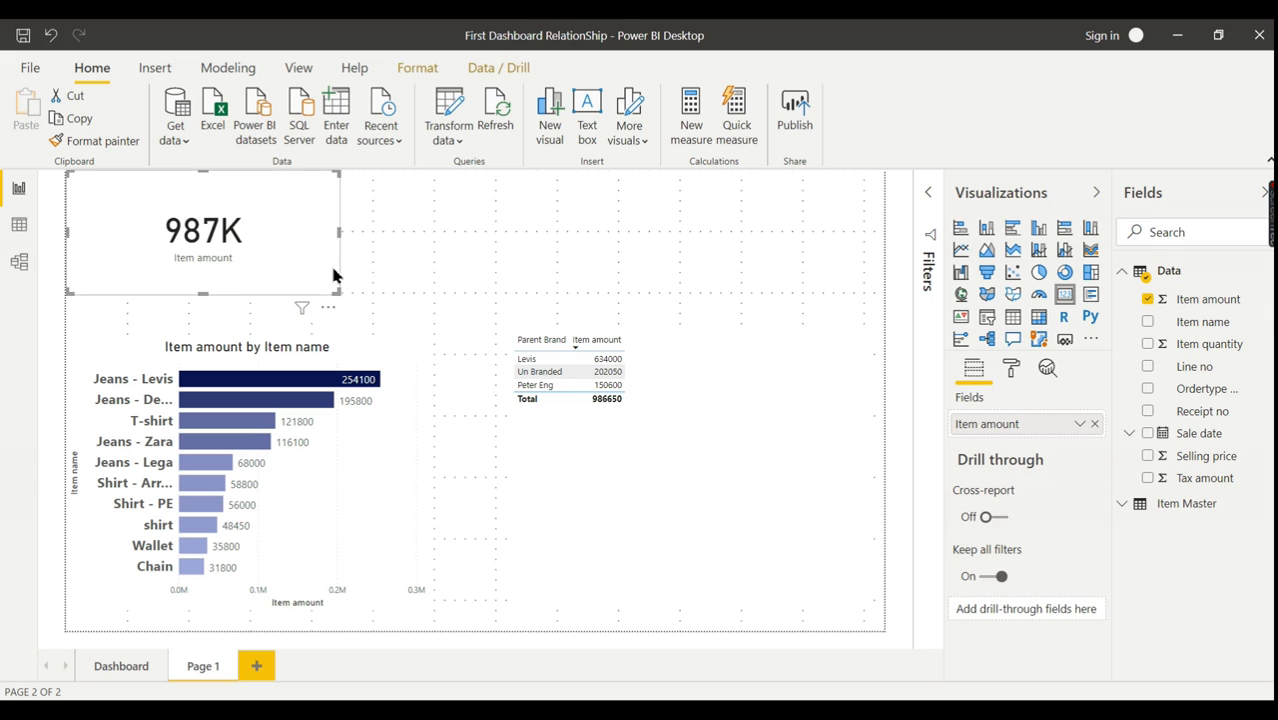
pyautogui.moveTo(610, 316)
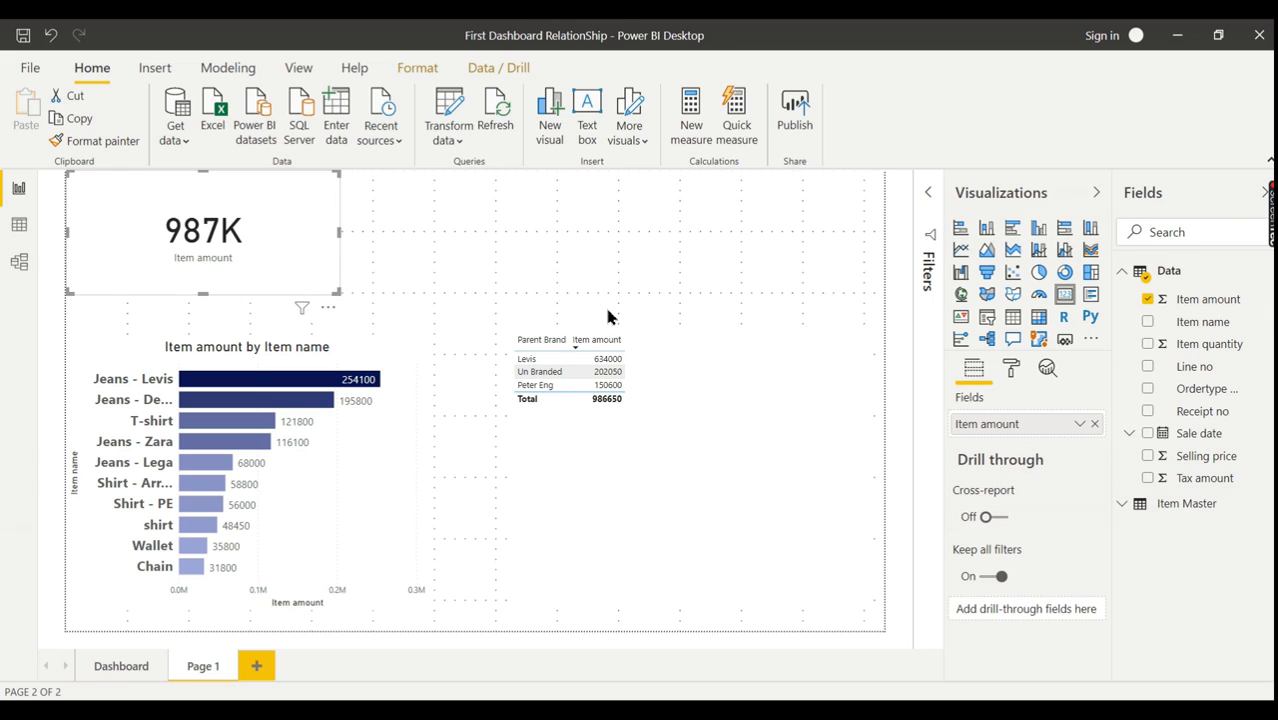
pyautogui.moveTo(594, 283)
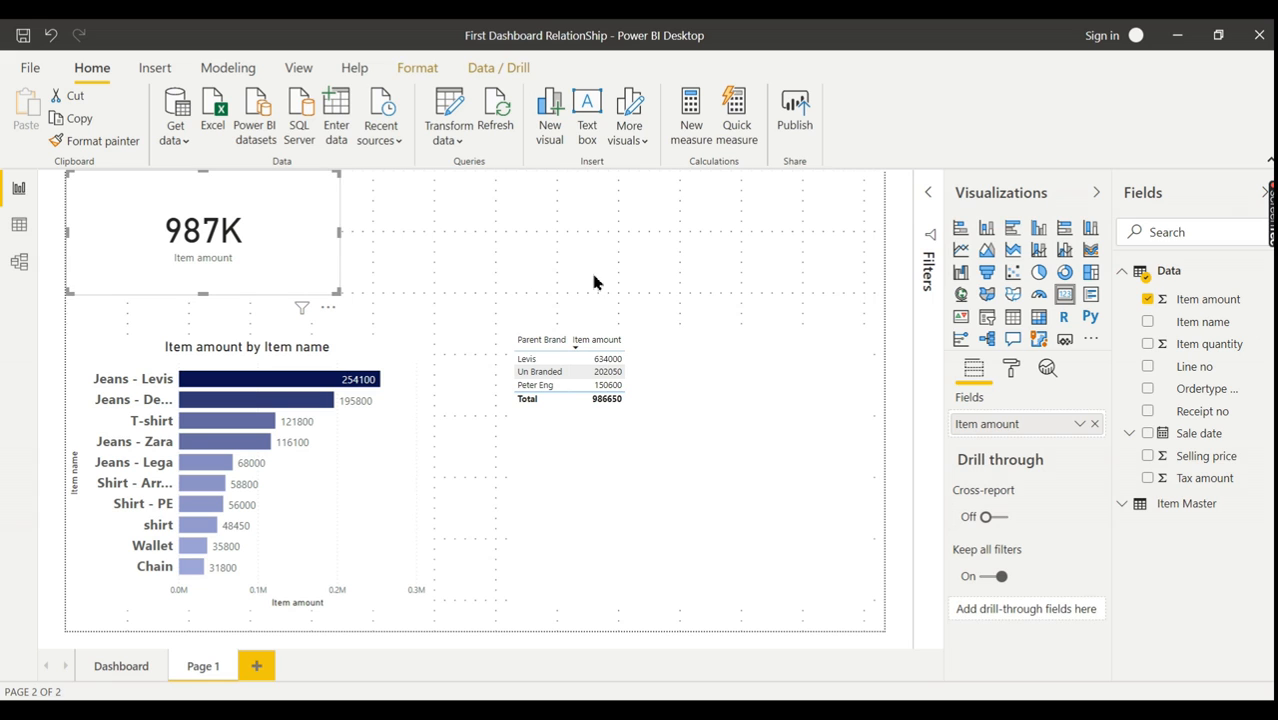
pyautogui.click(570, 370)
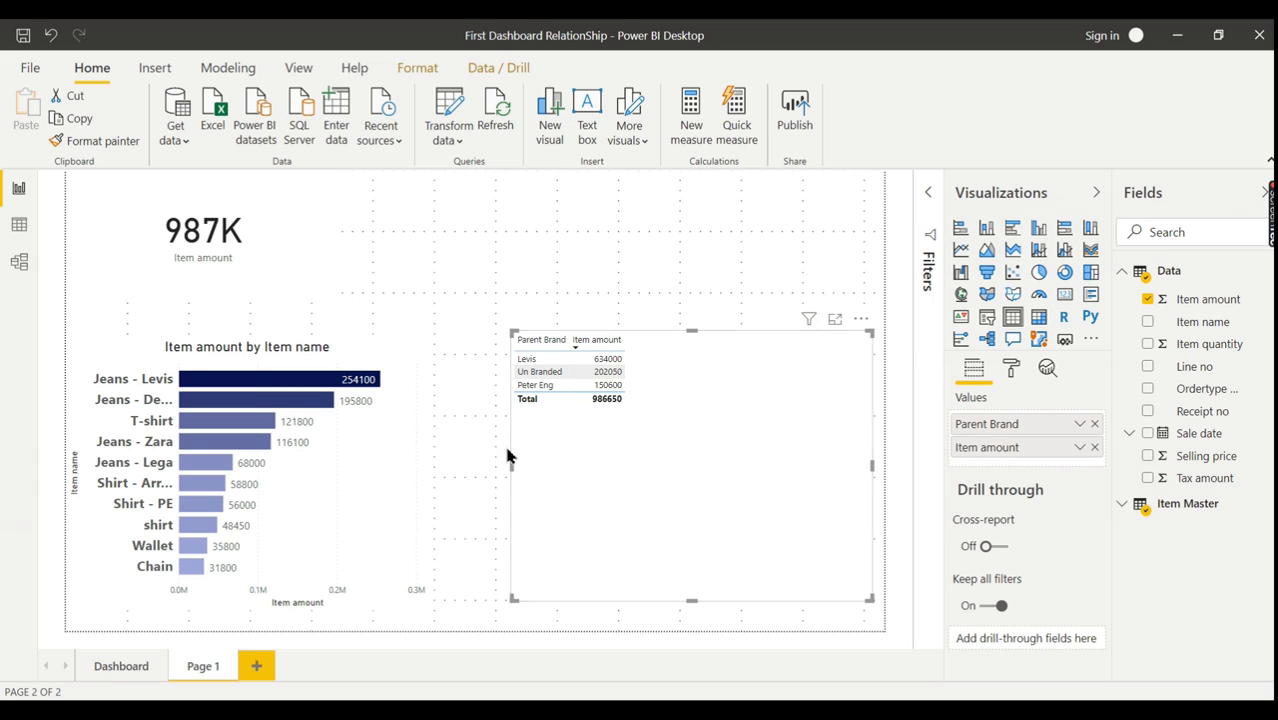
pyautogui.moveTo(740, 398)
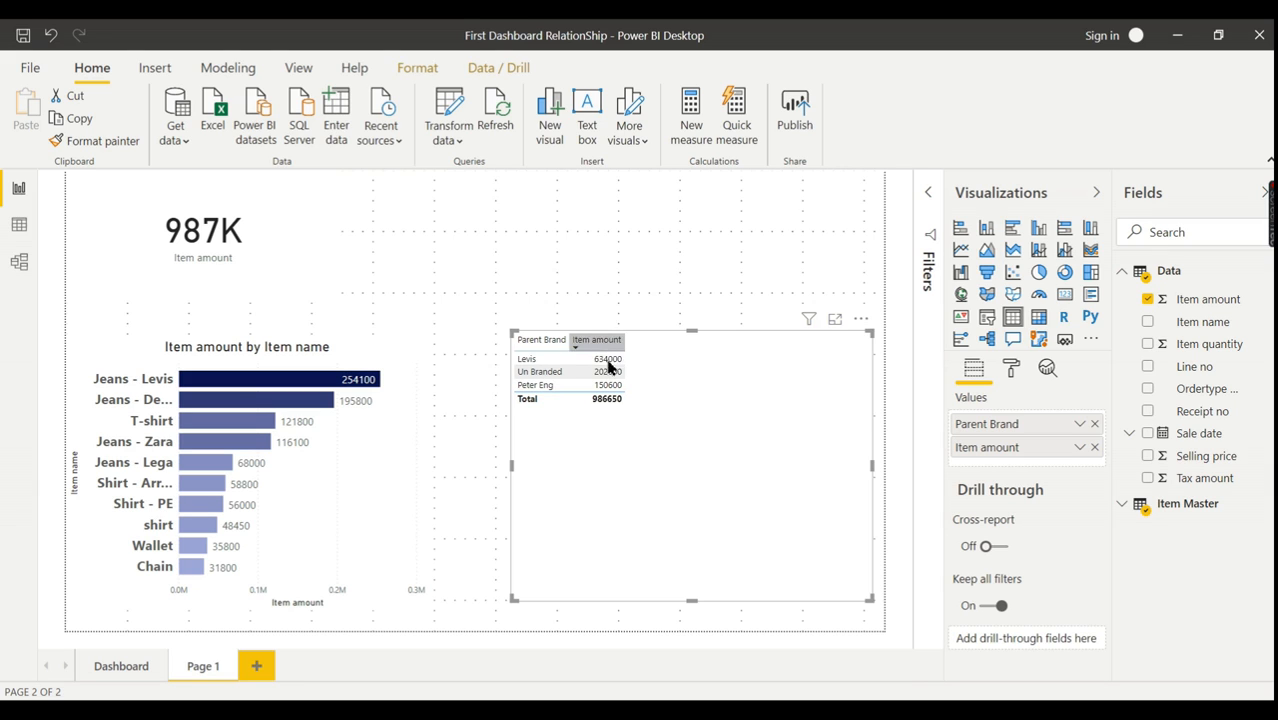
pyautogui.moveTo(875, 292)
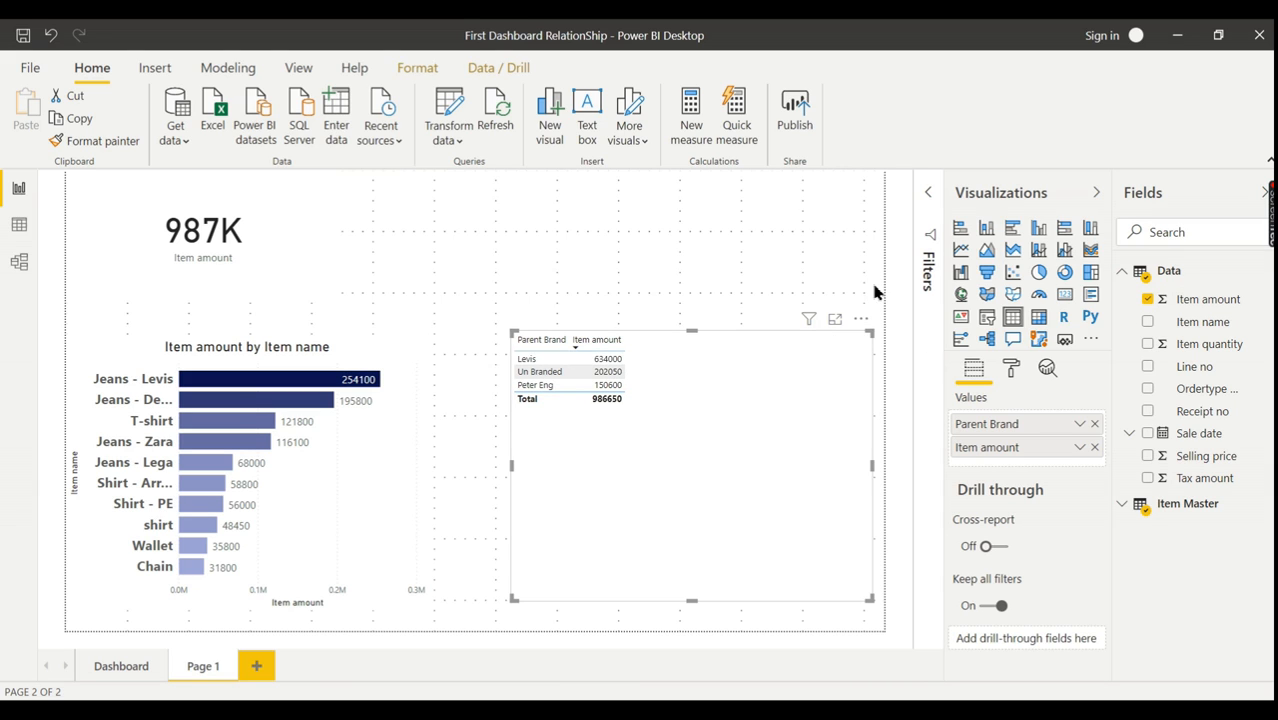
# Step: In Model view, delete the Data–Item Master relationship and confirm the deletion
pyautogui.click(18, 261)
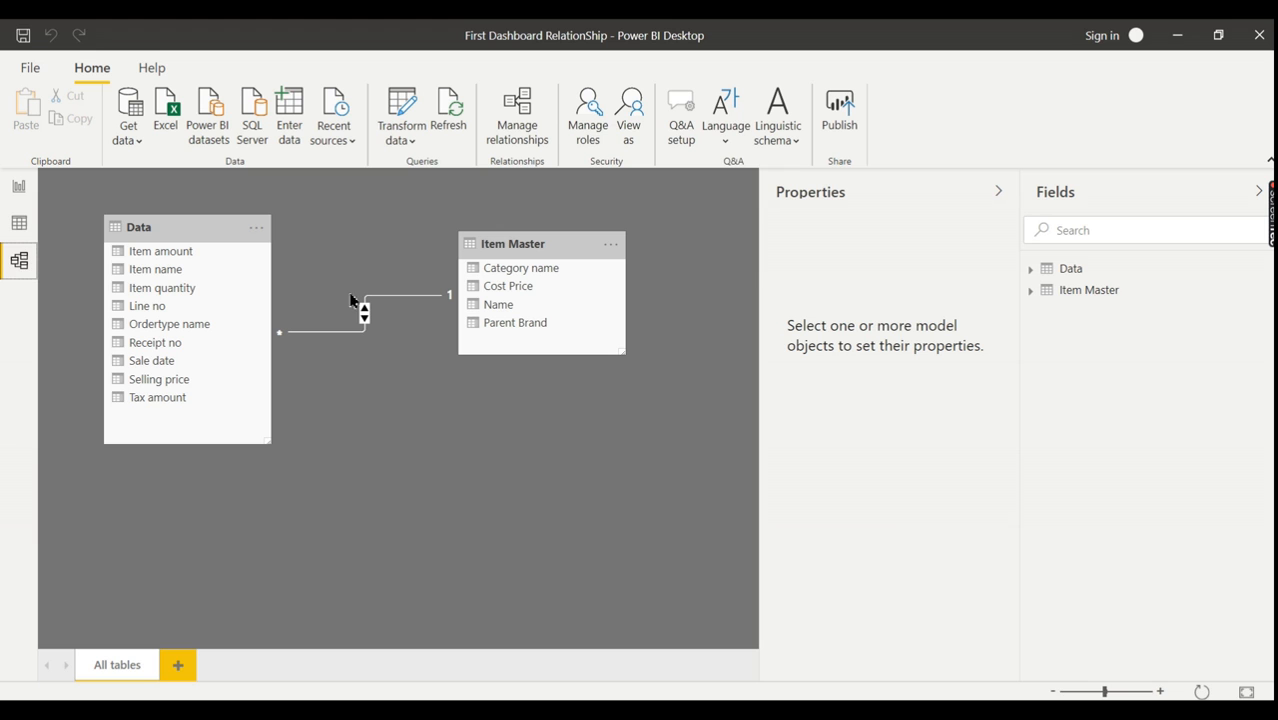
pyautogui.rightClick(363, 313)
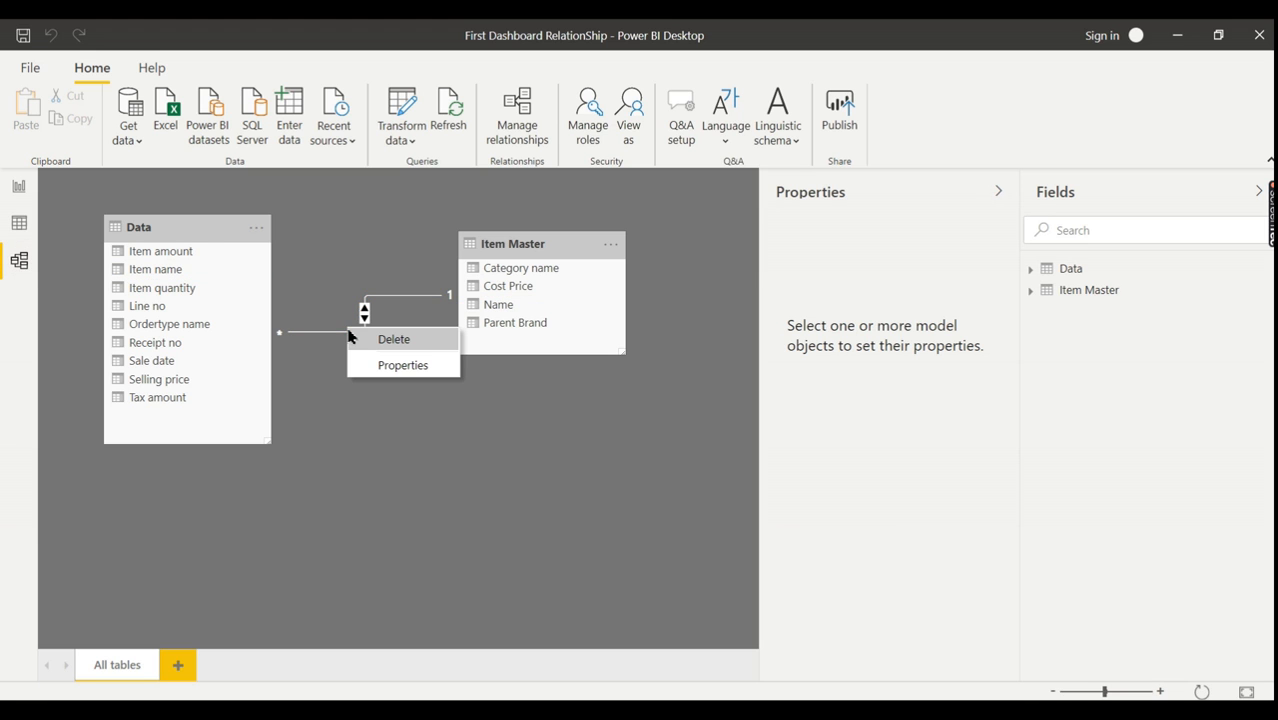
pyautogui.click(394, 339)
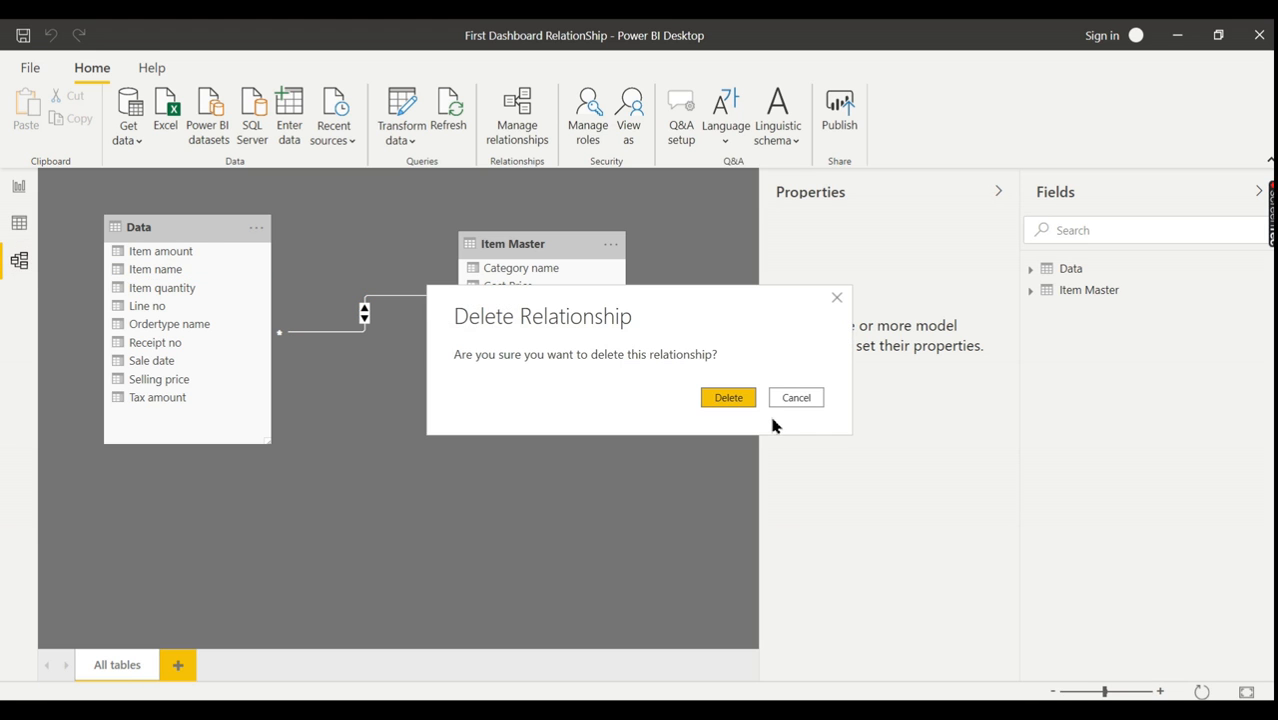
pyautogui.click(728, 397)
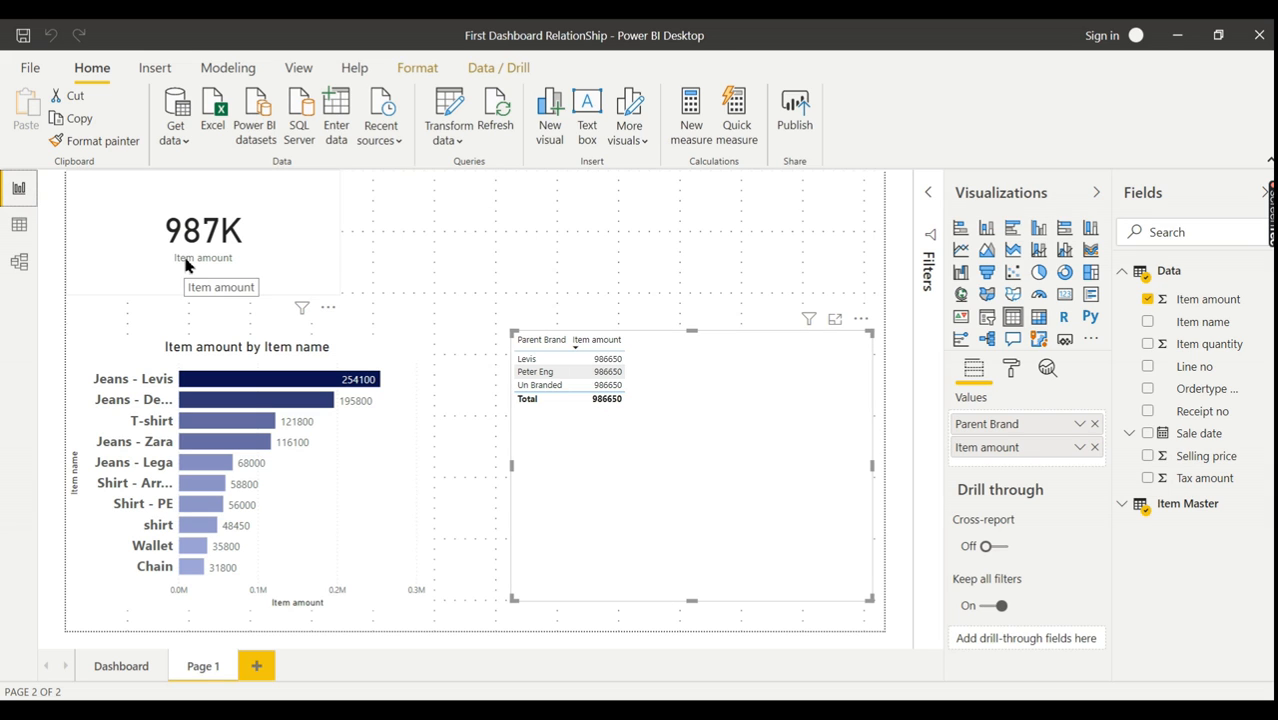
pyautogui.moveTo(603, 413)
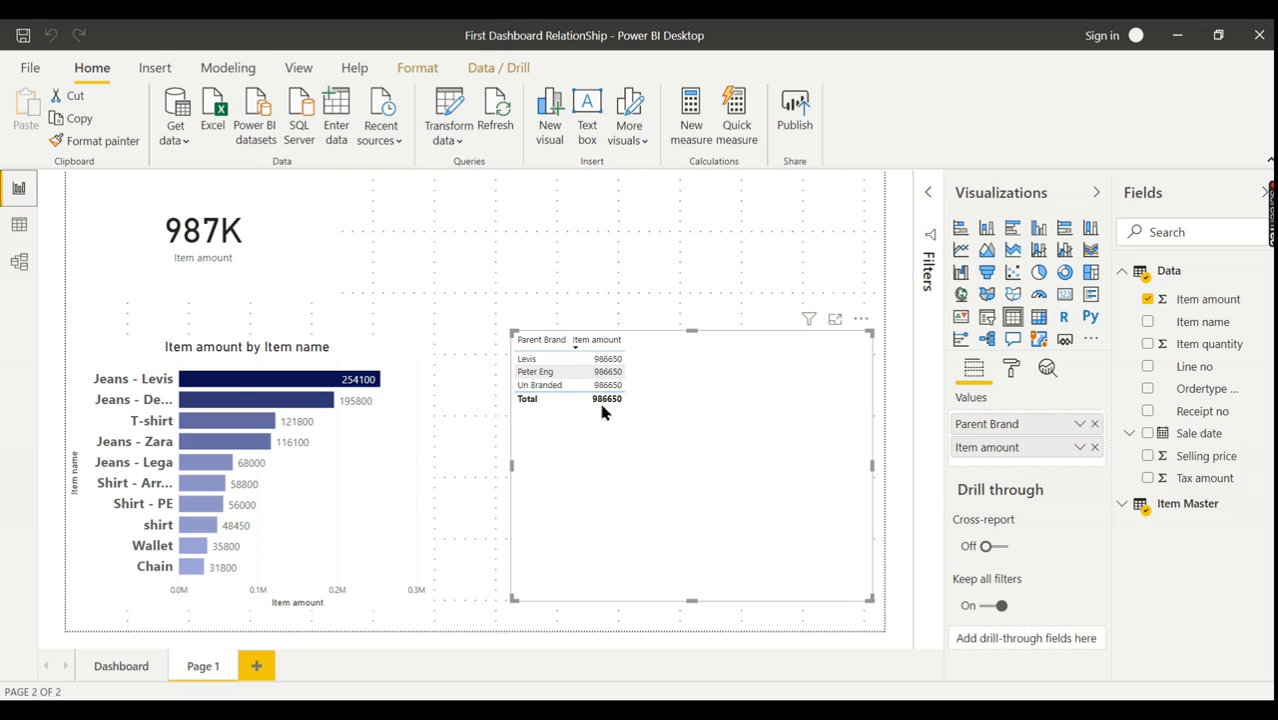
pyautogui.moveTo(648, 378)
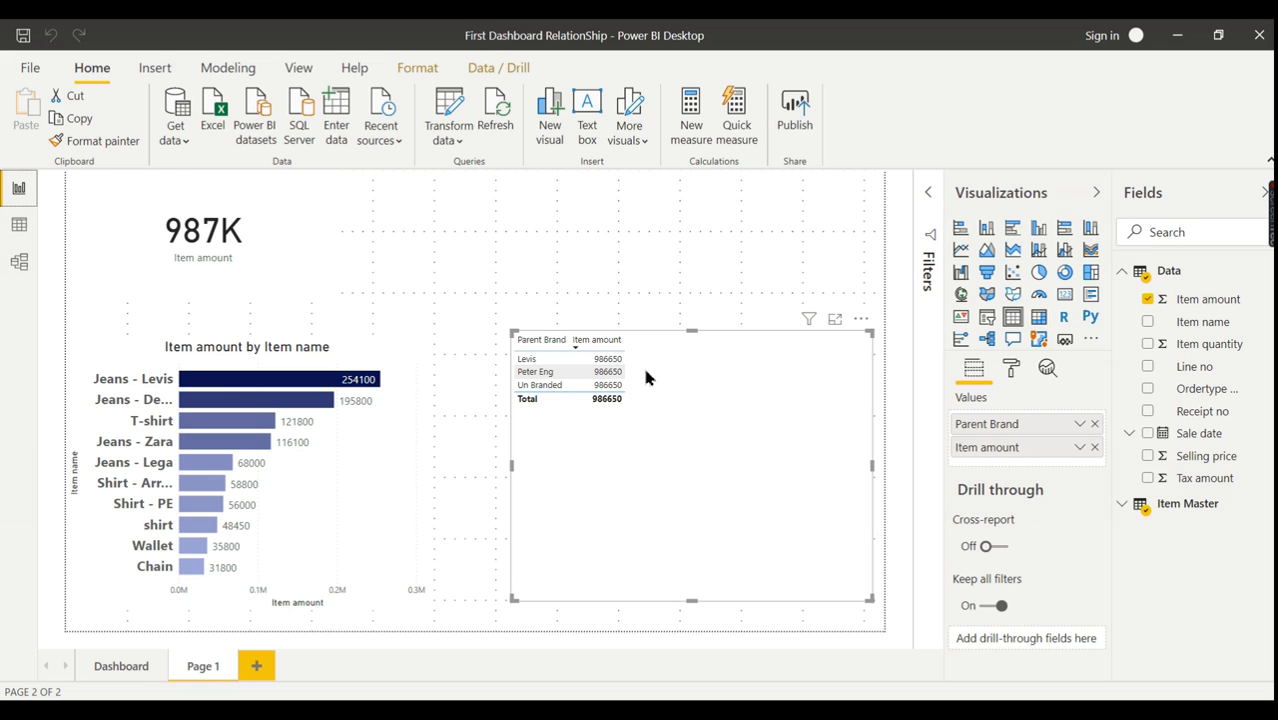
pyautogui.moveTo(635, 383)
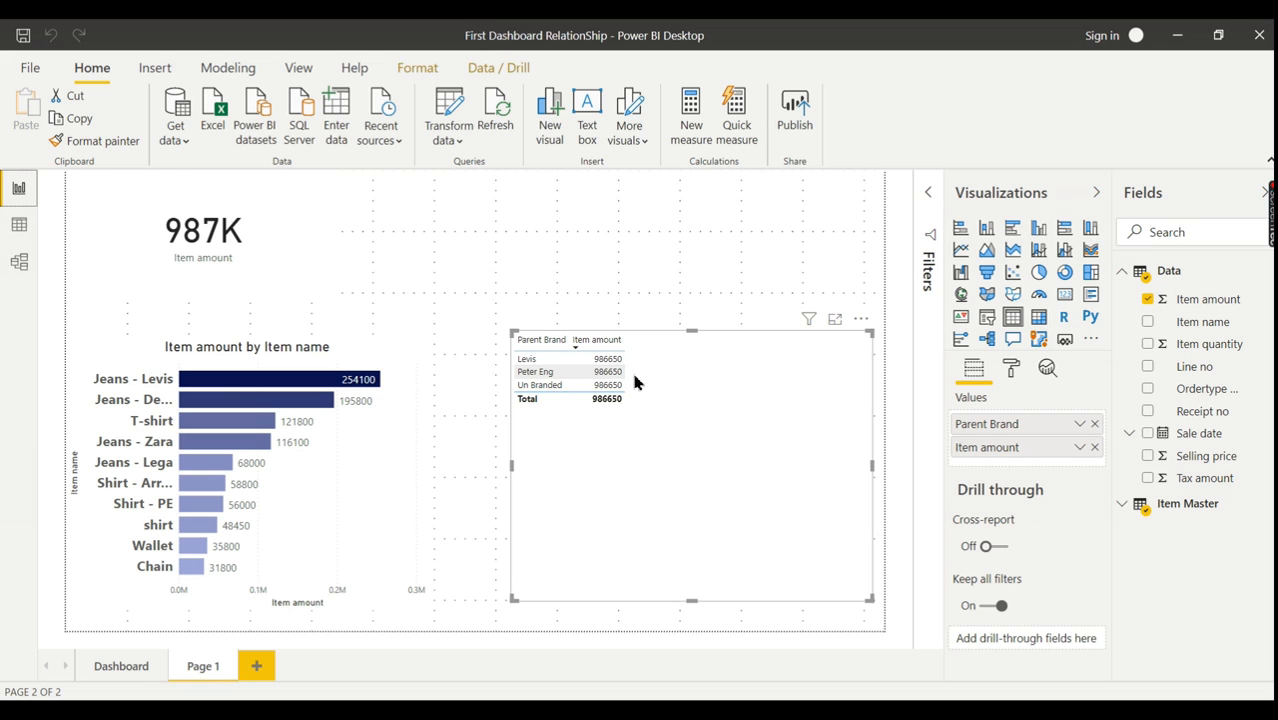
pyautogui.moveTo(758, 502)
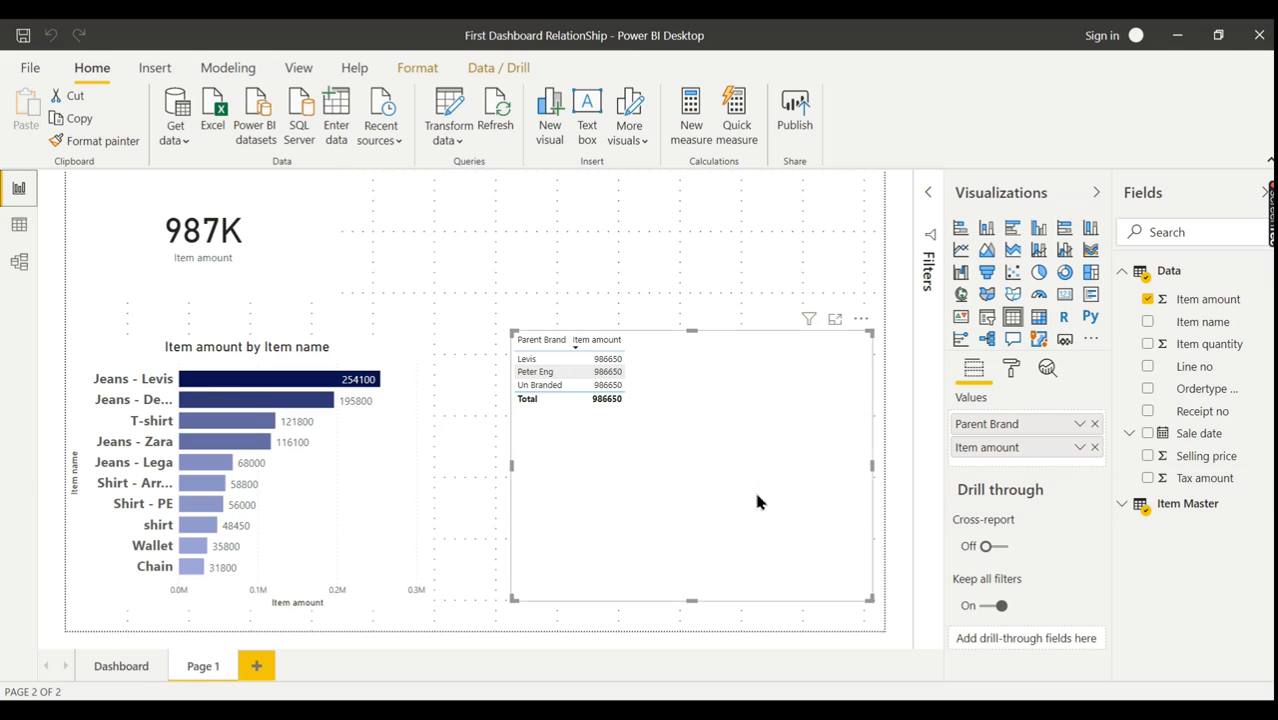
pyautogui.moveTo(622, 415)
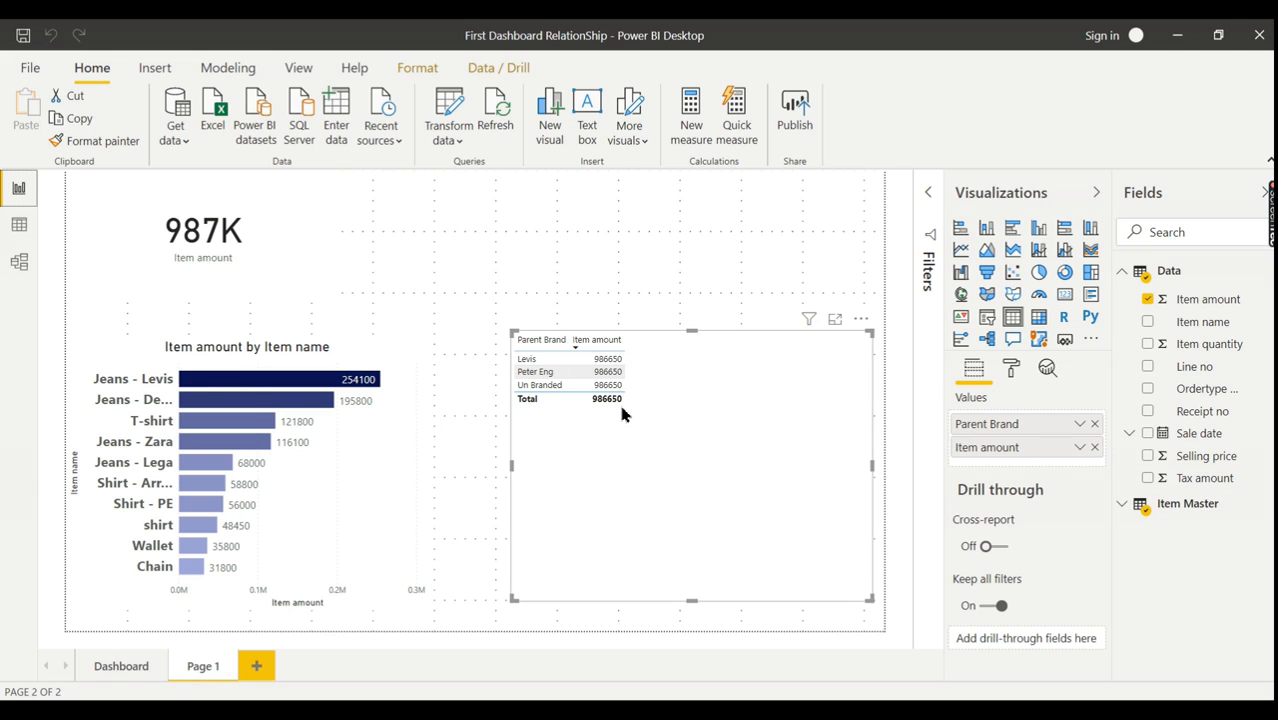
pyautogui.moveTo(1195, 303)
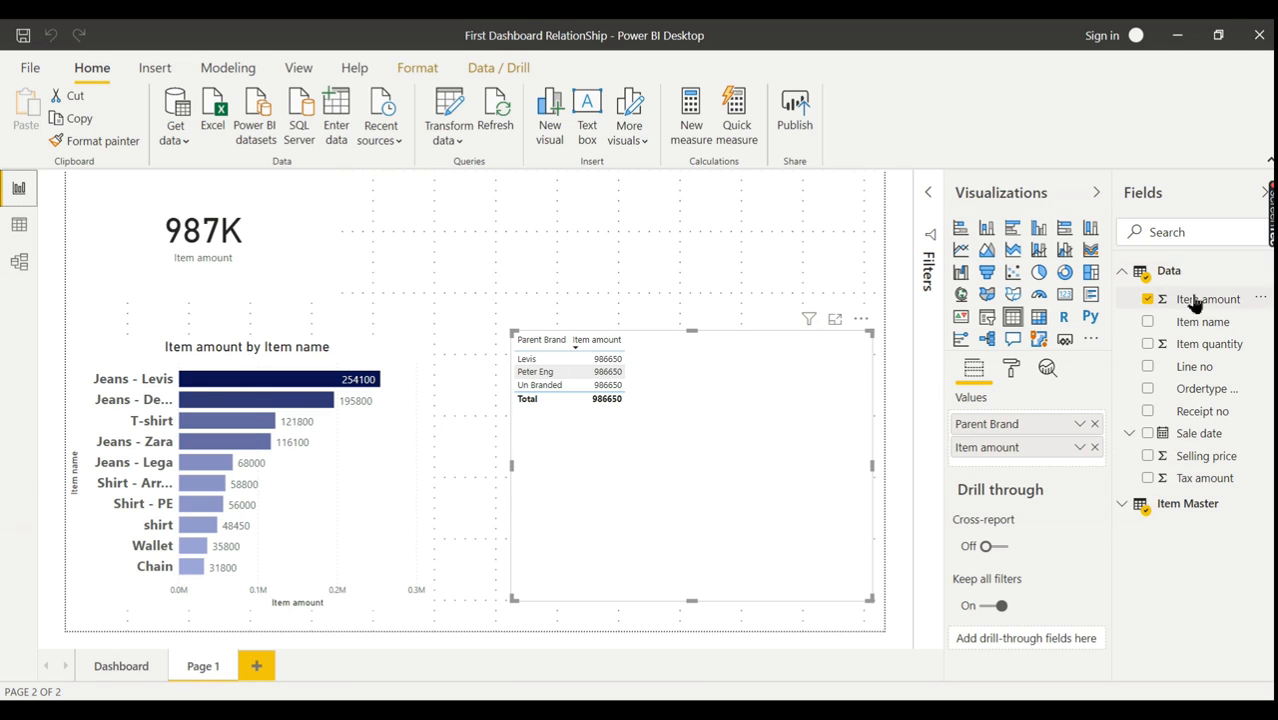
pyautogui.moveTo(1185, 548)
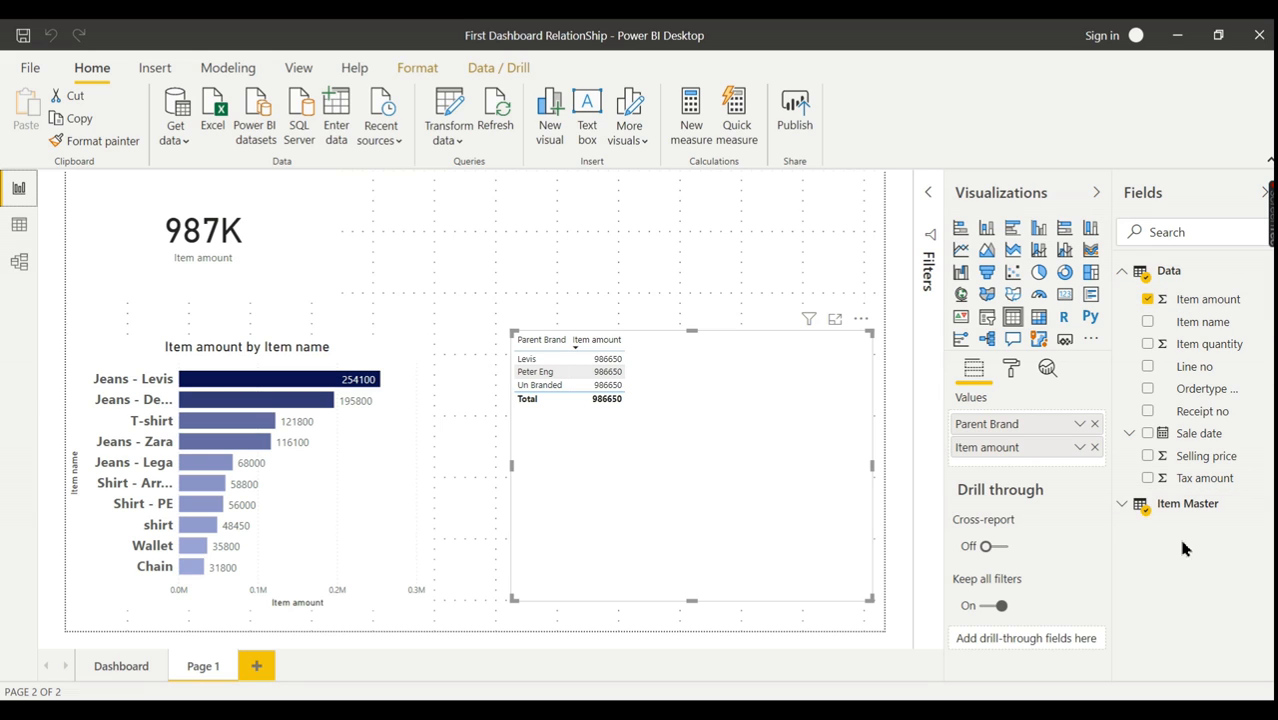
pyautogui.moveTo(1226, 548)
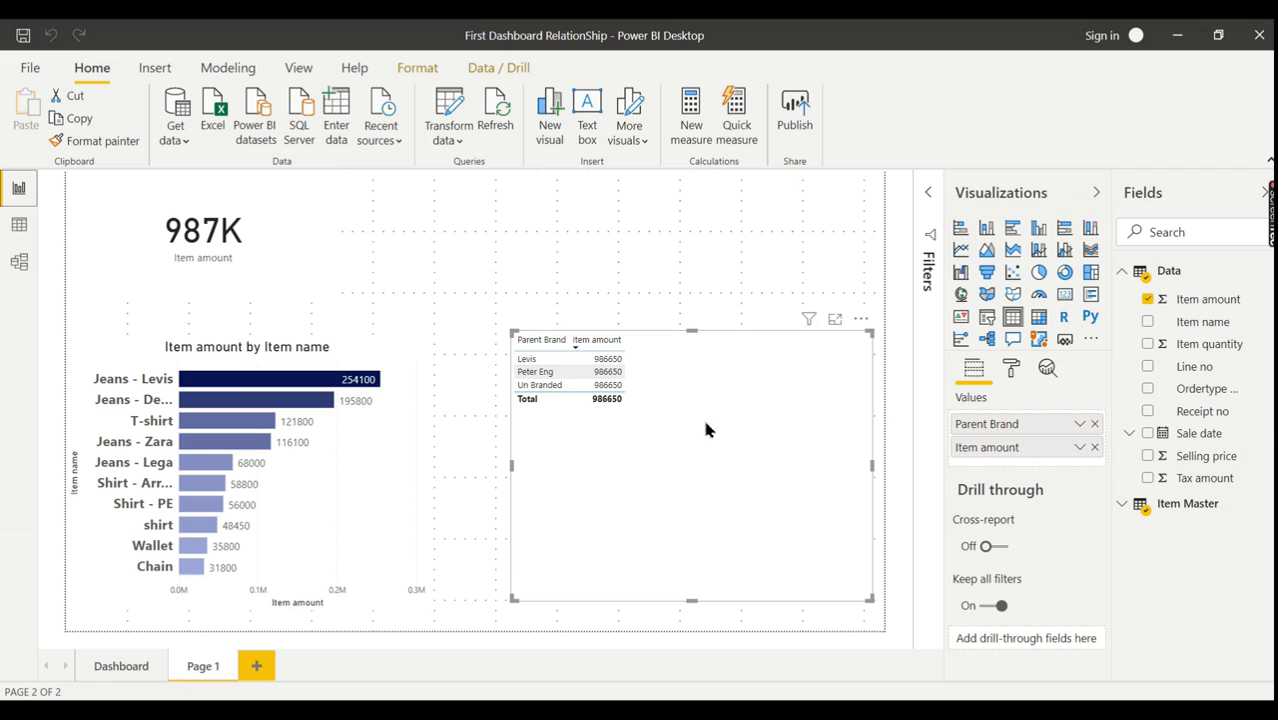
pyautogui.moveTo(725, 420)
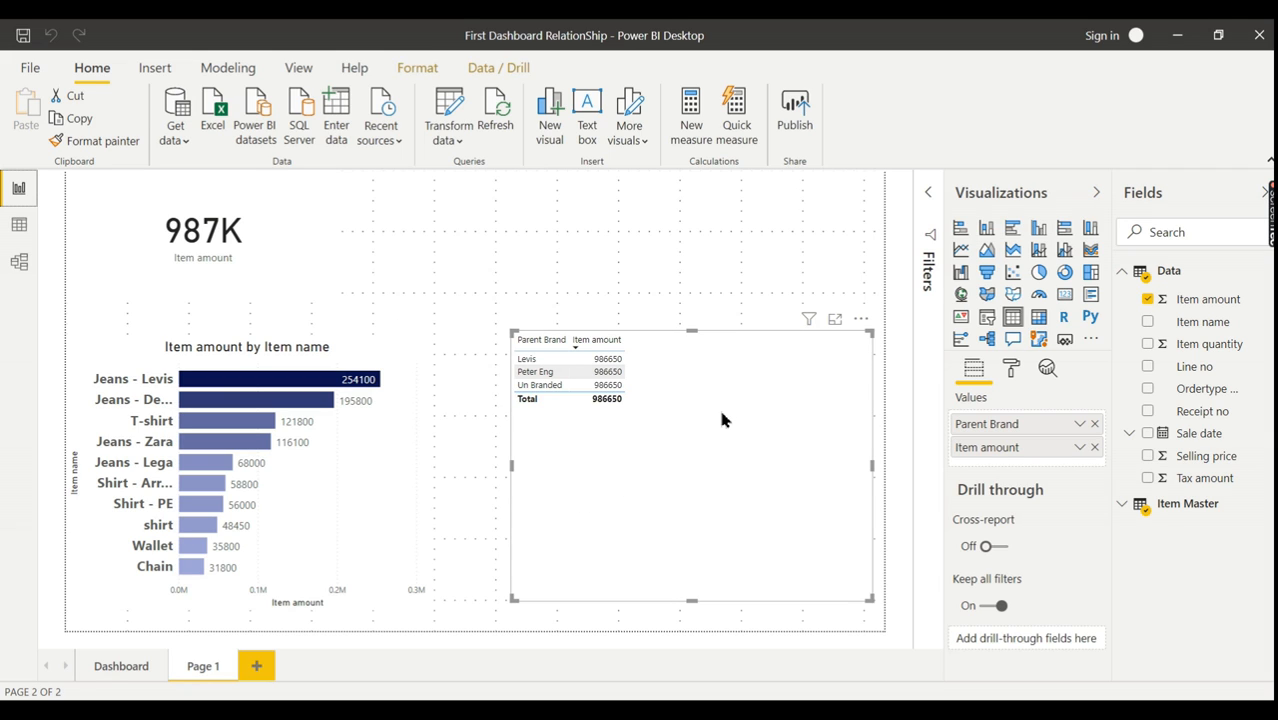
pyautogui.moveTo(670, 466)
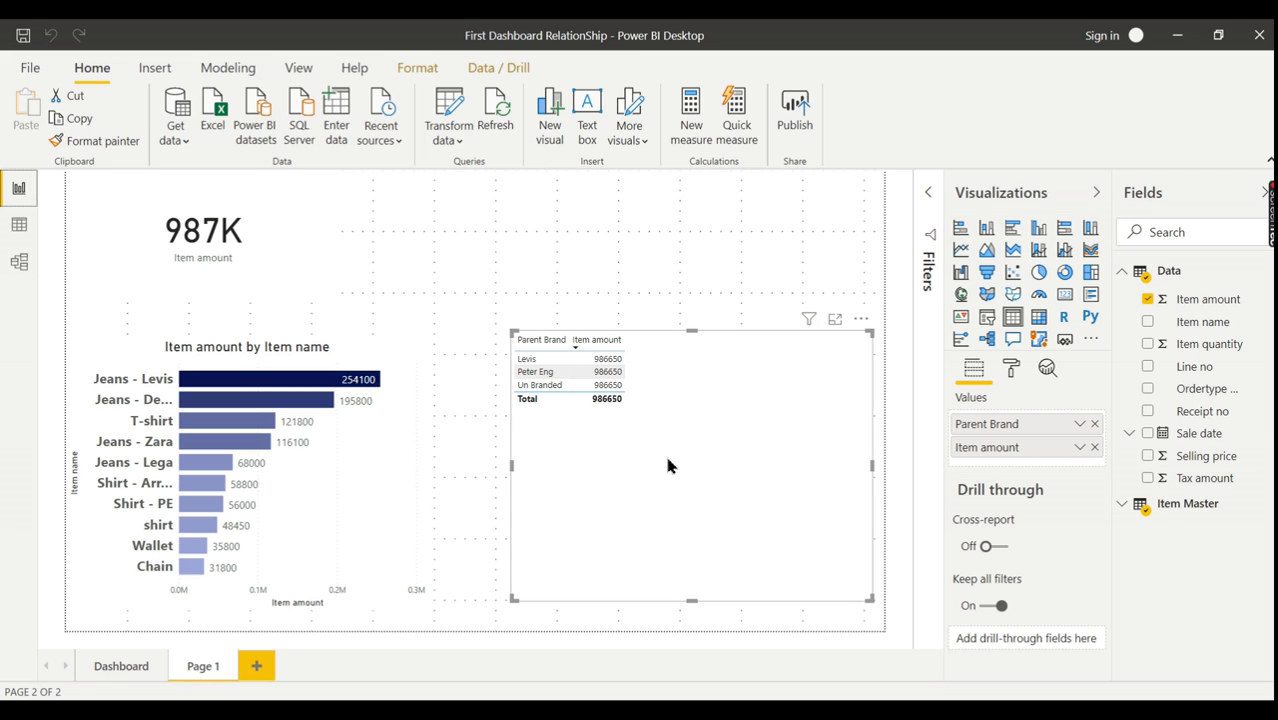
pyautogui.moveTo(665, 401)
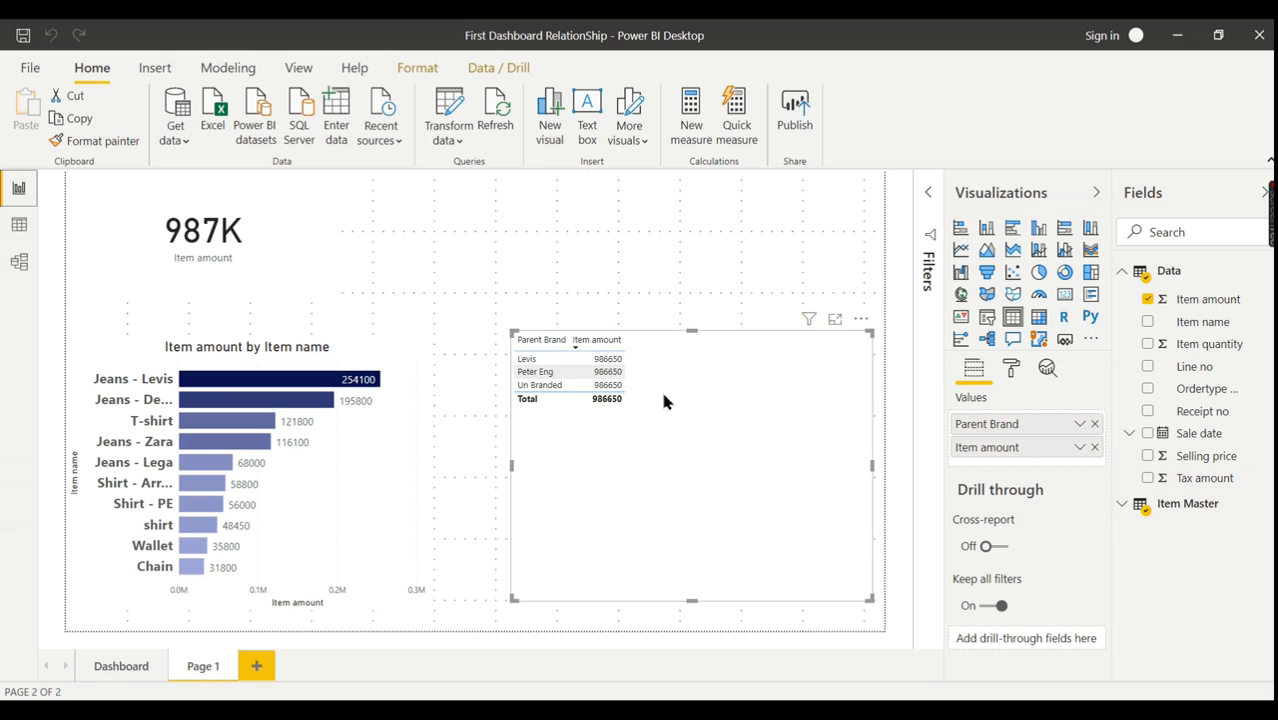
pyautogui.moveTo(659, 469)
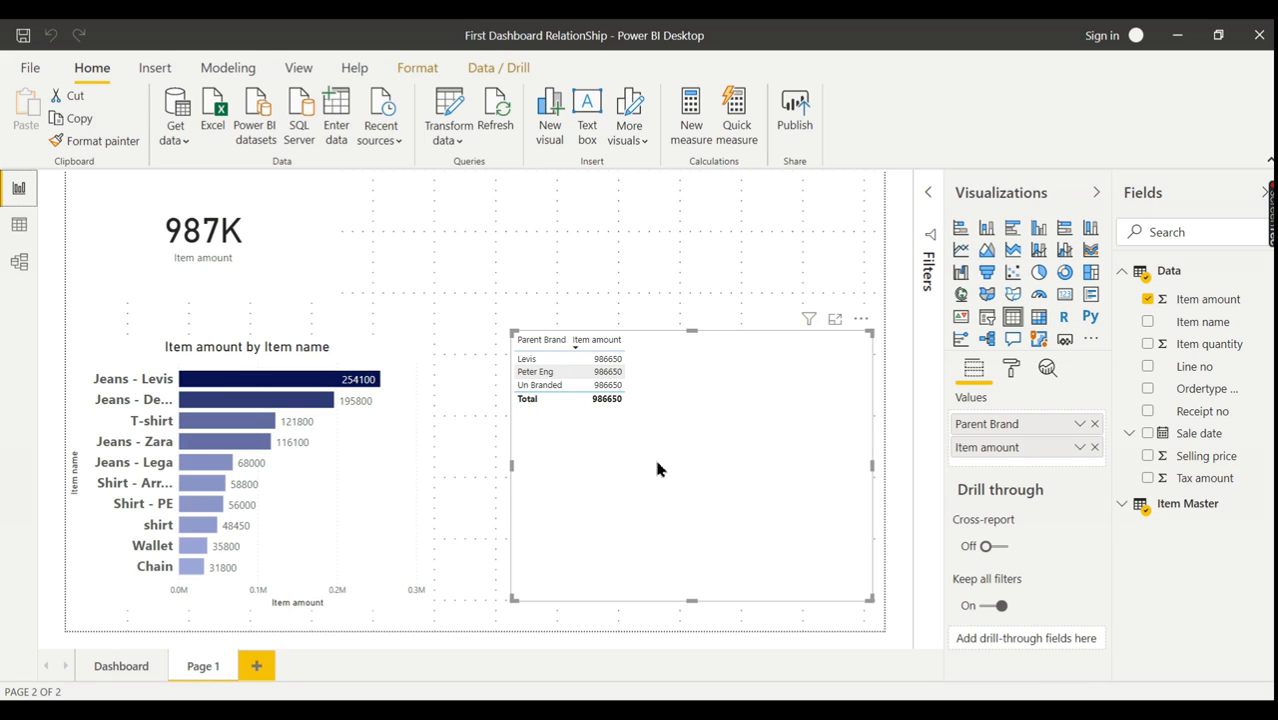
pyautogui.moveTo(732, 434)
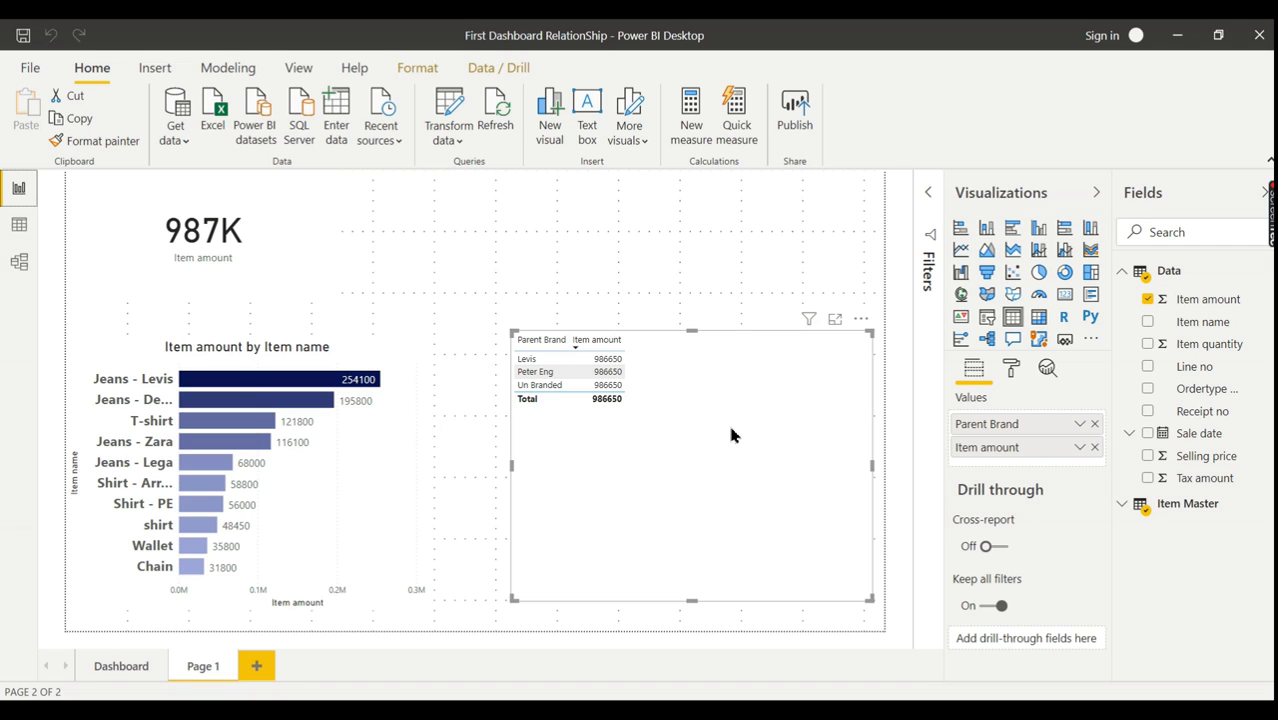
pyautogui.moveTo(740, 273)
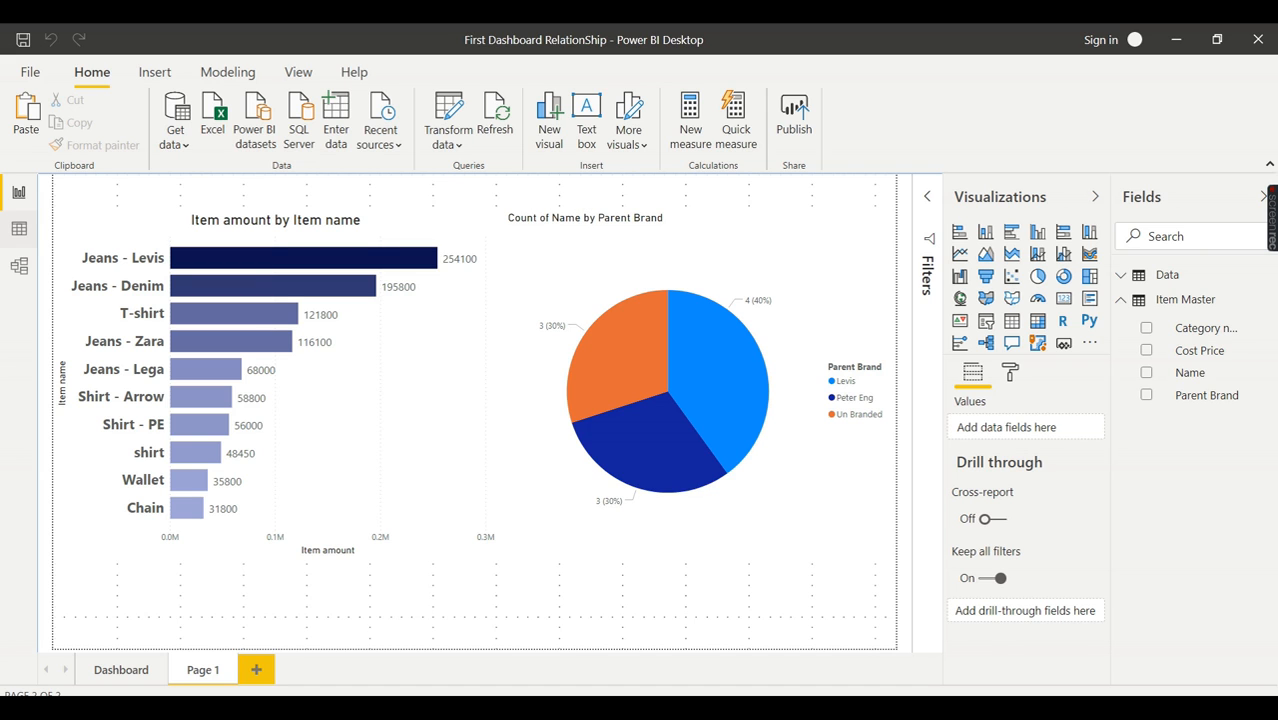
pyautogui.click(19, 265)
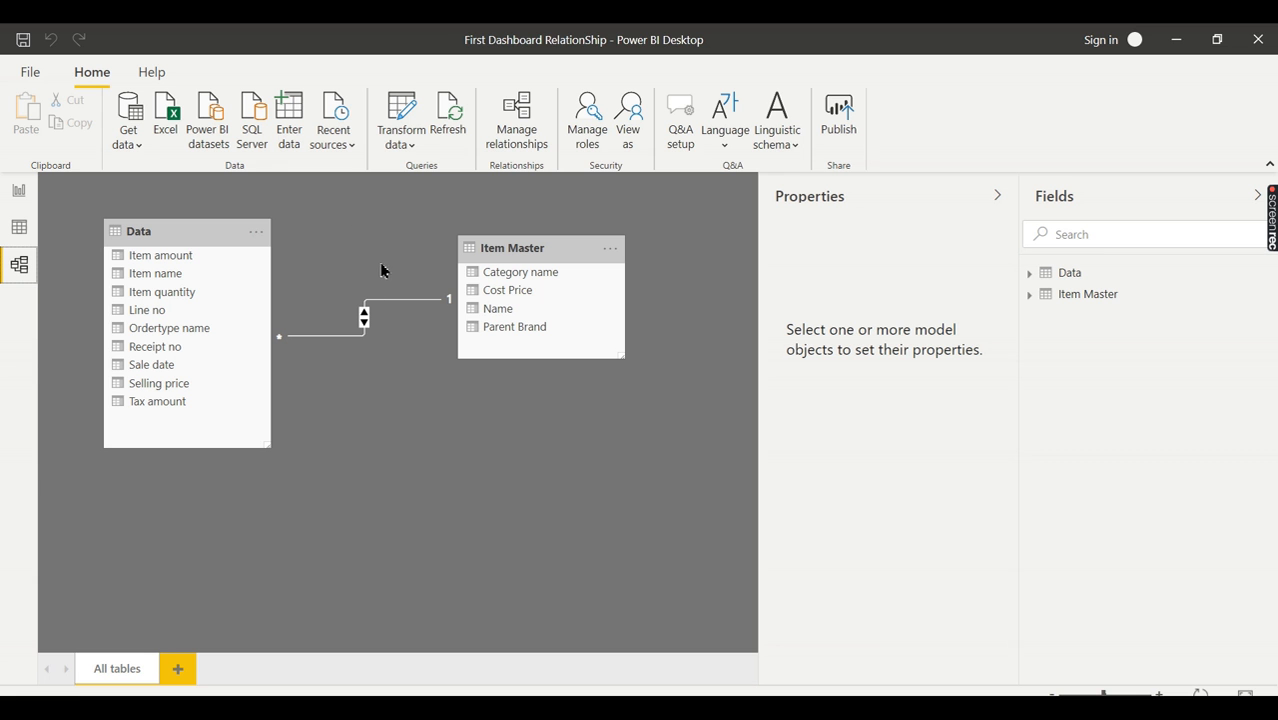
pyautogui.click(18, 192)
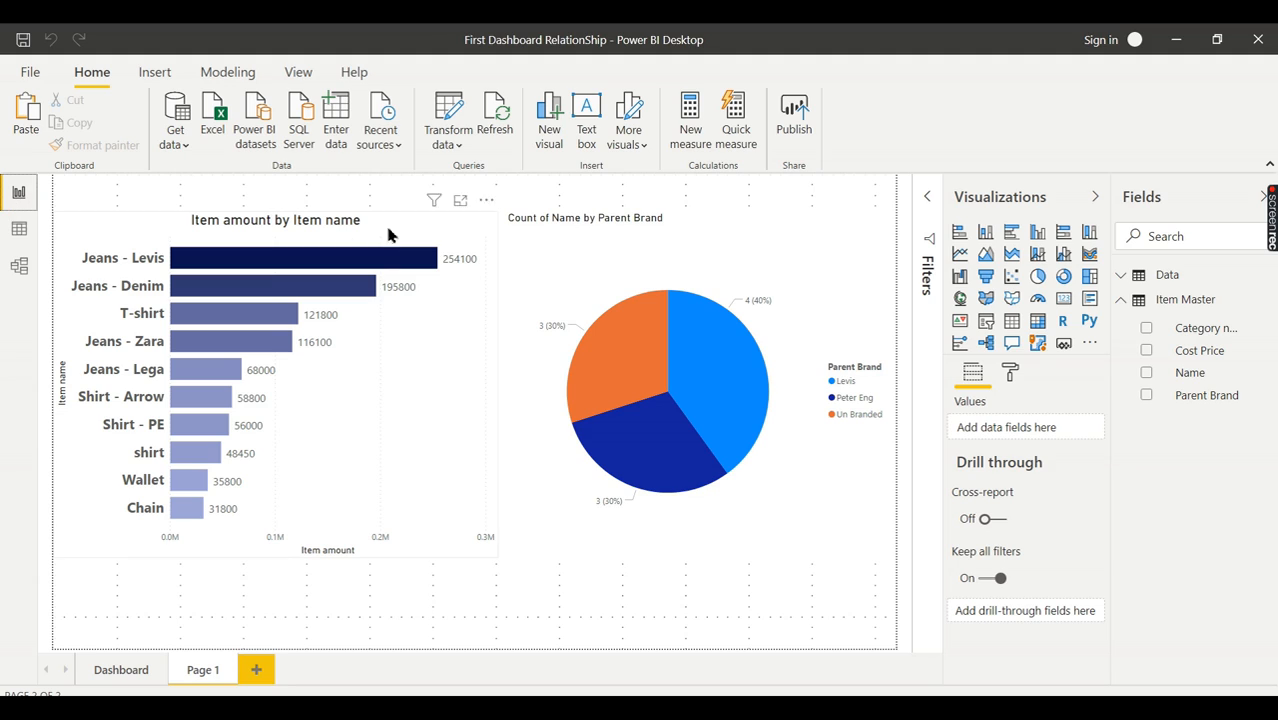